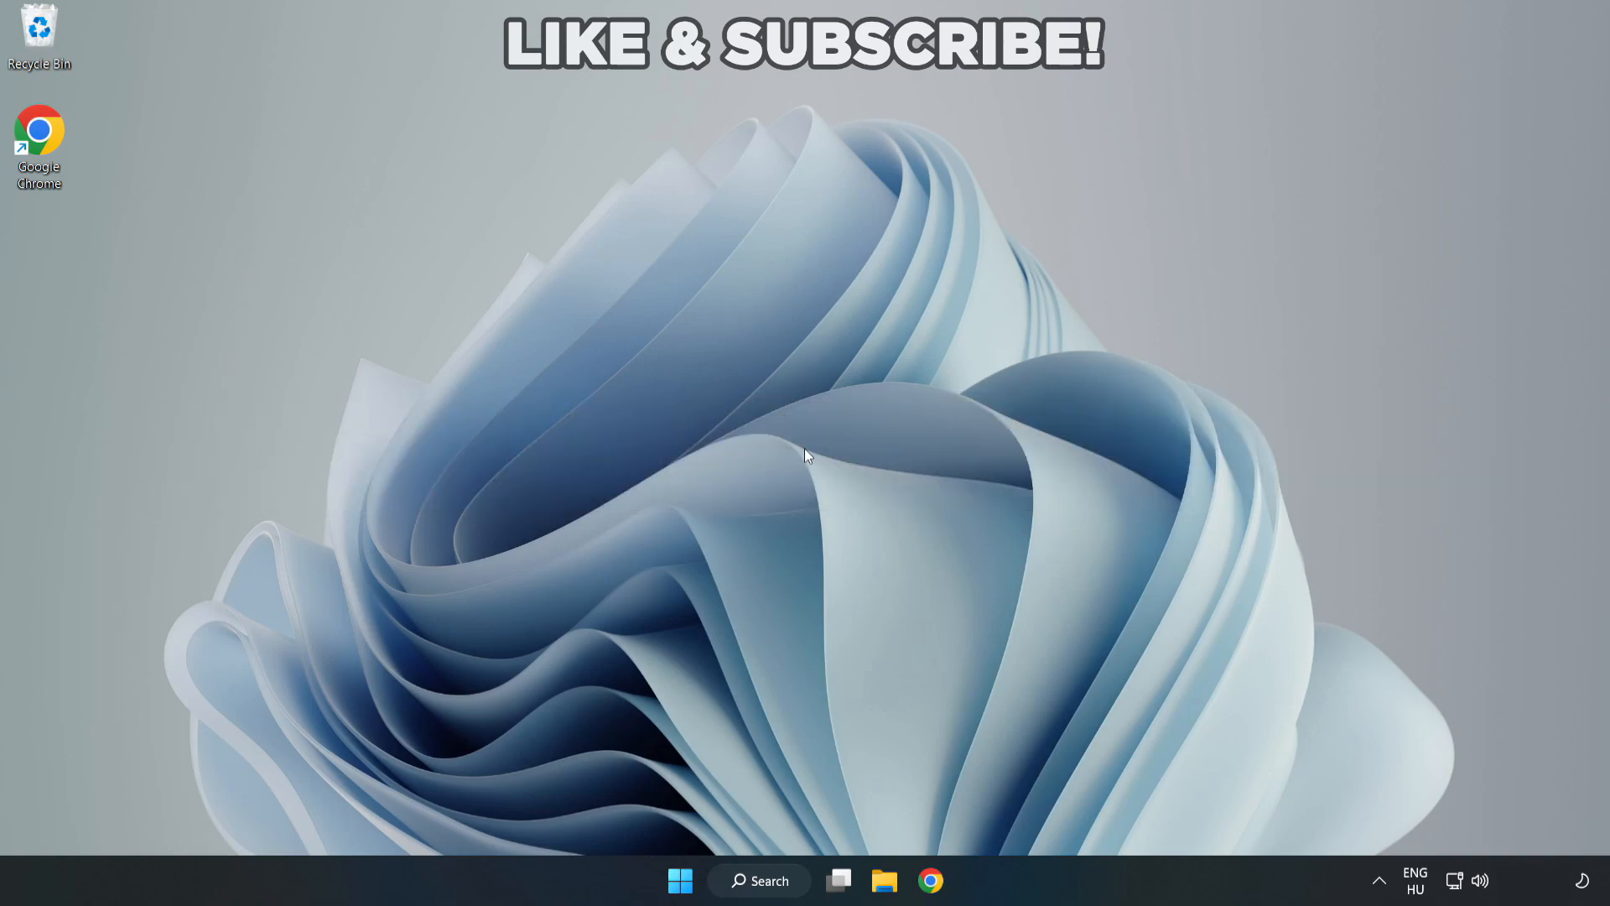
mouse_move(770, 888)
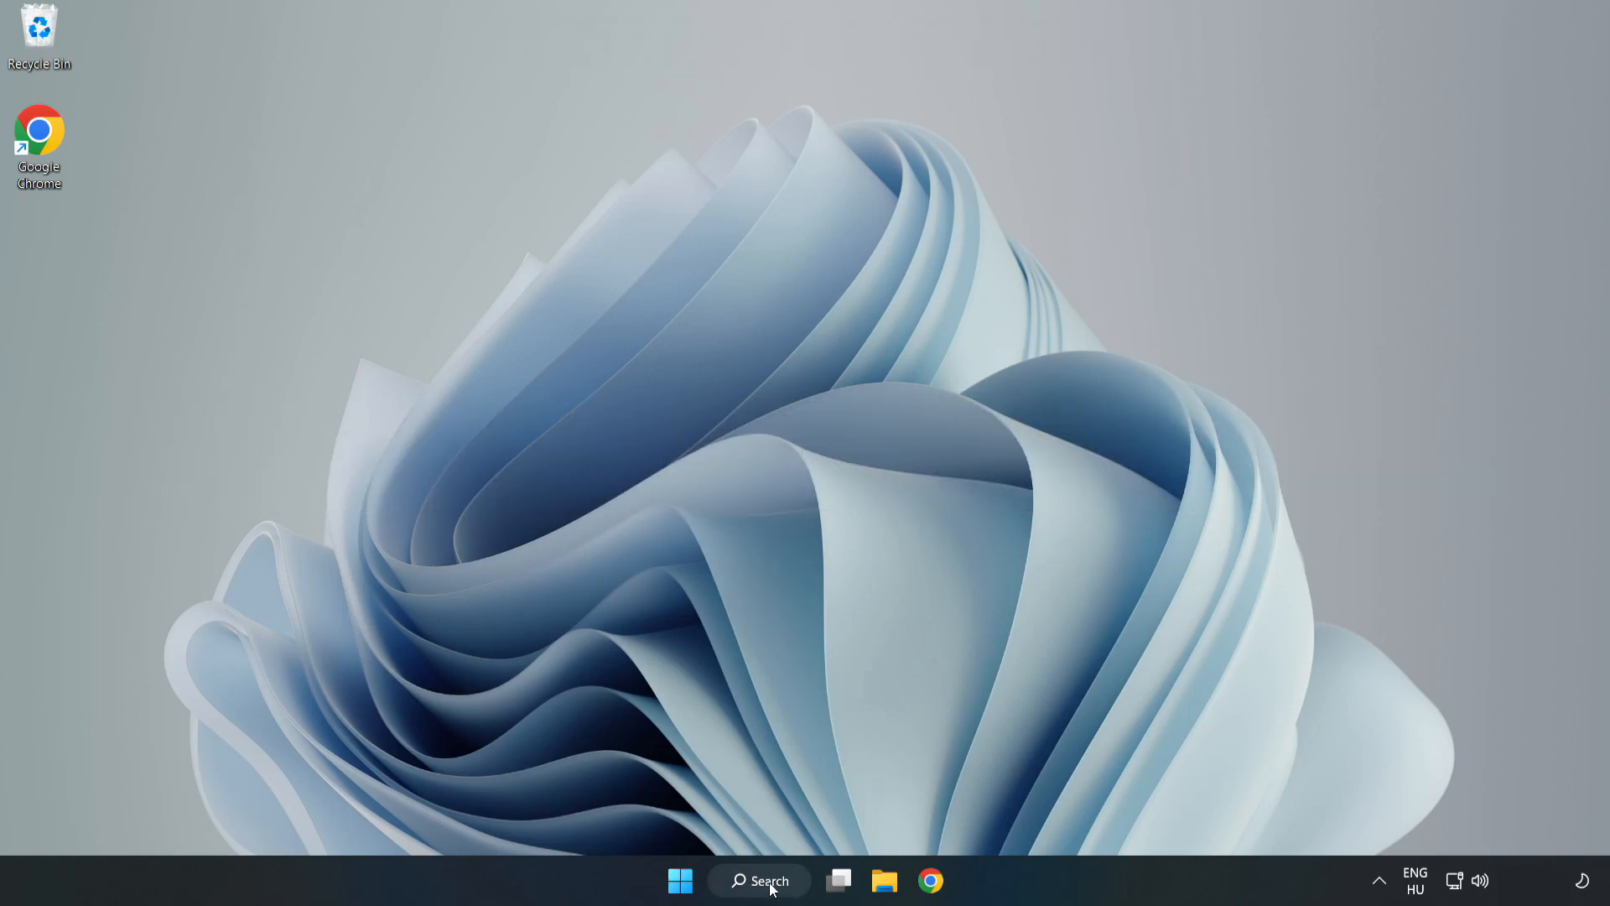
Search Windows for 'device manager' so Device Manager appears as the best match
left_click(759, 880)
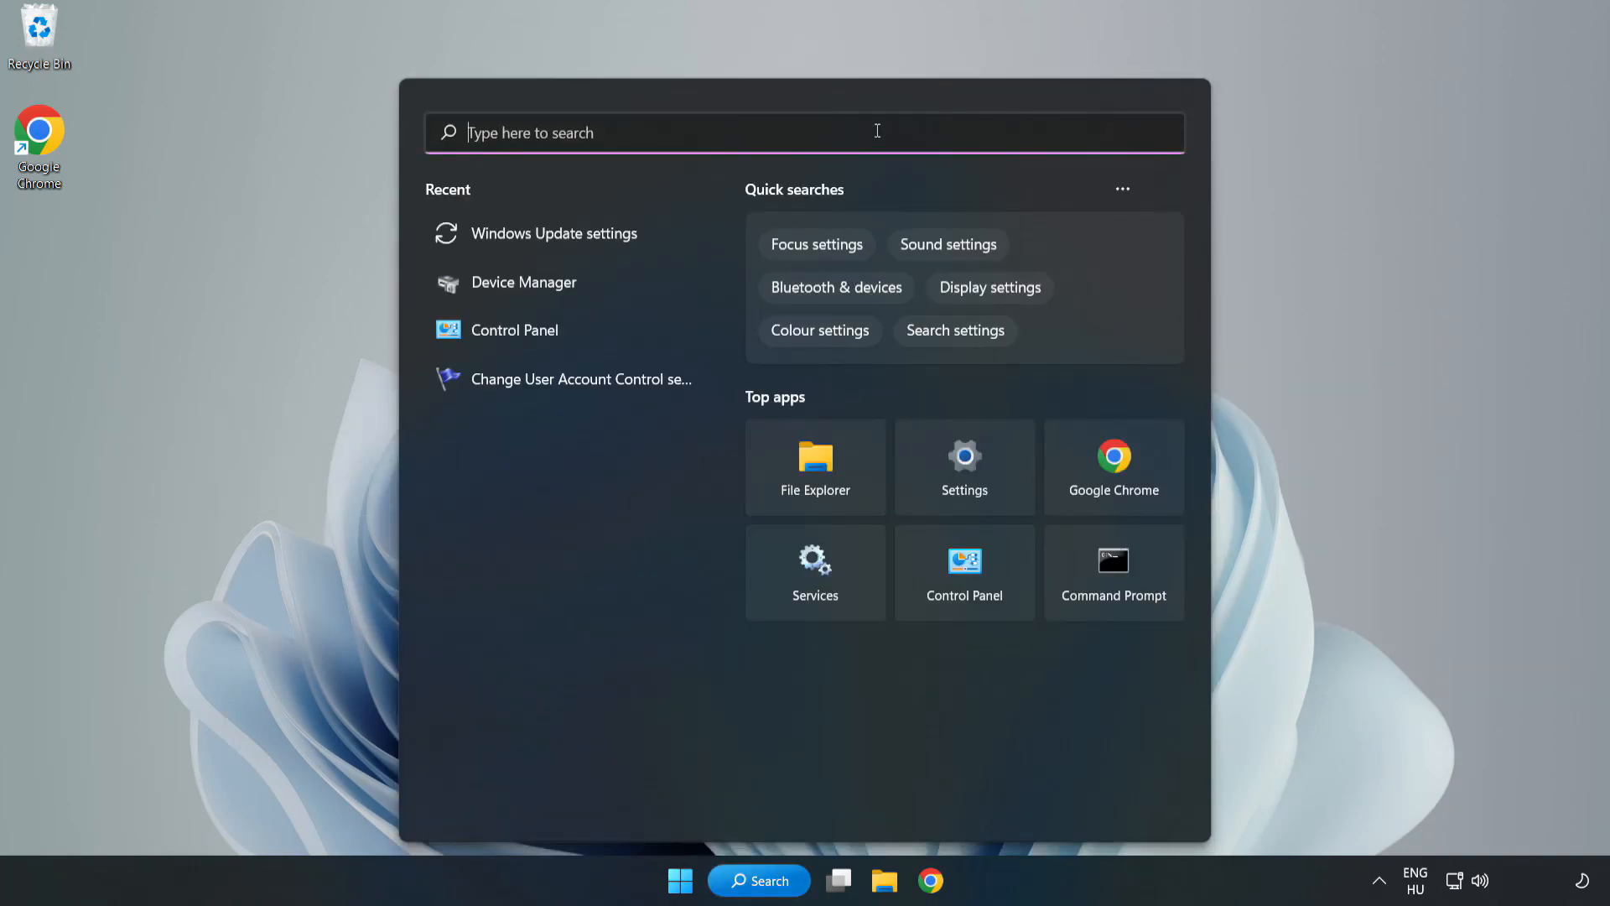
type("device manager")
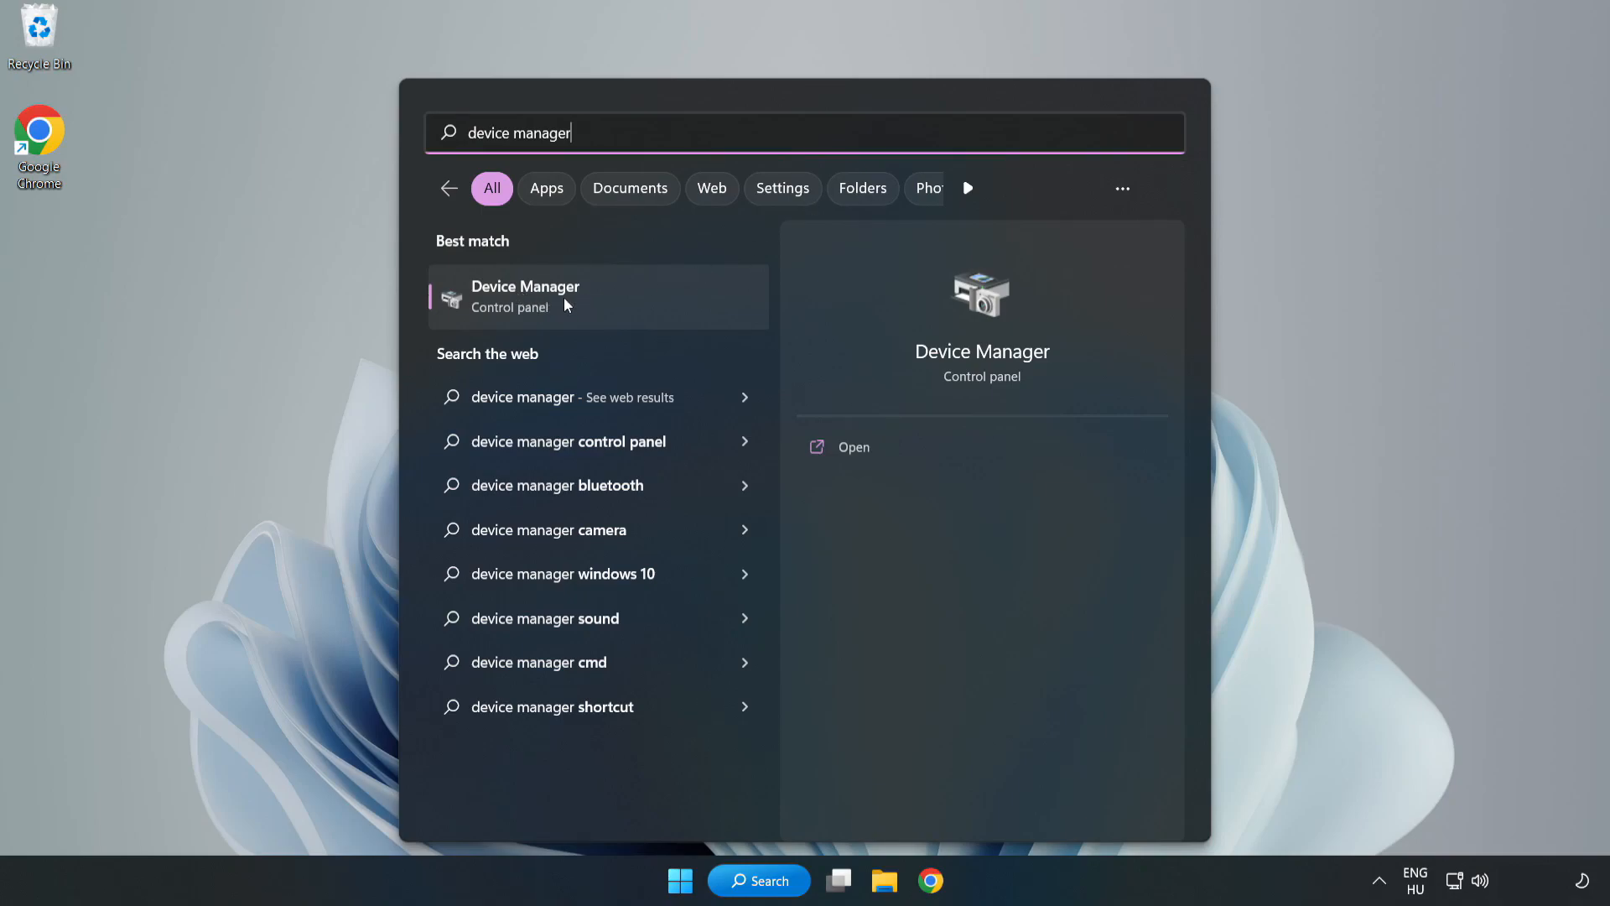
Open Device Manager, expand Display adapters and right-click the VMware SVGA 3D adapter
left_click(564, 297)
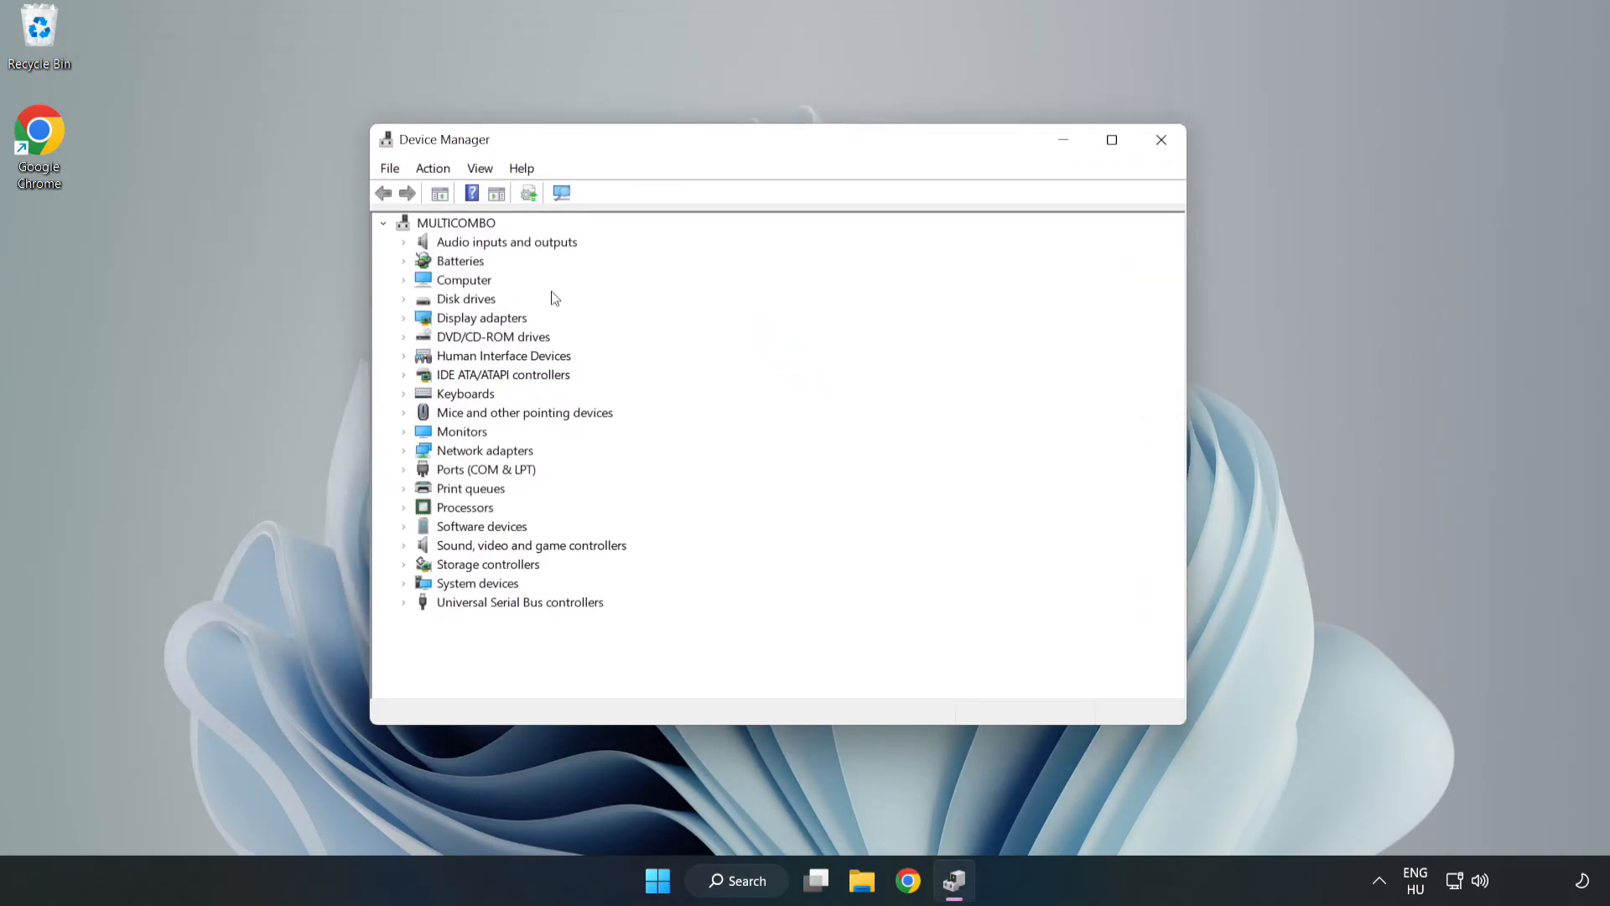
left_click(481, 317)
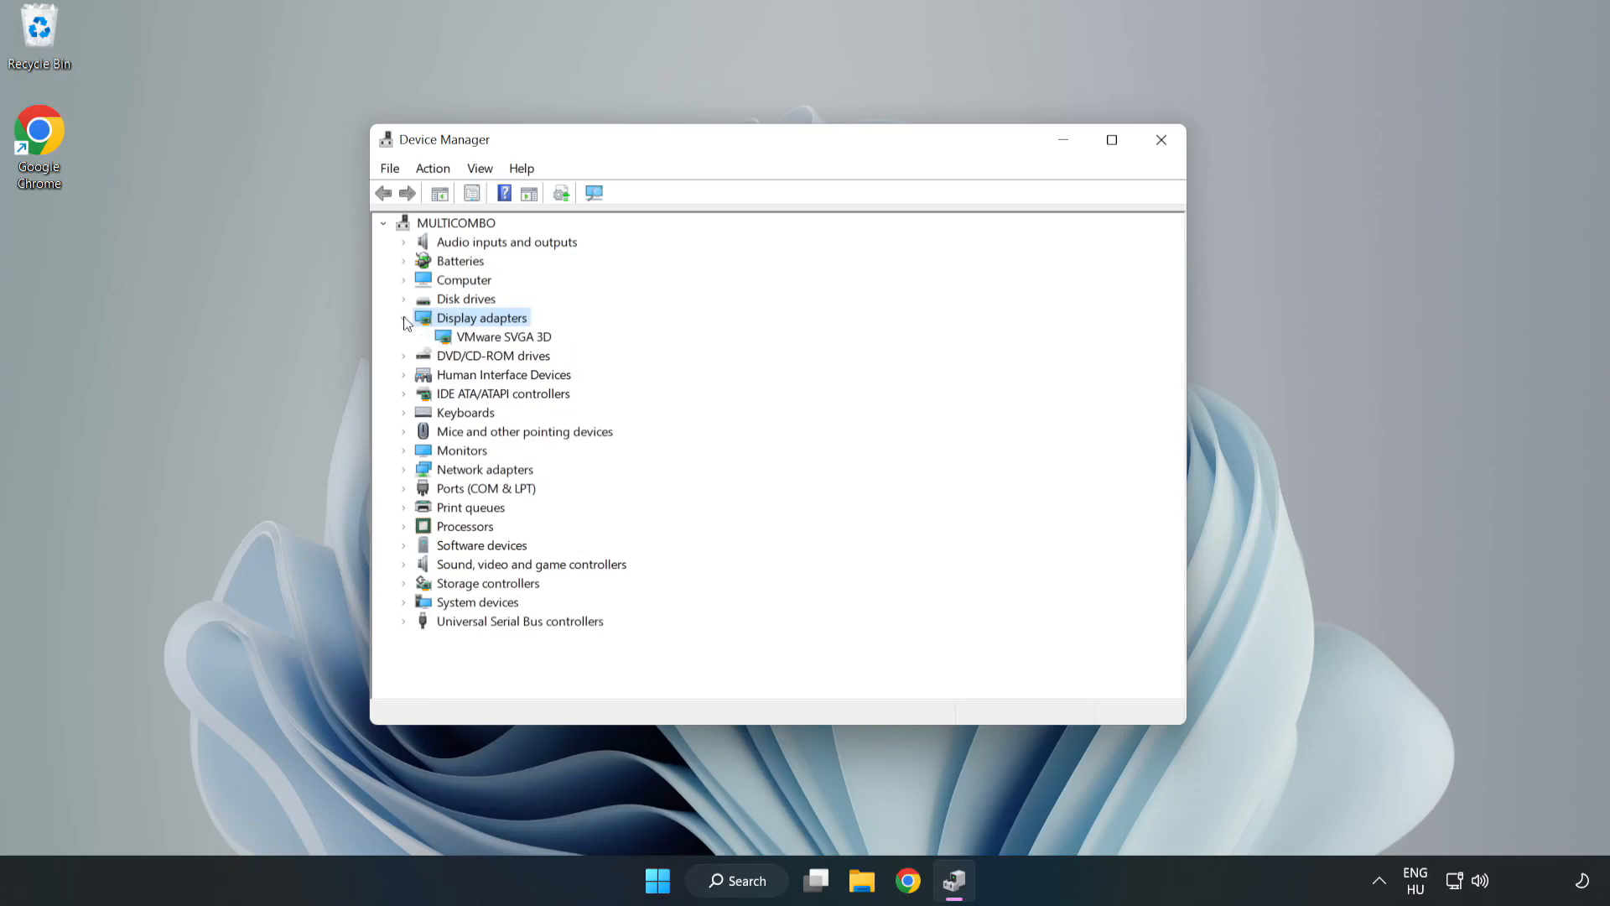
left_click(503, 337)
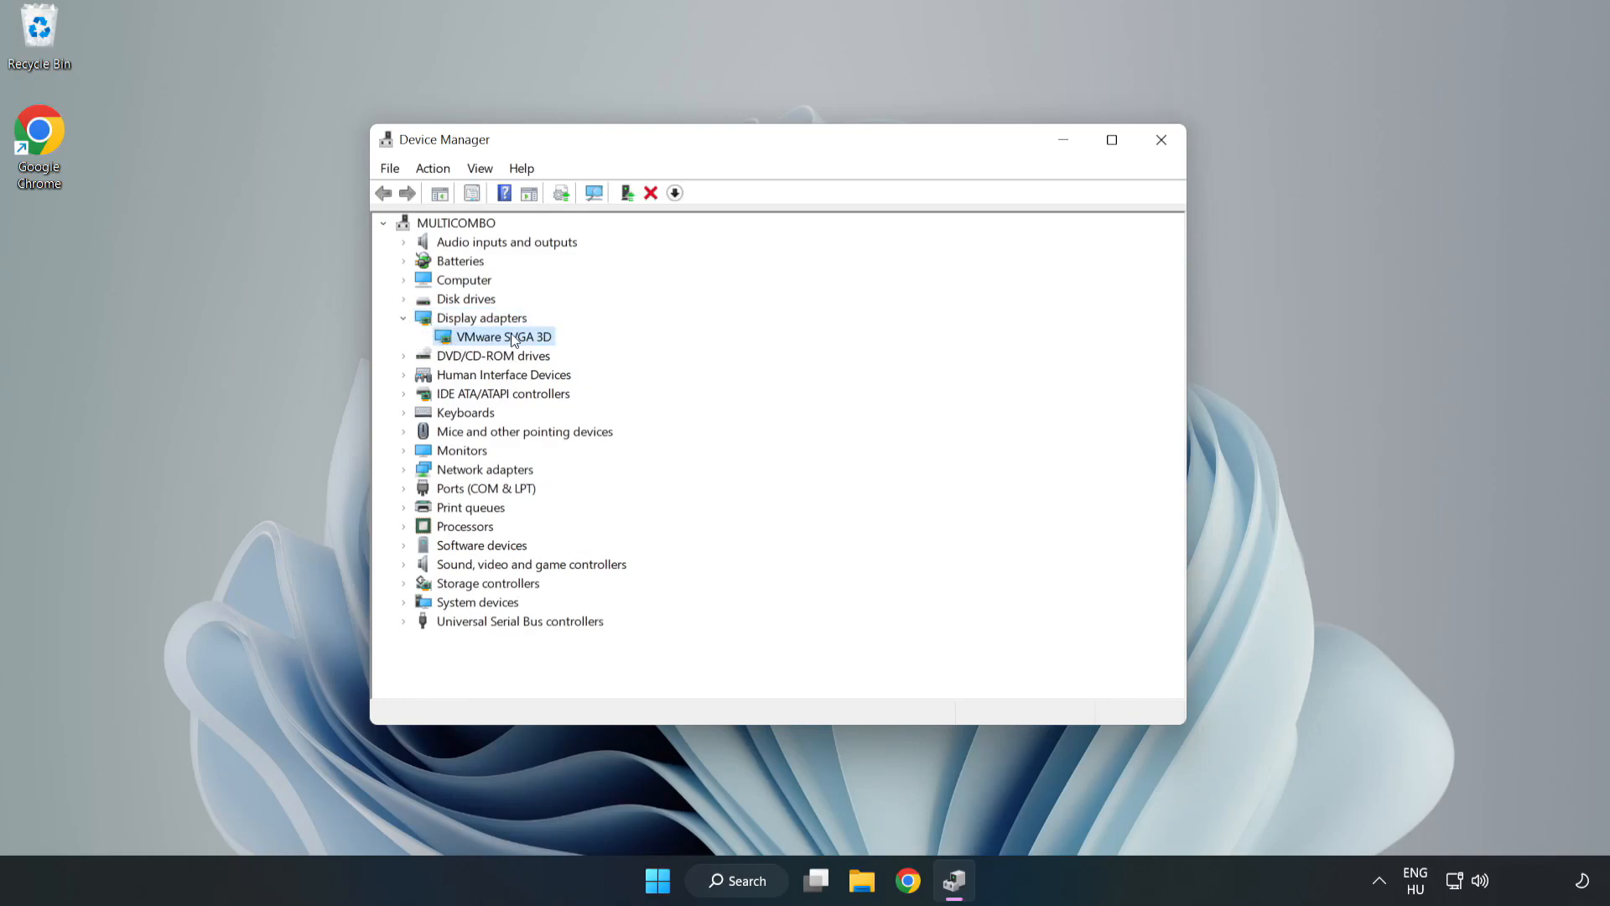
right_click(500, 336)
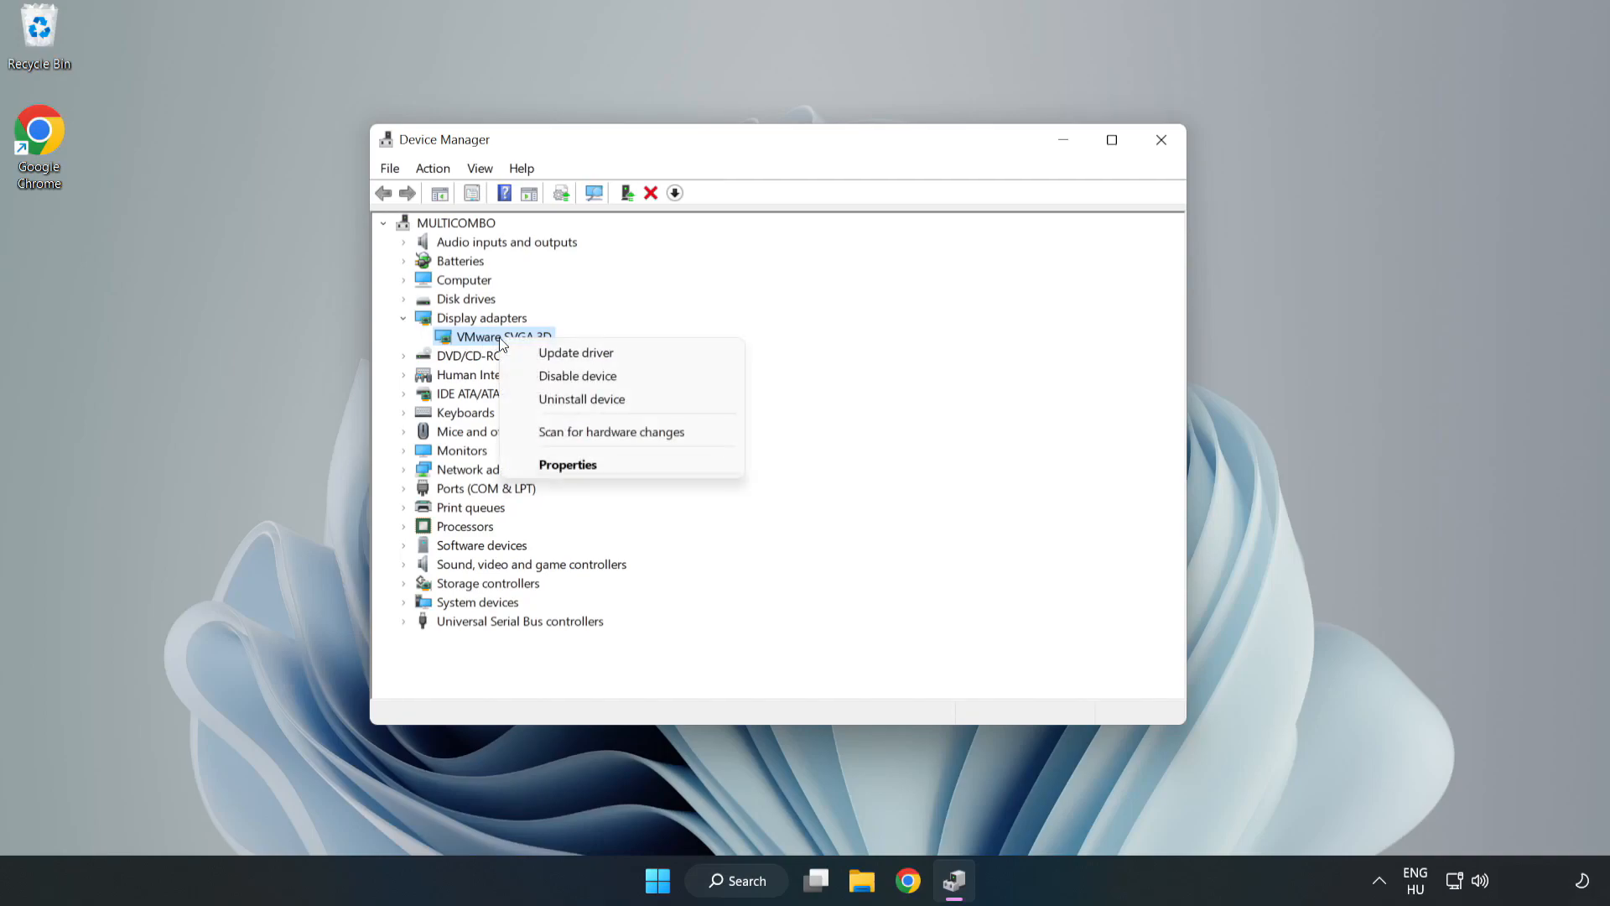
mouse_move(576, 353)
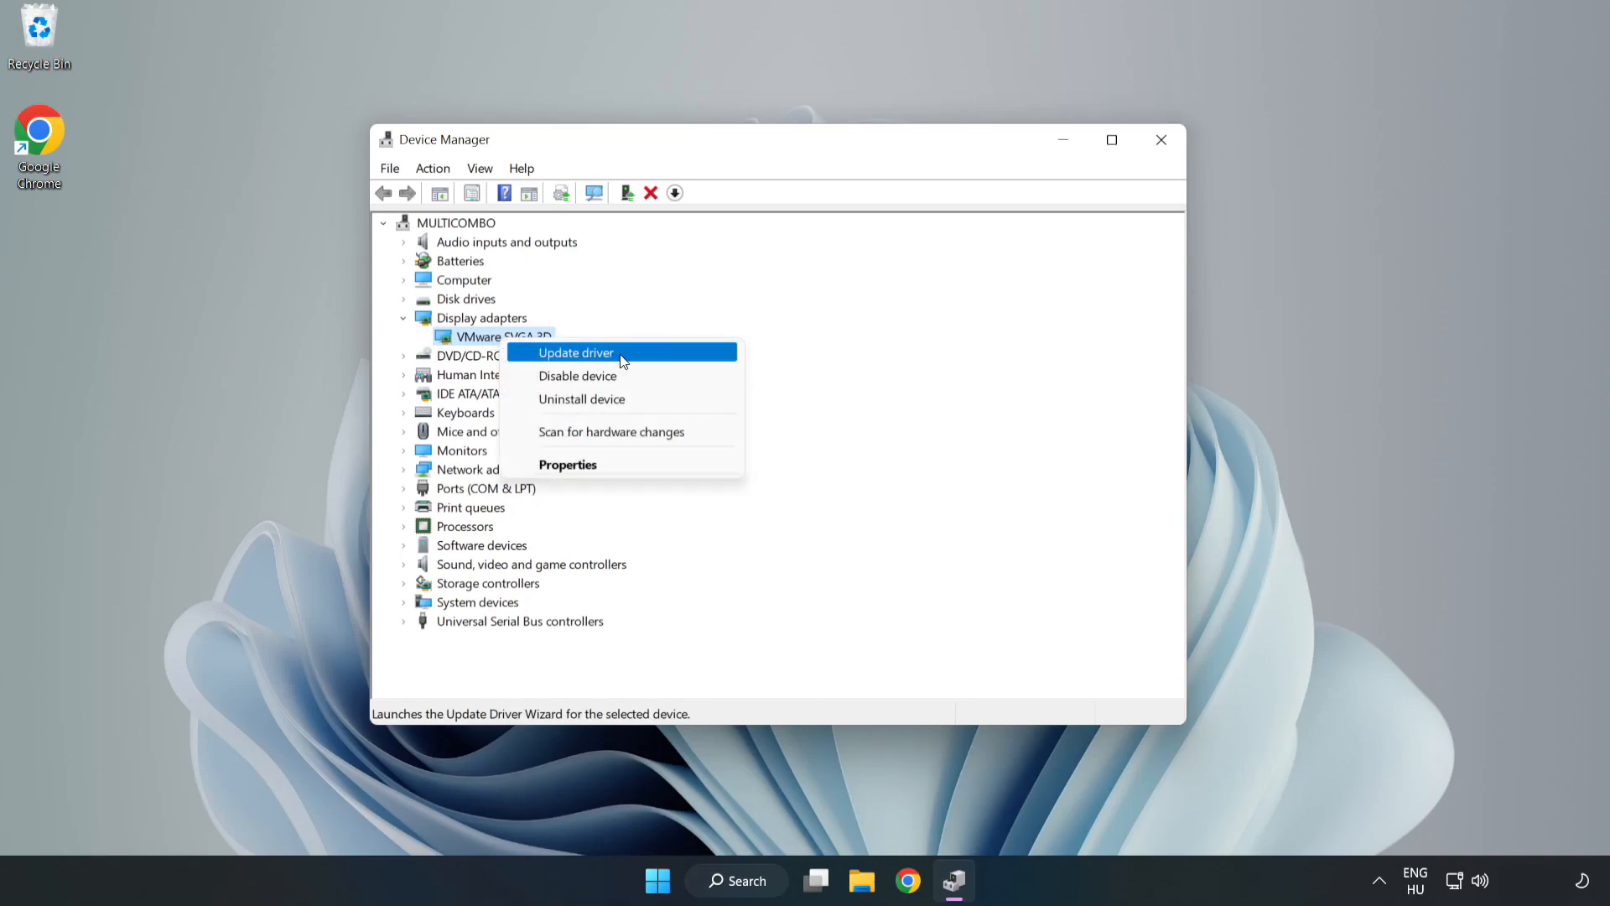
Auto-search for a VMware SVGA 3D driver update, confirming the best driver is already installed
left_click(575, 352)
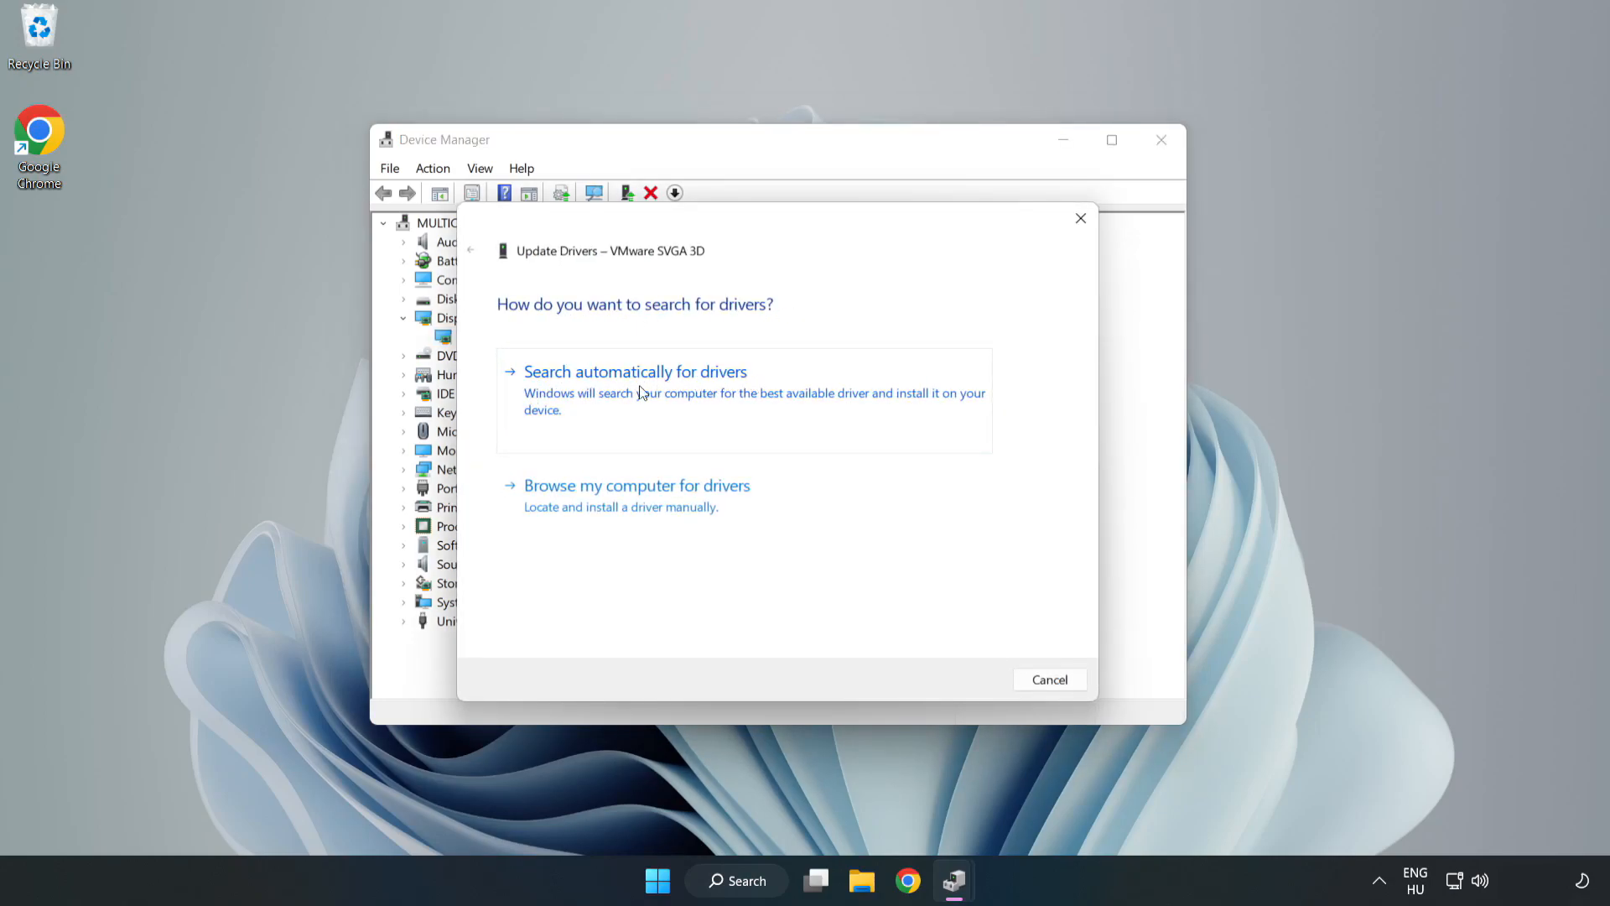
left_click(634, 371)
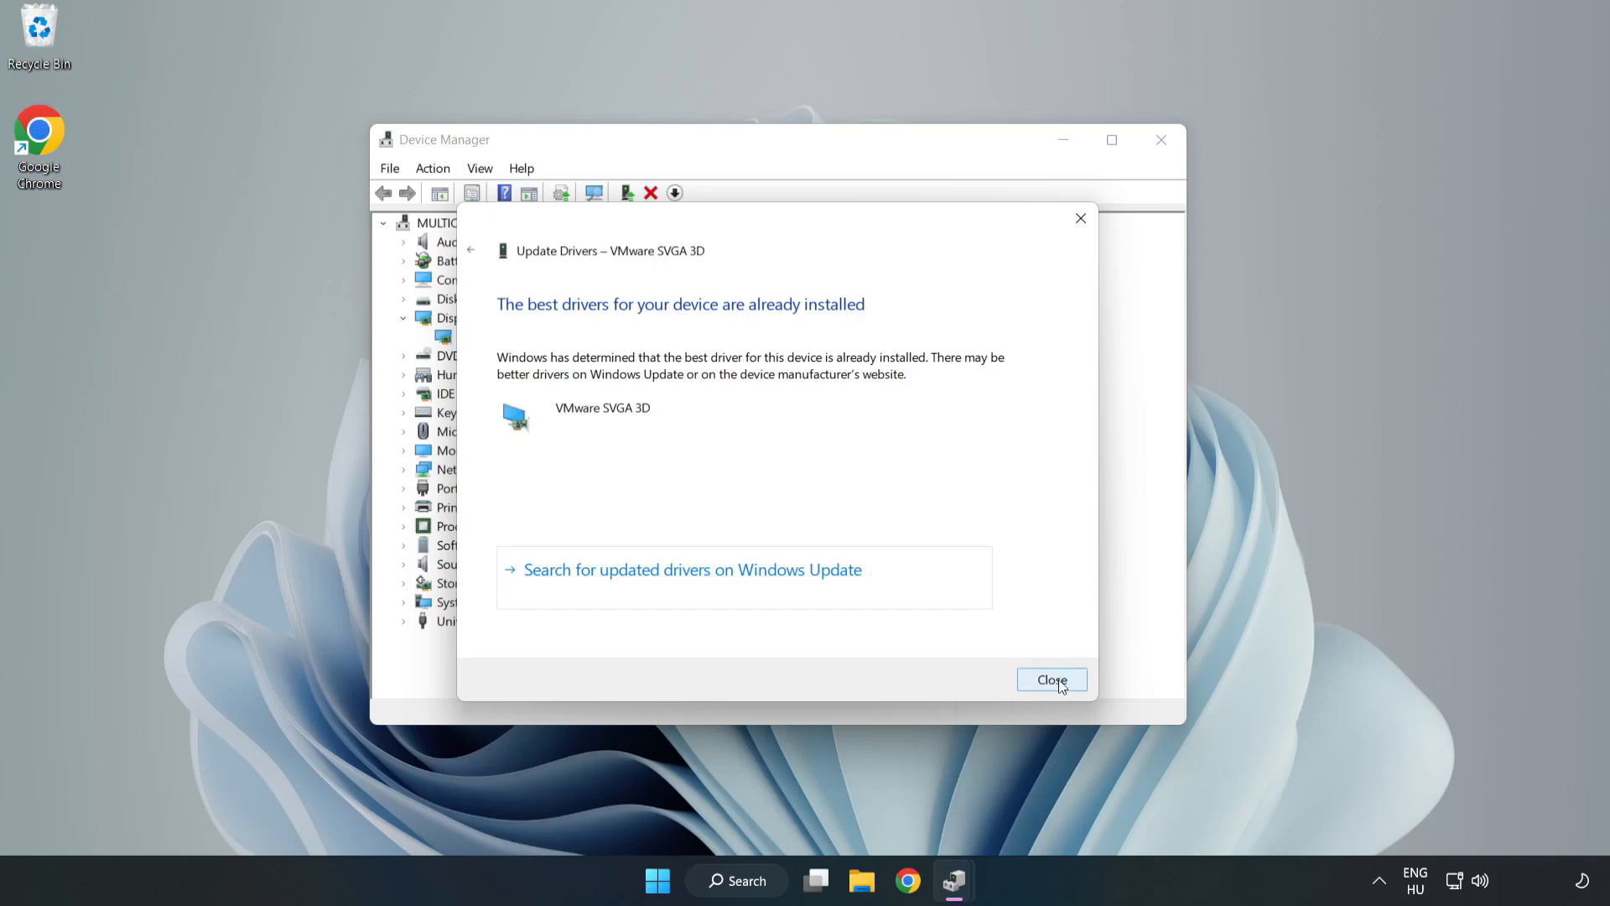
left_click(1052, 680)
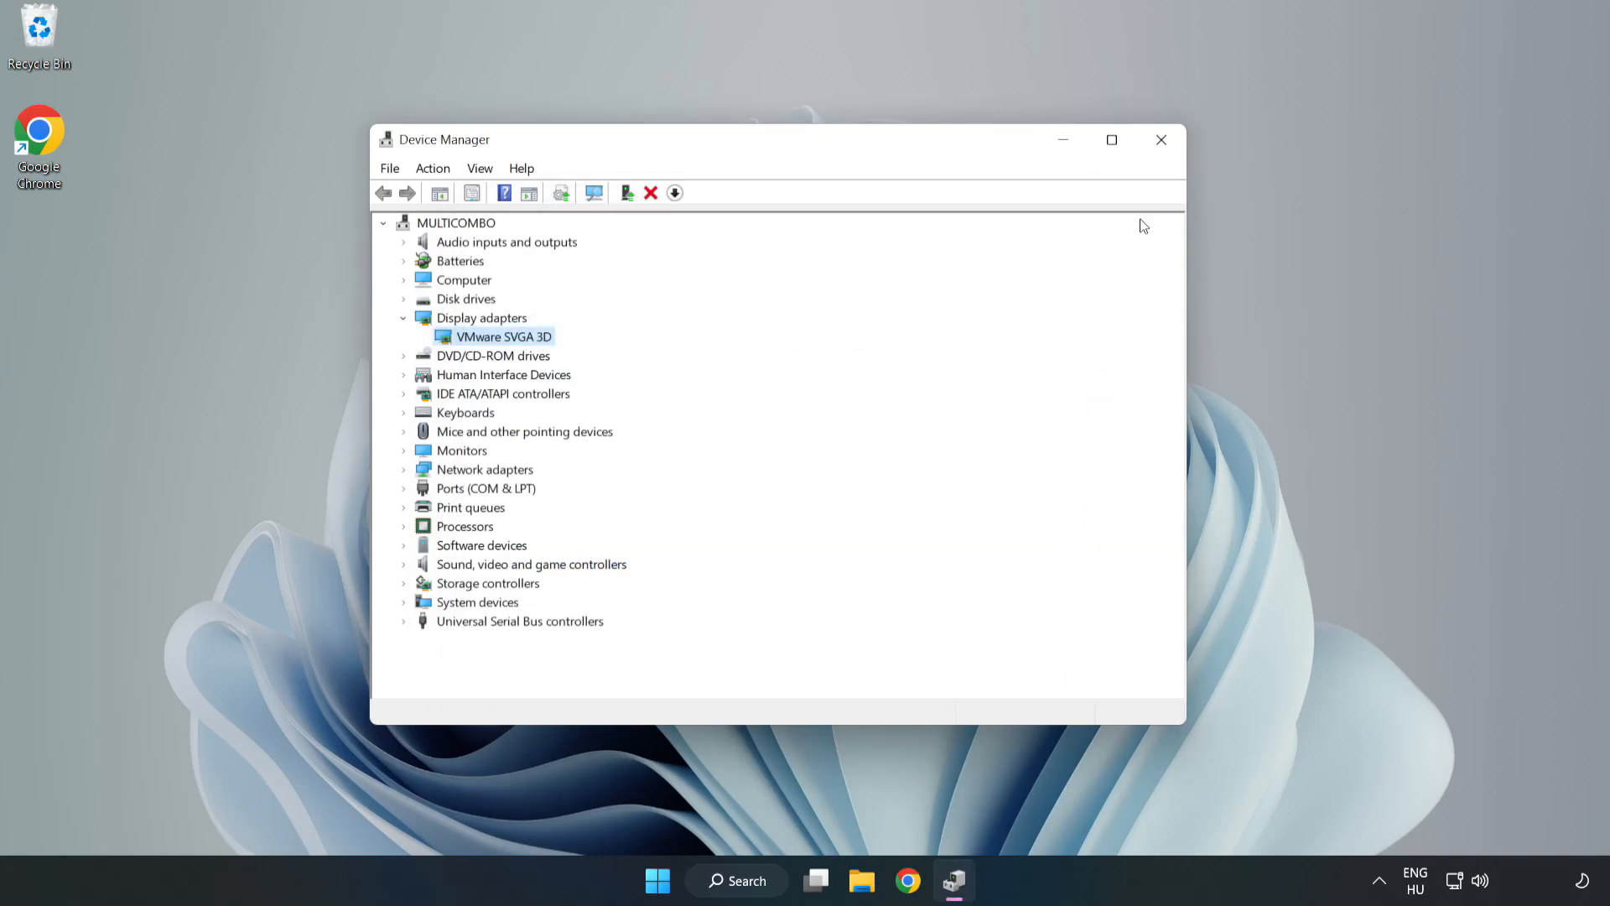
mouse_move(1162, 140)
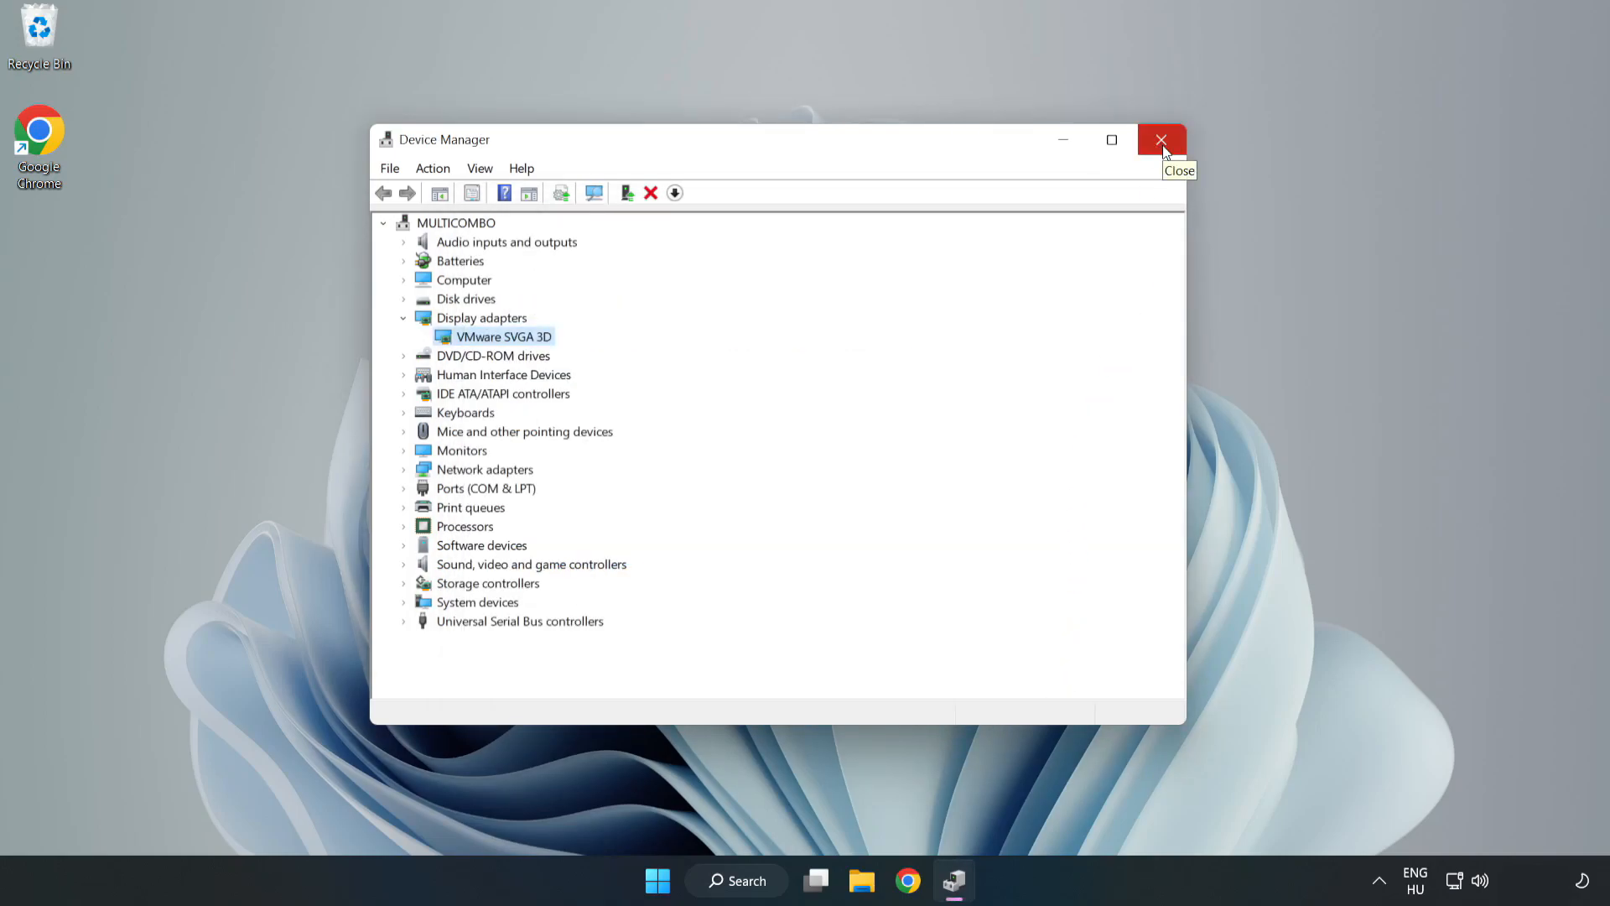
Close Device Manager and search 'updates' to open Windows Update settings
left_click(1161, 140)
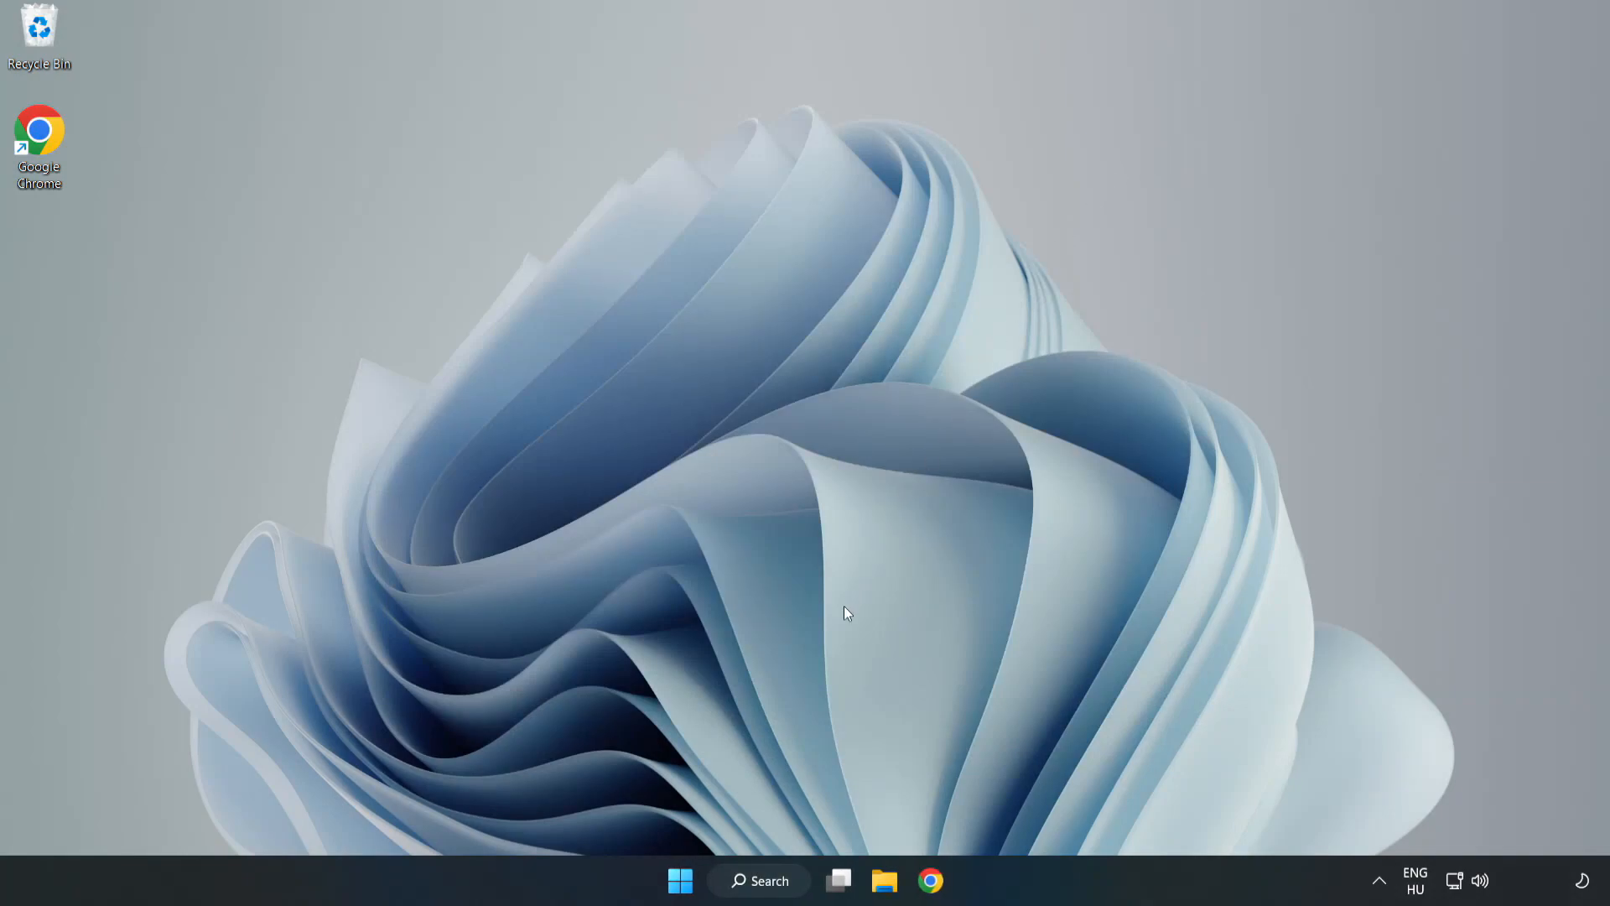
left_click(759, 880)
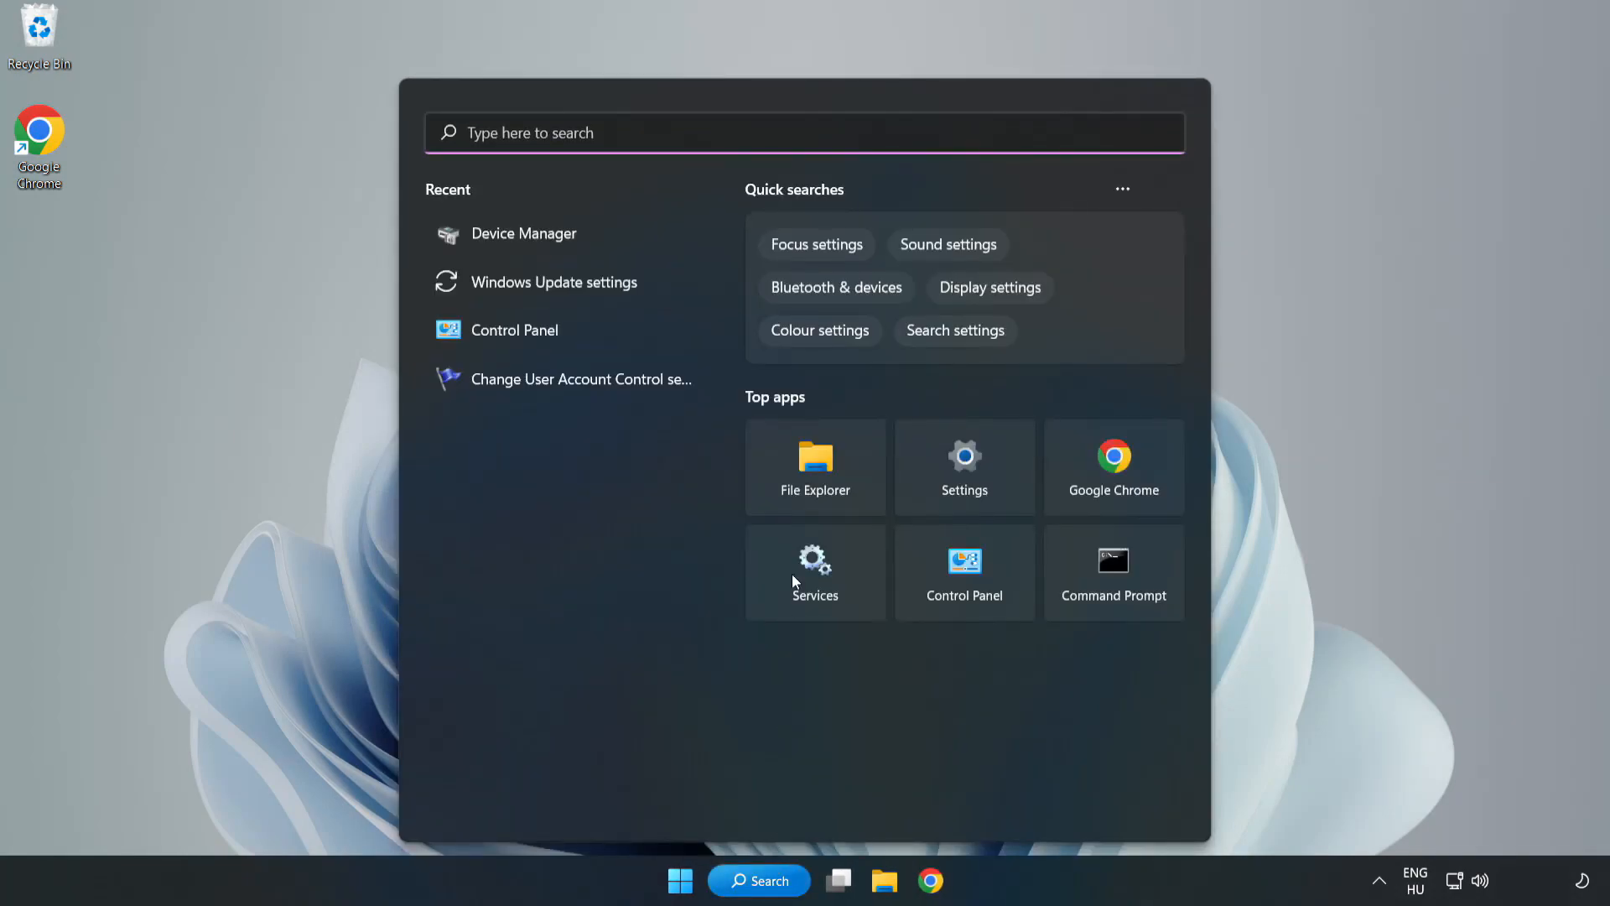
mouse_move(836, 134)
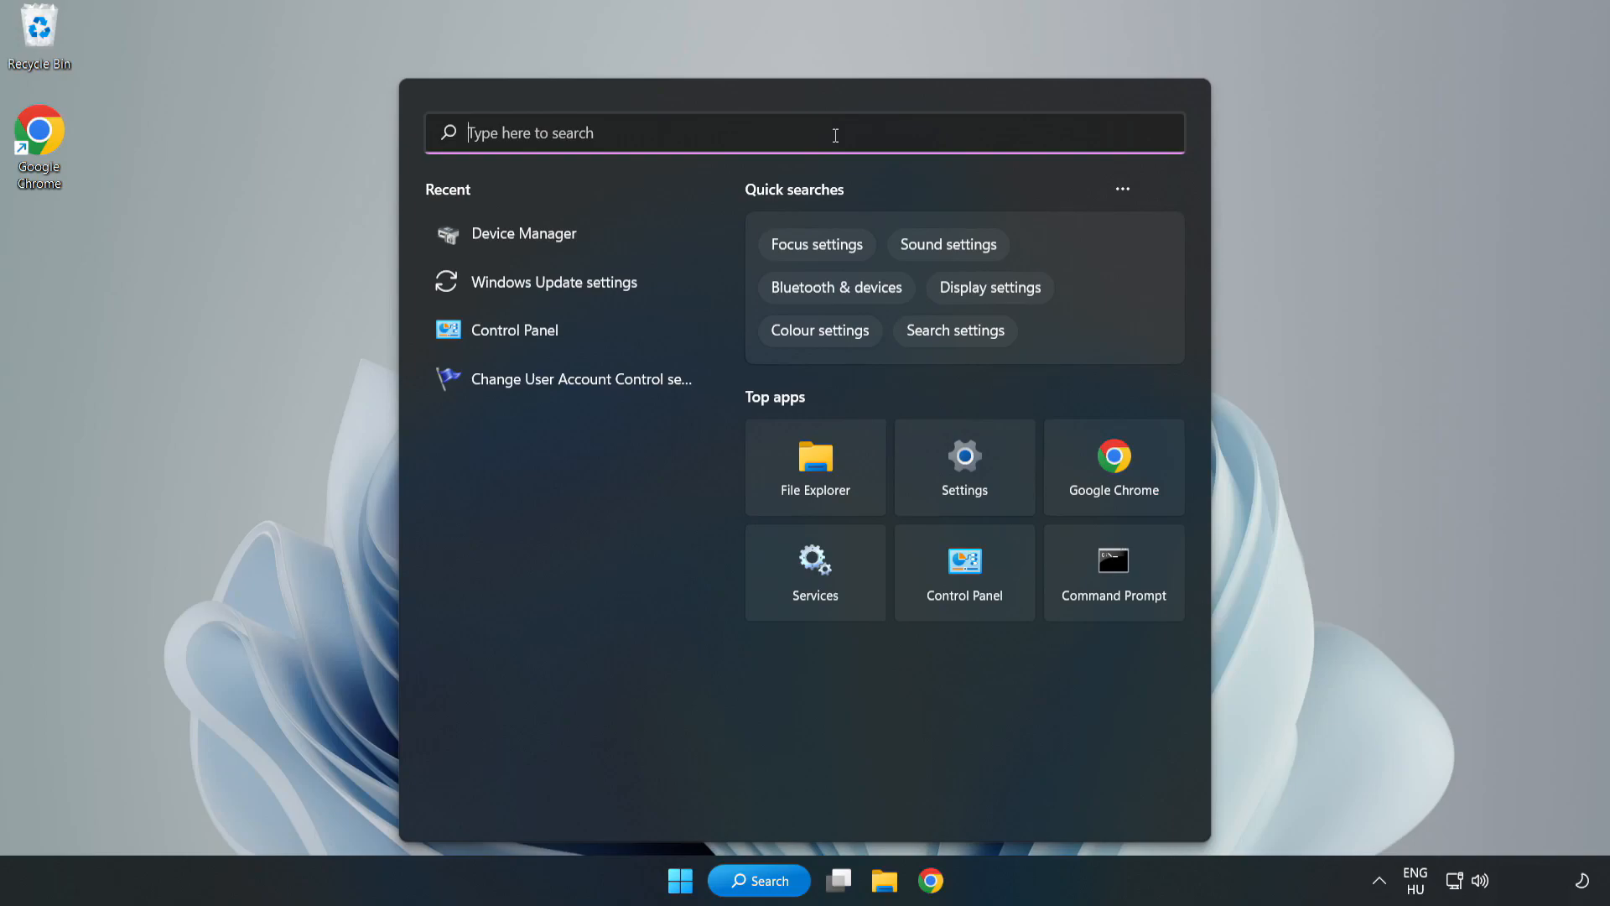
type("update")
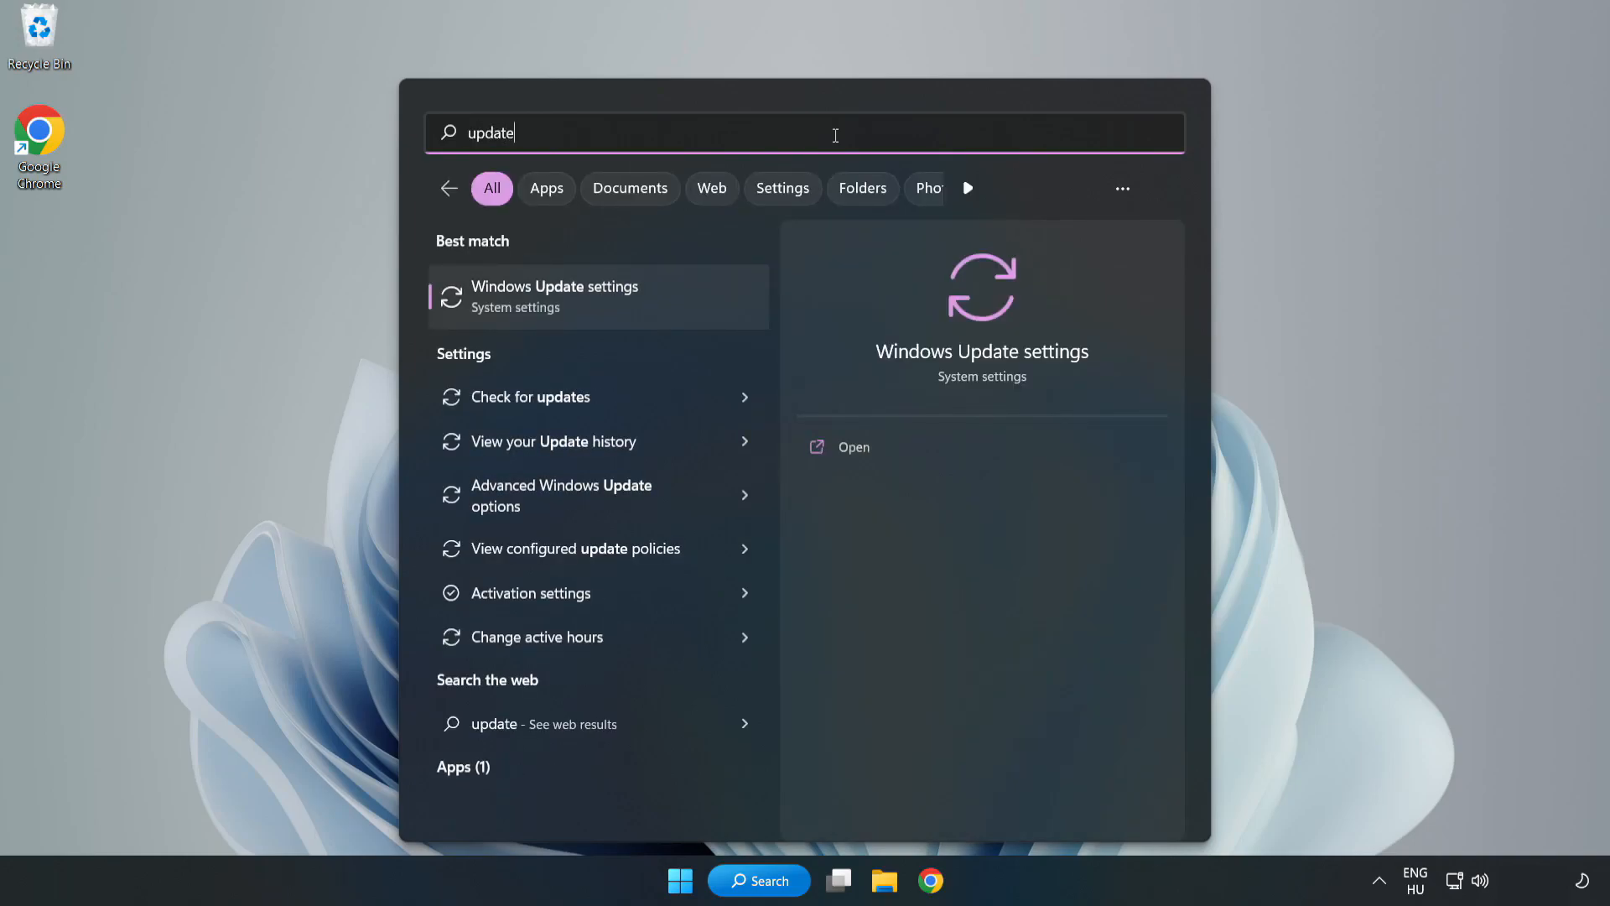
type("s")
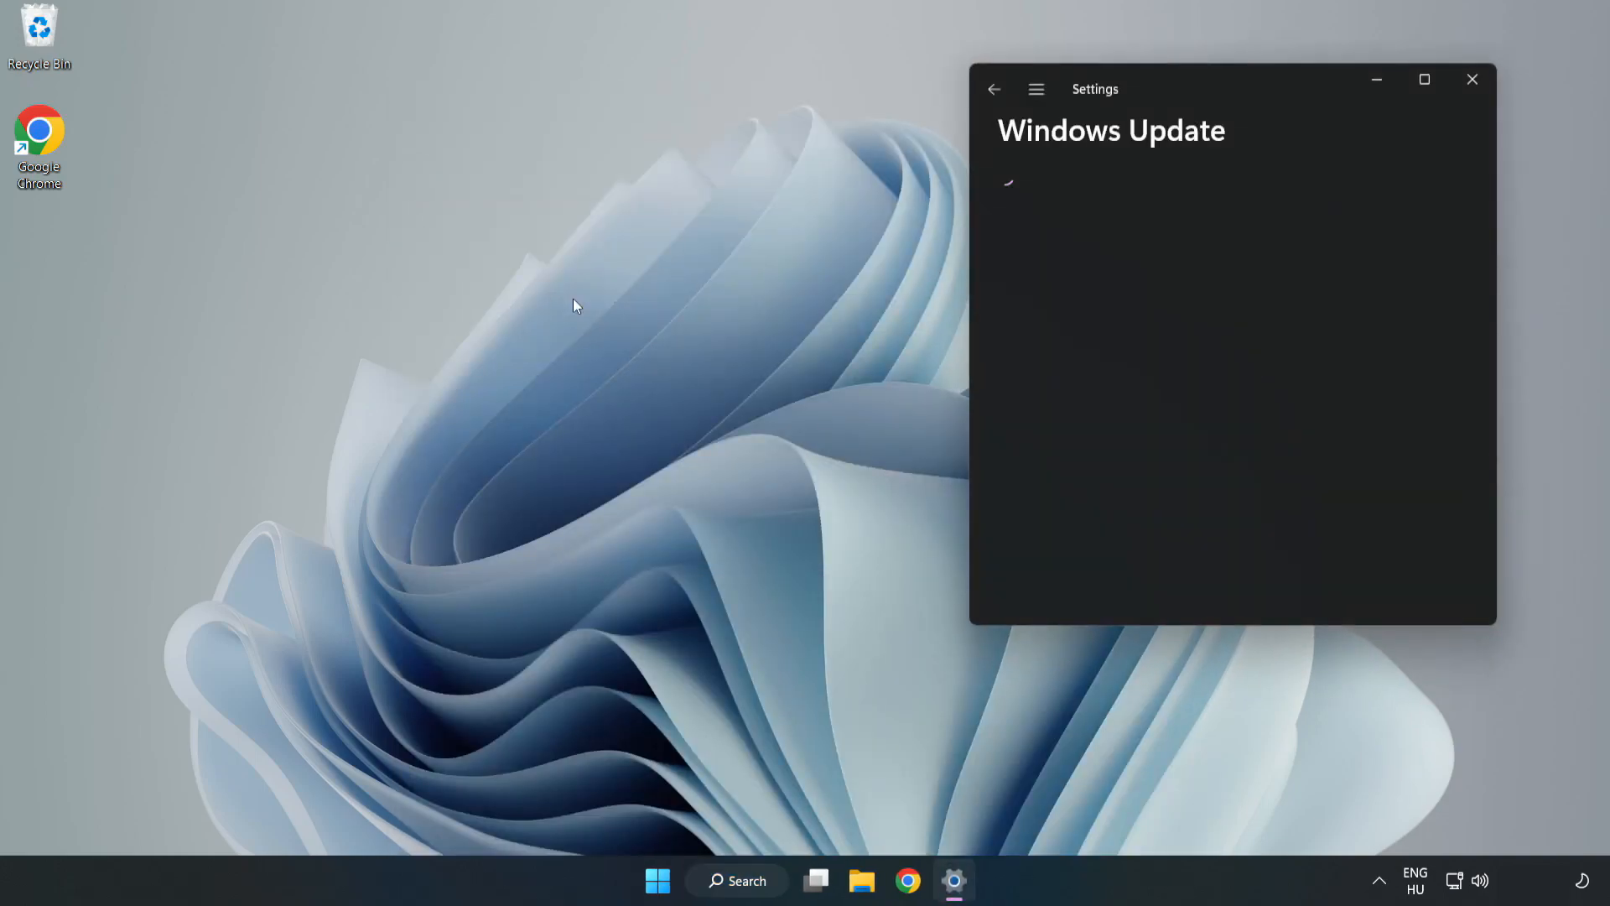
Maximize Settings, check for updates and download the Defender security intelligence update
left_click(1424, 78)
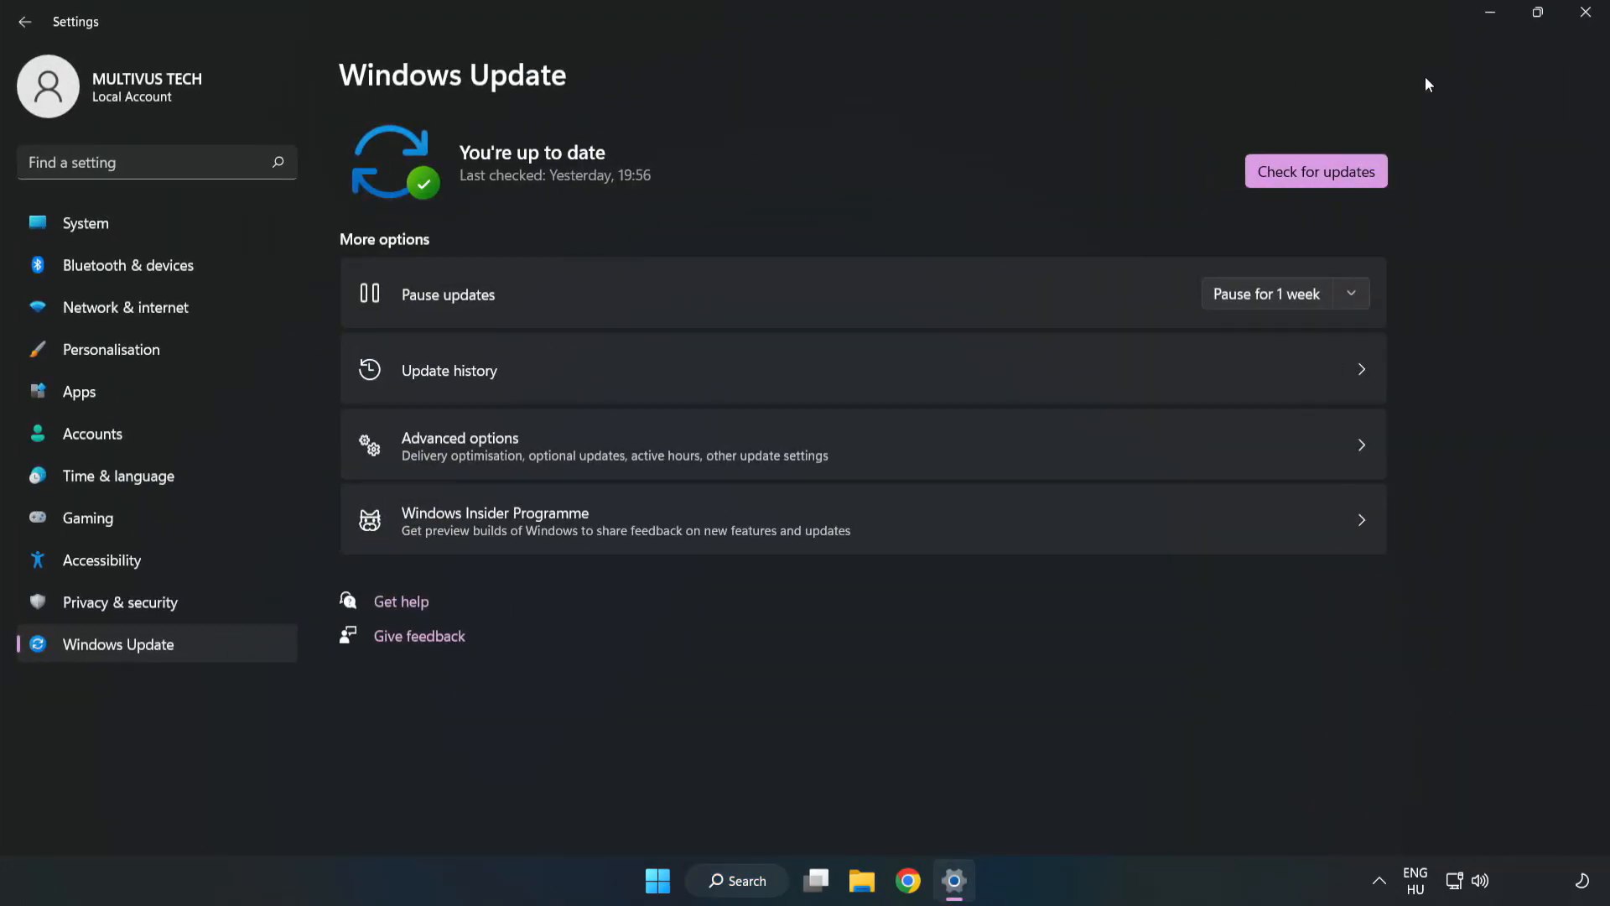
mouse_move(706, 179)
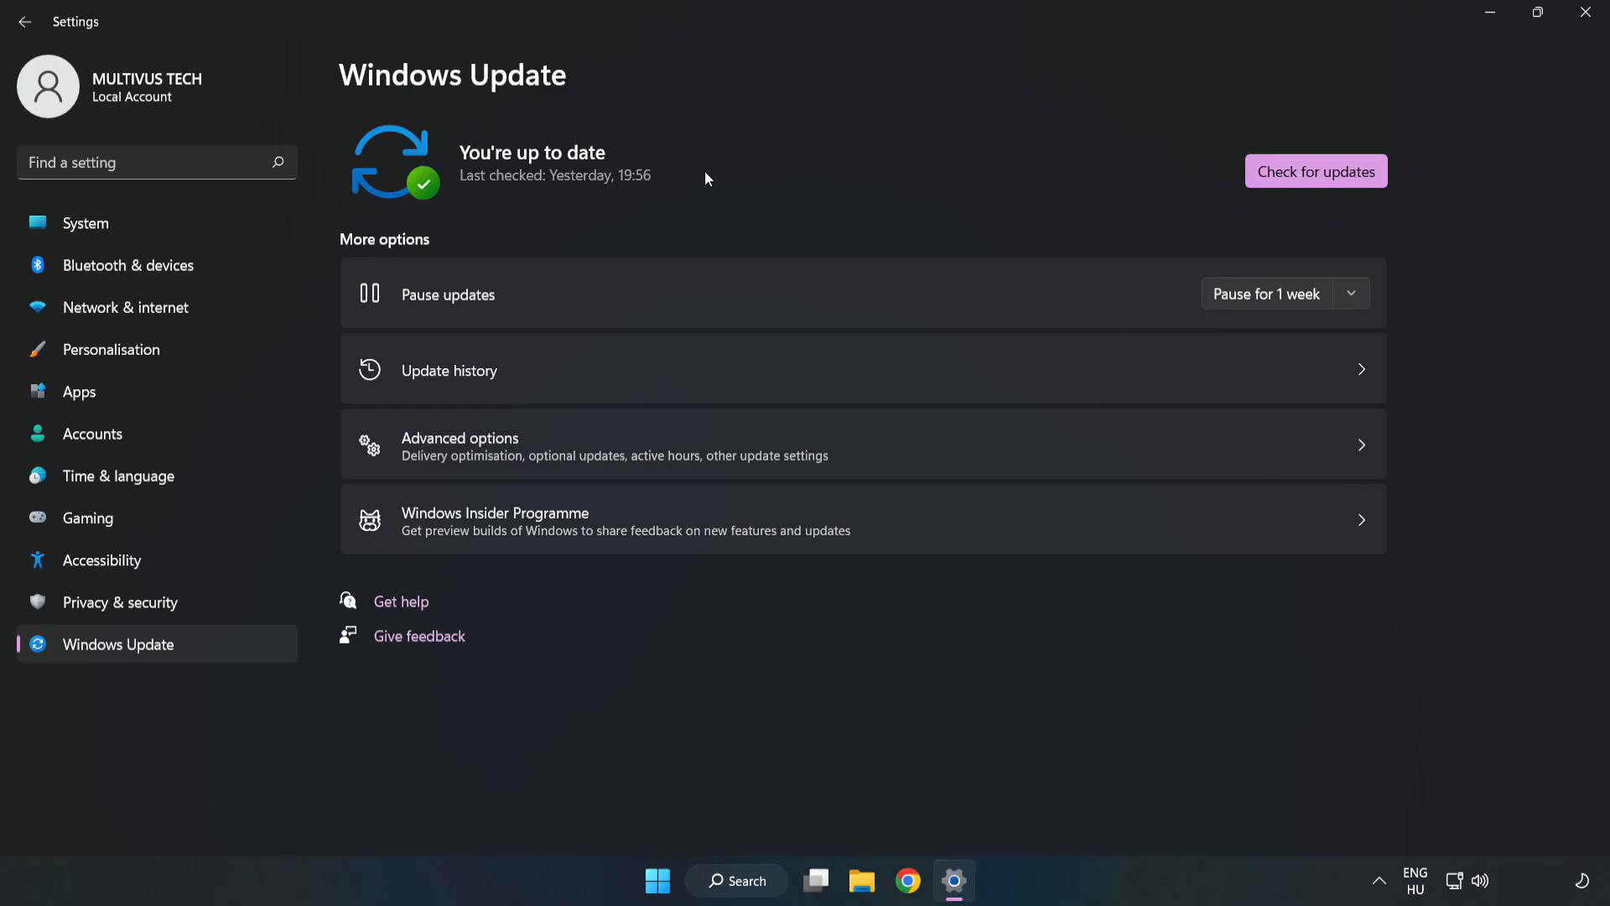
left_click(1316, 171)
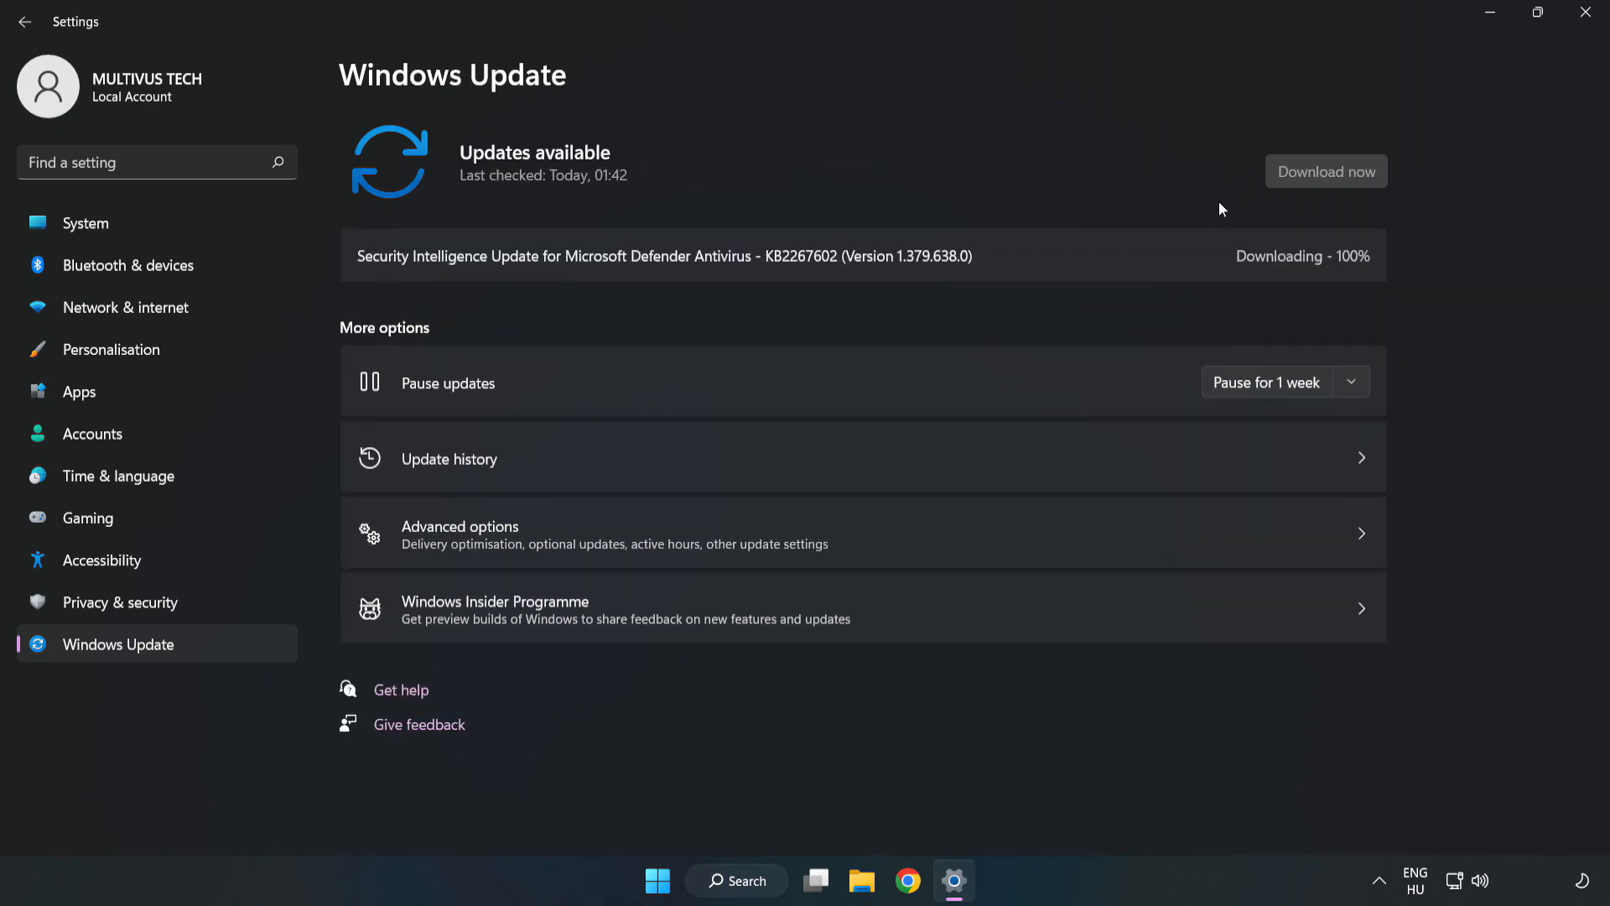
left_click(1326, 170)
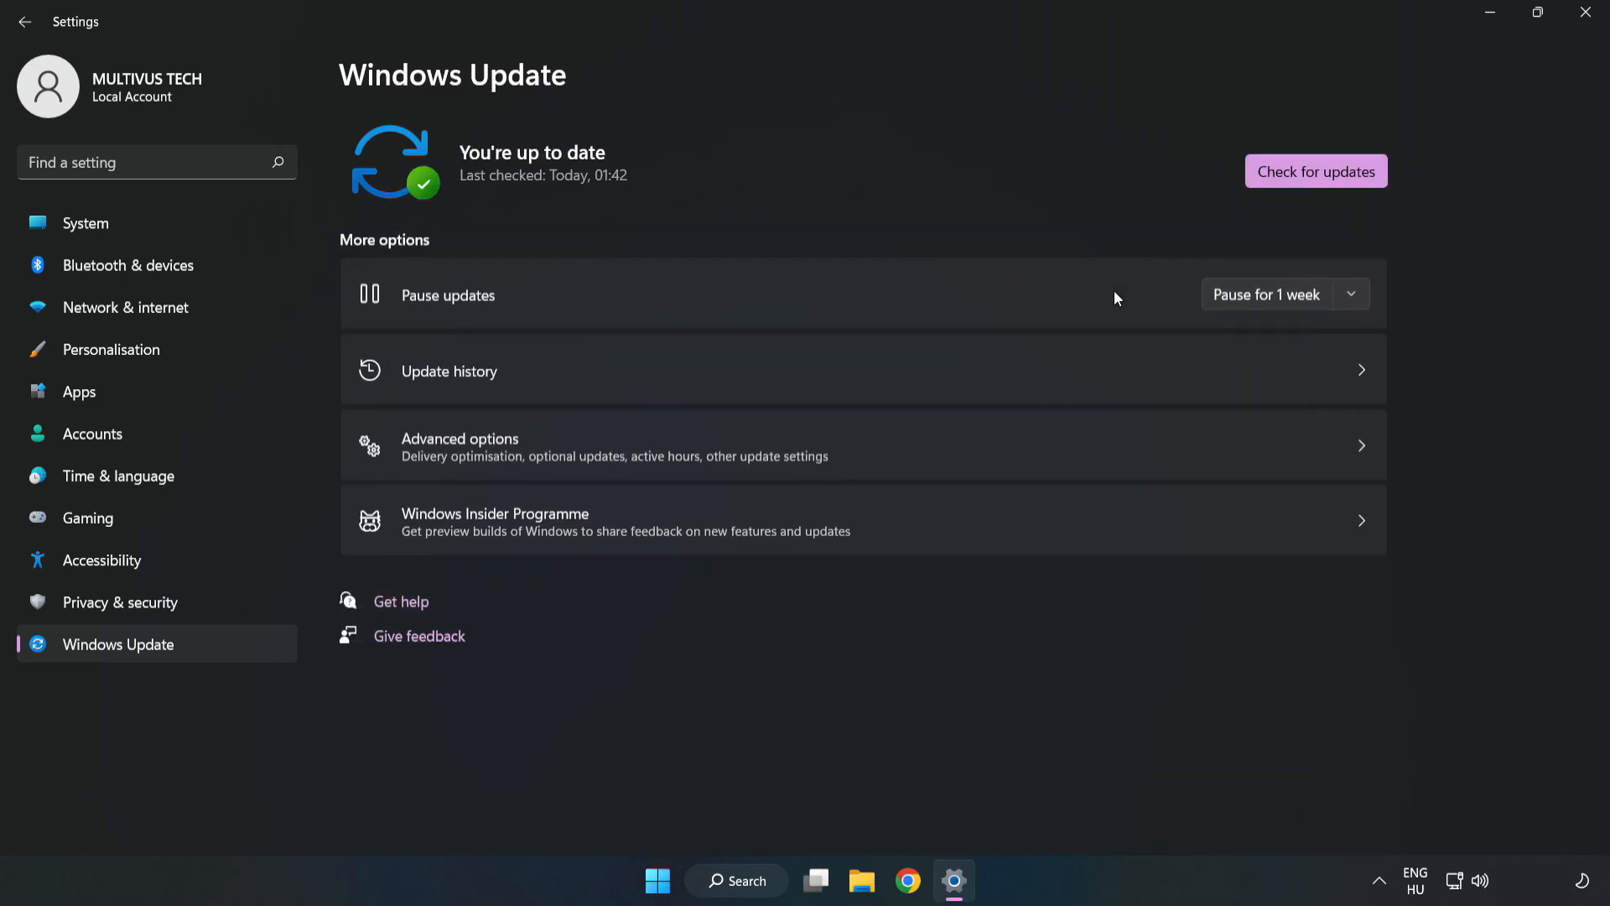
mouse_move(742, 231)
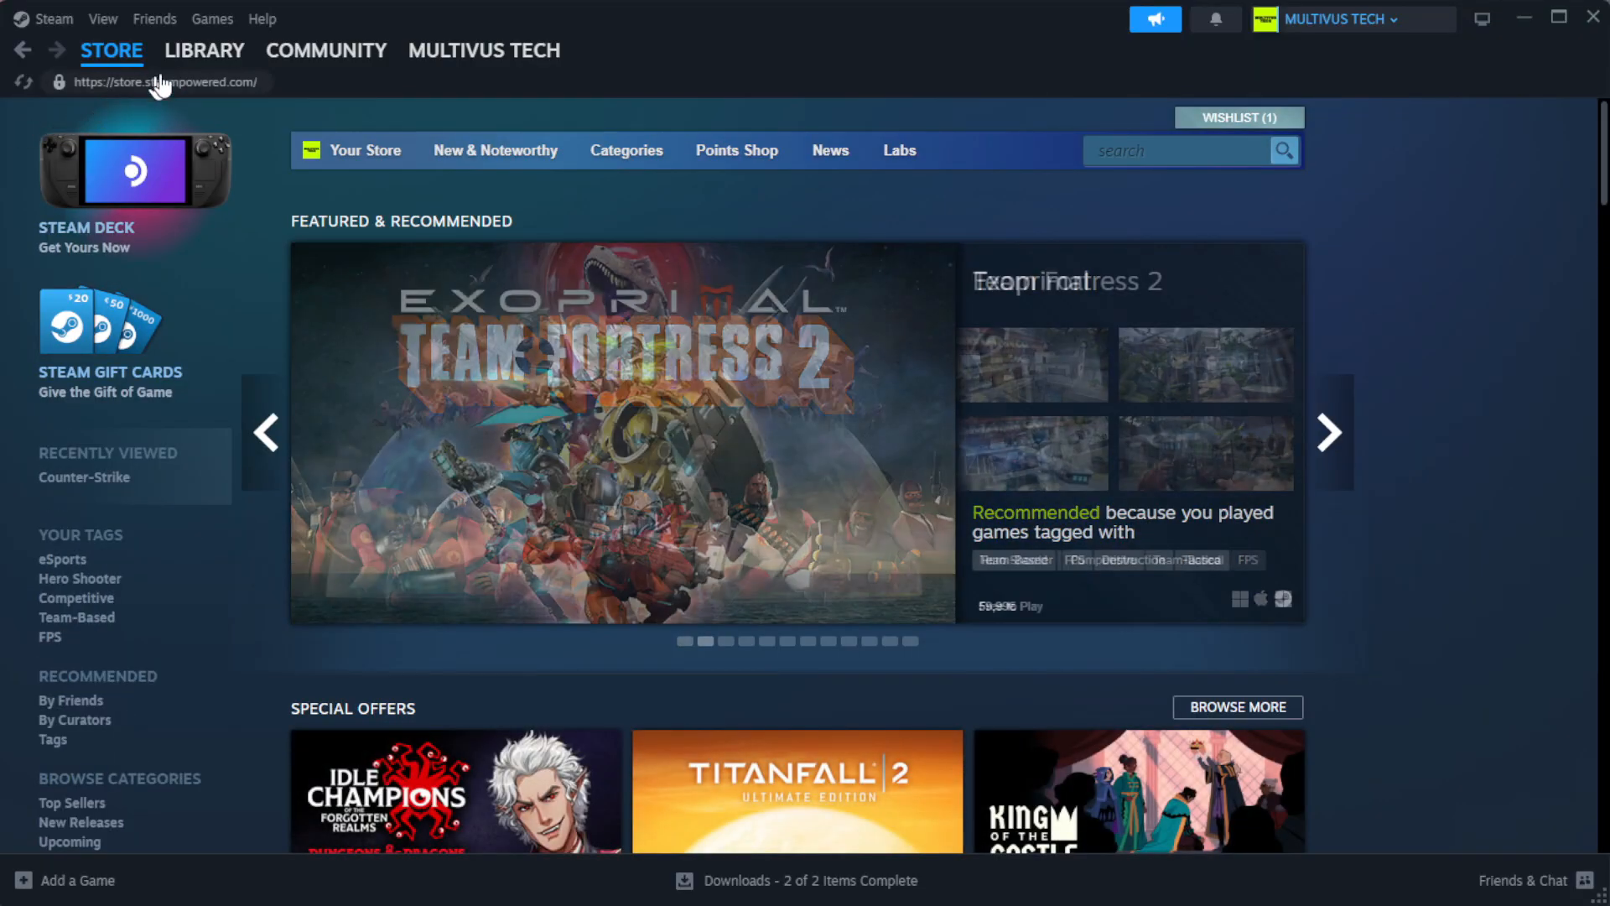
Go to the Steam Library home and right-click YOUR NOT WORKING GAME under Favorites
left_click(205, 50)
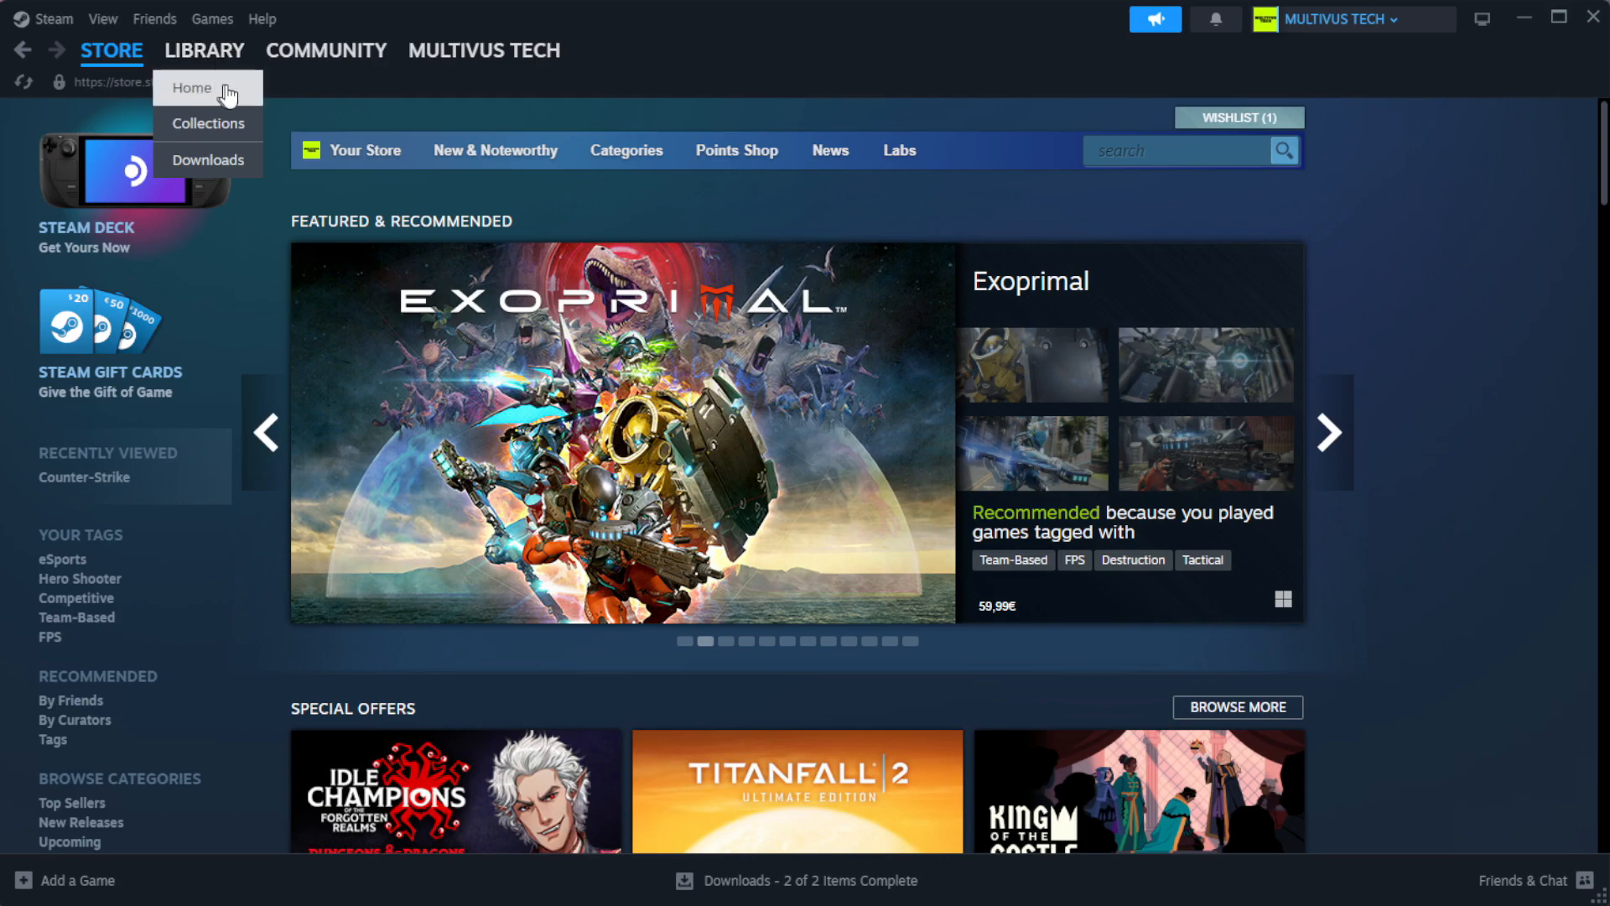
left_click(203, 50)
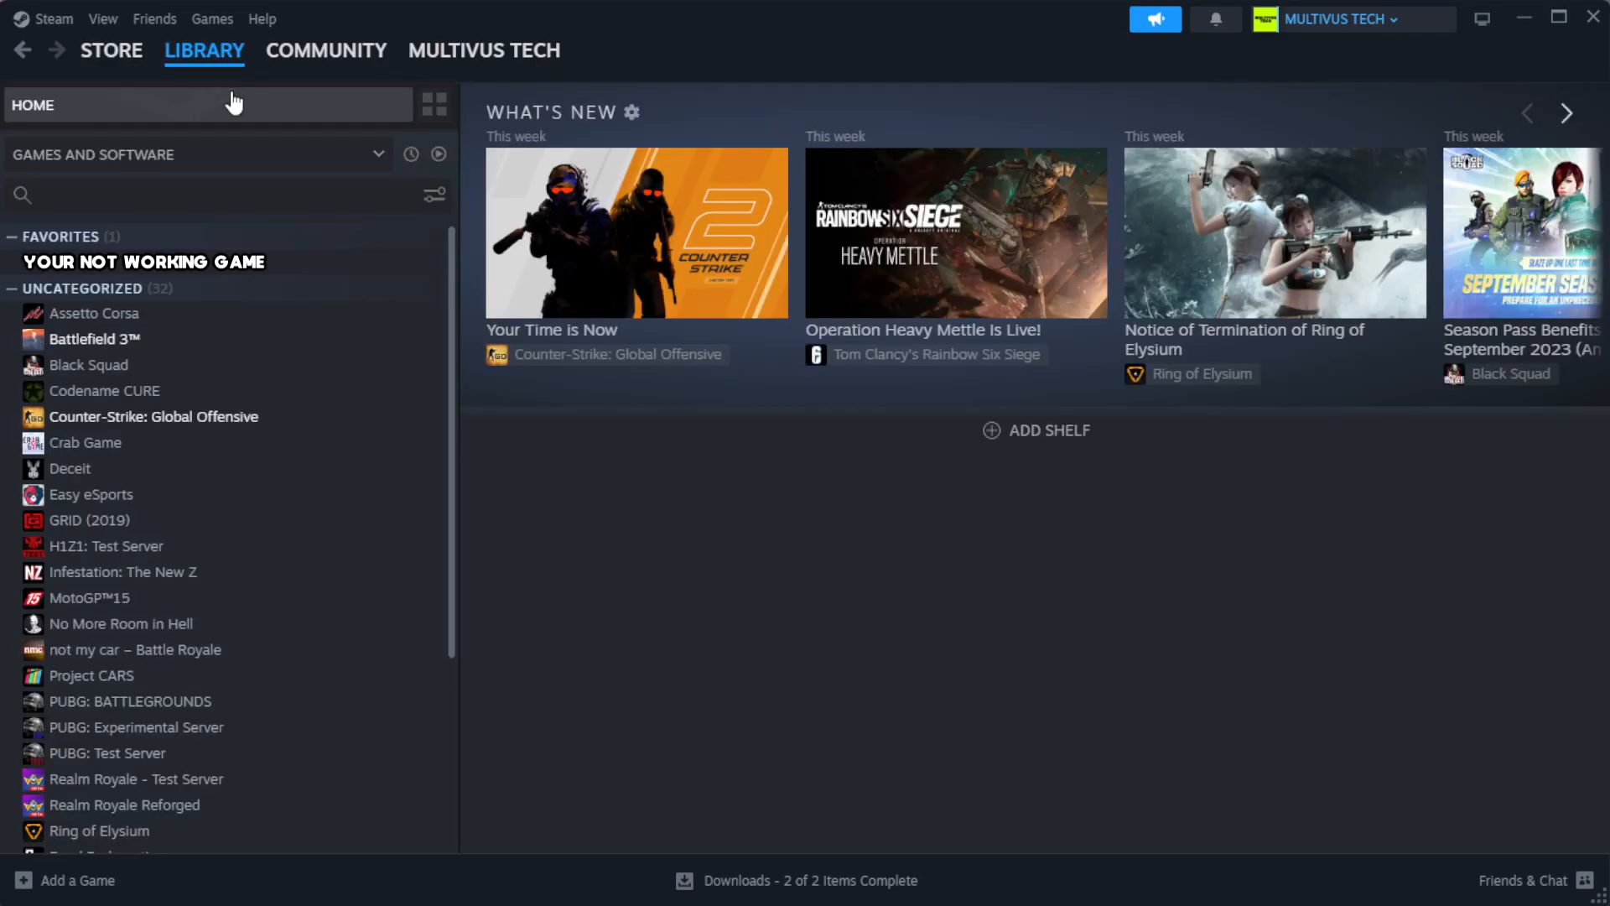
mouse_move(385, 285)
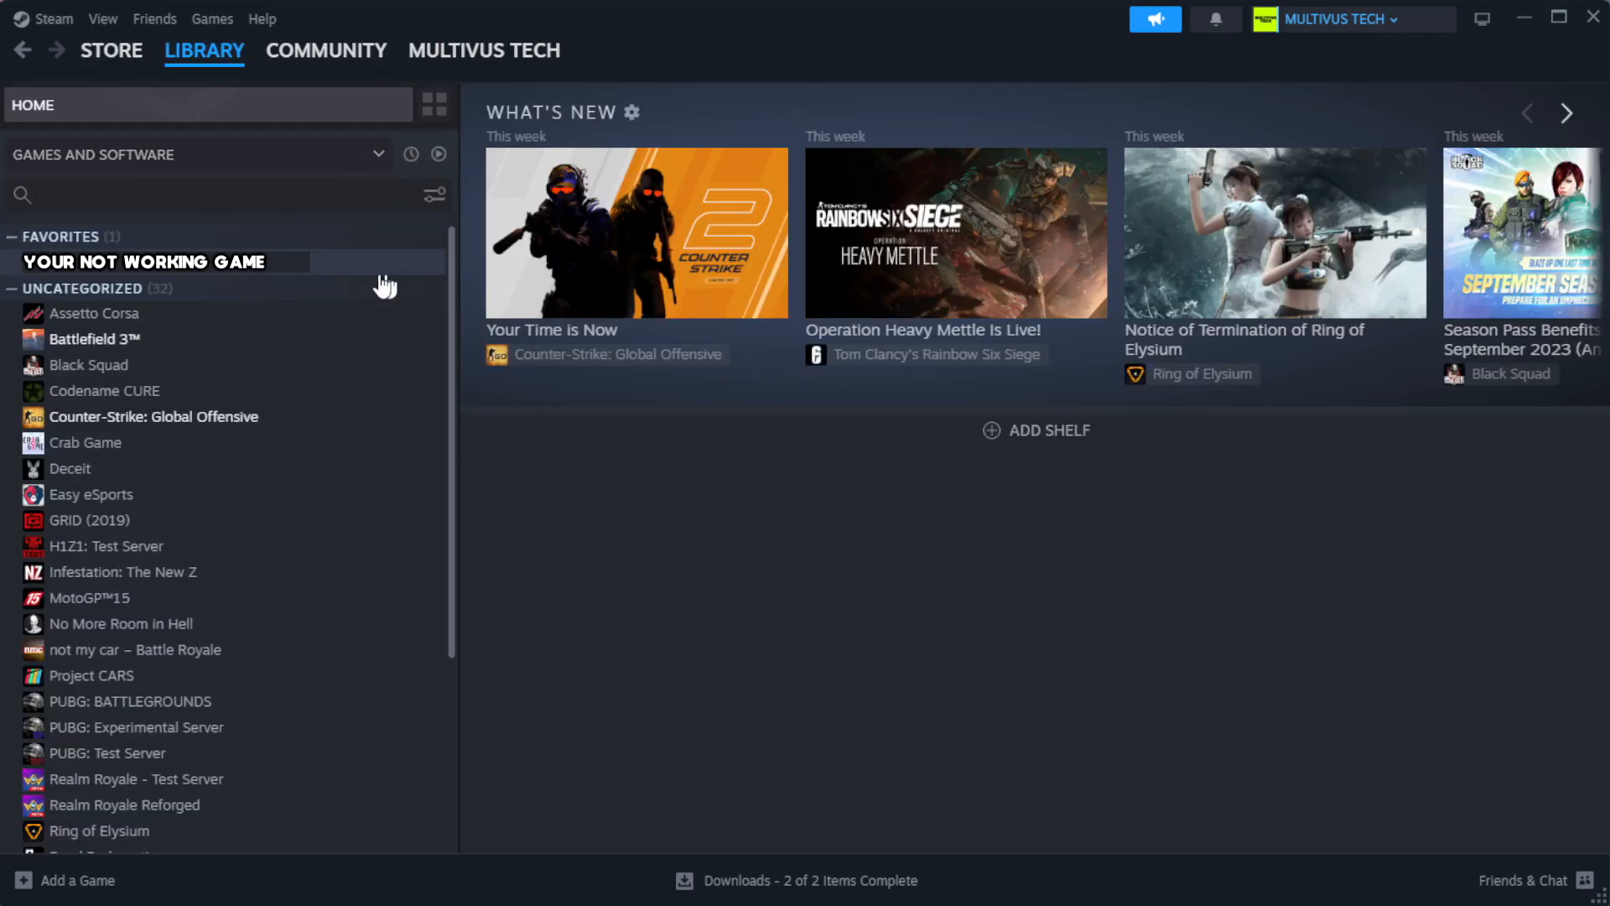
mouse_move(395, 278)
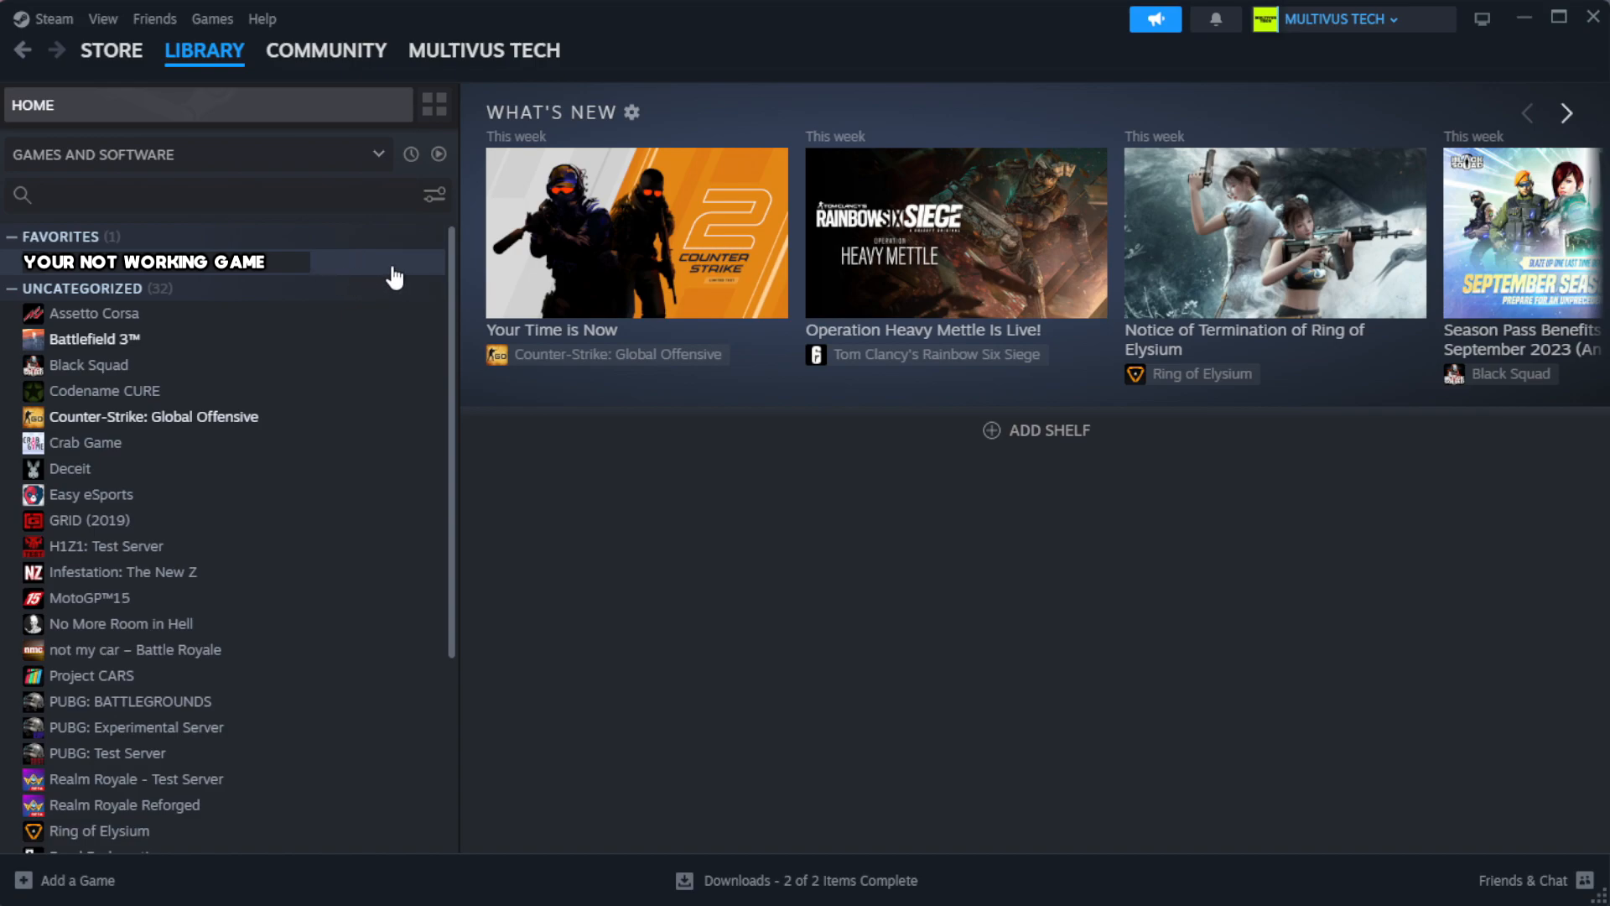
right_click(143, 261)
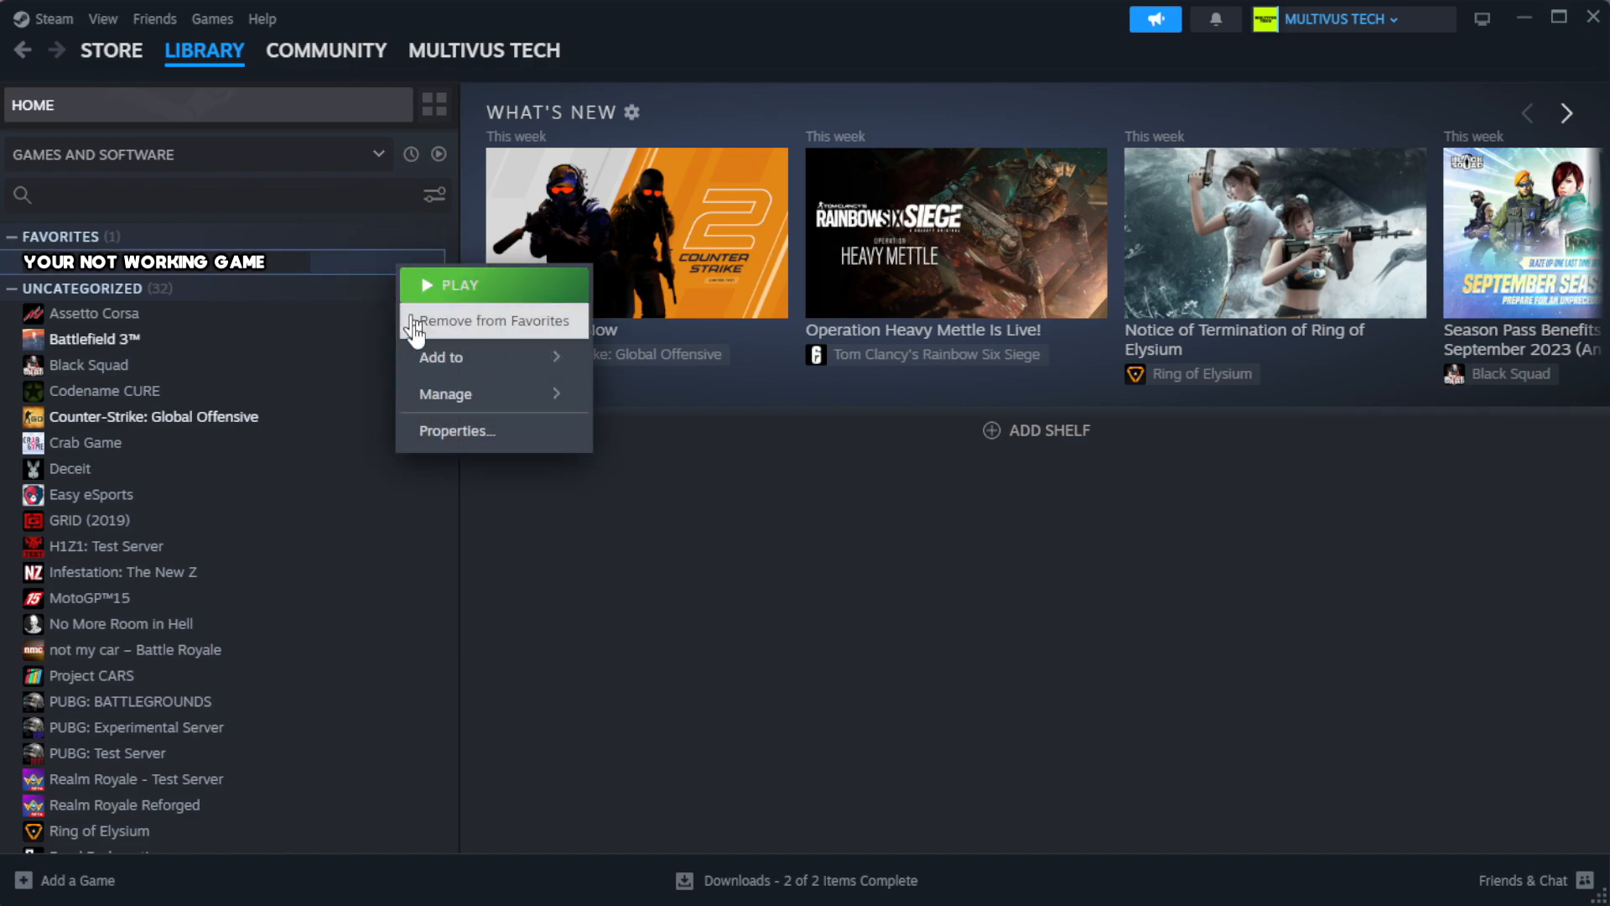
Verify YOUR NOT WORKING GAME's files from Properties > Installed Files, validating all 1039 files
left_click(456, 431)
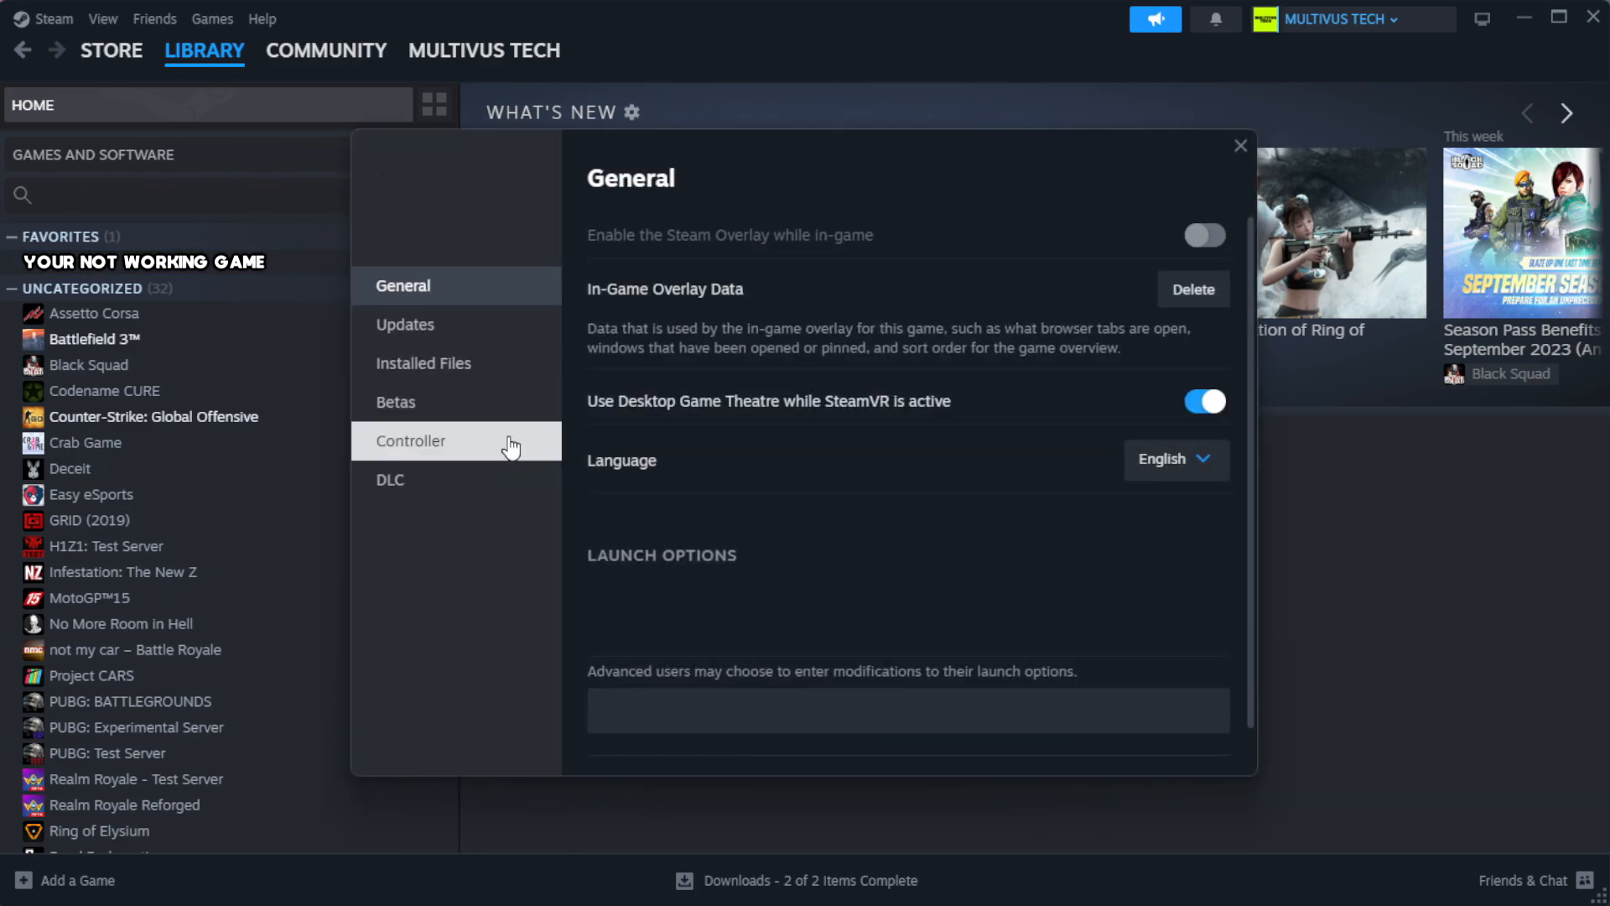
mouse_move(422, 362)
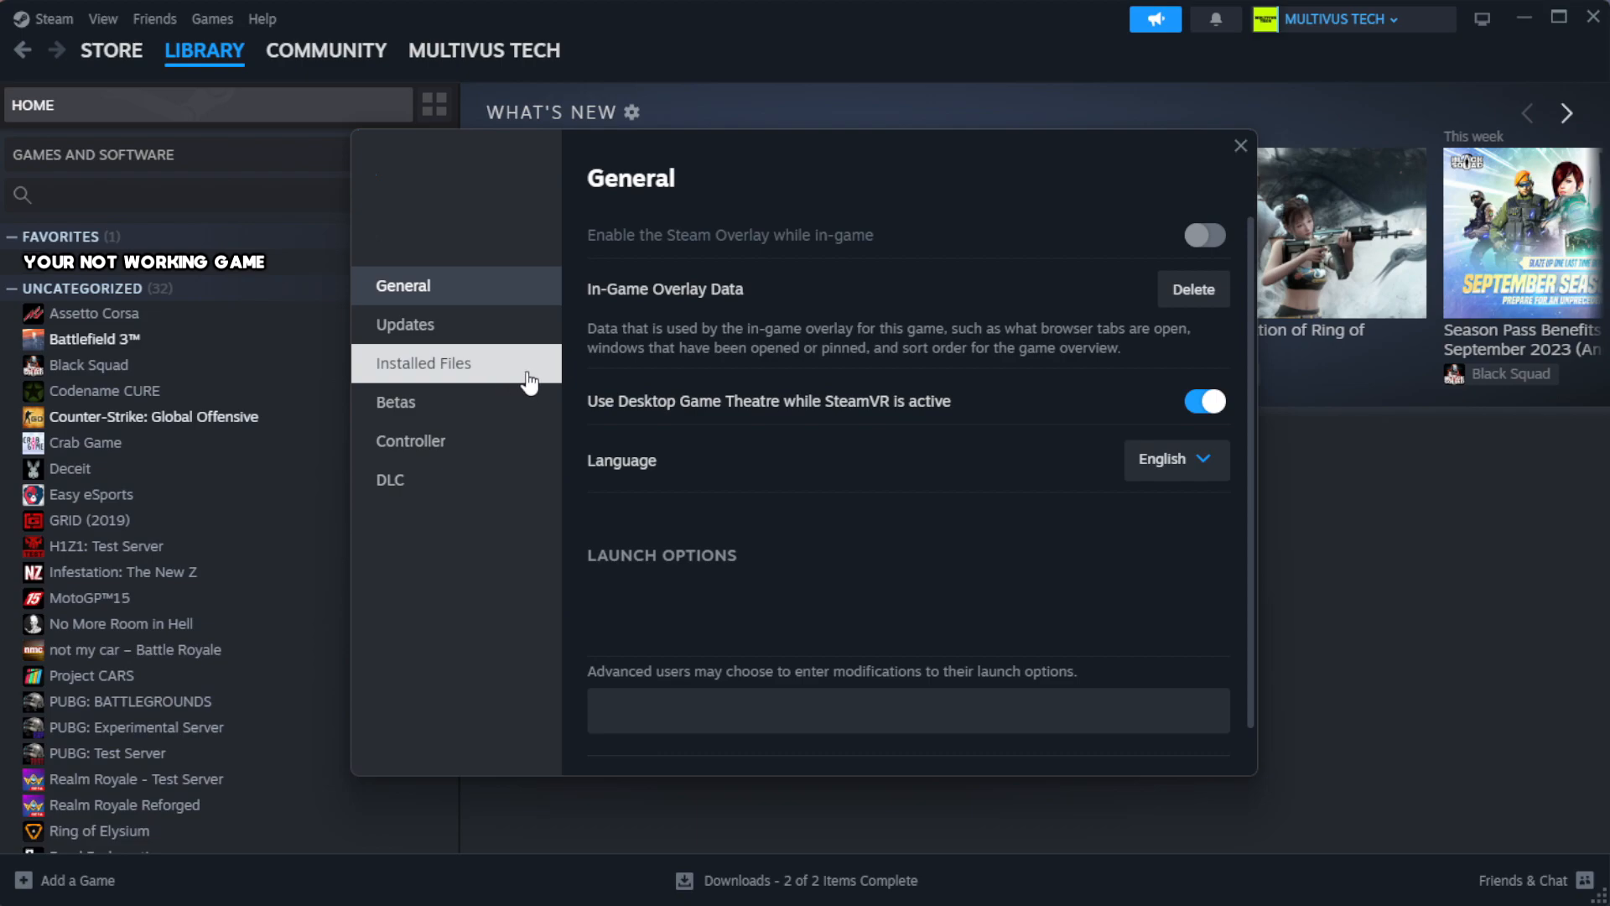
left_click(423, 363)
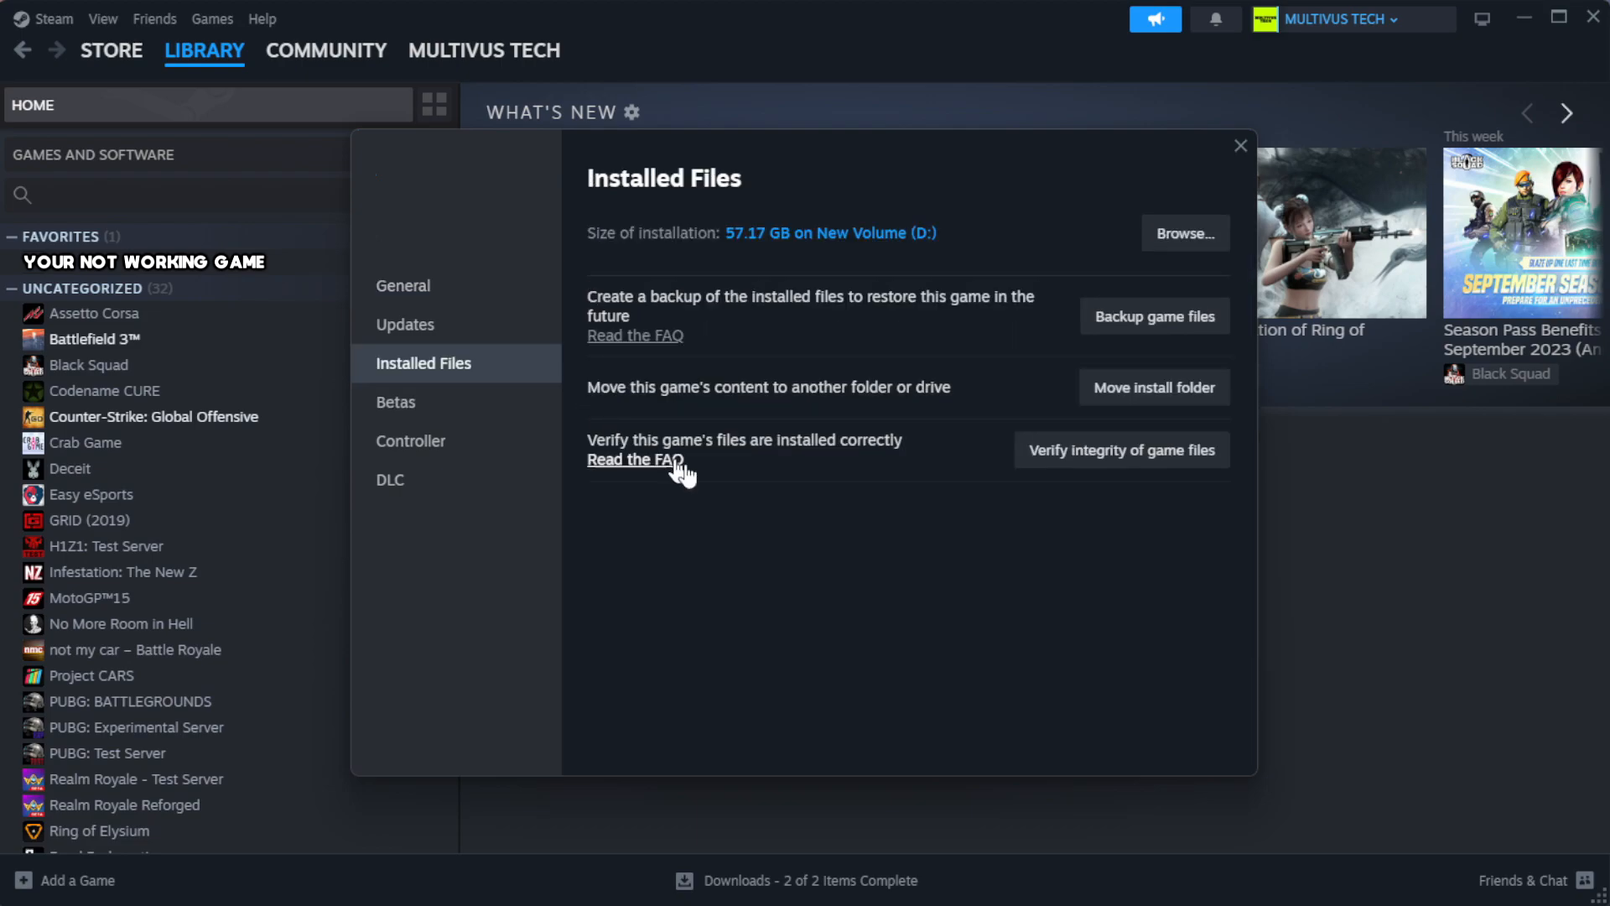
mouse_move(1189, 500)
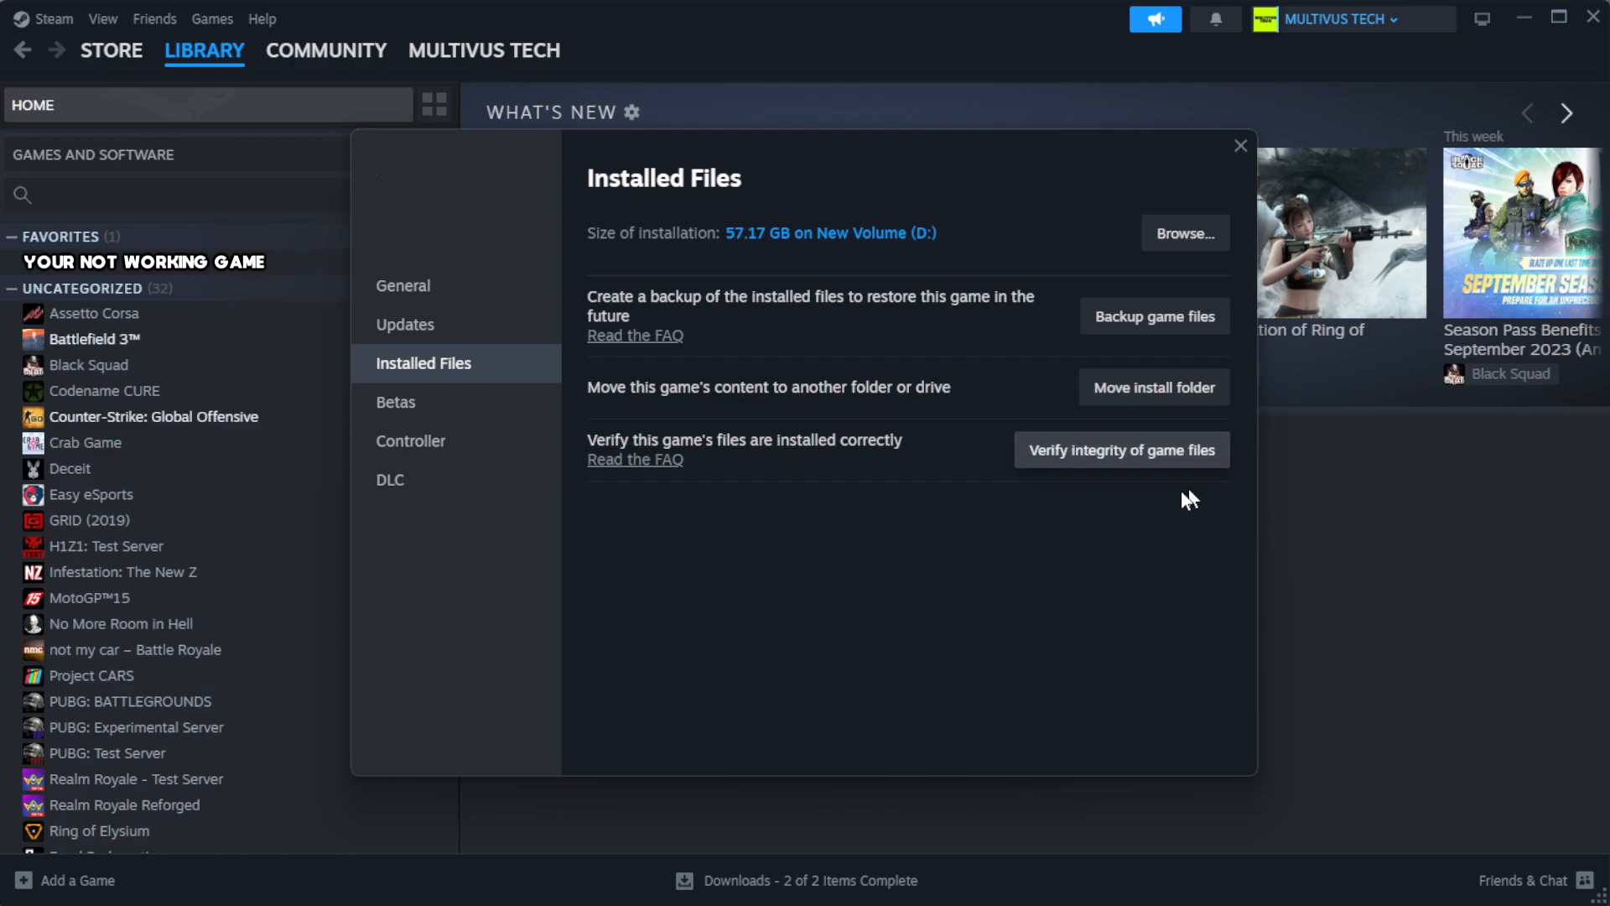
mouse_move(1121, 468)
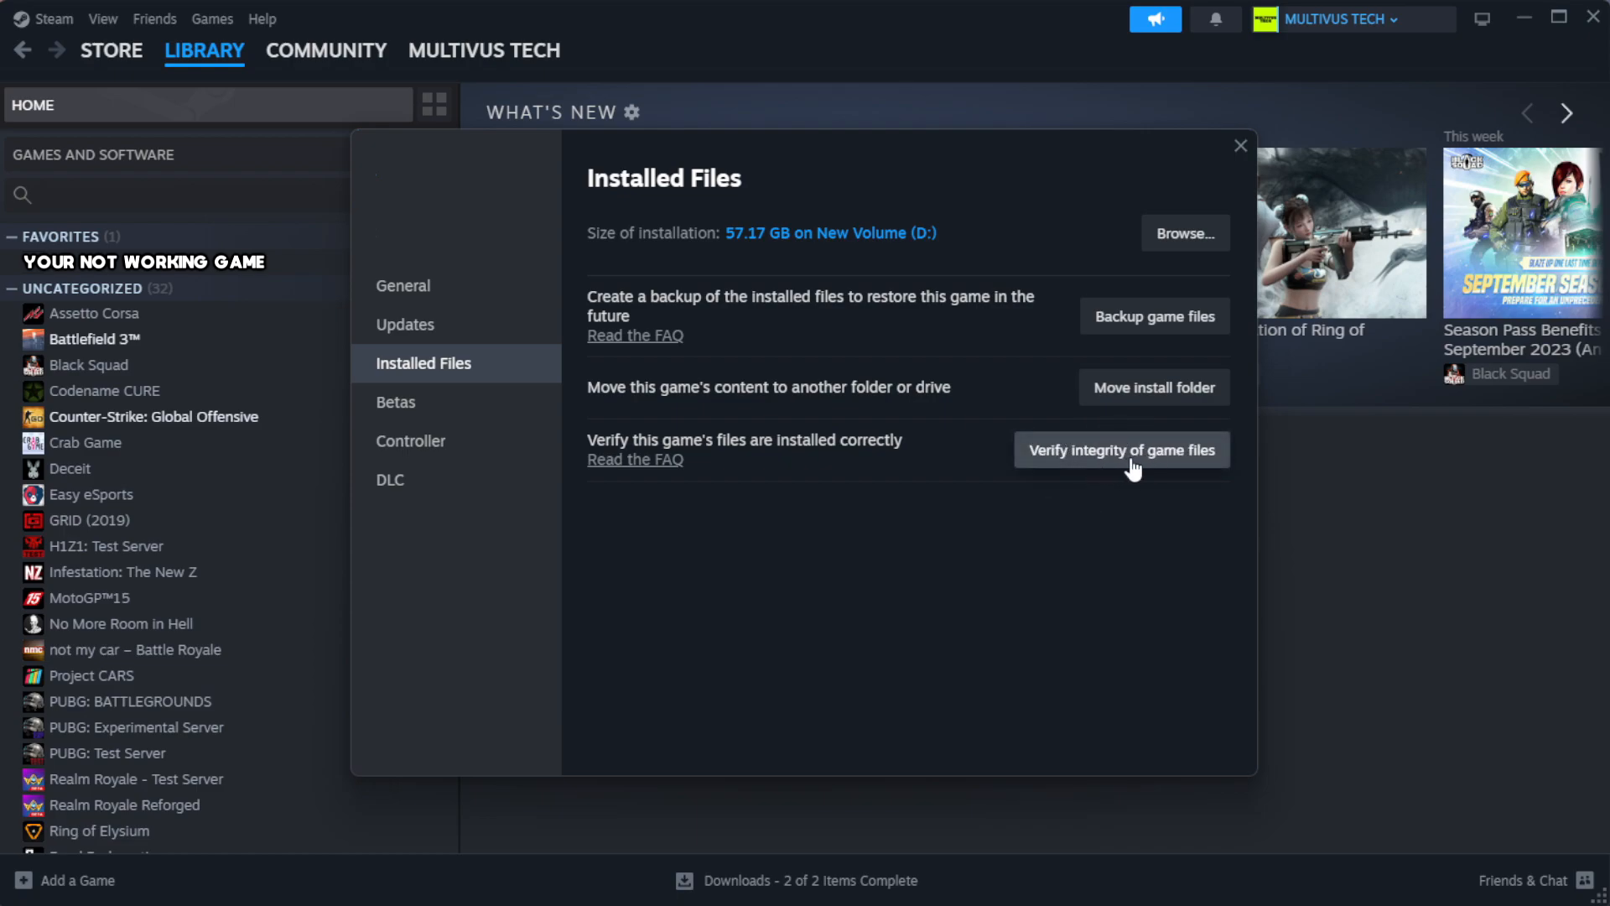
left_click(1121, 448)
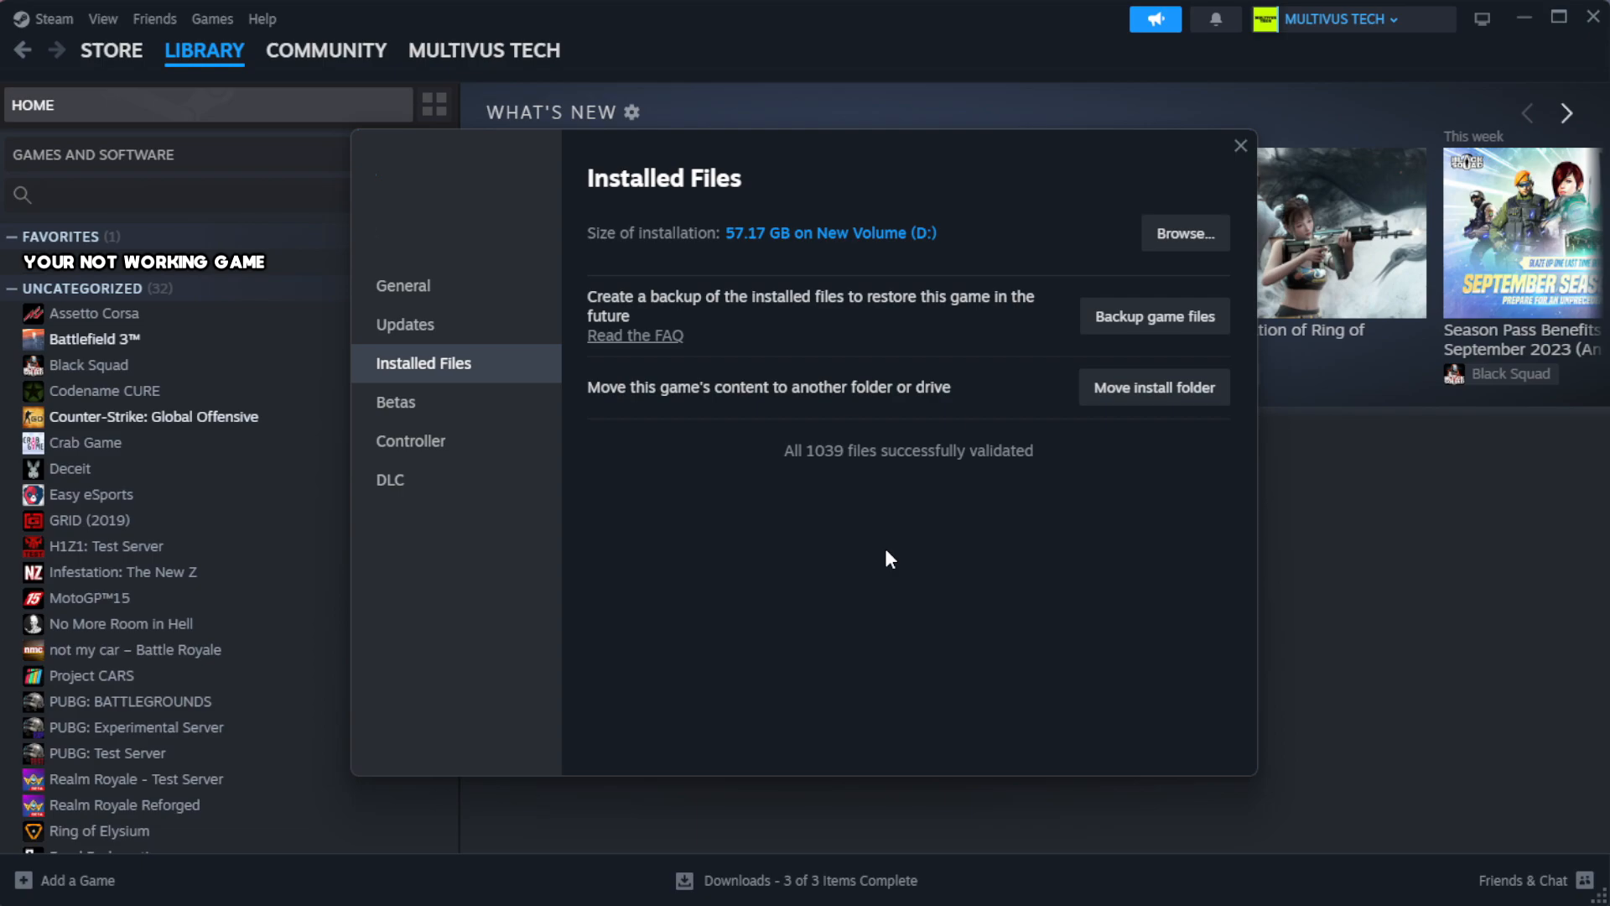
mouse_move(916, 499)
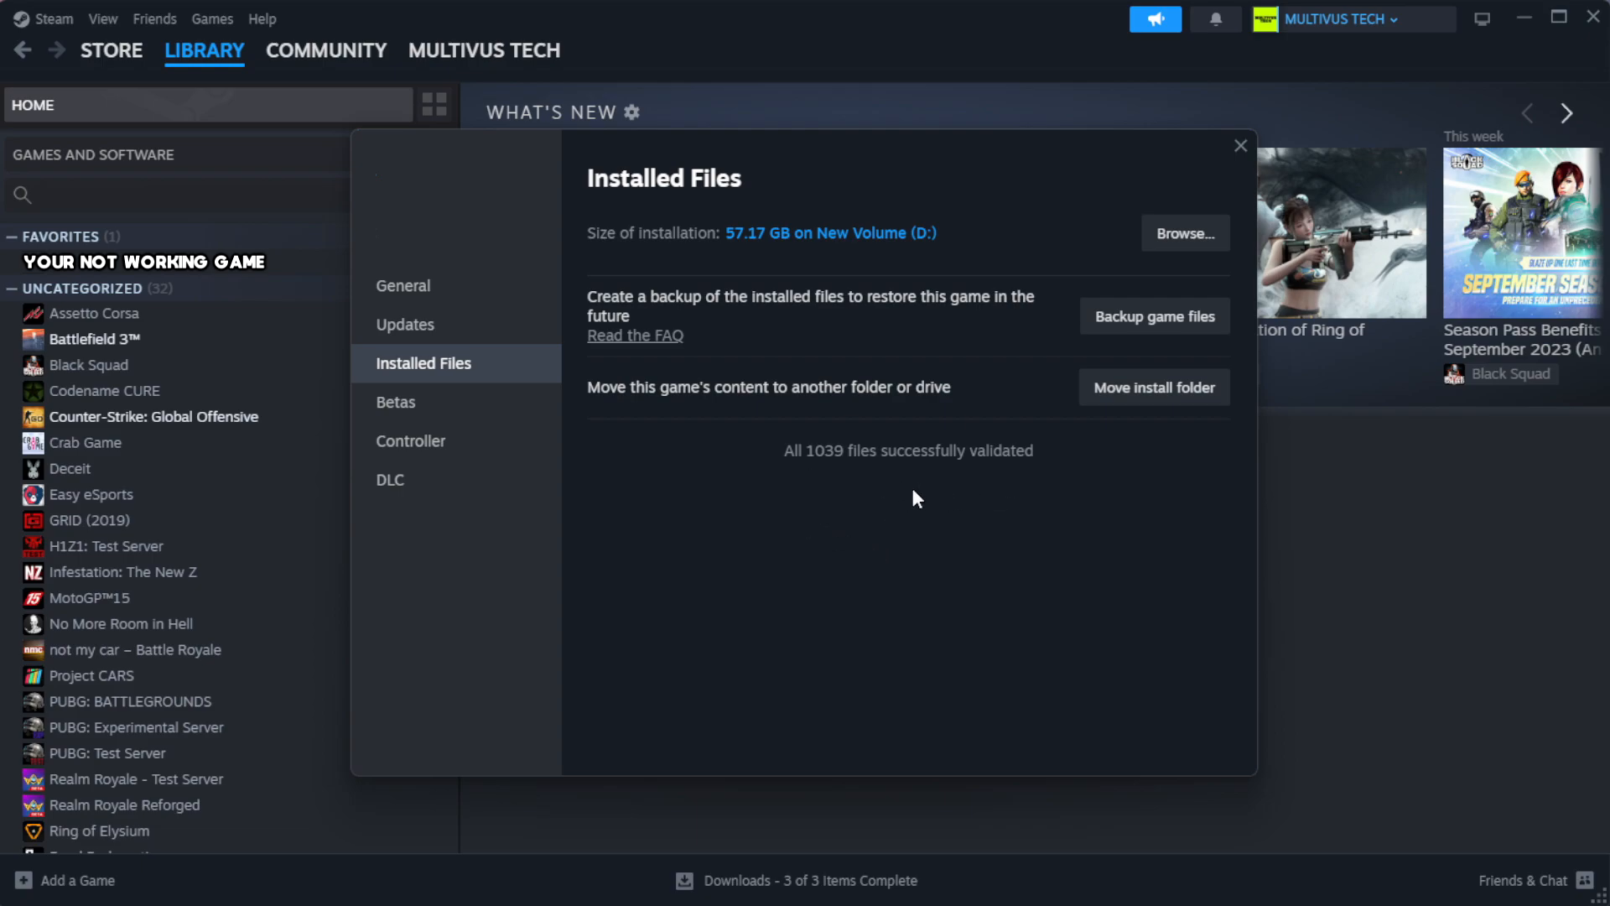
mouse_move(1184, 234)
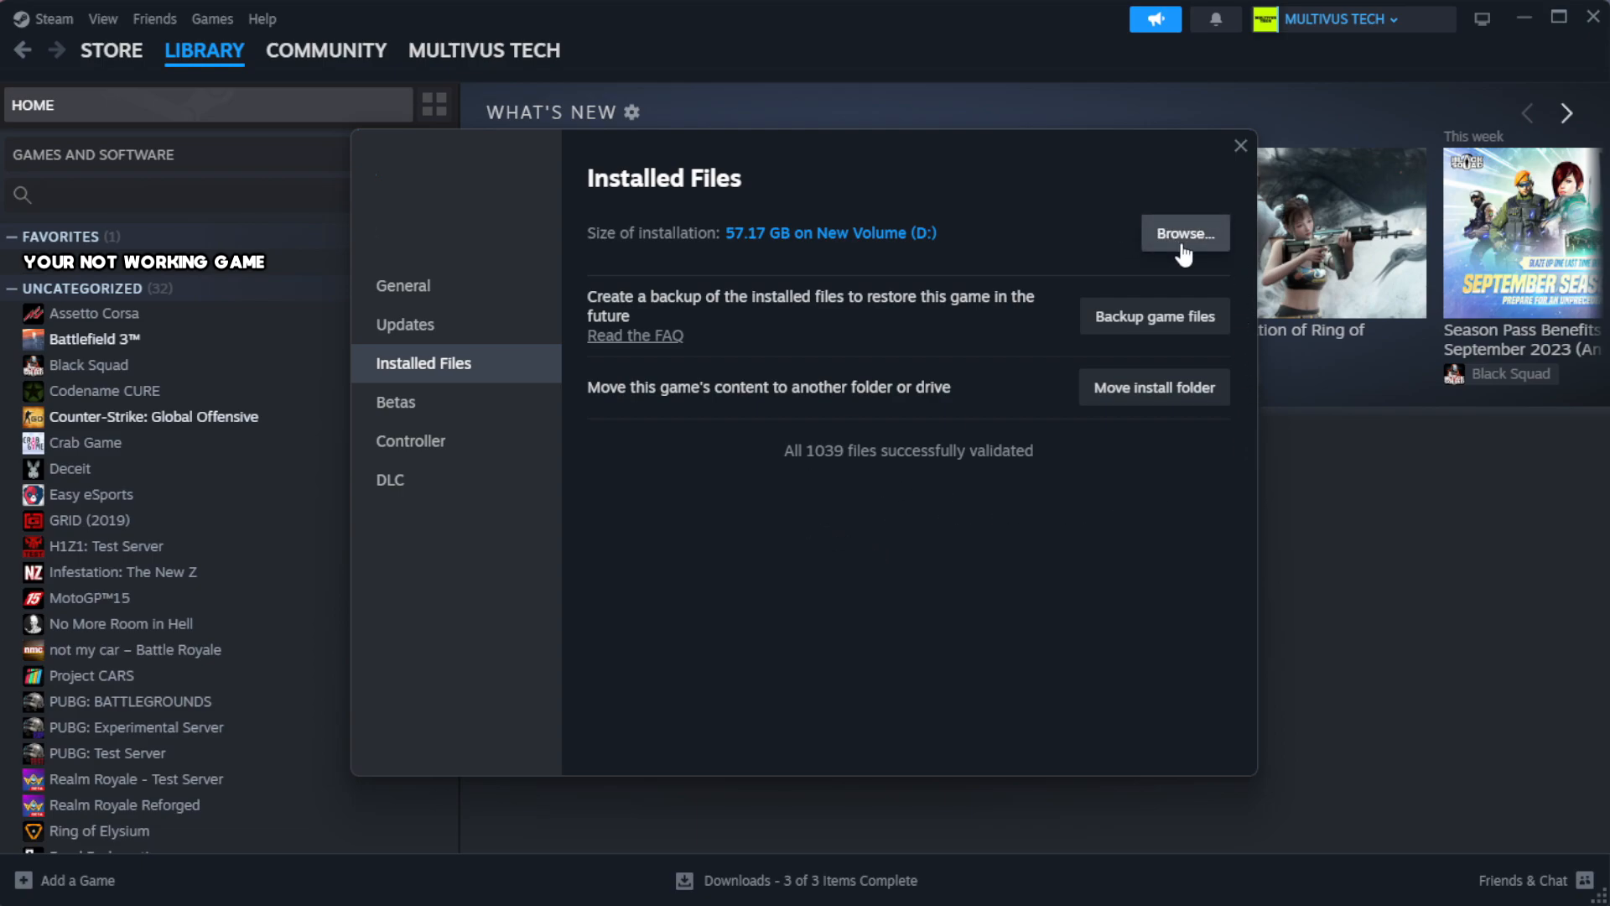
Browse to the game's steamapps\common install folder and select its shortcut
left_click(1184, 233)
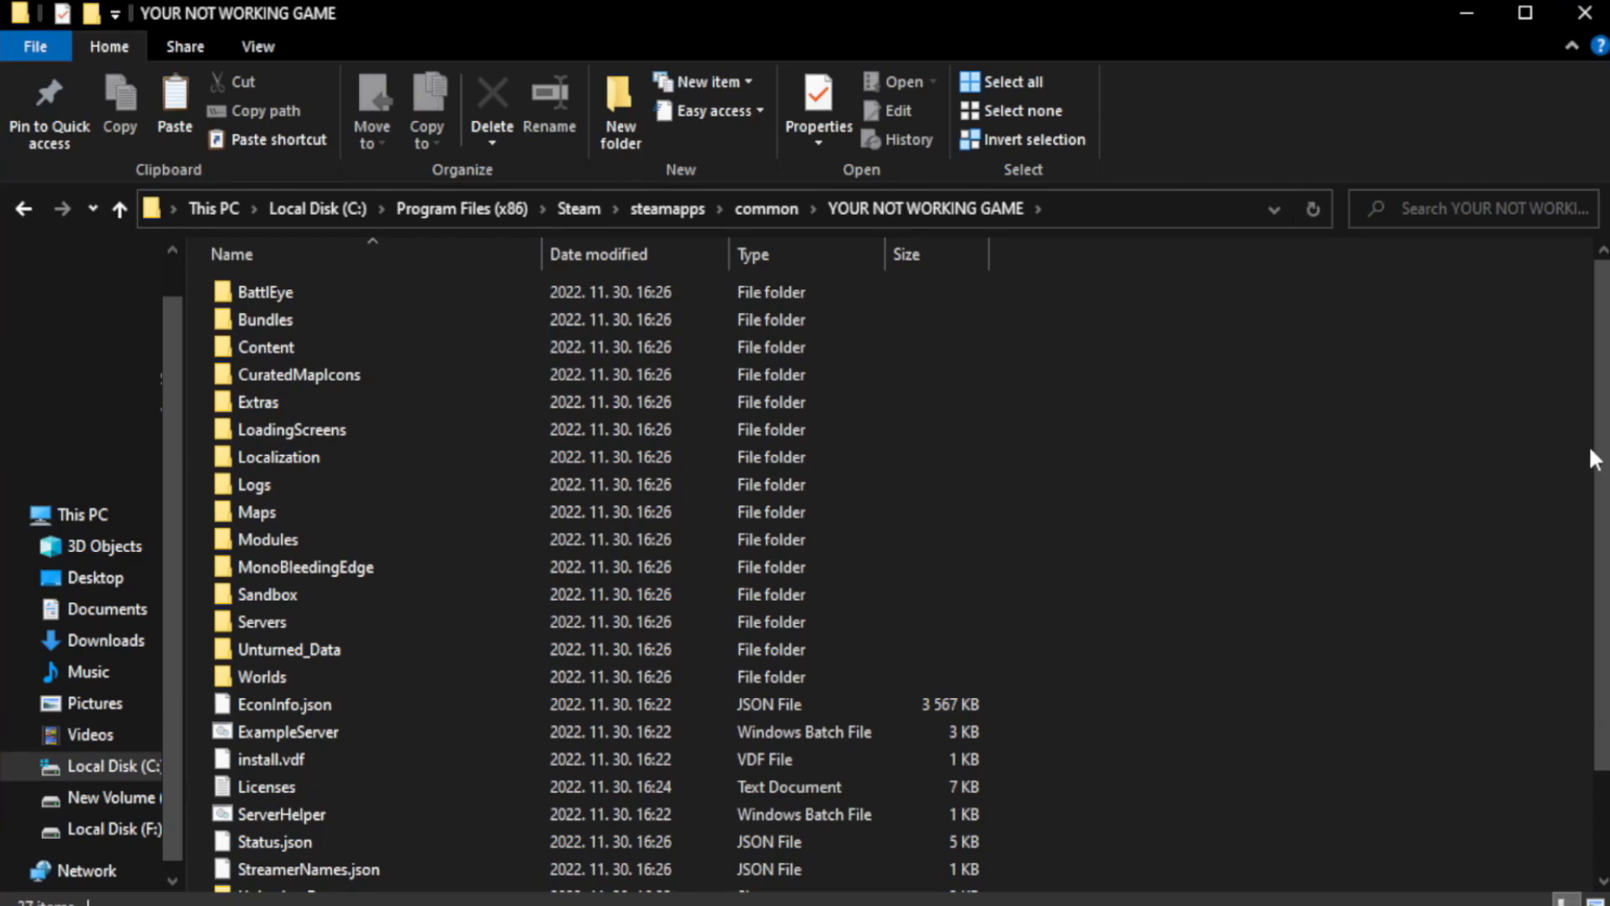
scroll("down", 3)
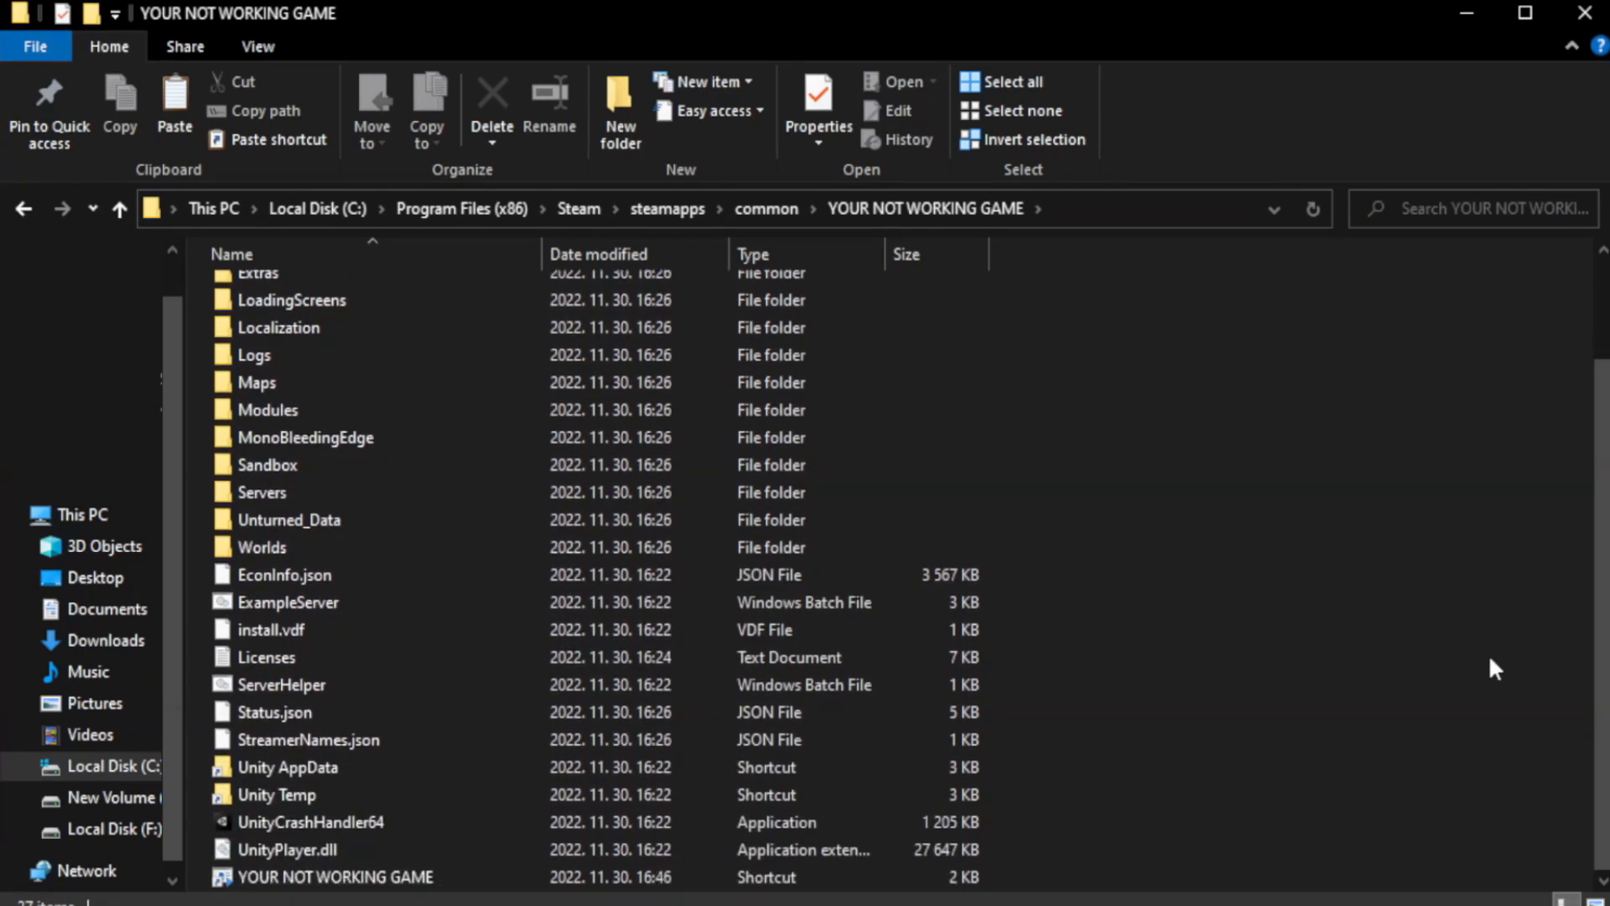
left_click(334, 876)
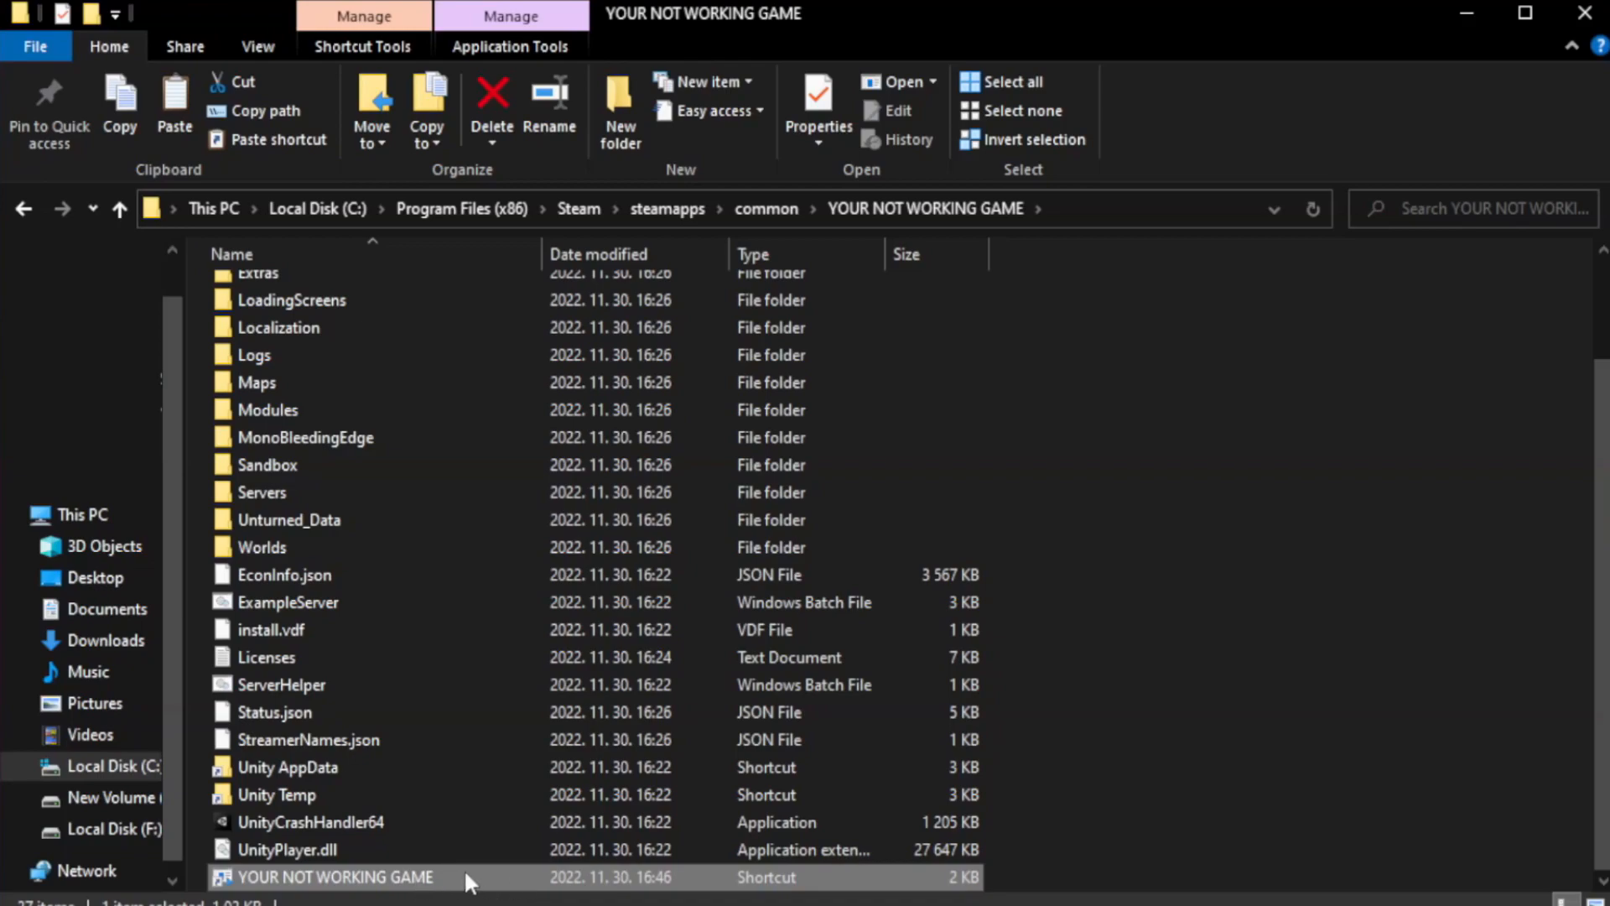
Set the game shortcut to Windows 8 compatibility, no fullscreen optimizations, run as administrator
right_click(334, 876)
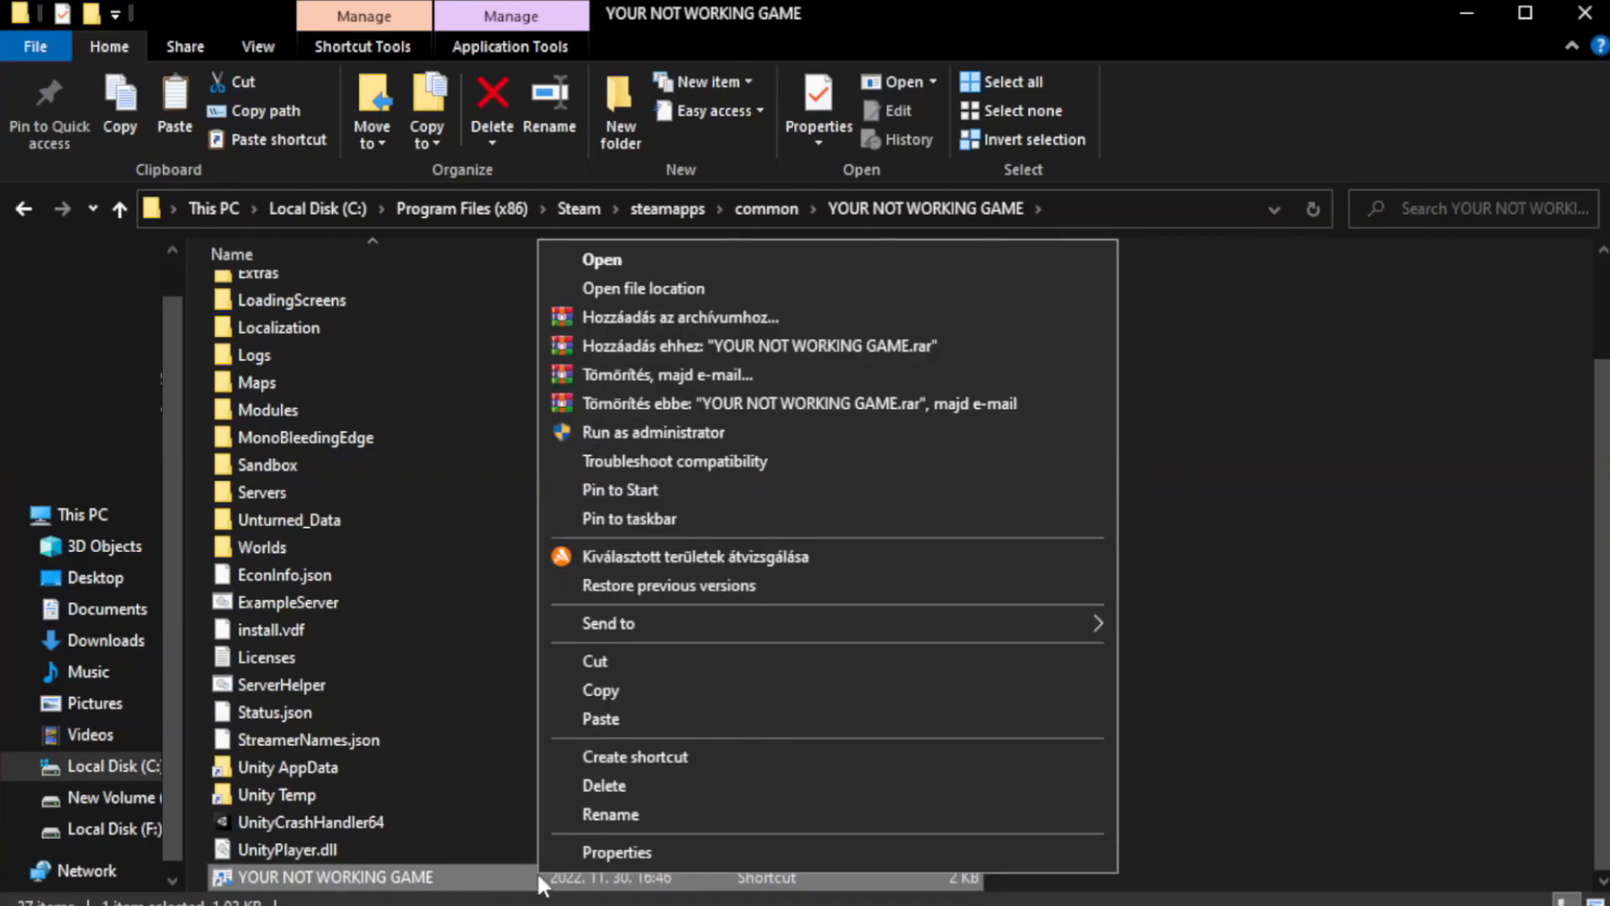
mouse_move(827, 861)
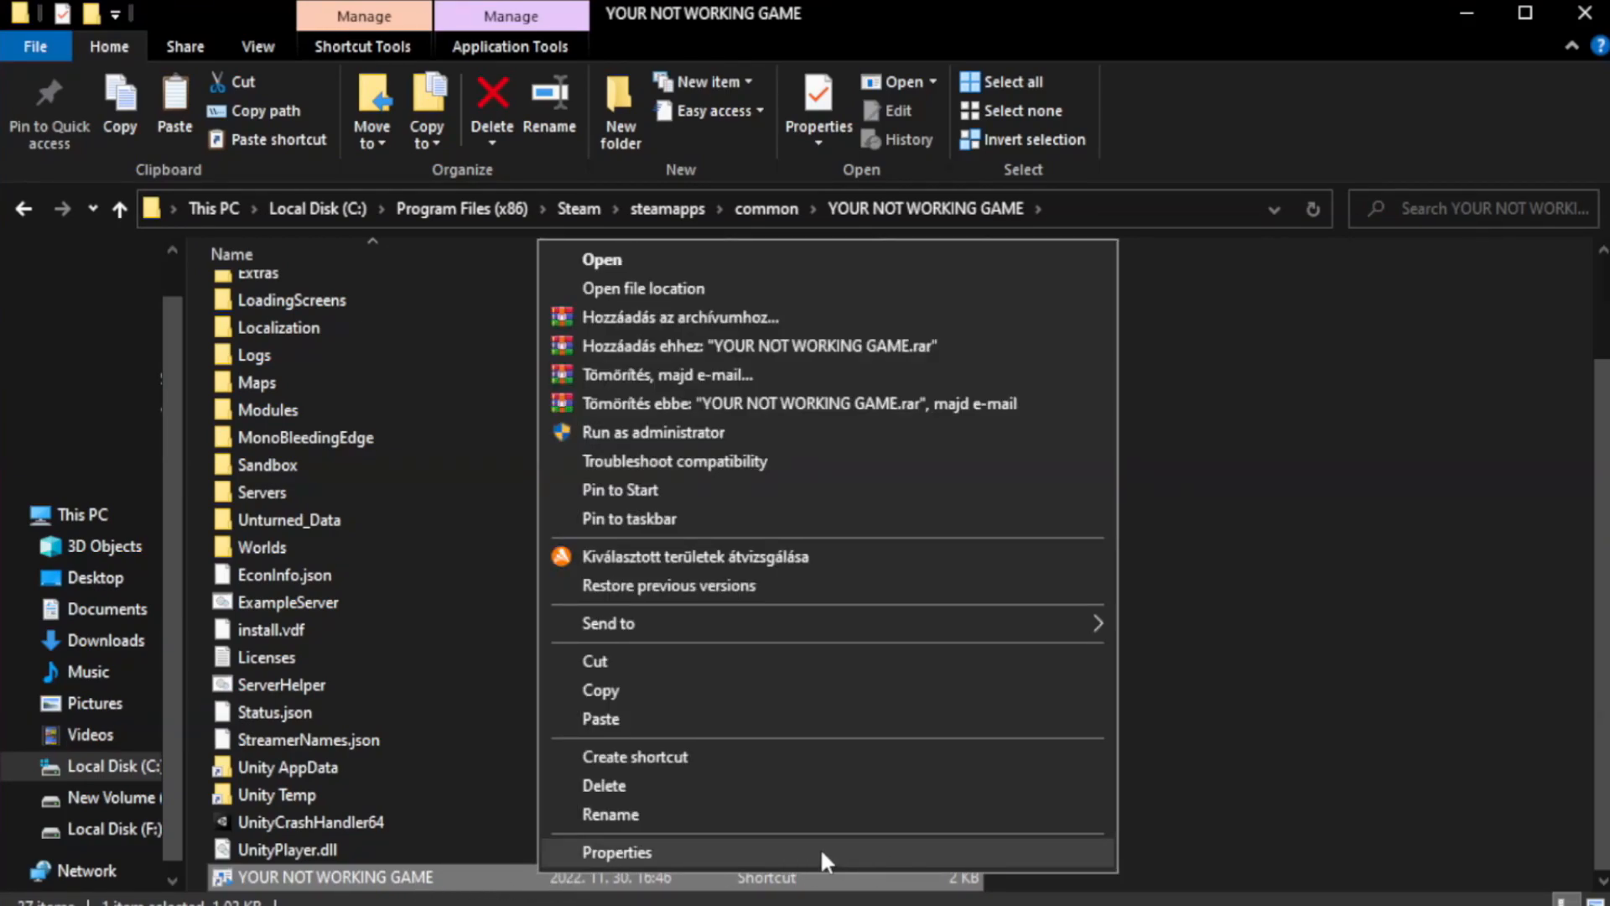
left_click(617, 851)
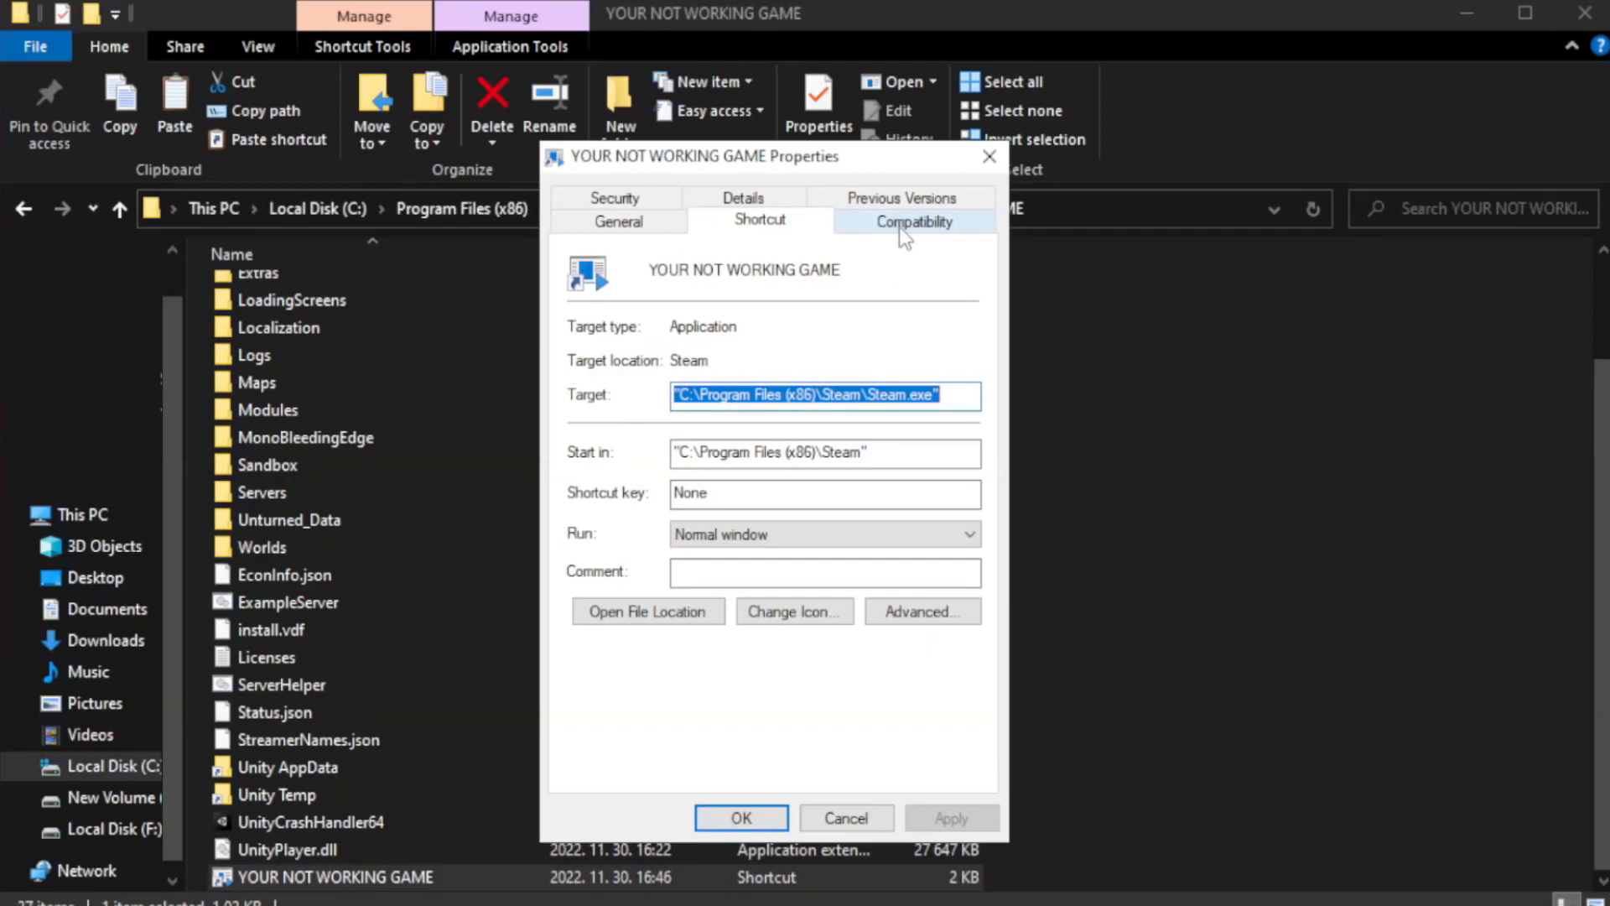
left_click(911, 220)
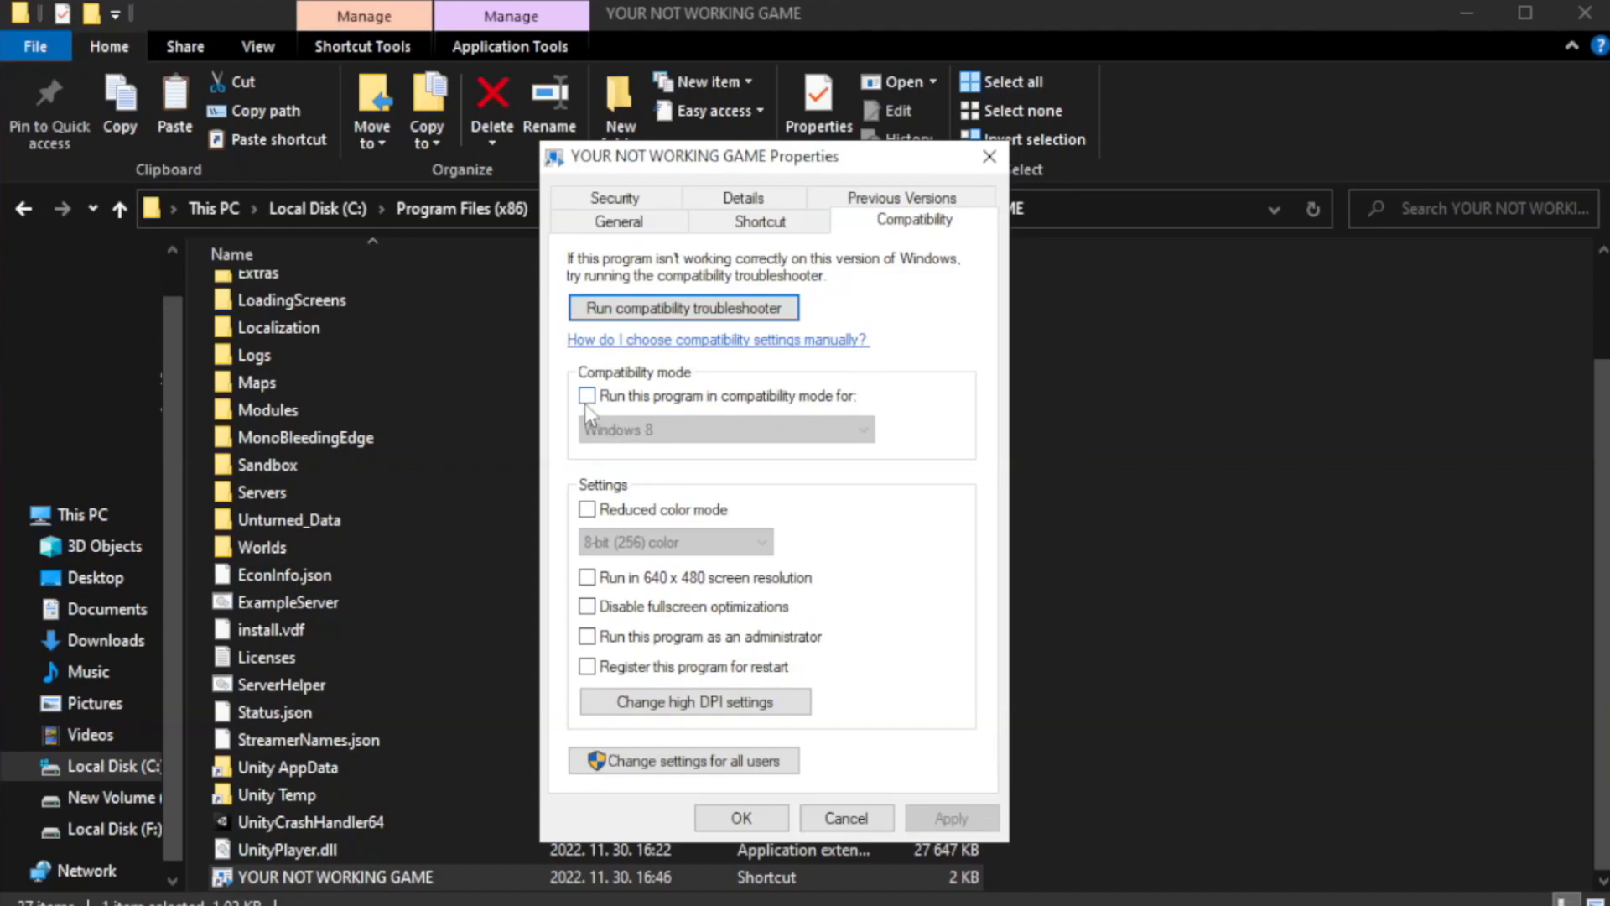
mouse_move(642, 406)
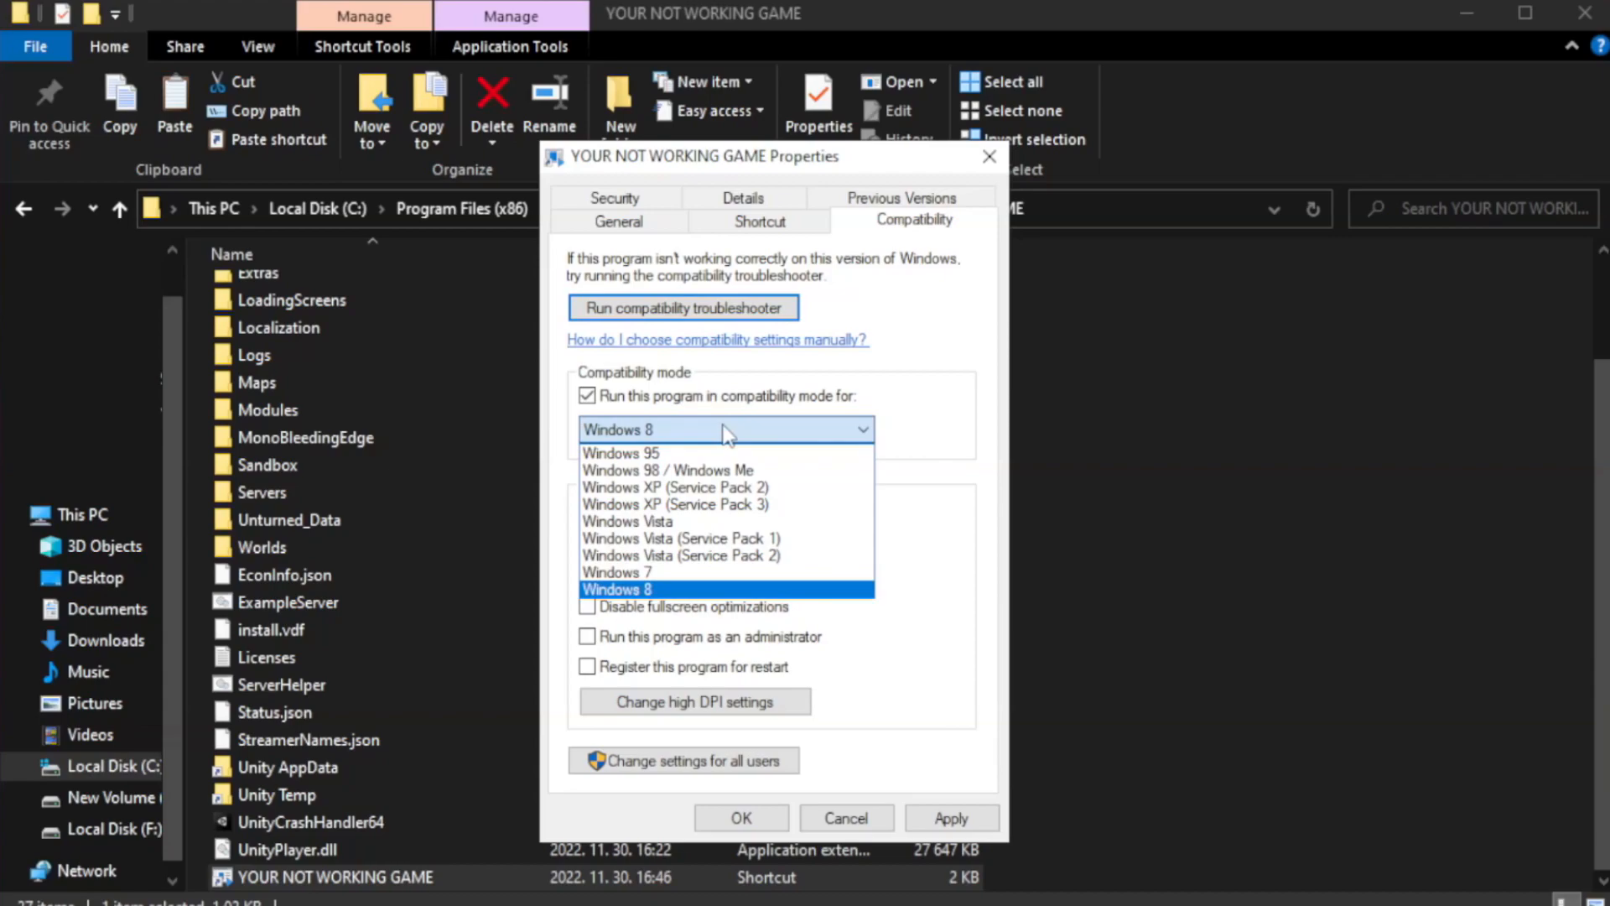
mouse_move(678, 594)
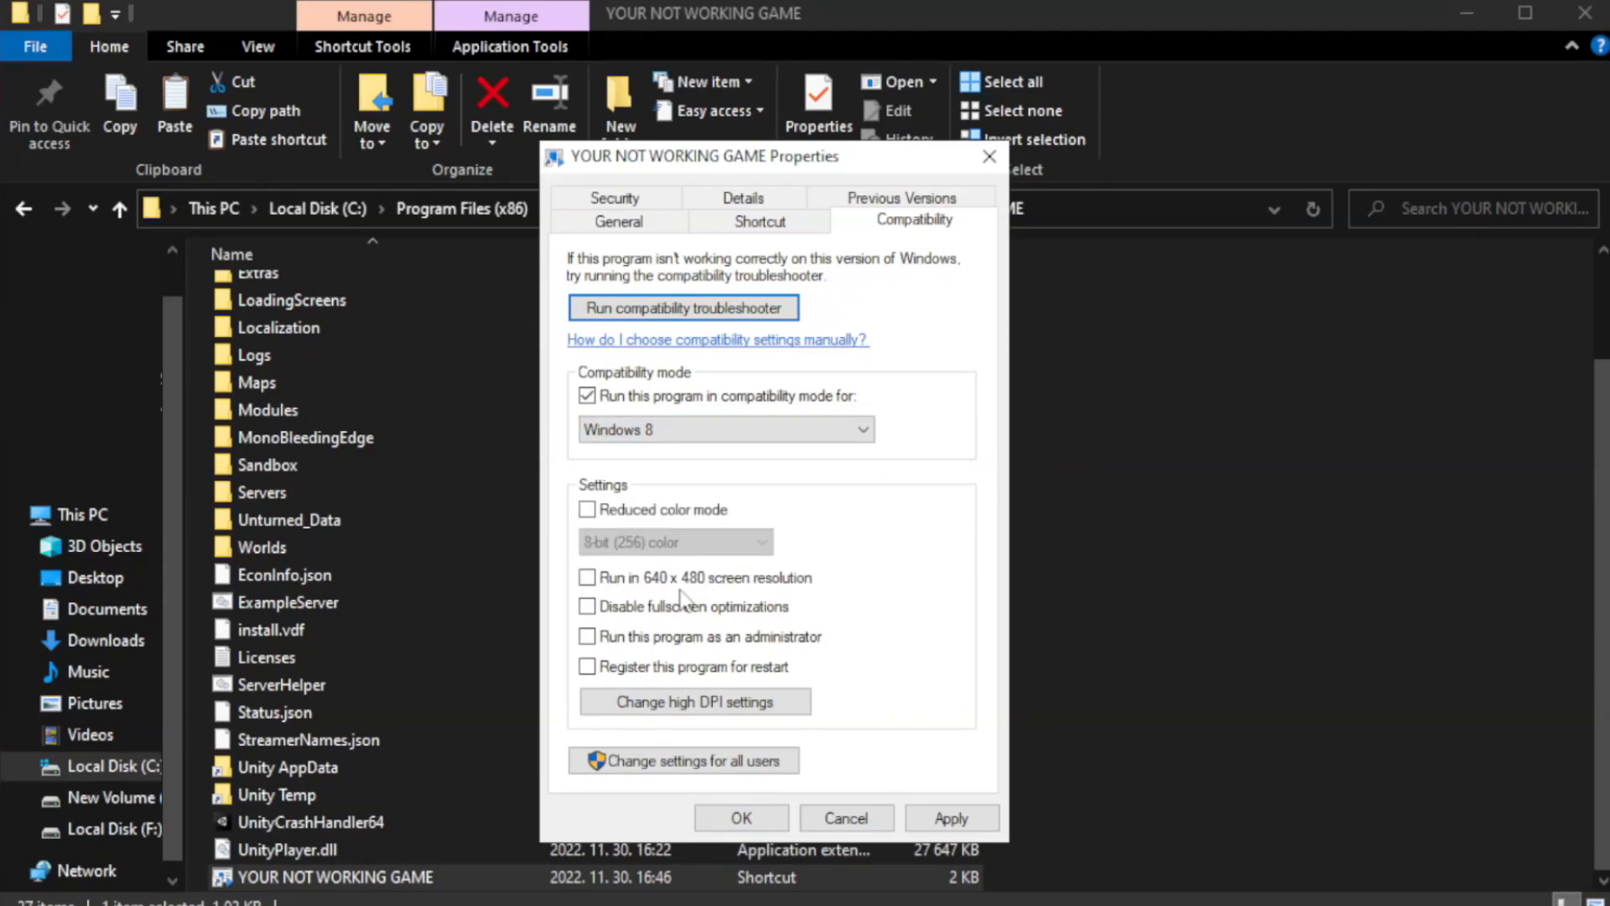
mouse_move(621, 629)
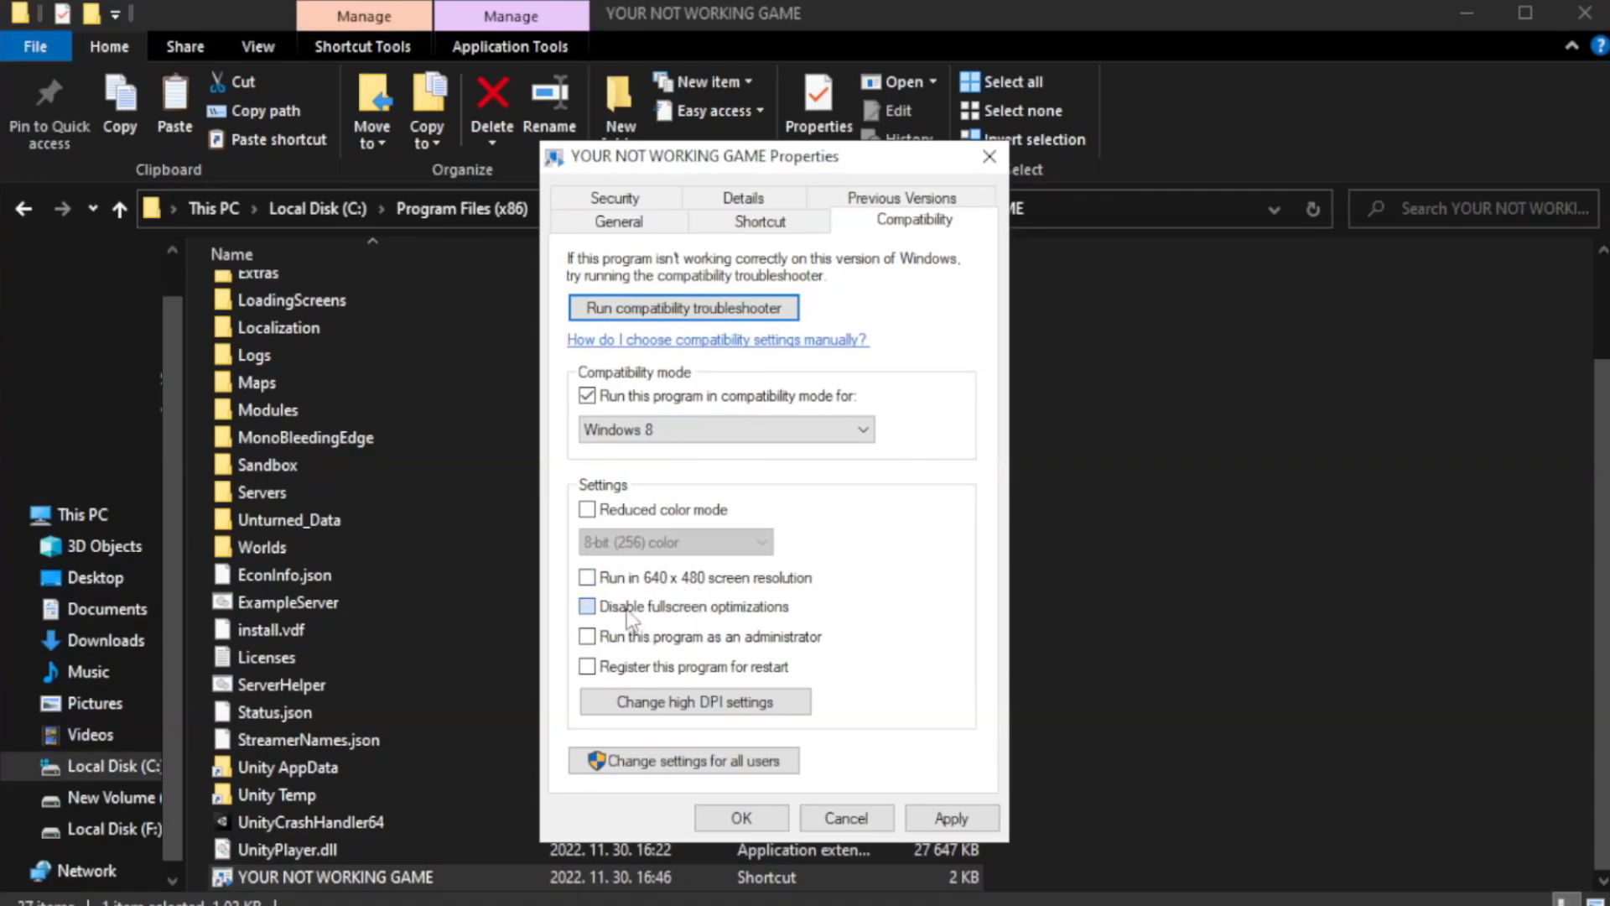
left_click(587, 605)
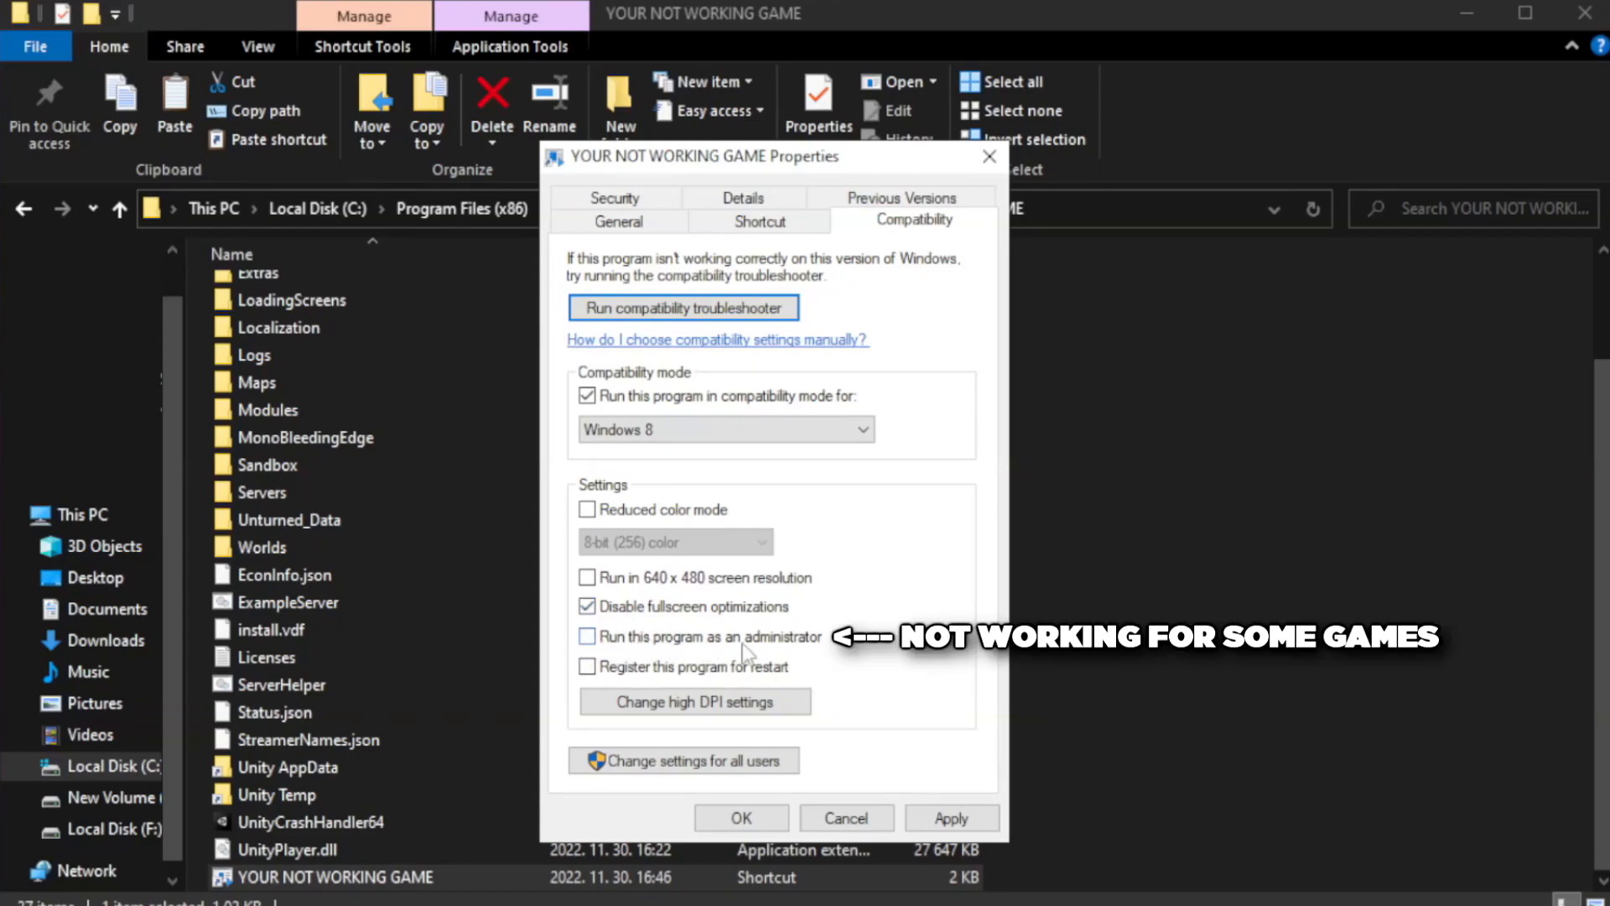
mouse_move(632, 653)
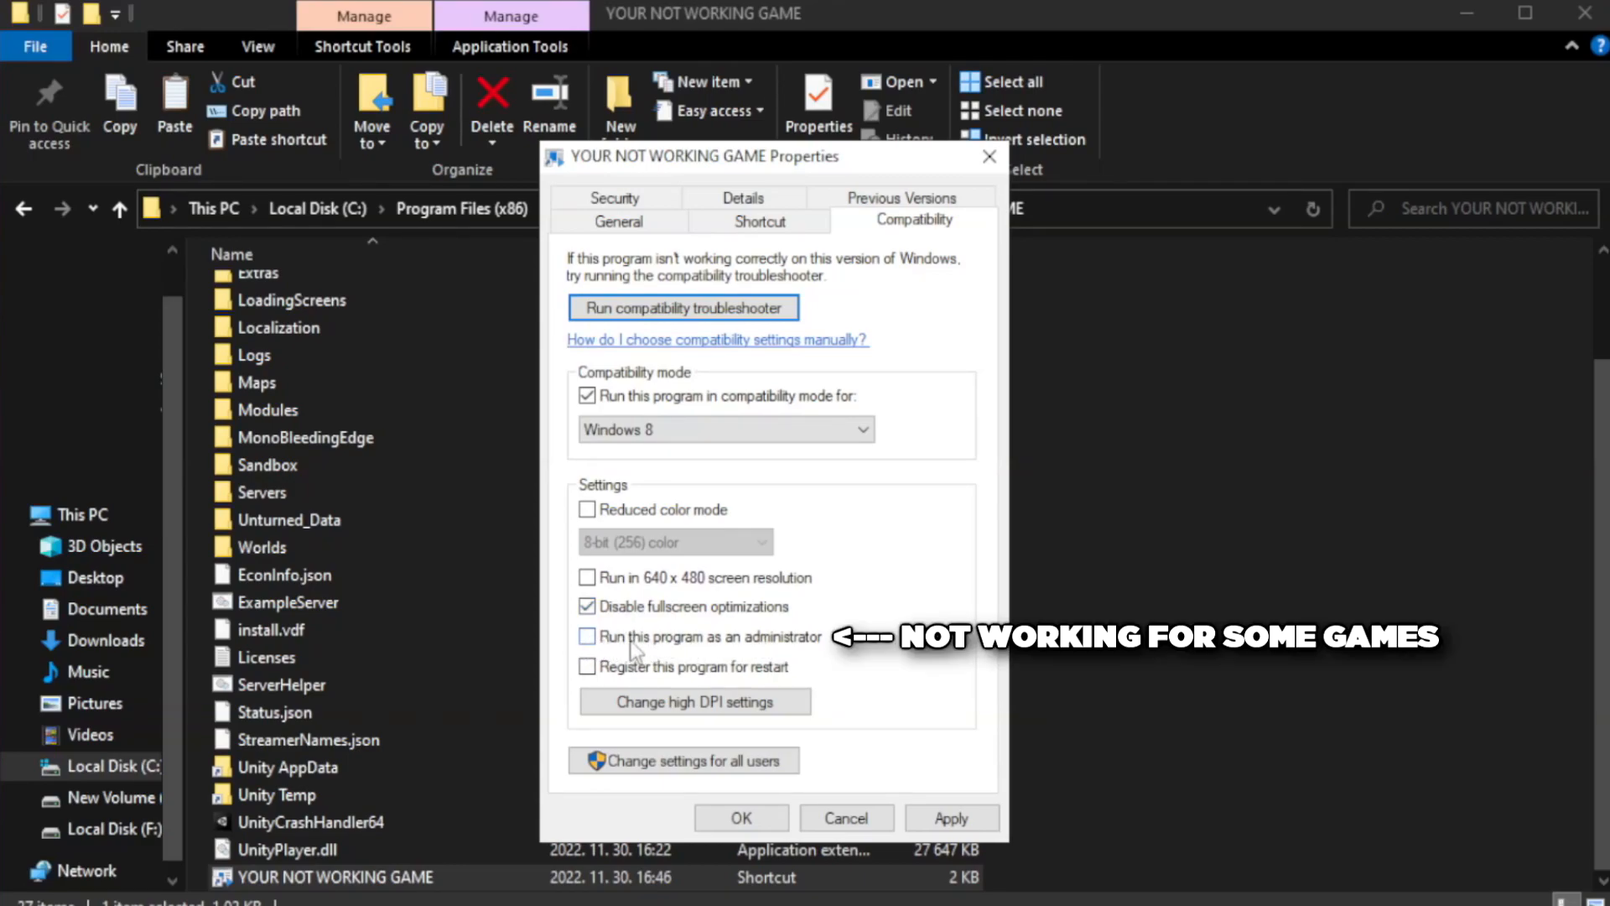
left_click(587, 636)
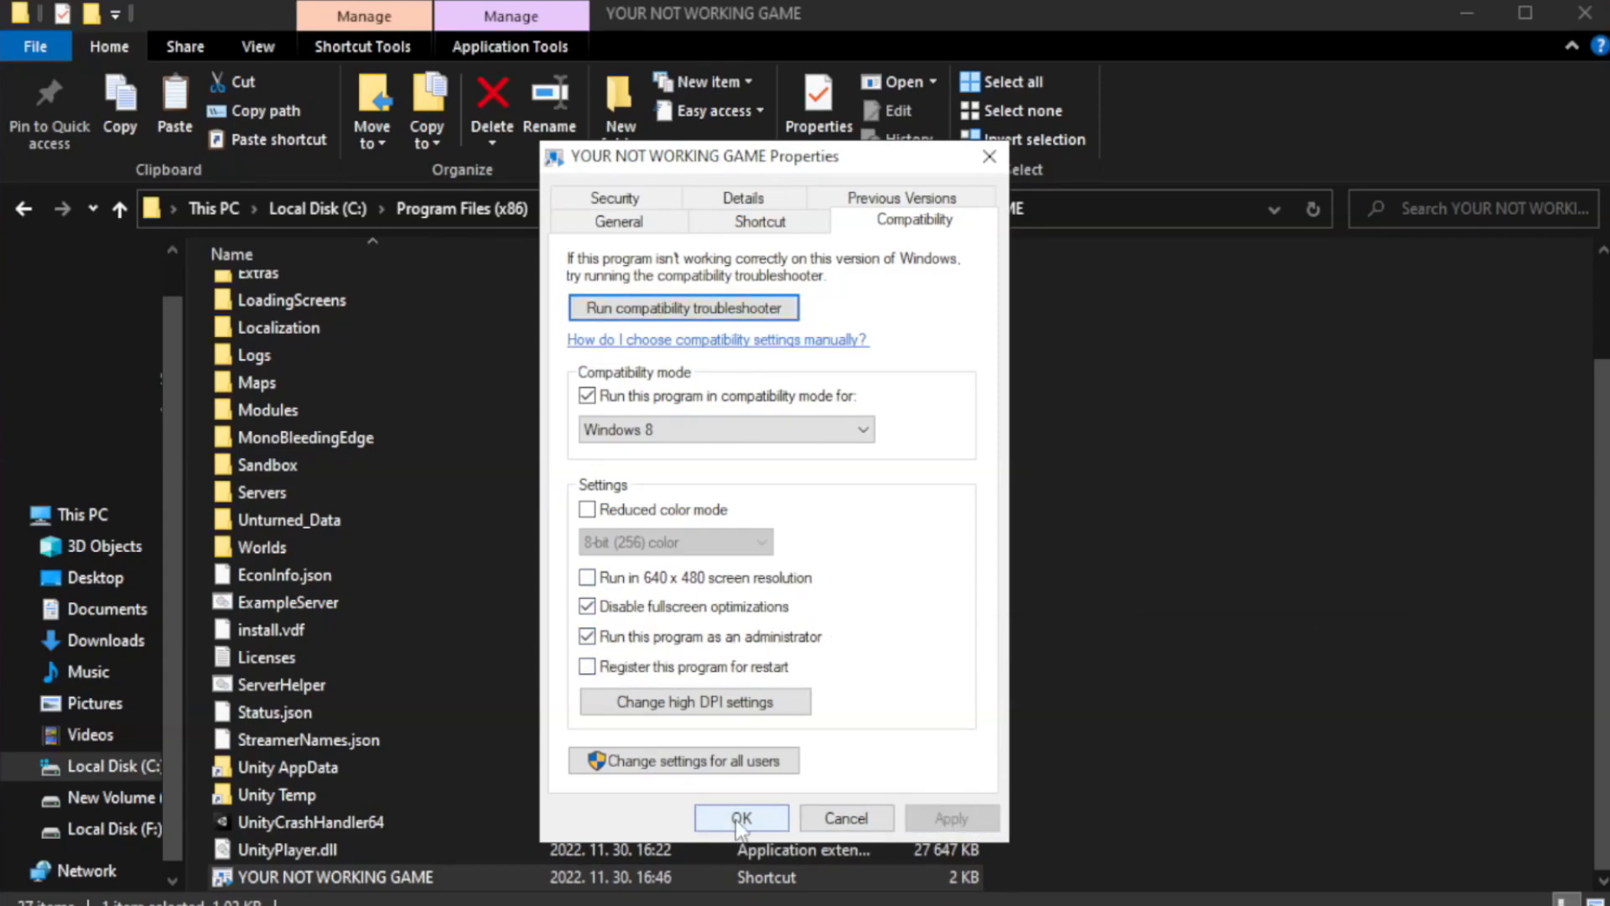
left_click(741, 819)
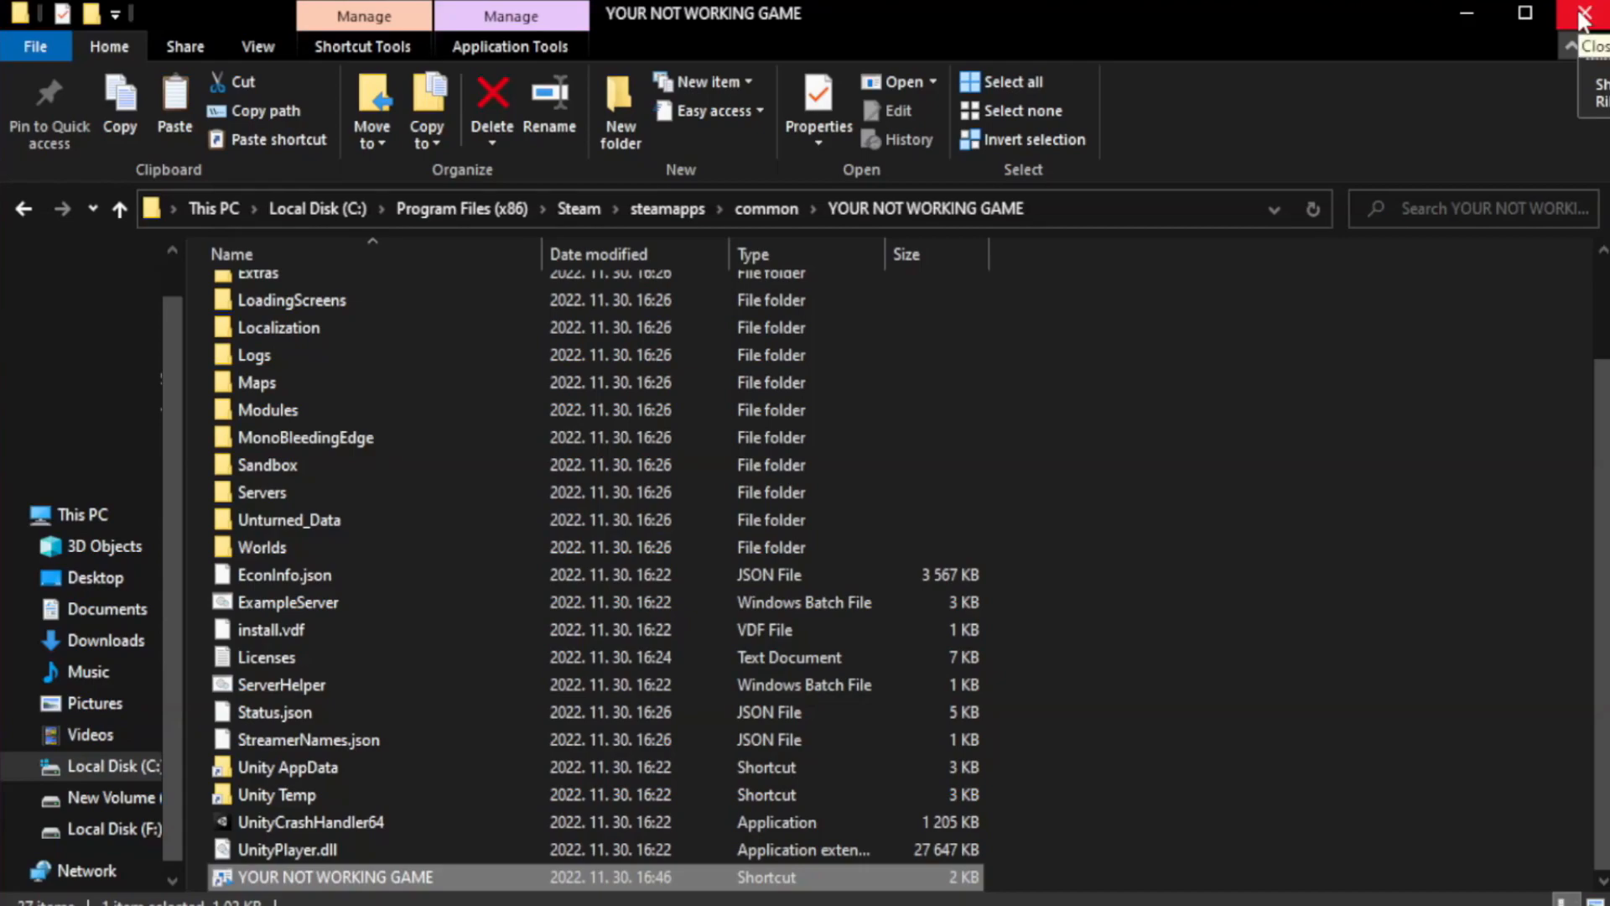
Close the game folder and open Task Manager's Startup apps list
left_click(1593, 13)
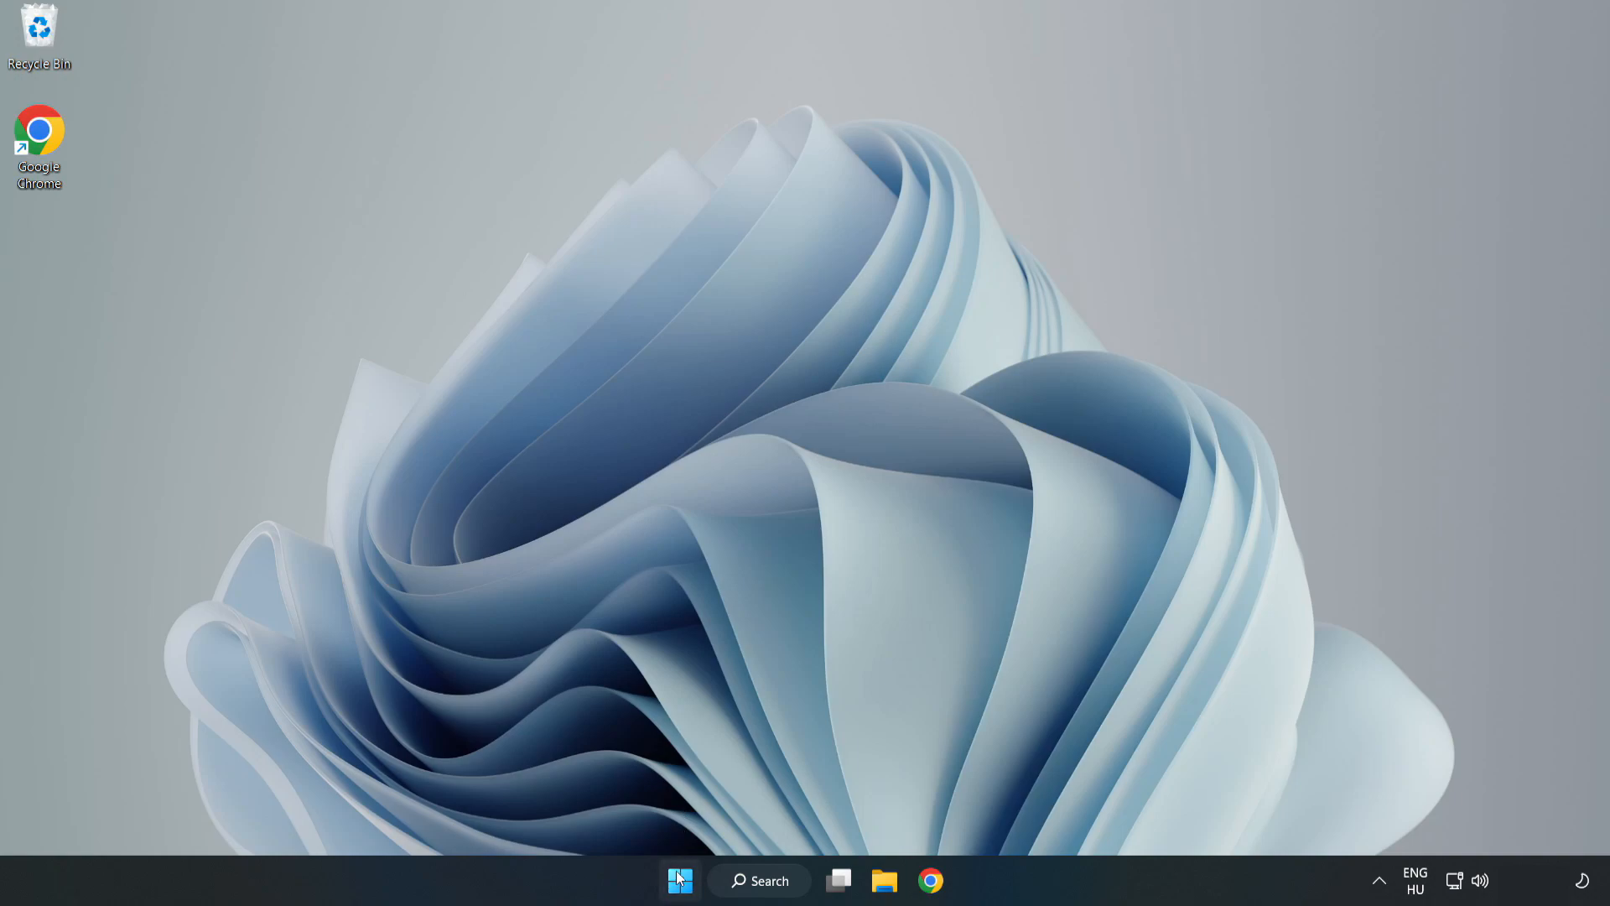
right_click(679, 880)
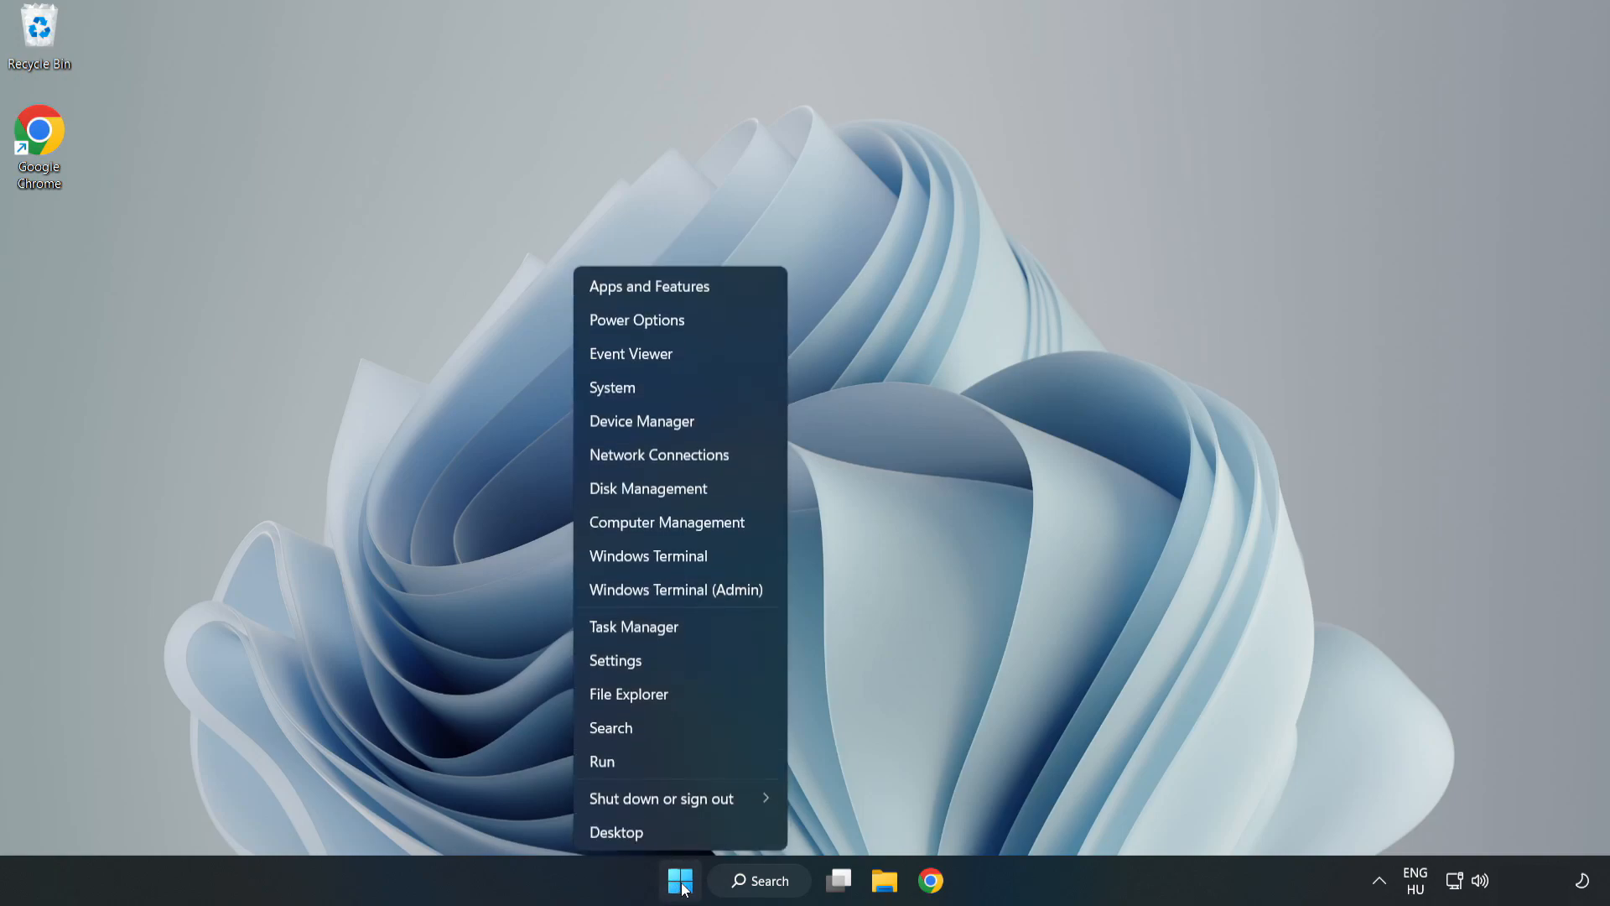
mouse_move(688, 634)
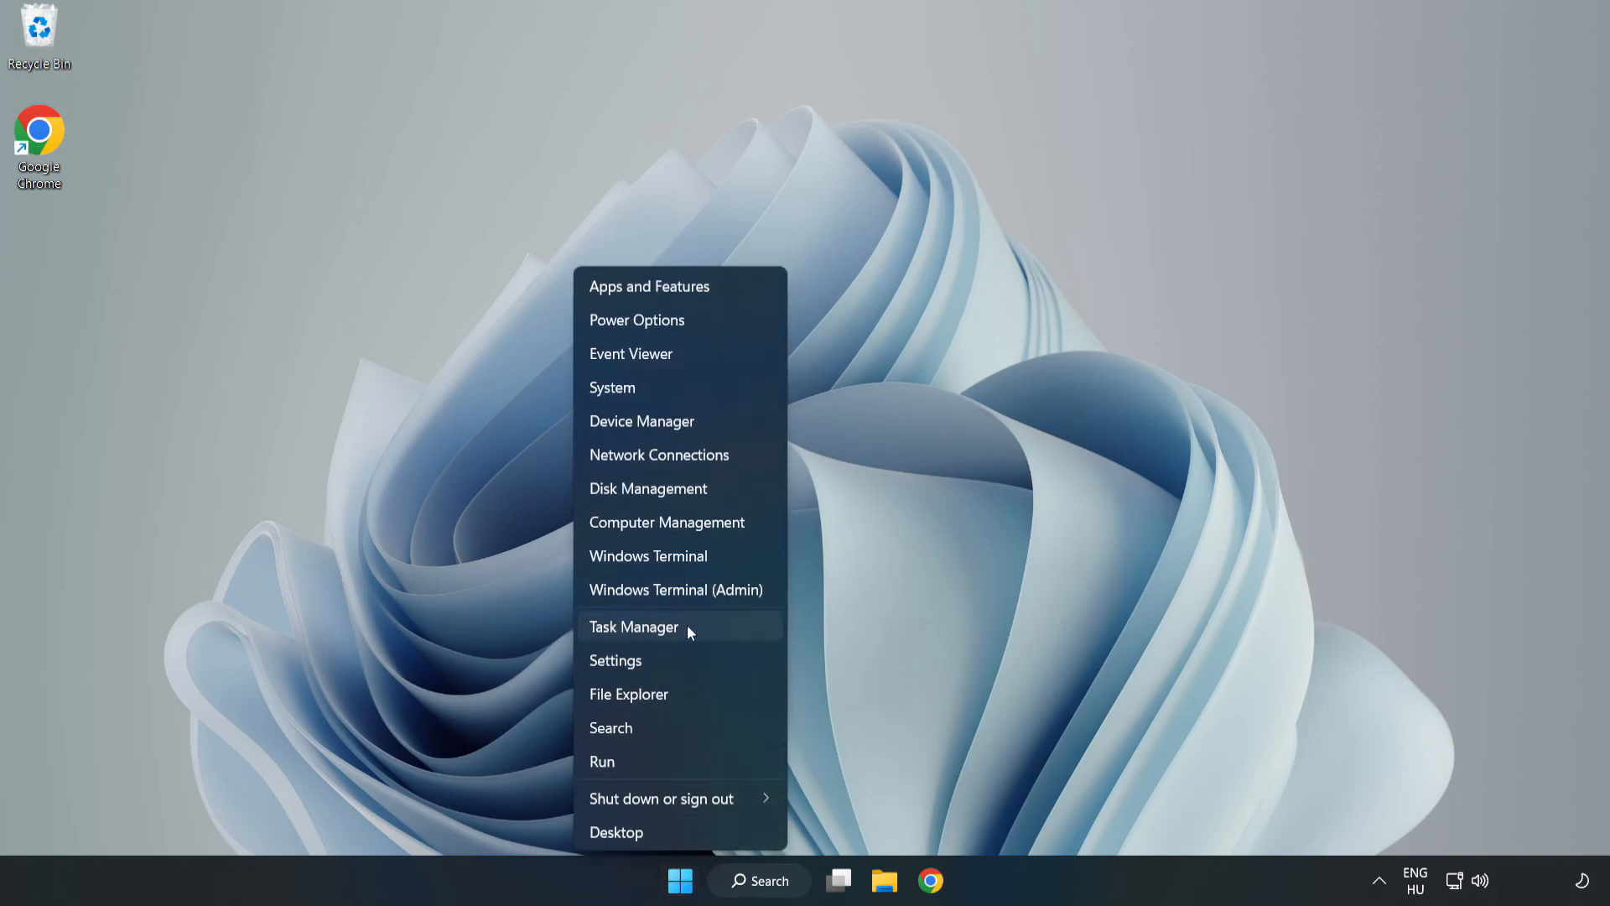
left_click(634, 627)
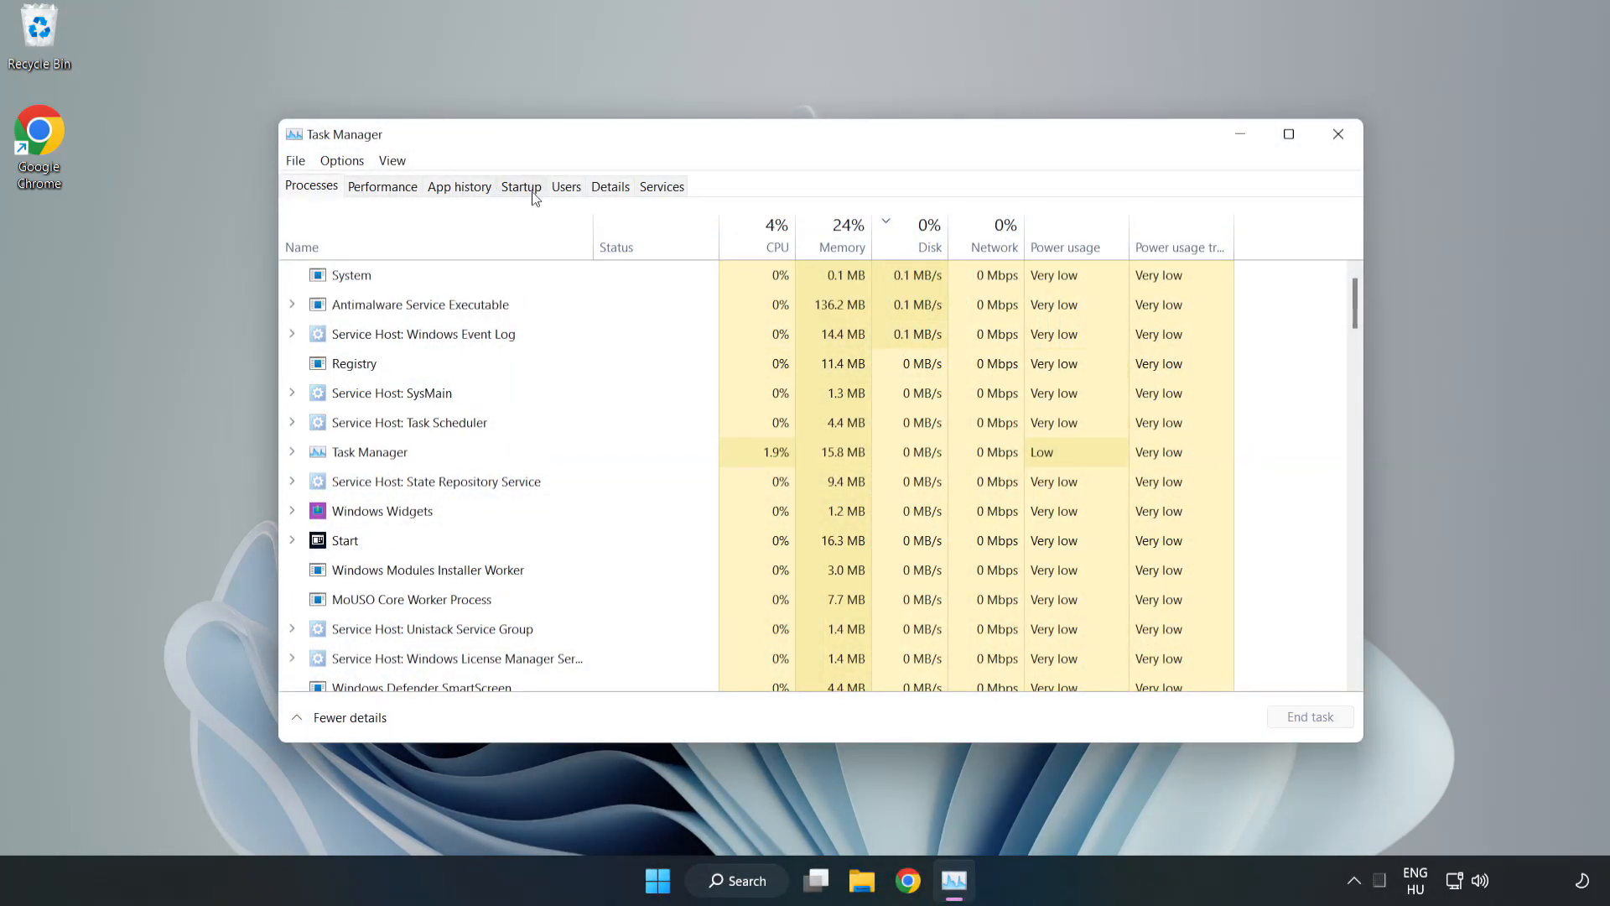
left_click(521, 186)
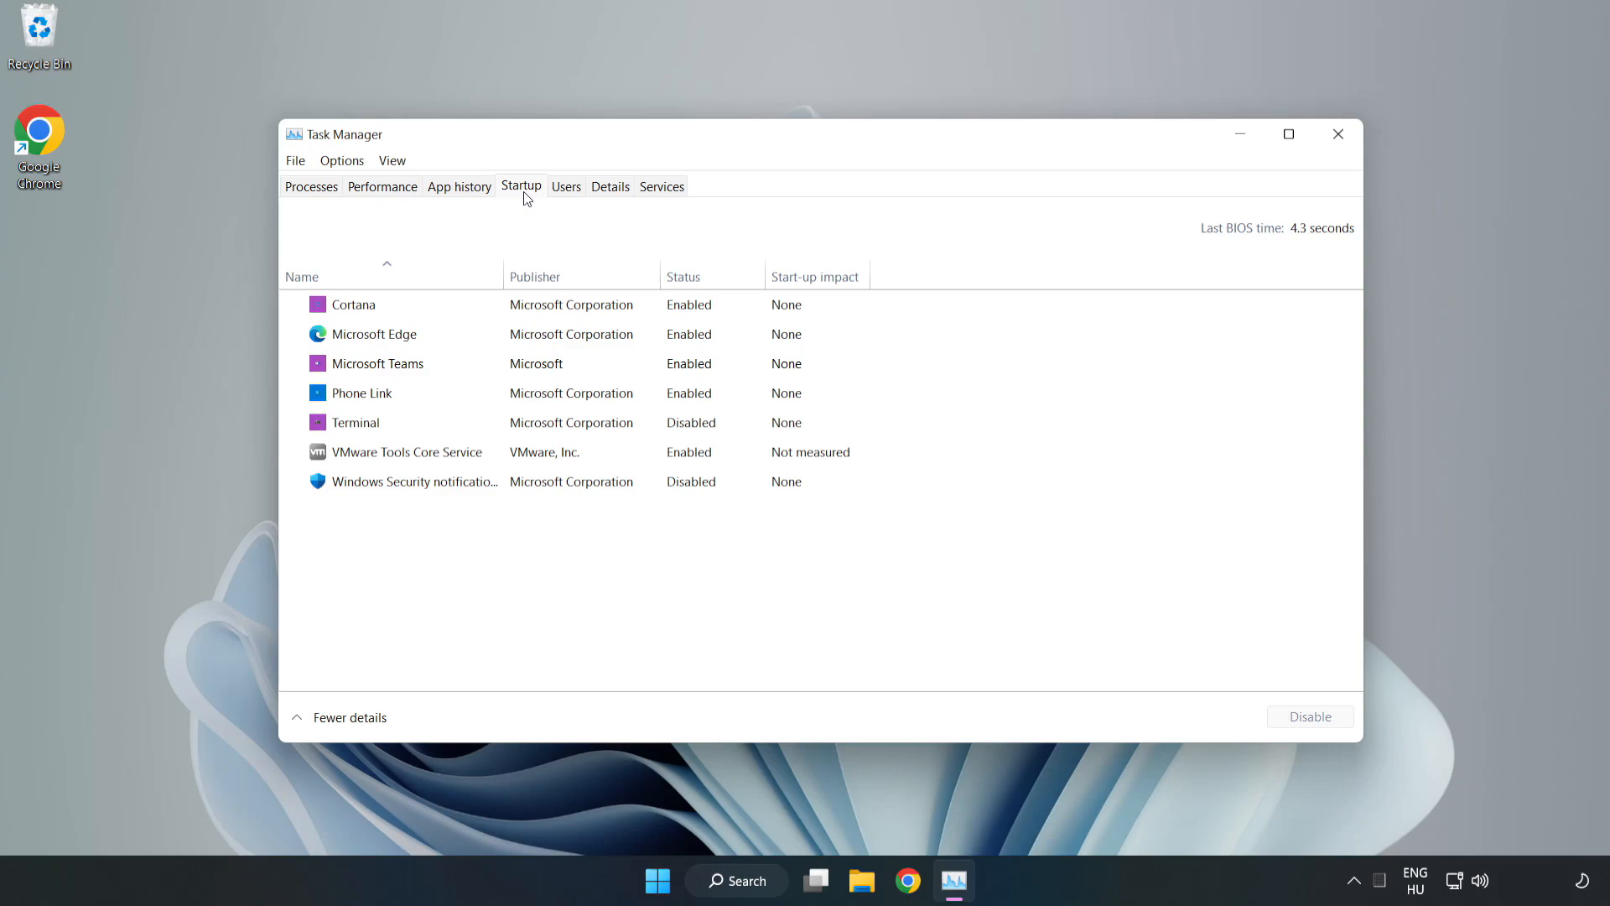
Disable Cortana, Microsoft Edge, Microsoft Teams and Phone Link as startup apps
left_click(353, 304)
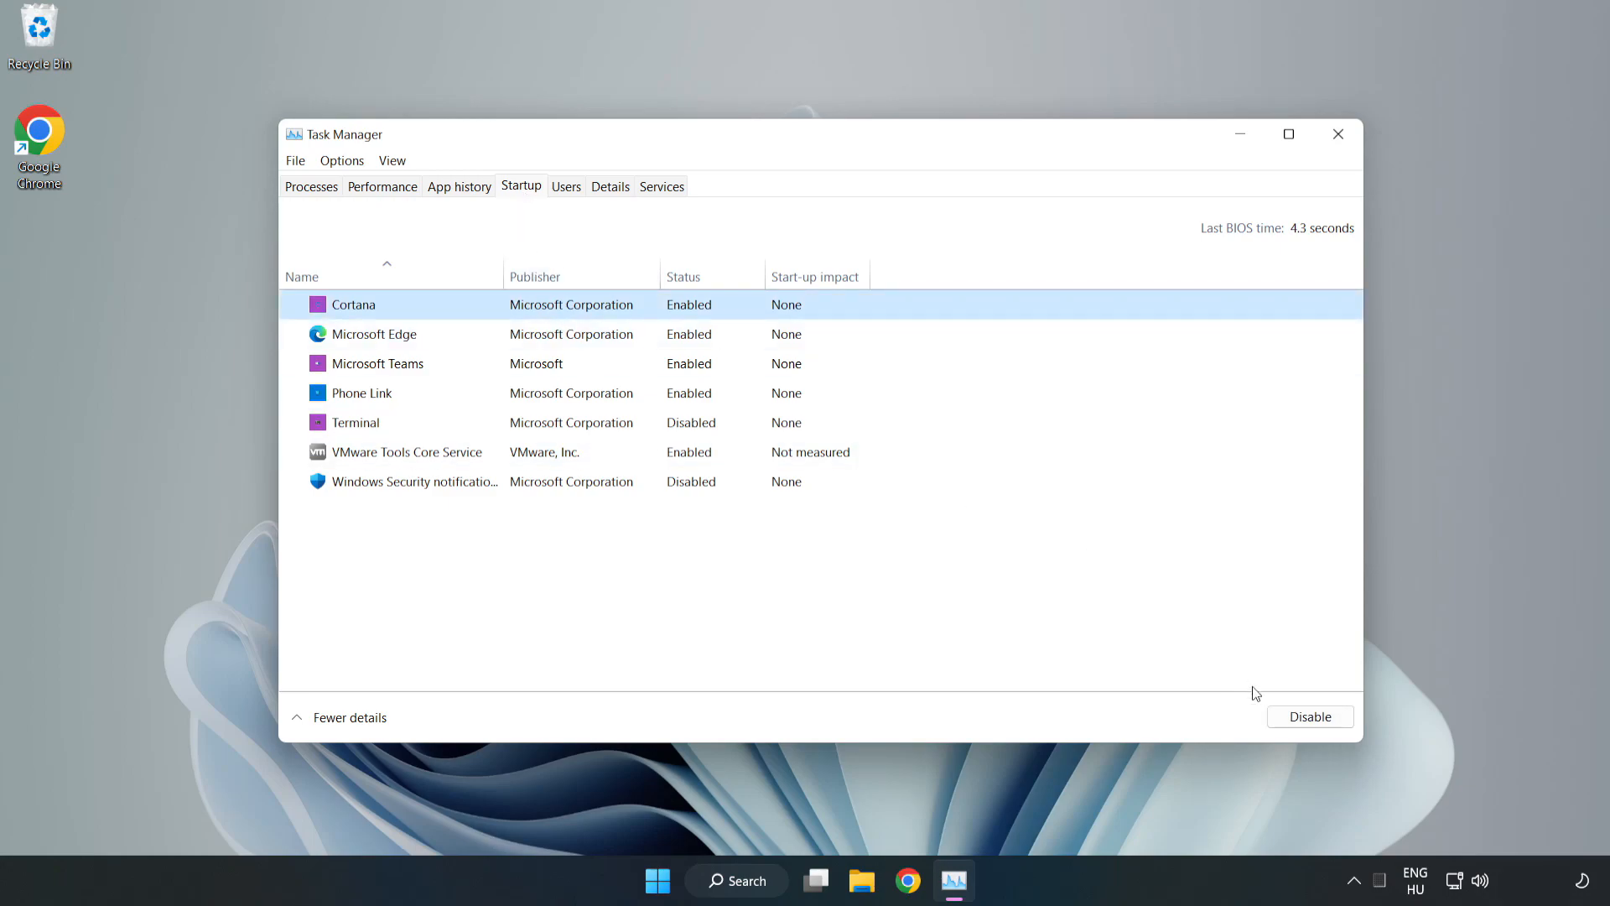
left_click(1309, 716)
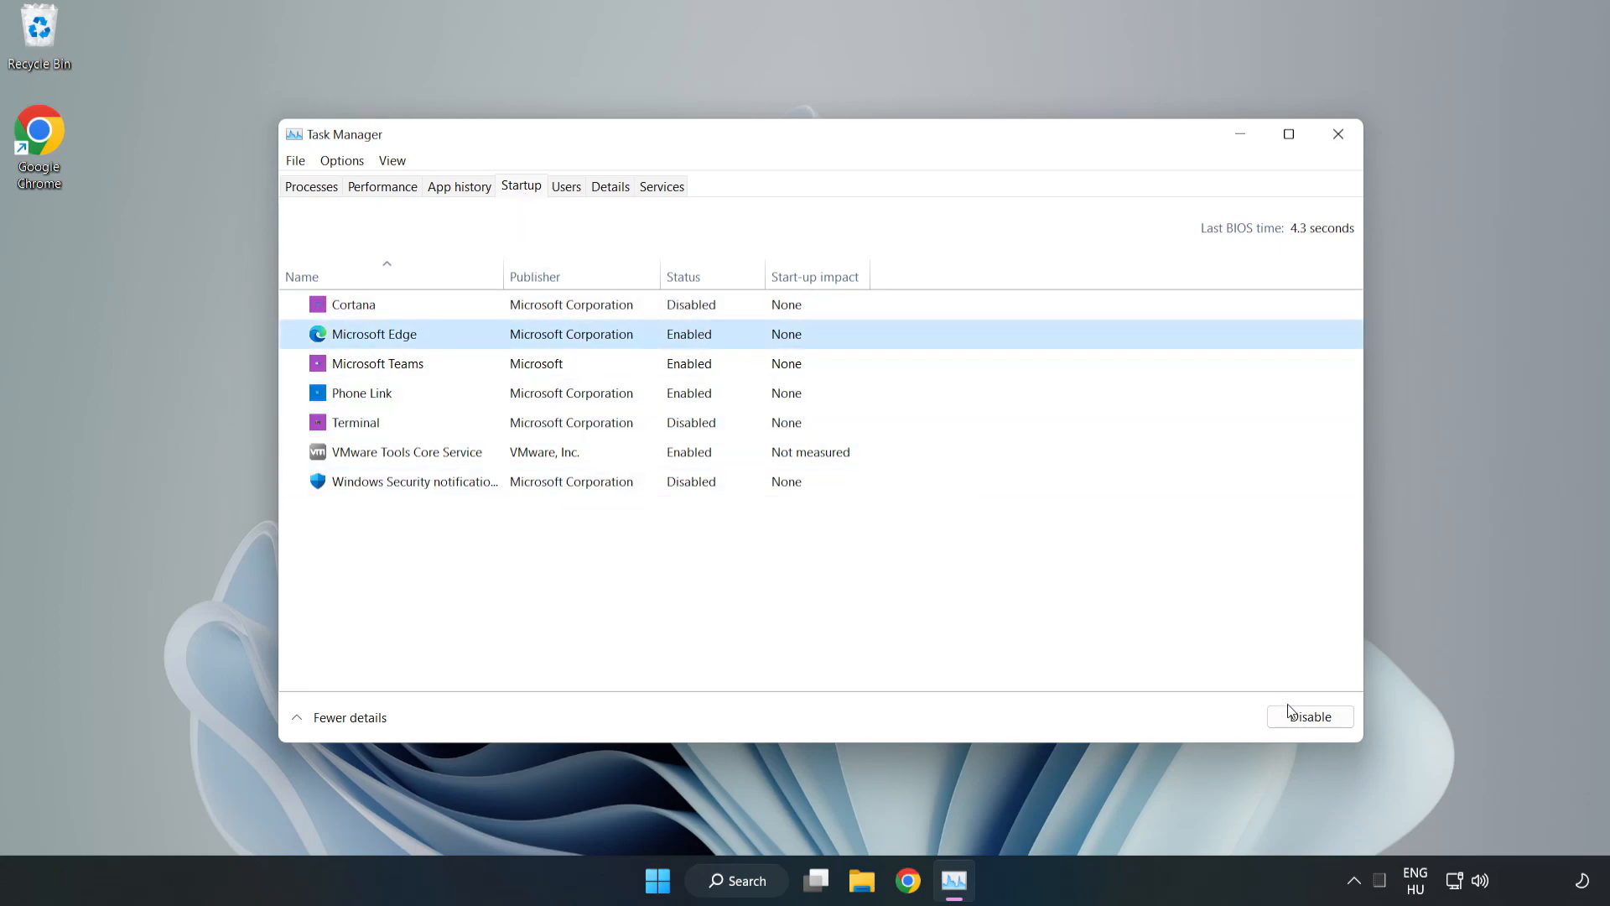
left_click(1310, 716)
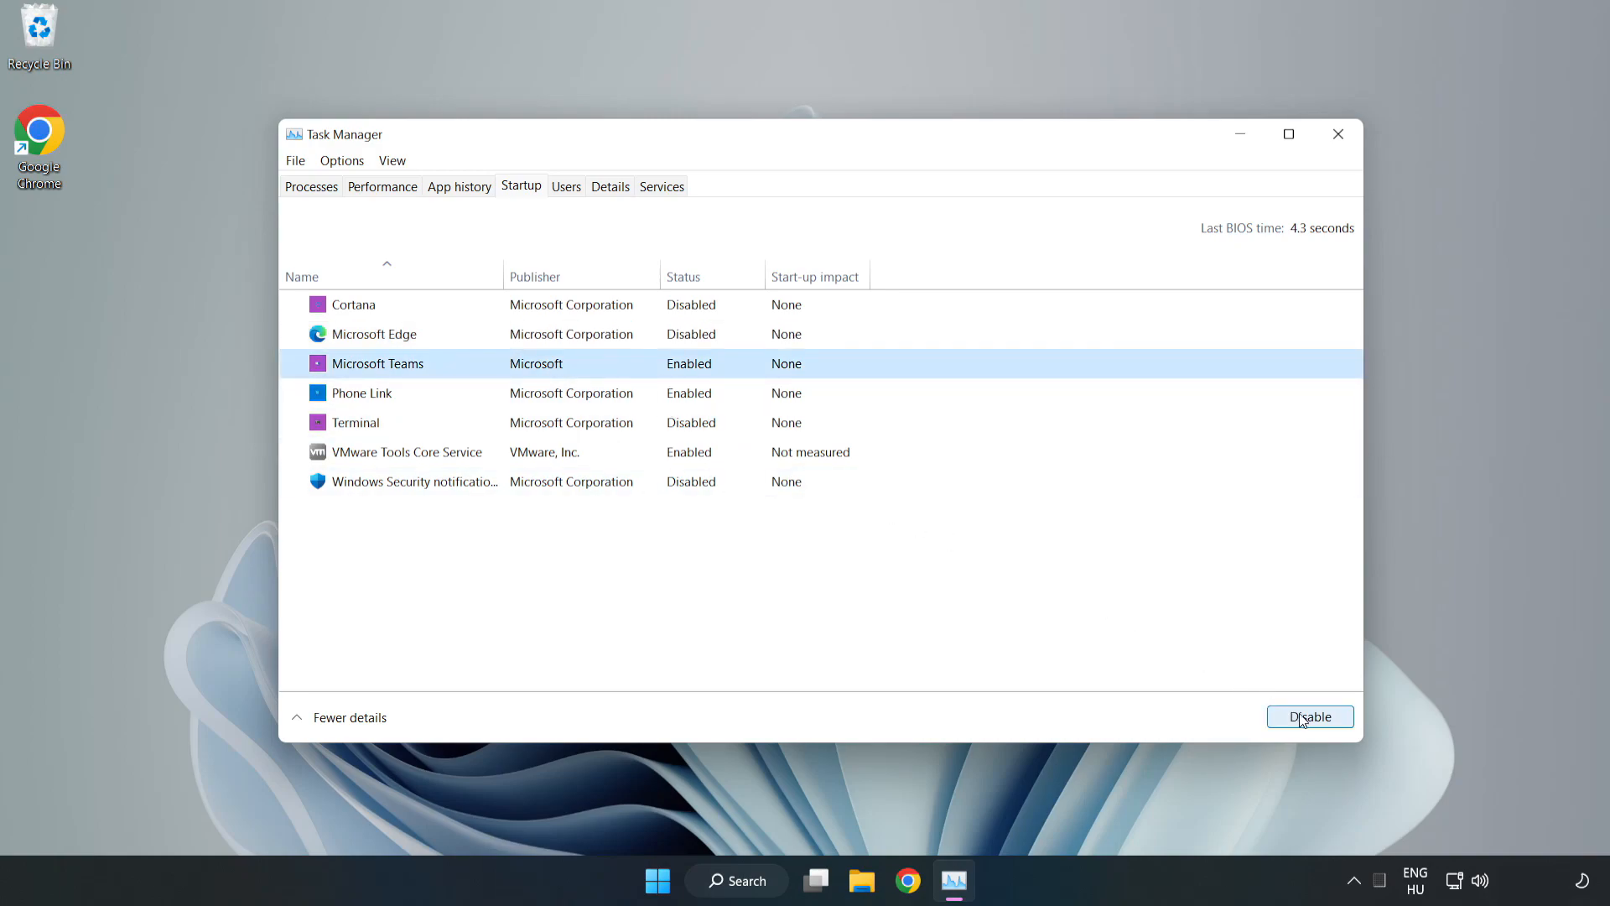
left_click(1310, 715)
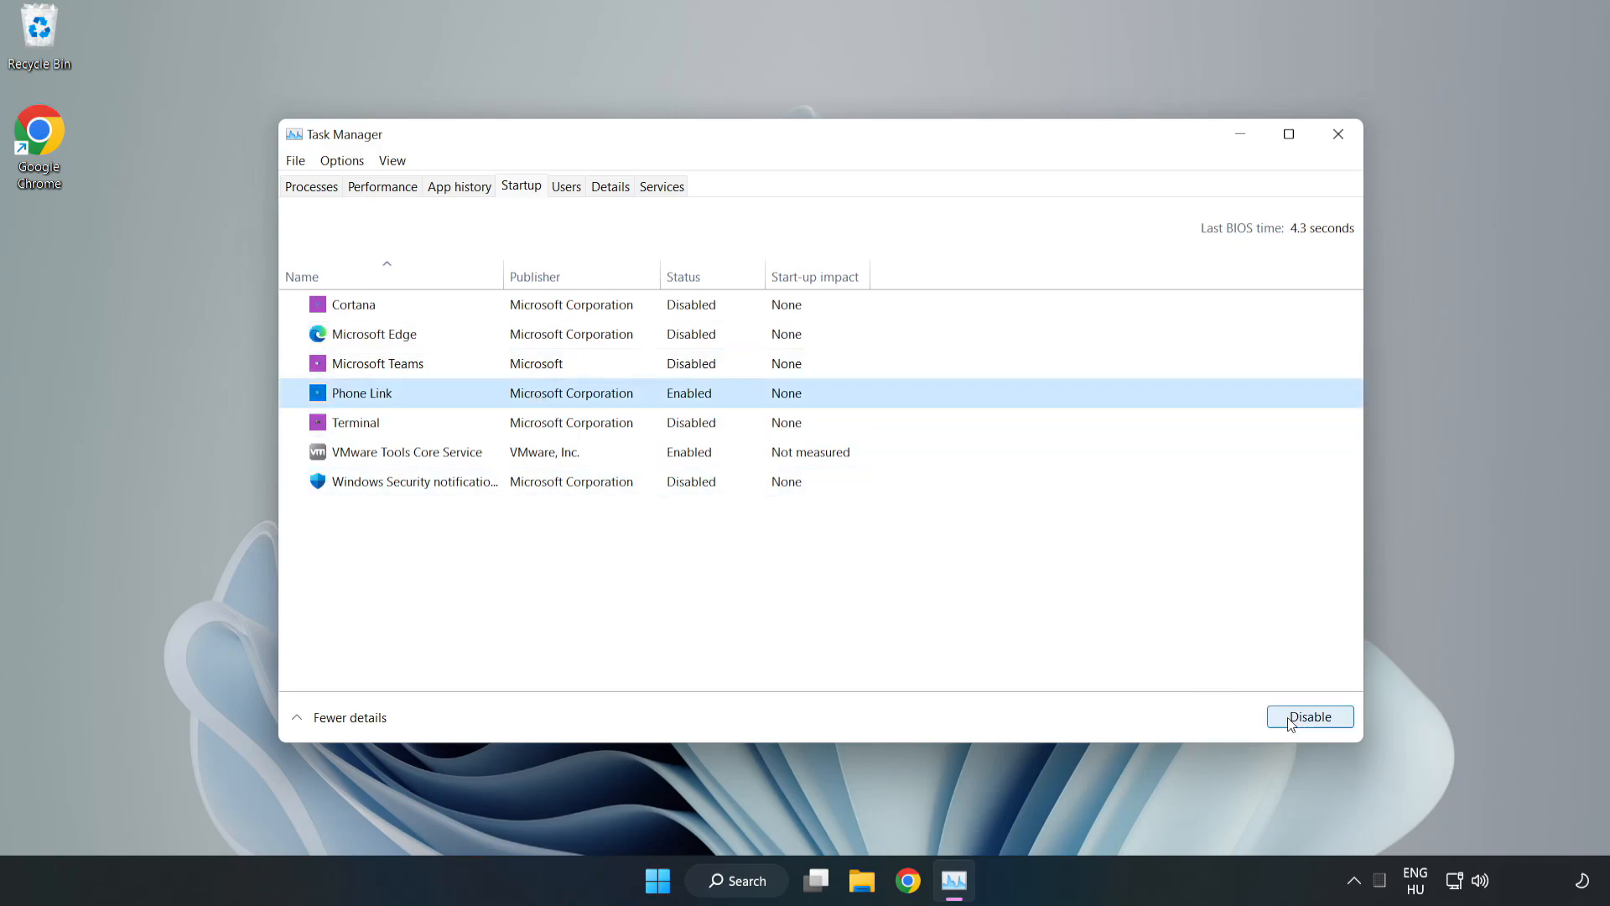
left_click(1309, 716)
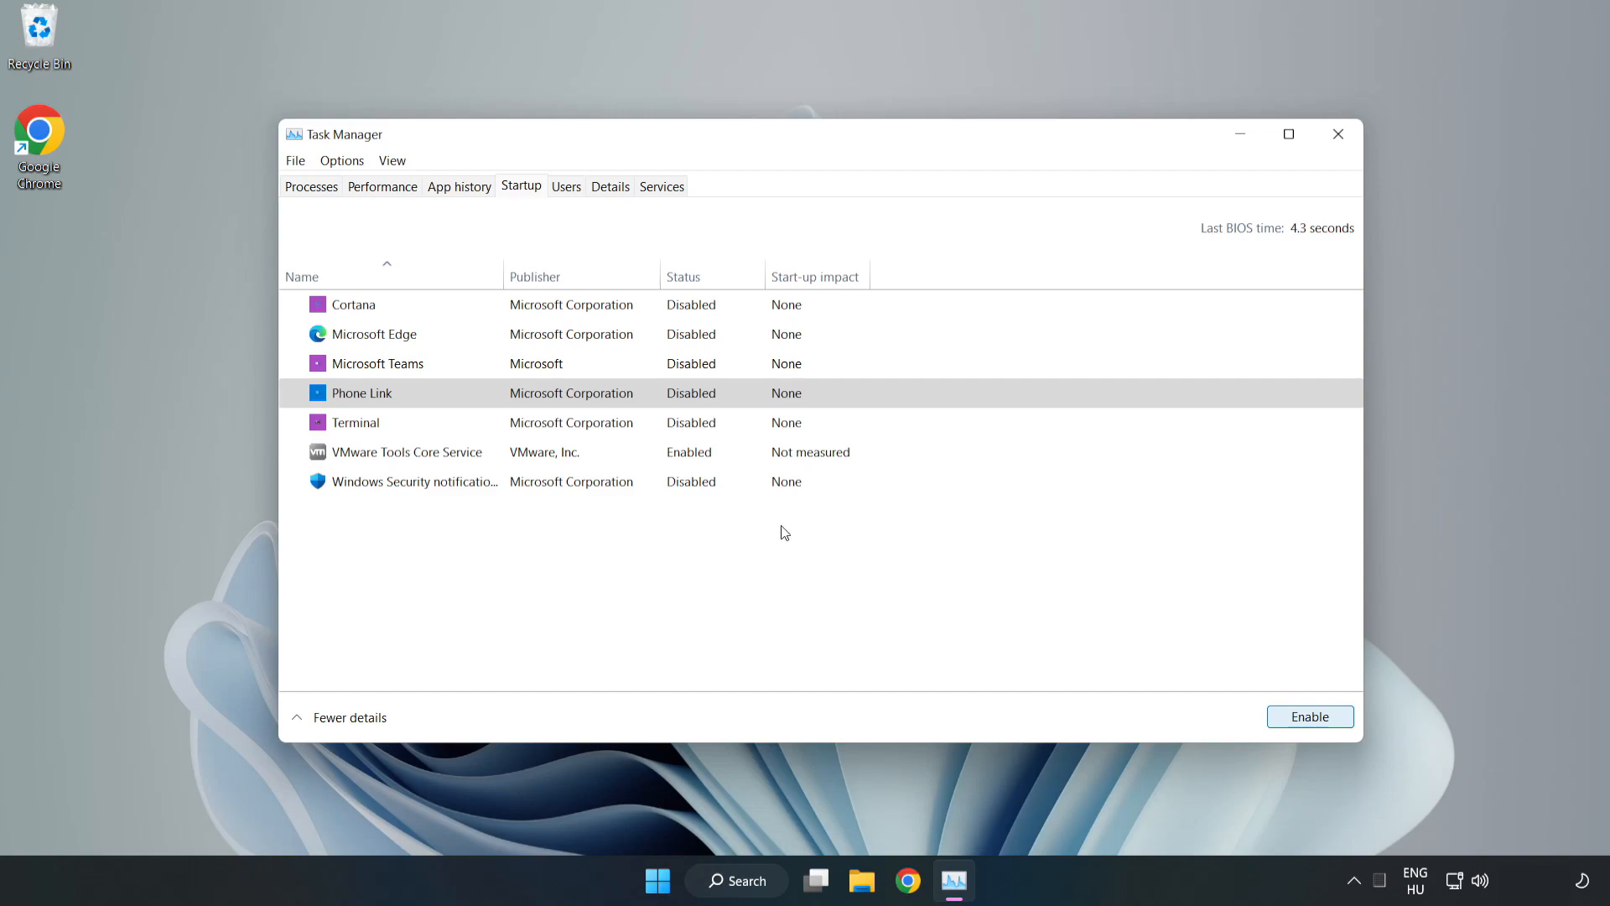
mouse_move(1338, 134)
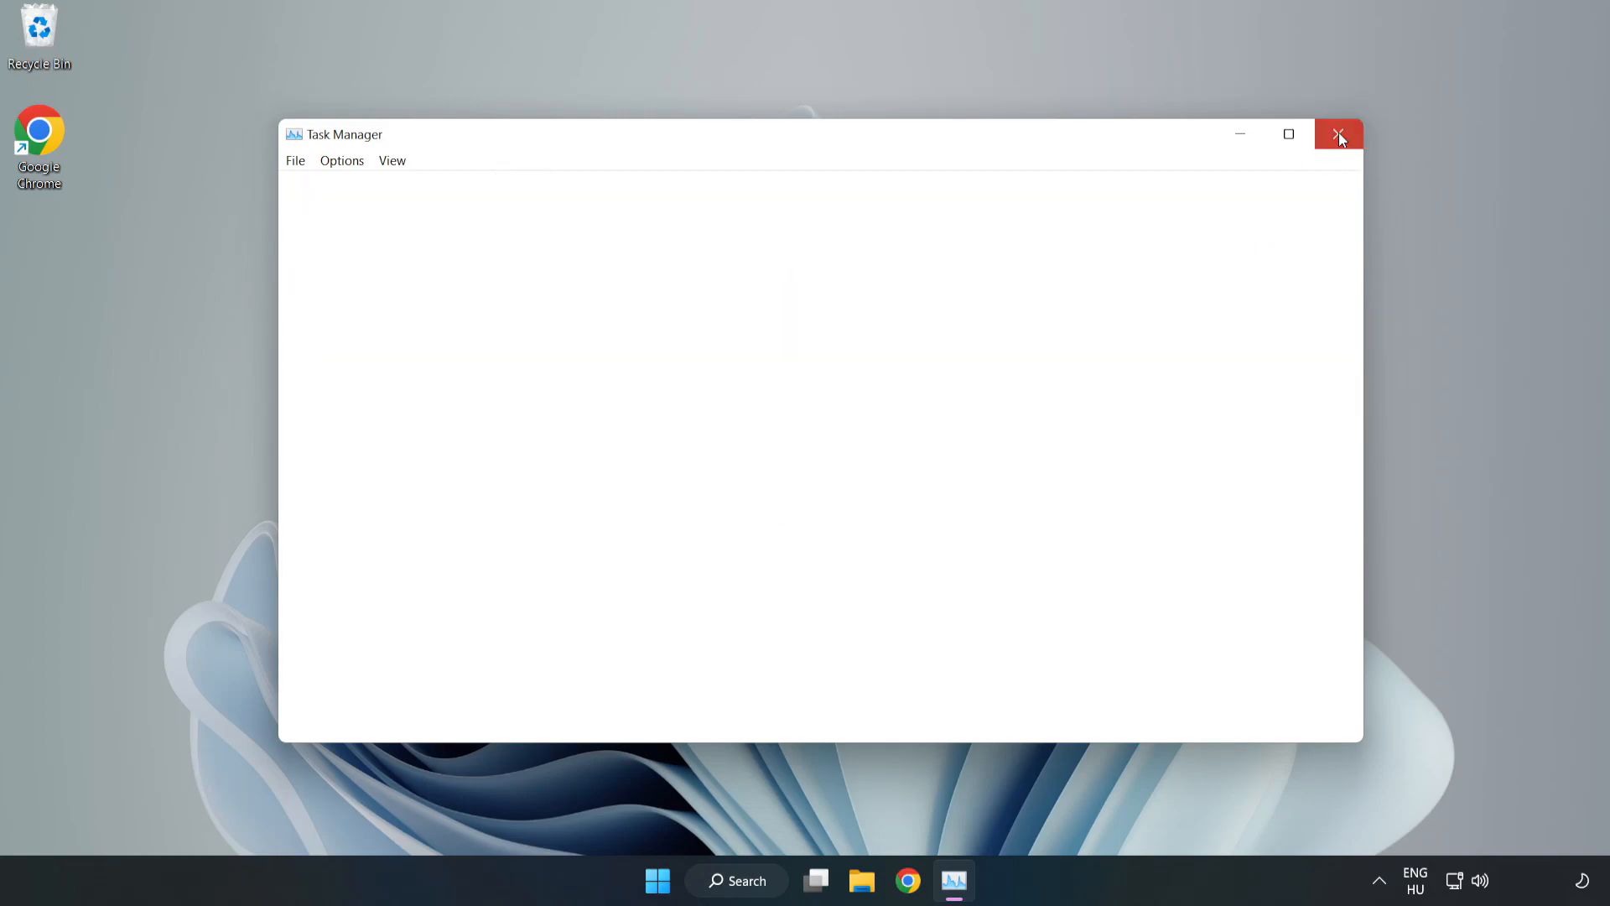
Close Task Manager and download dxwebsetup.exe, the DirectX End-User Runtime Web Installer, from Chrome
left_click(1339, 134)
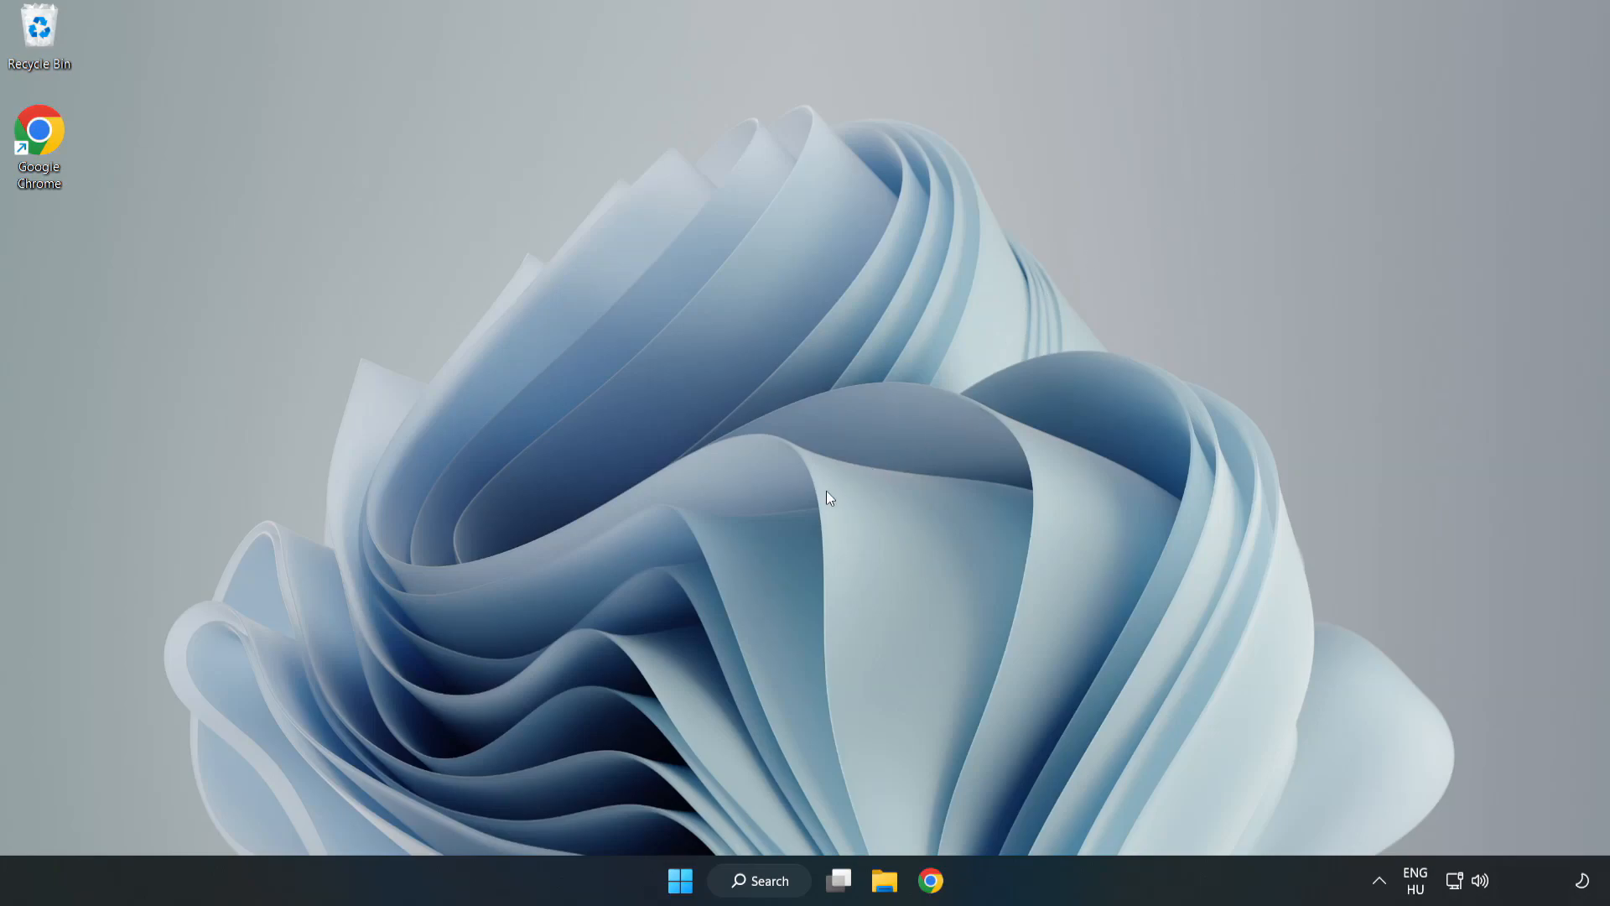
mouse_move(929, 880)
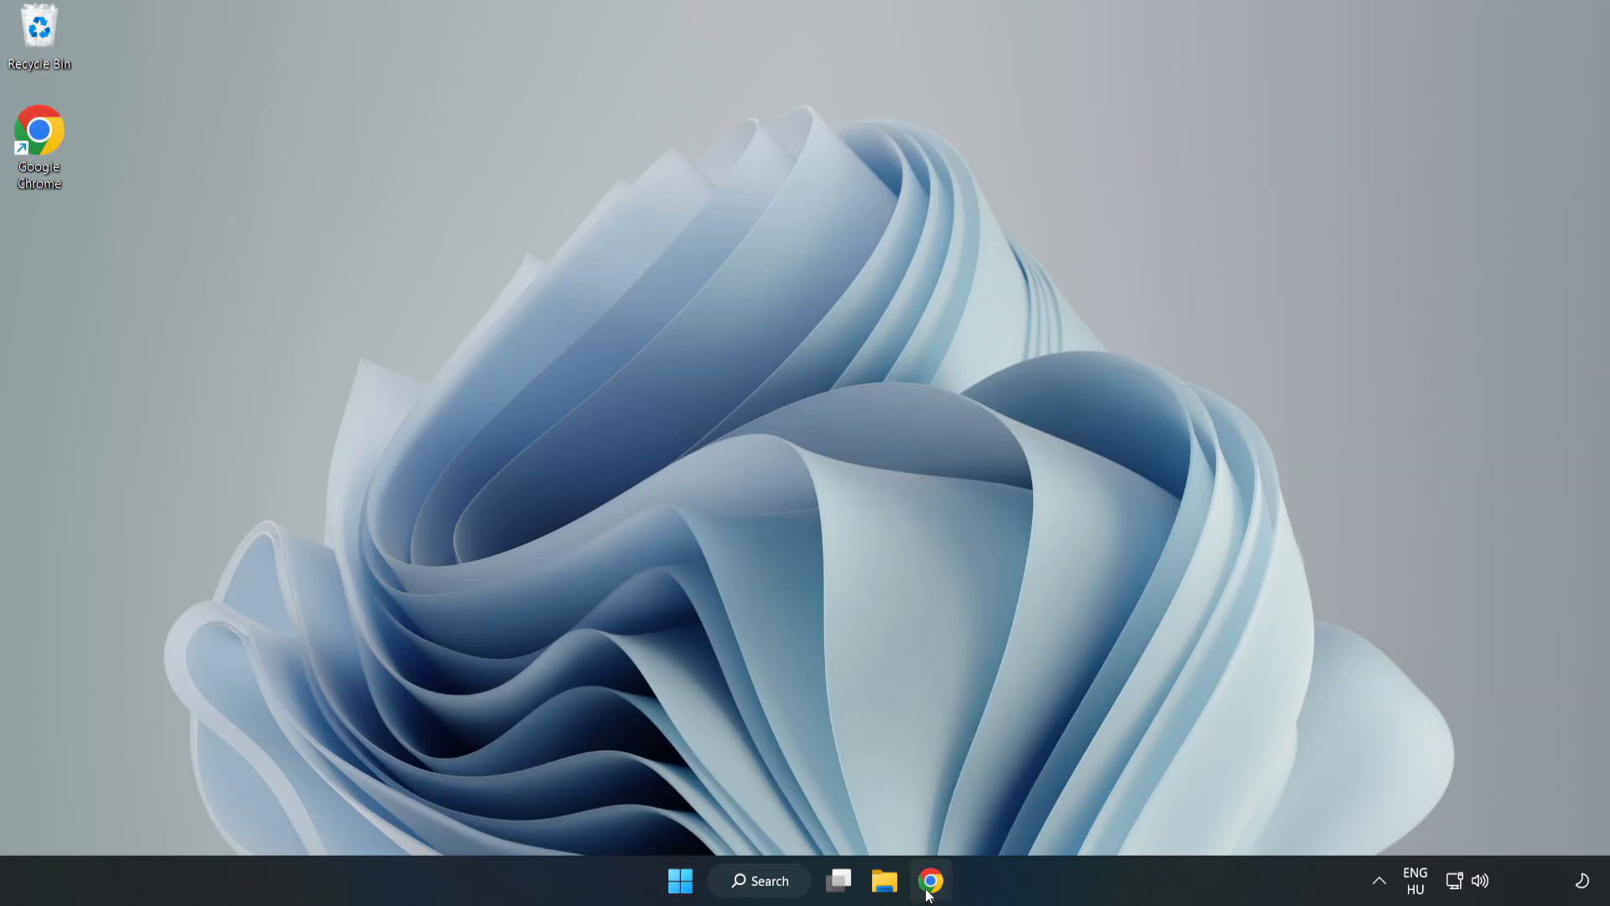
left_click(929, 880)
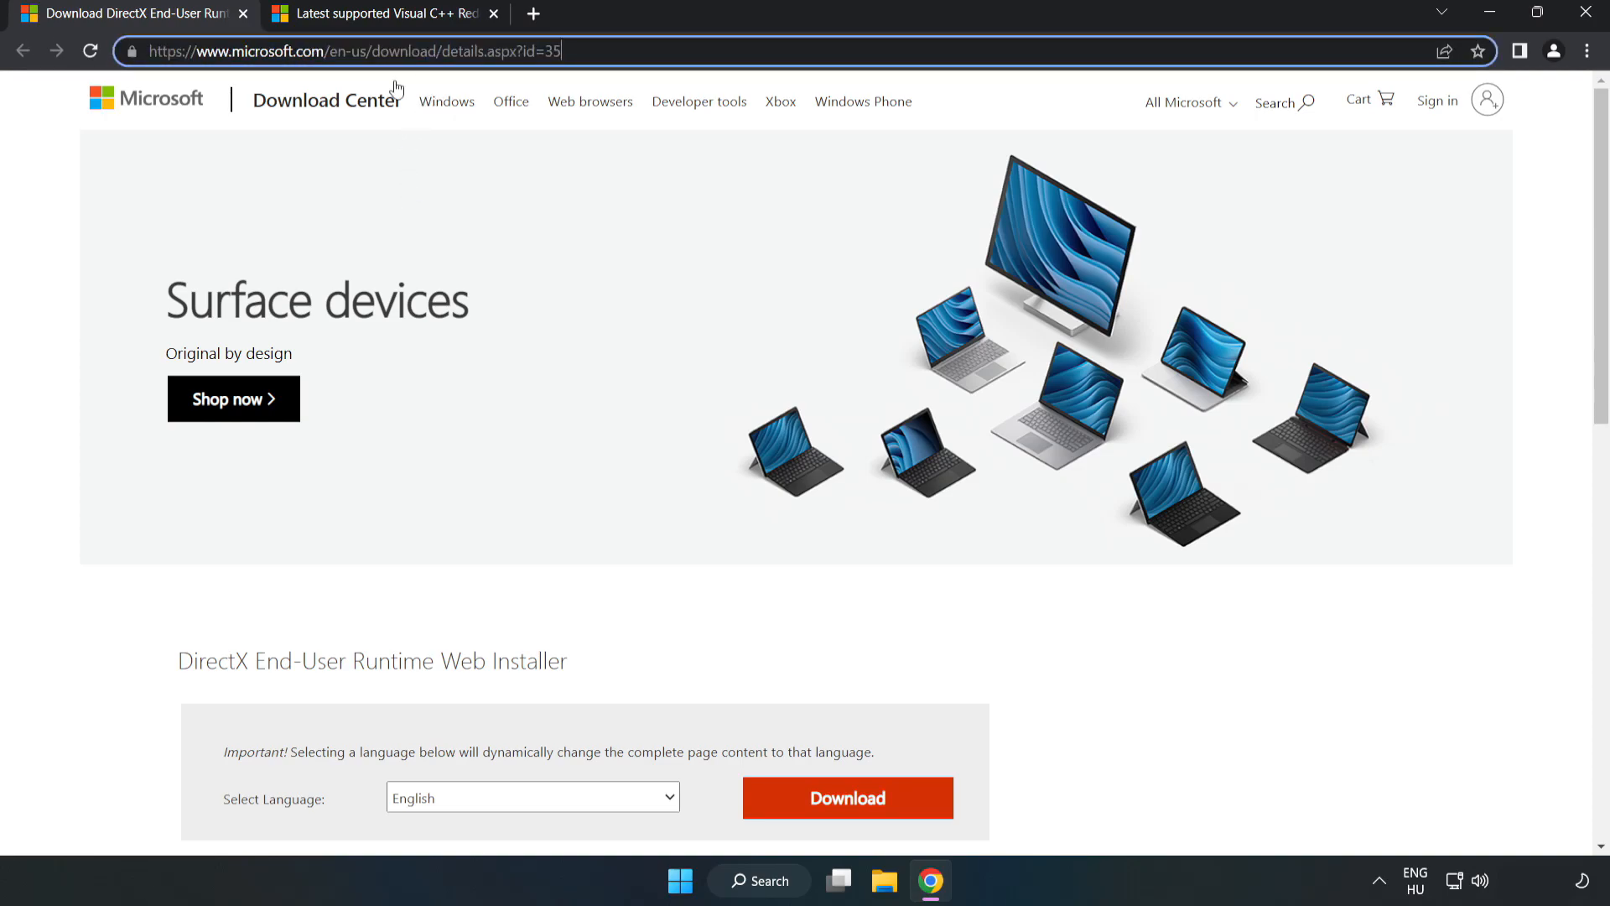
scroll("down", 3)
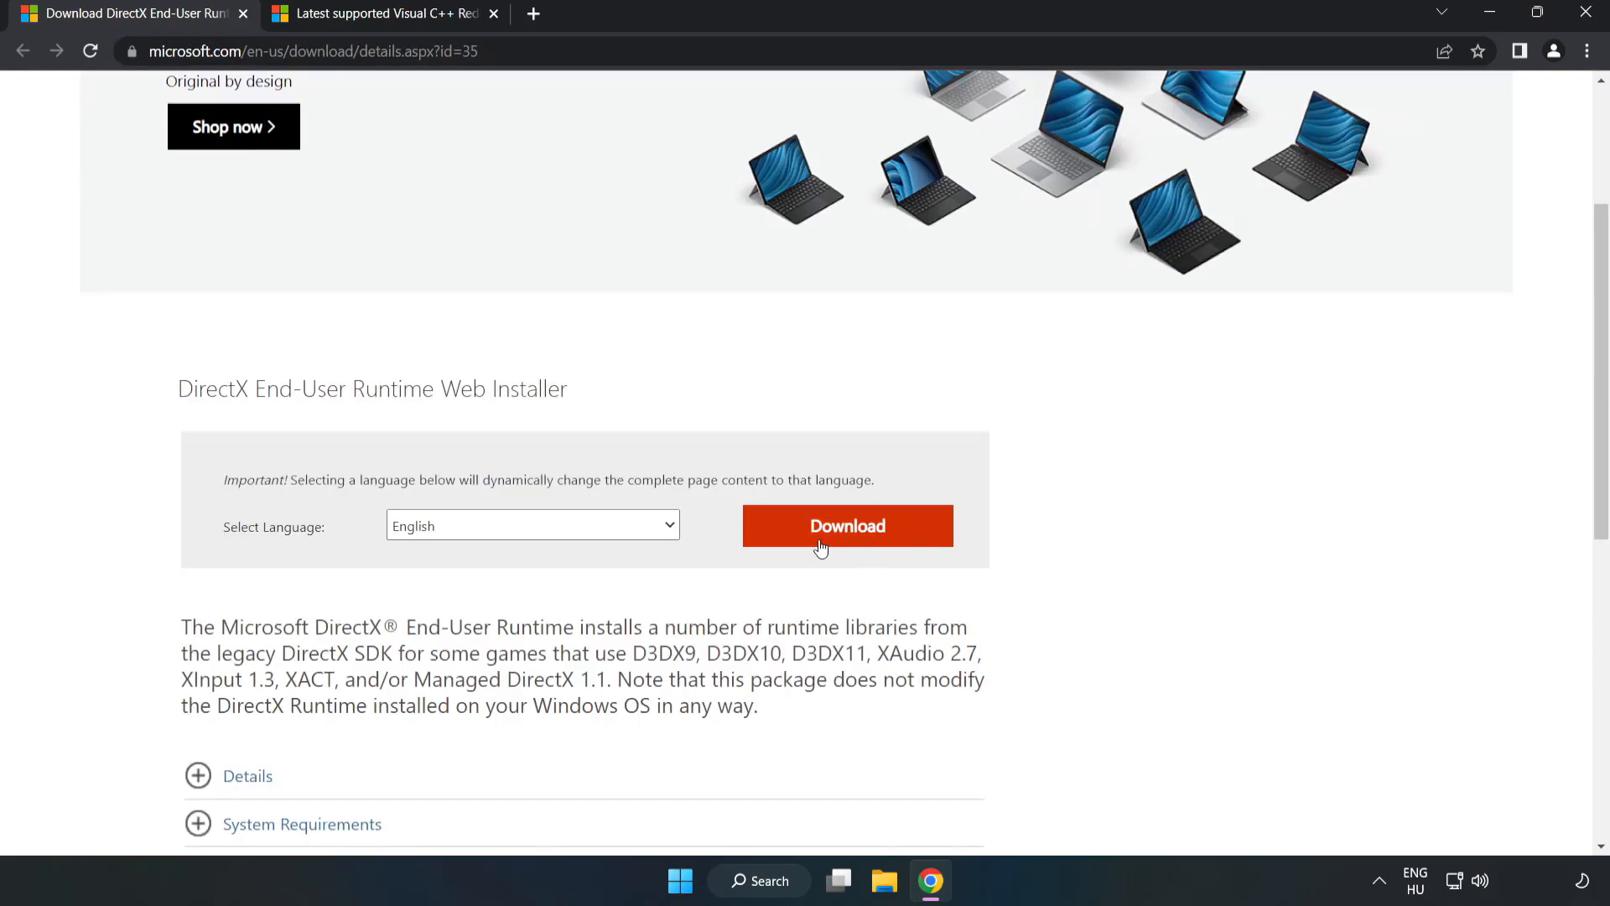
left_click(846, 526)
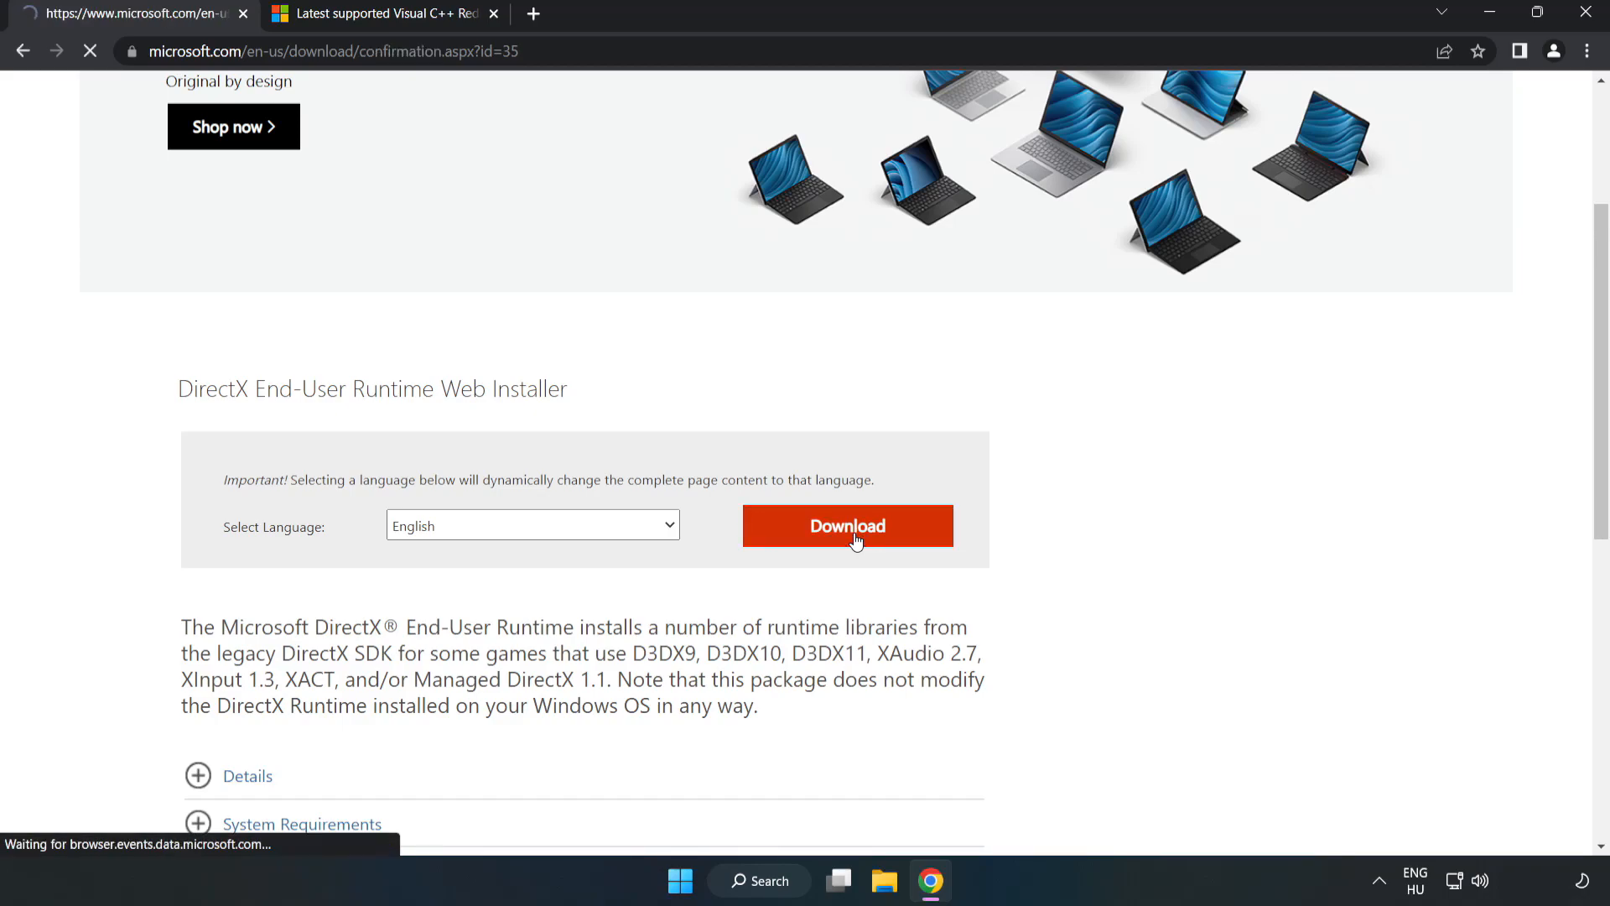
left_click(846, 525)
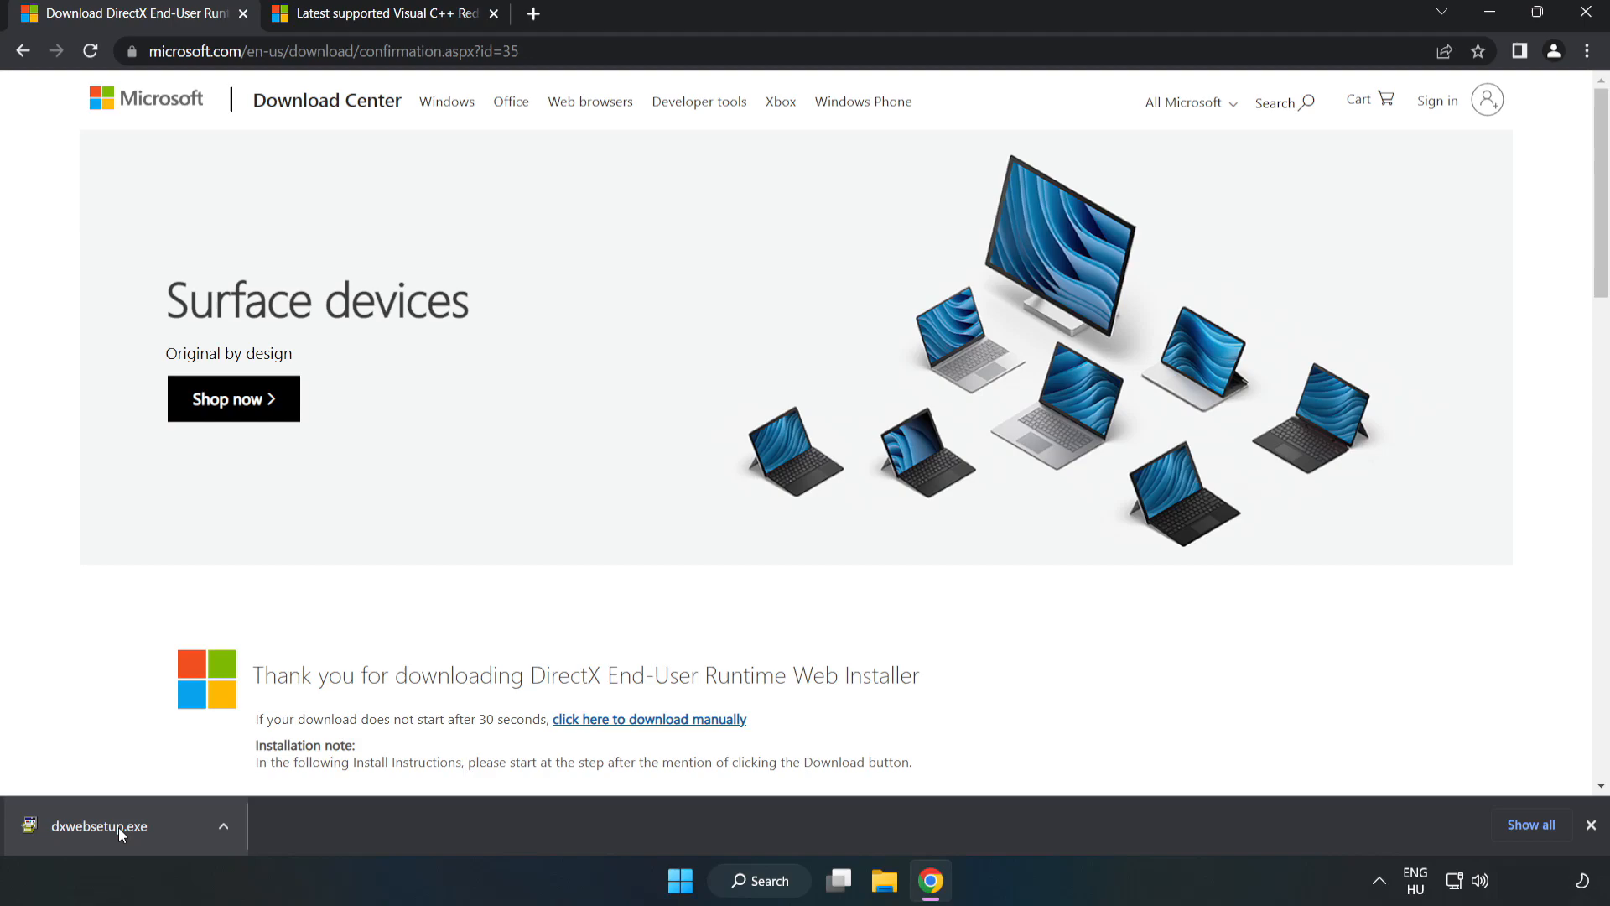
Run dxwebsetup.exe, accept the license, skip the Bing Bar, and finish the already-up-to-date setup
left_click(100, 825)
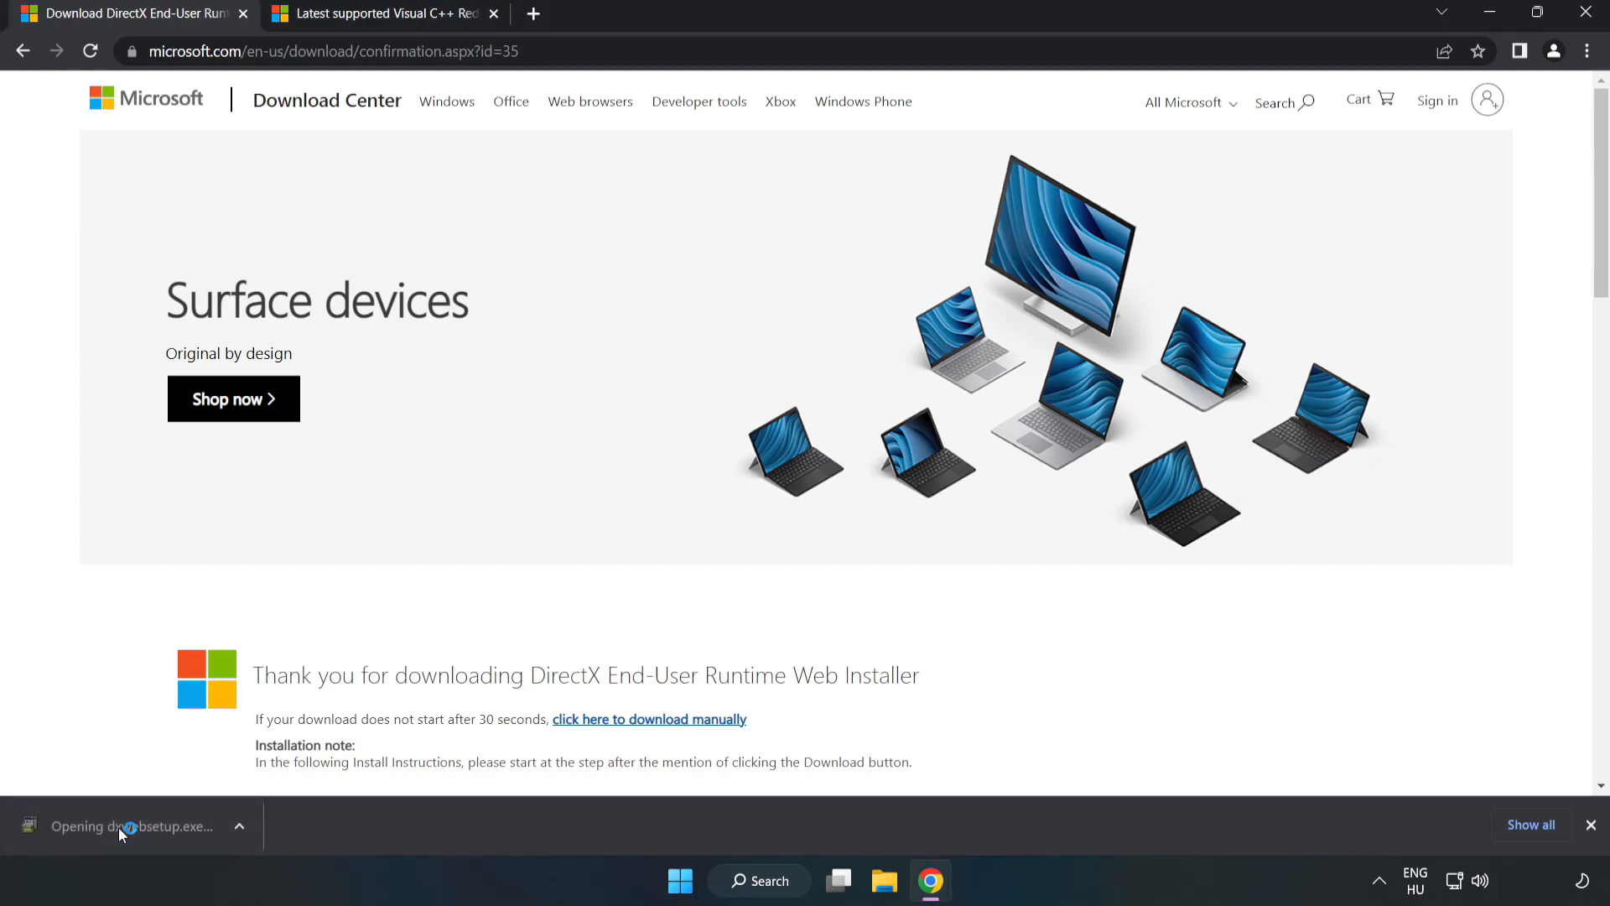
left_click(124, 825)
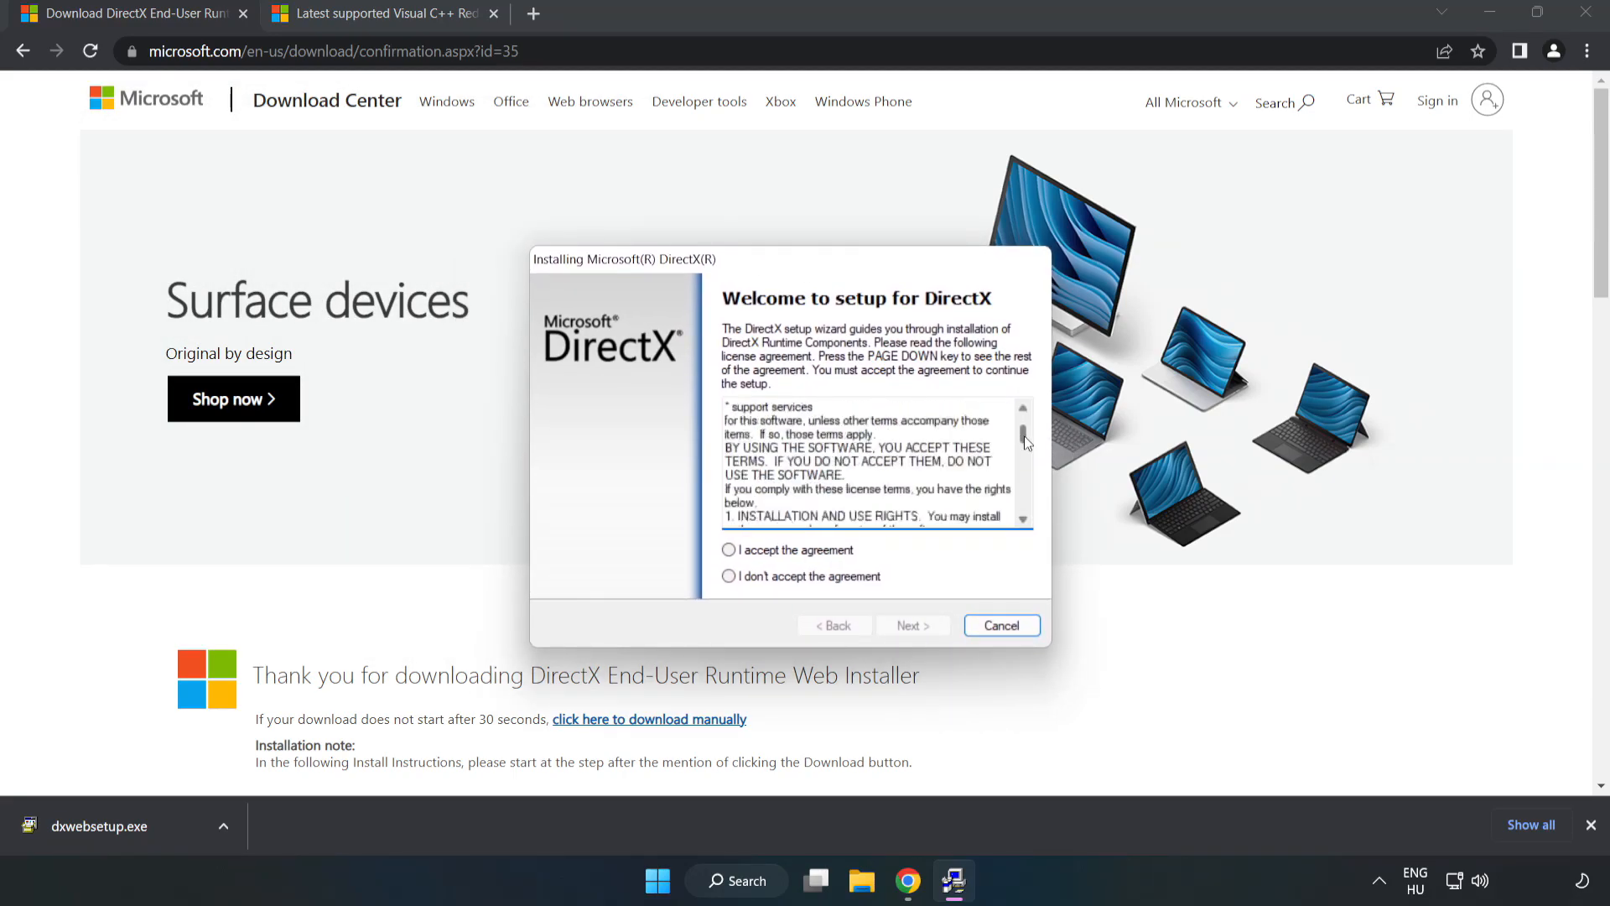
scroll("down", 3)
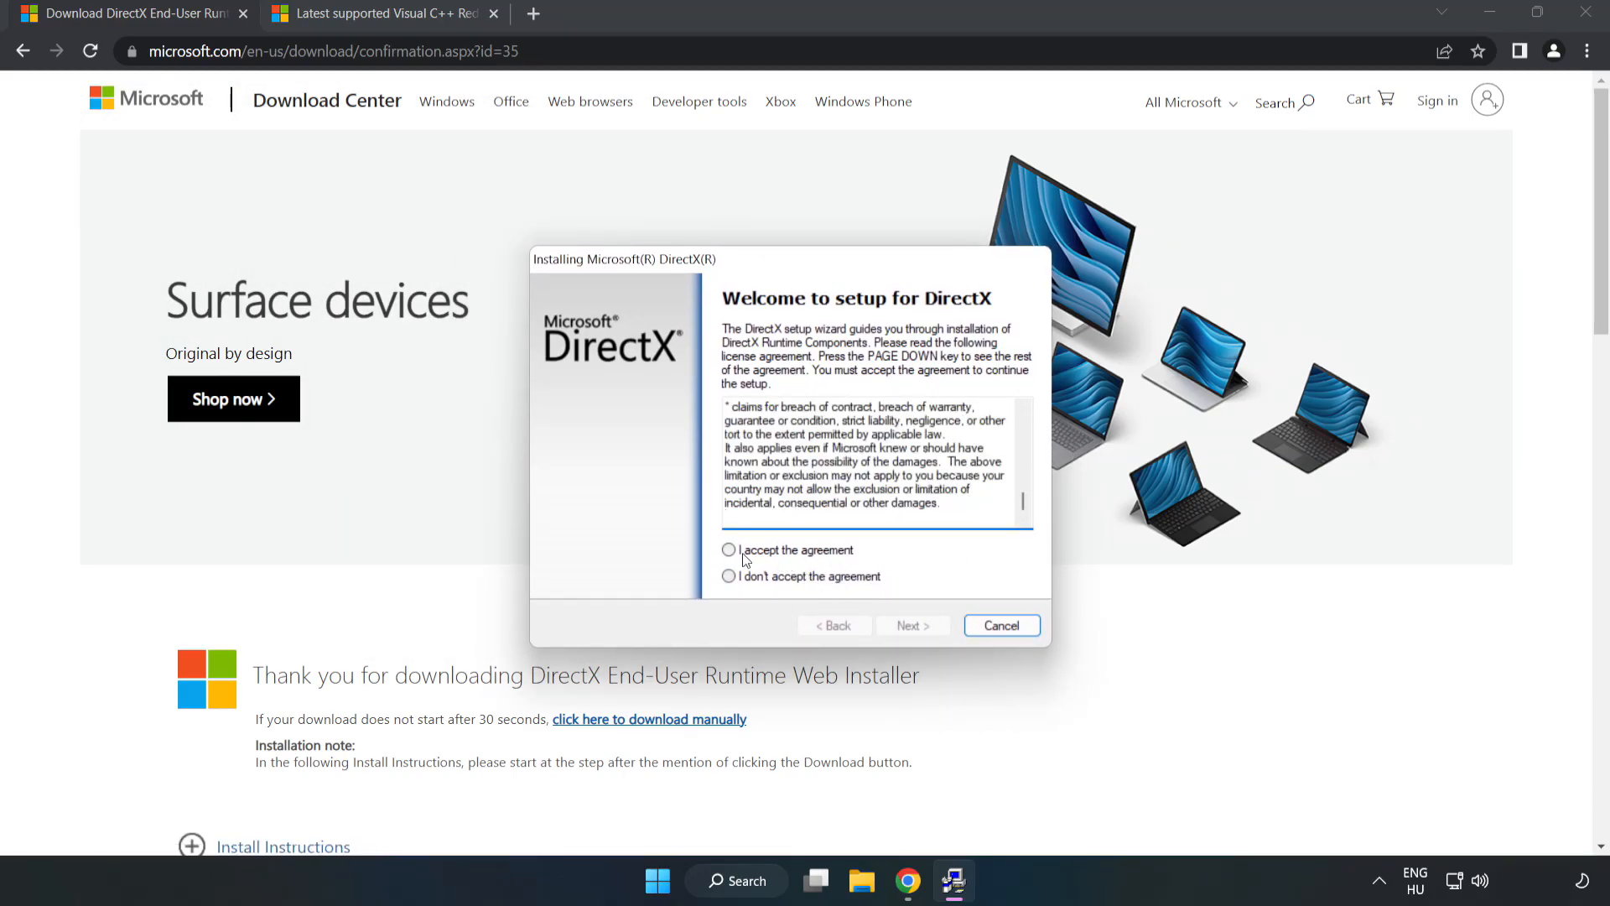
left_click(728, 549)
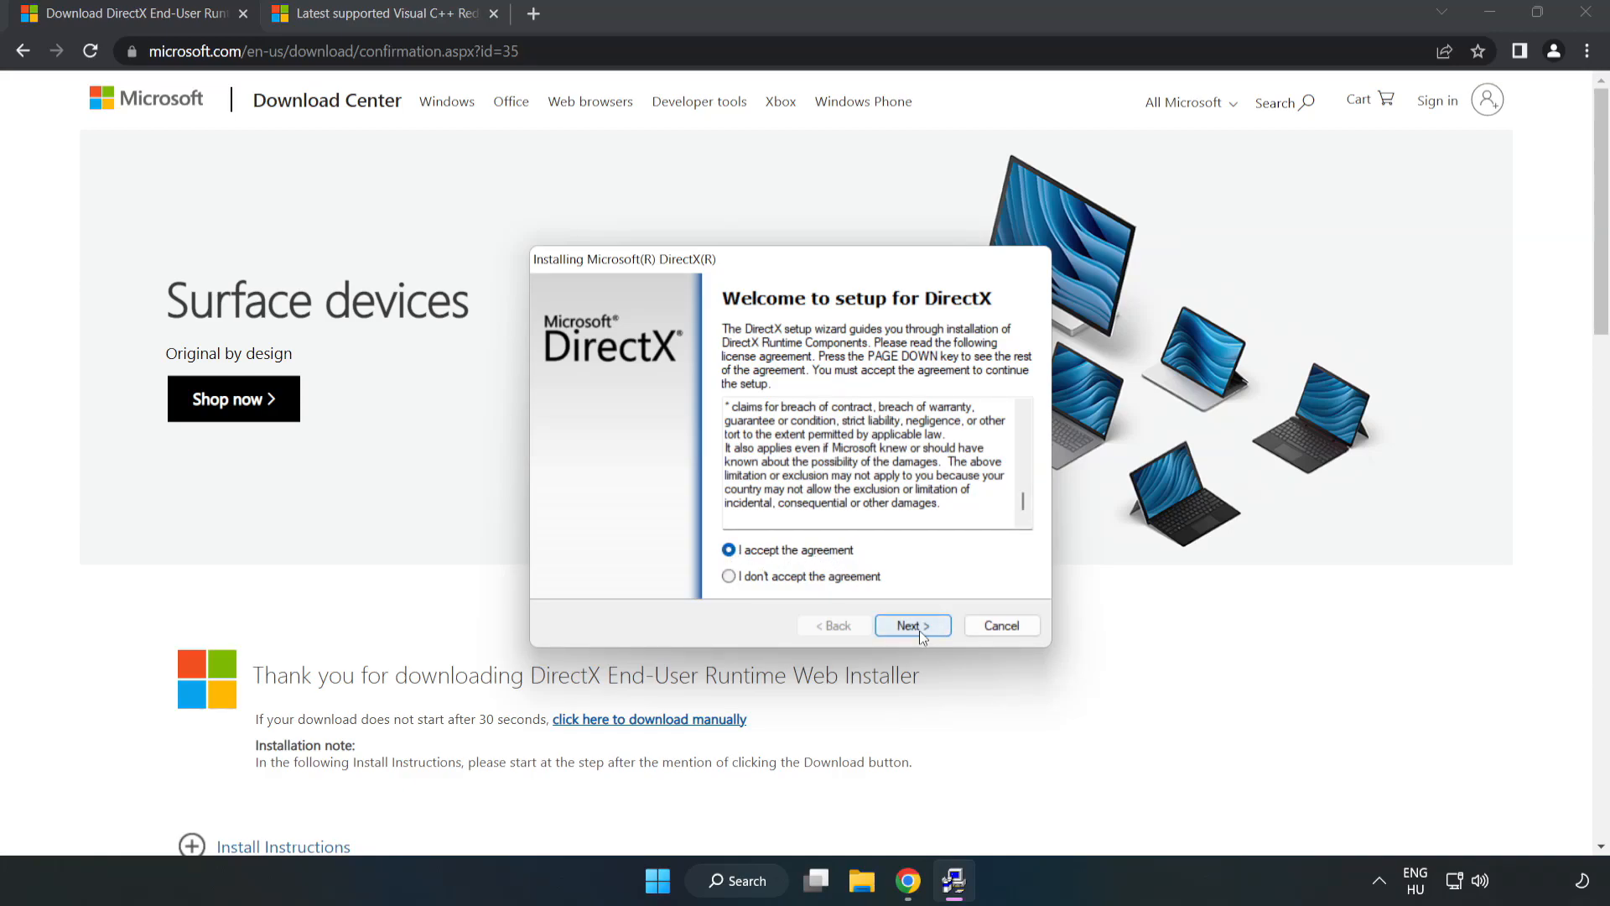
left_click(910, 626)
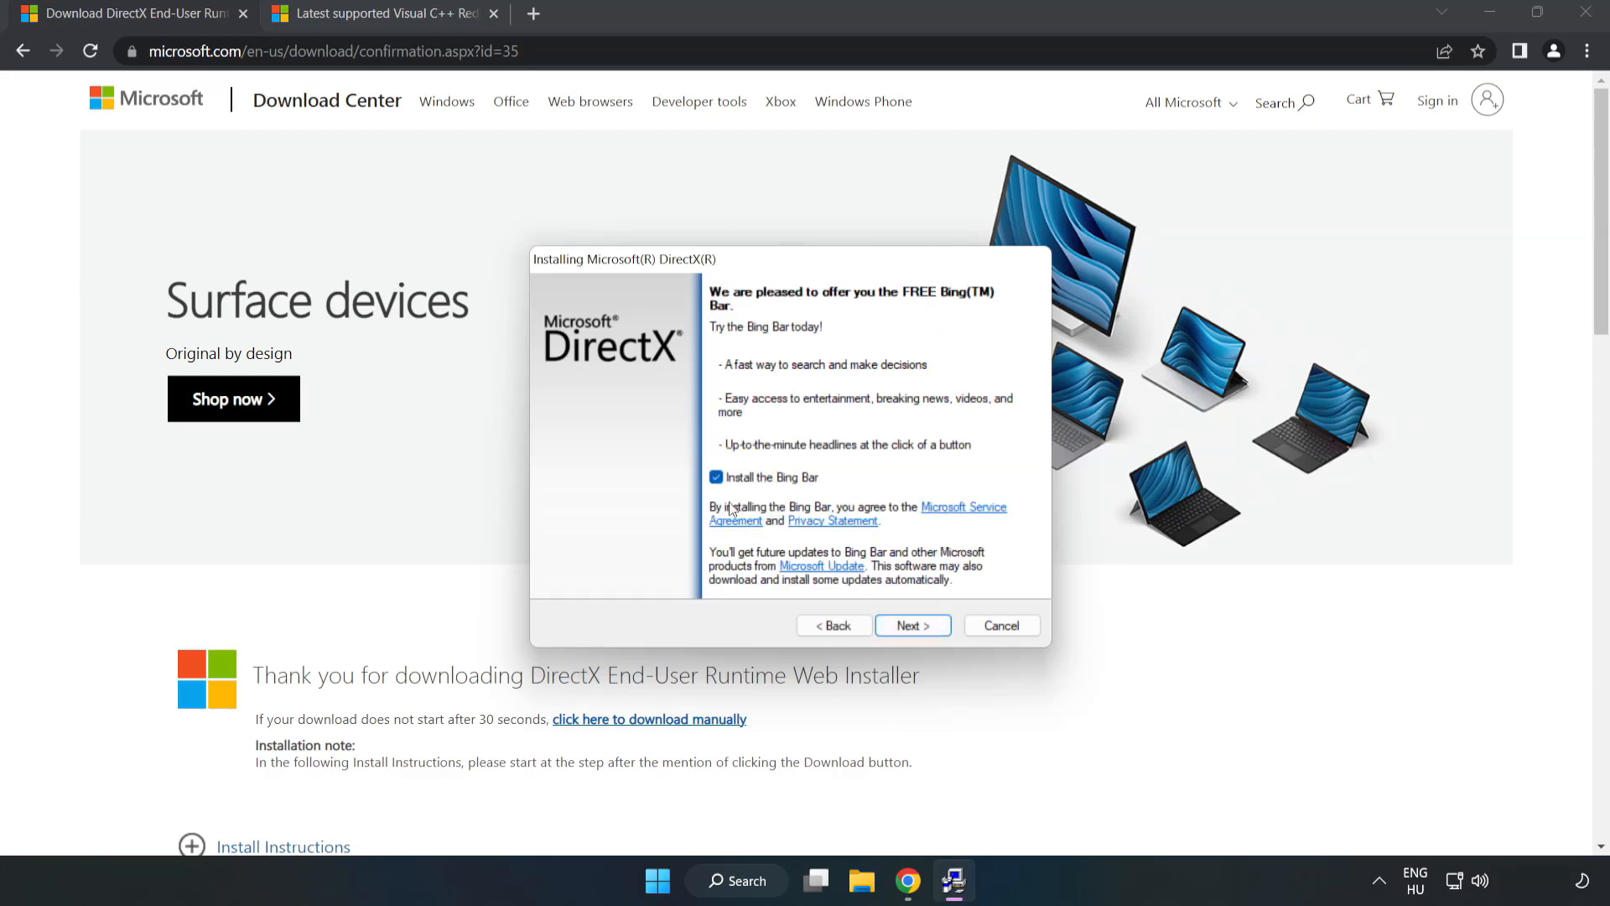
left_click(715, 477)
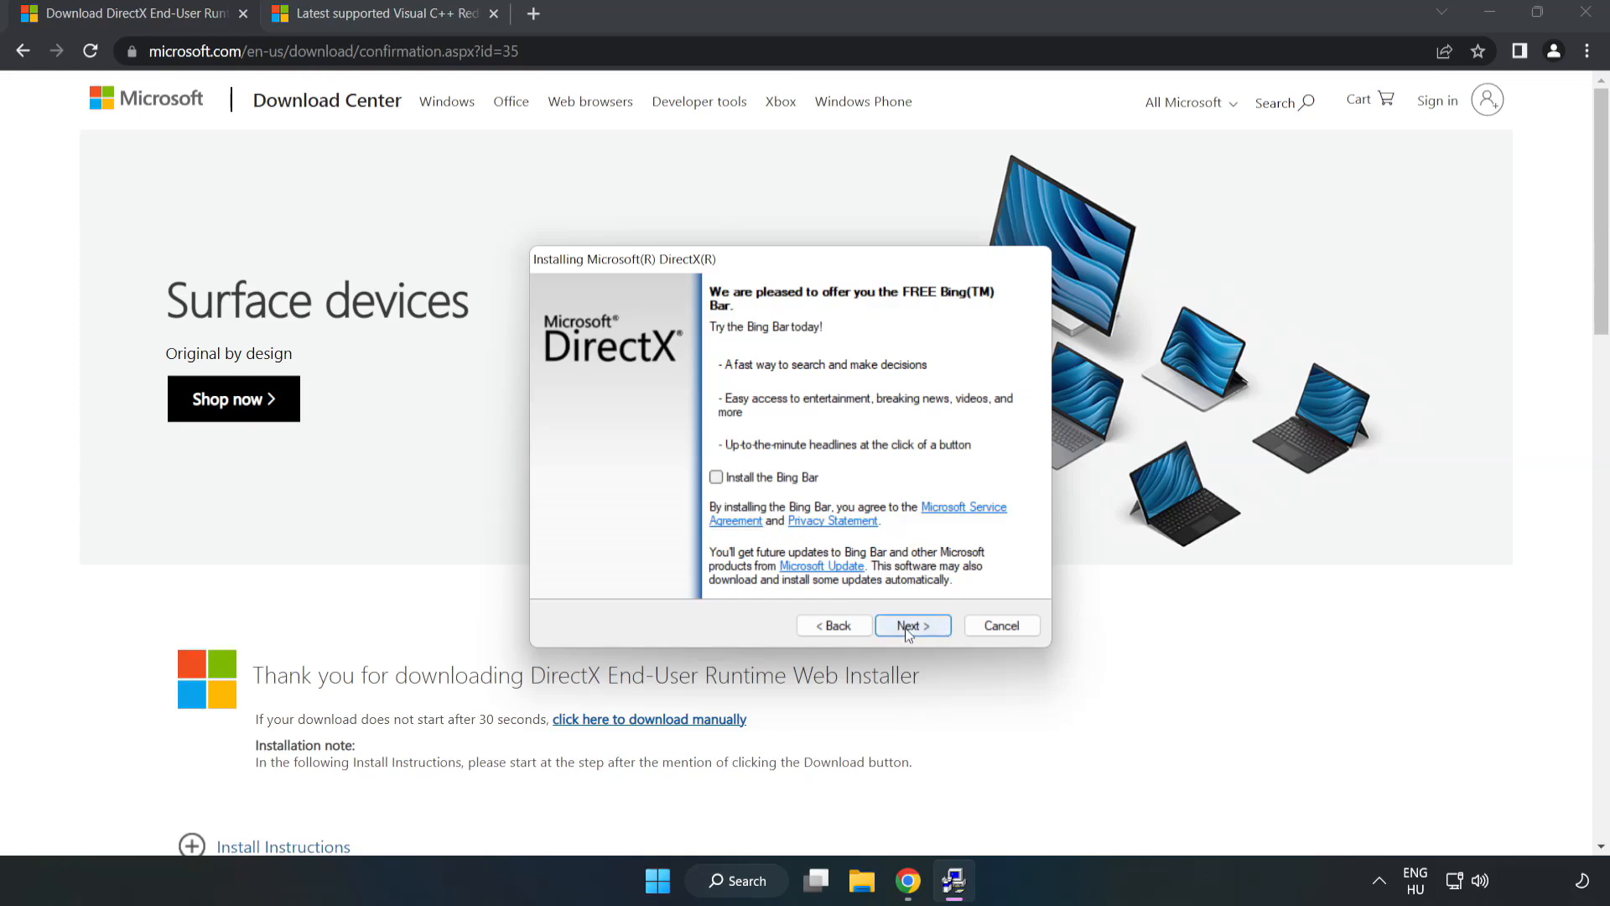
left_click(912, 625)
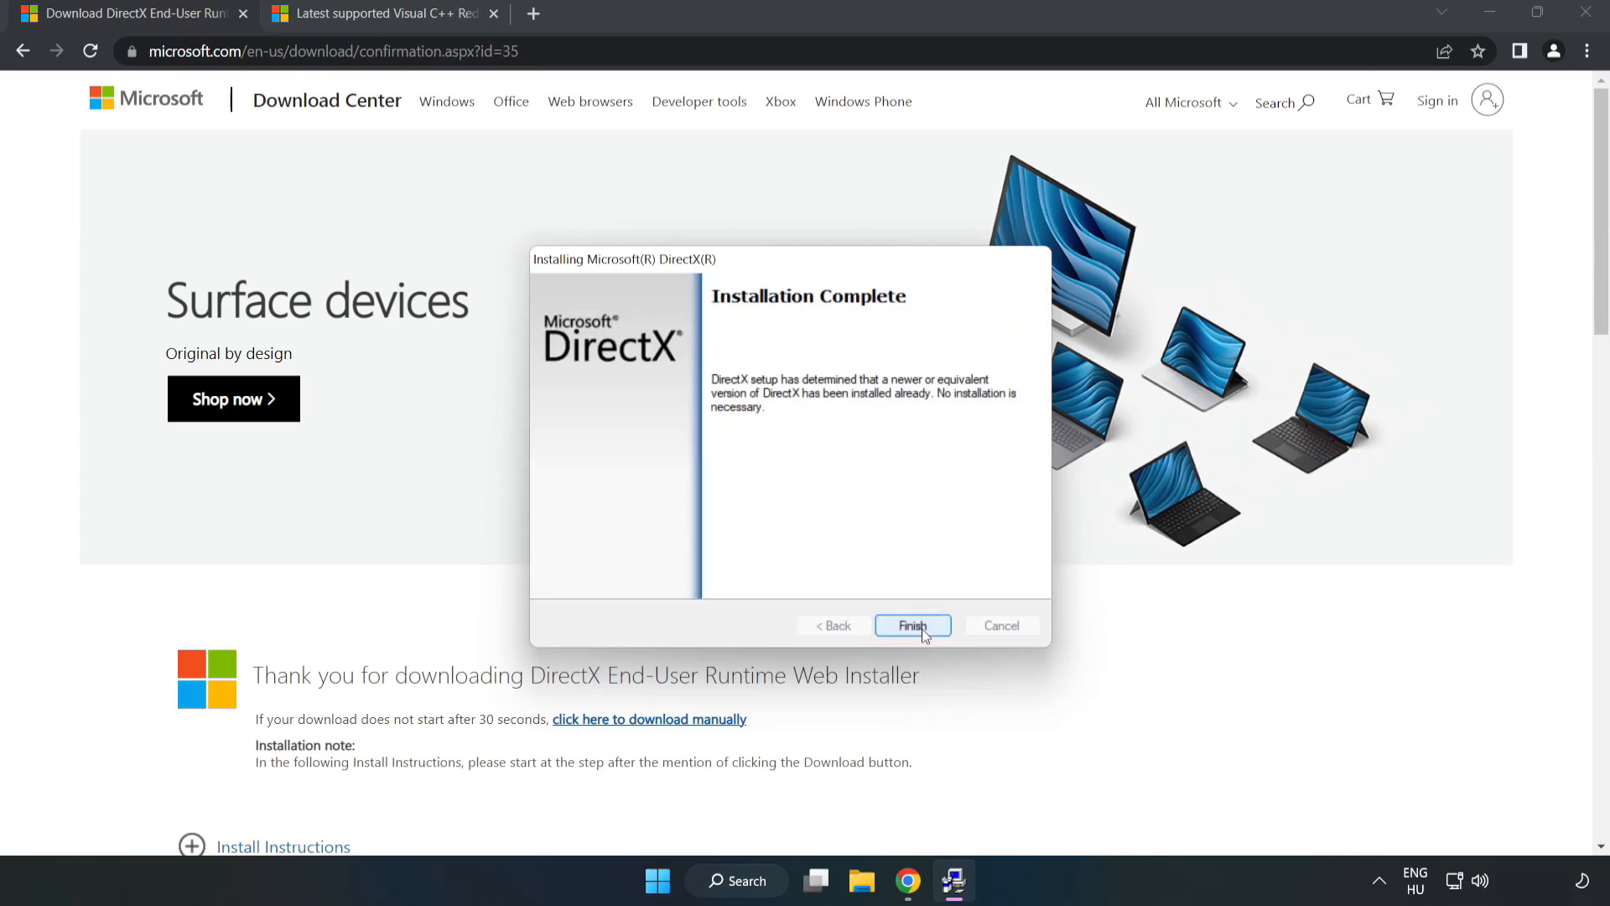
left_click(911, 625)
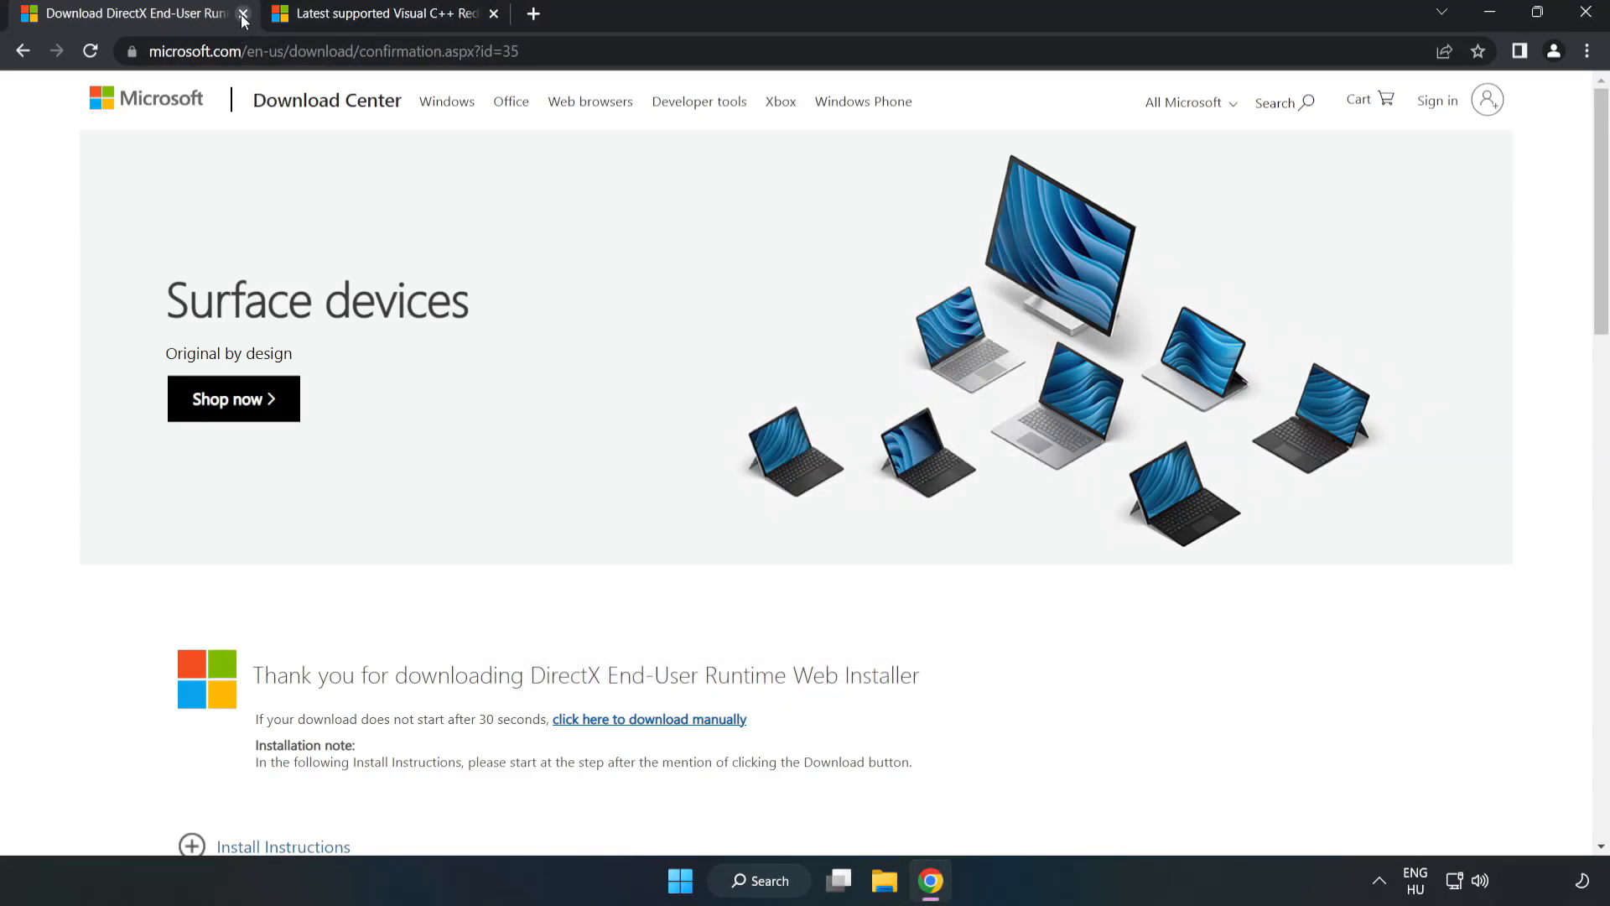
Close the DirectX tab and download the ARM64, x86 and x64 vc_redist installers
left_click(243, 19)
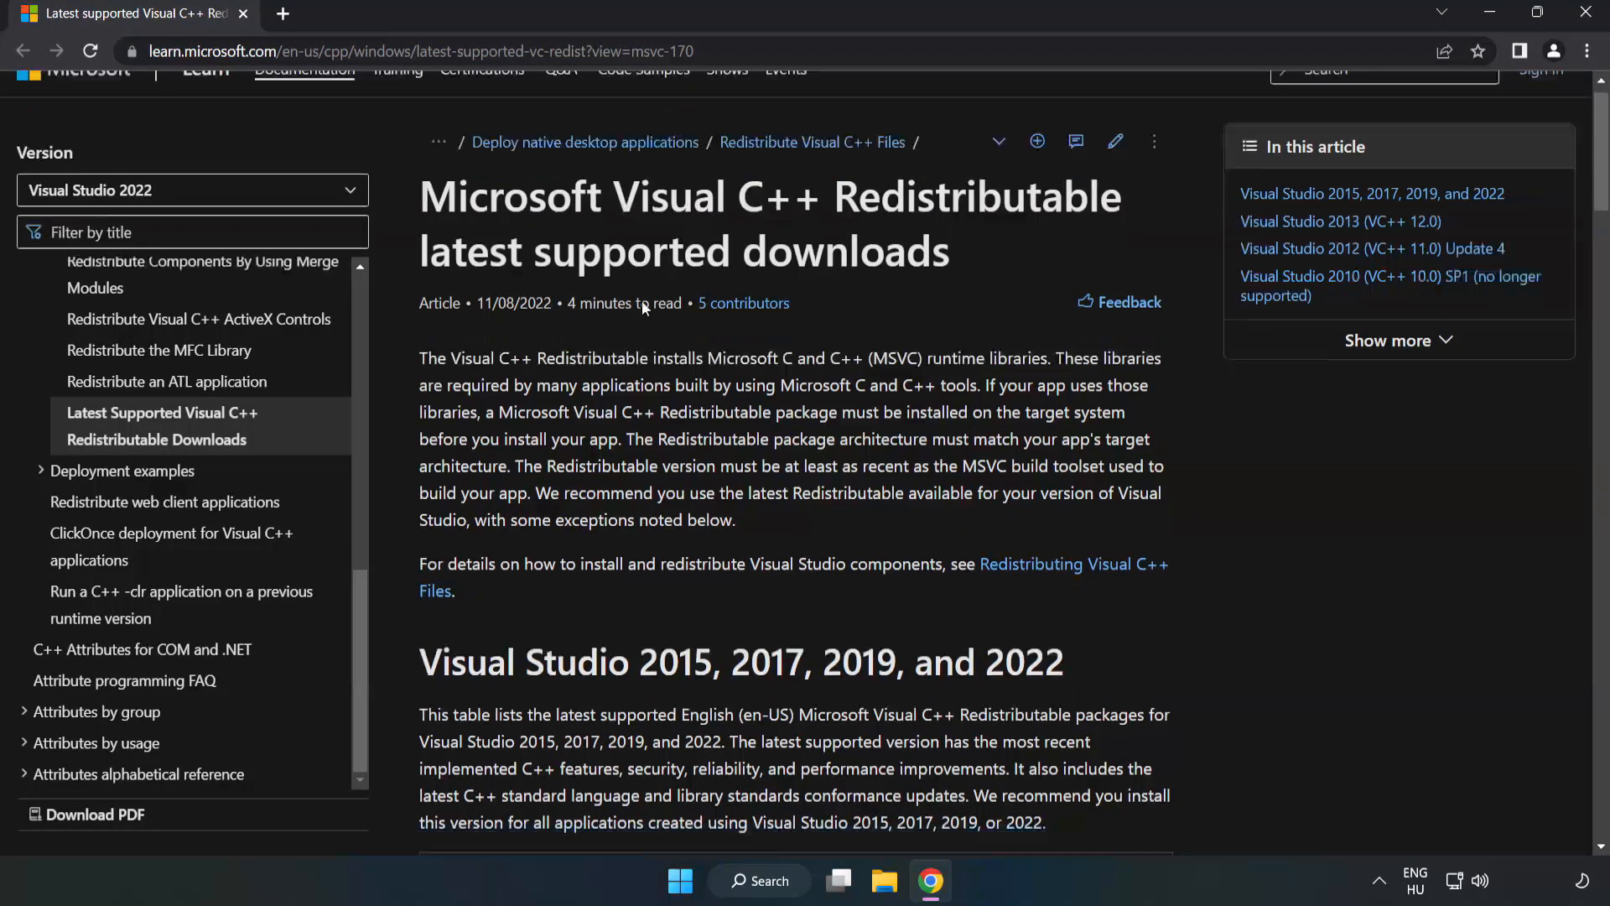
scroll("down", 3)
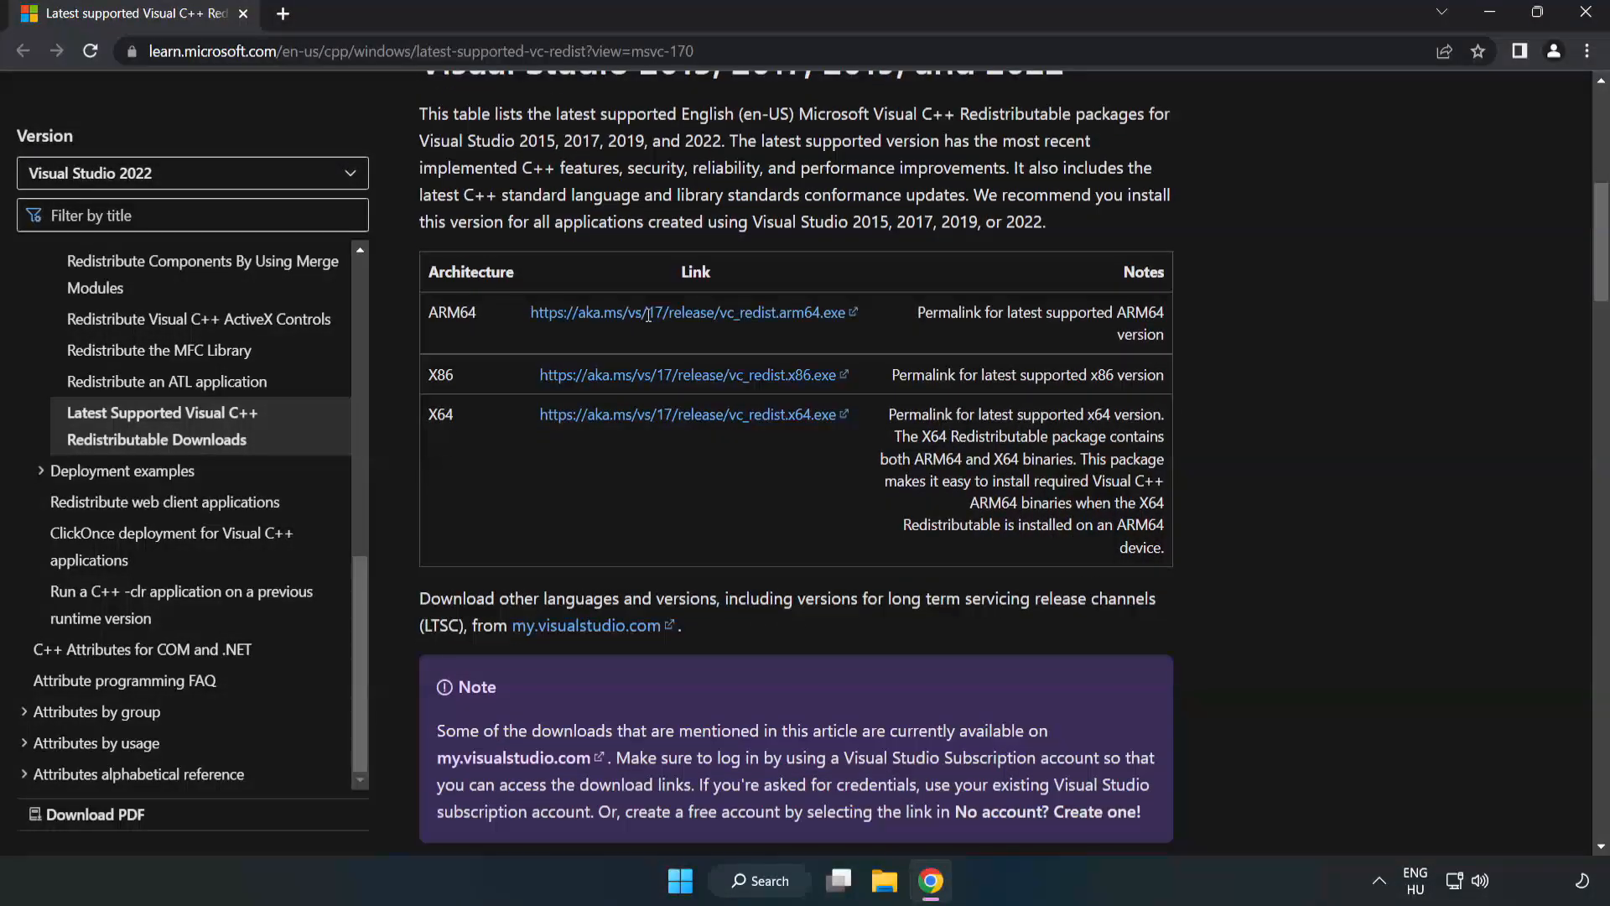
scroll("up", 3)
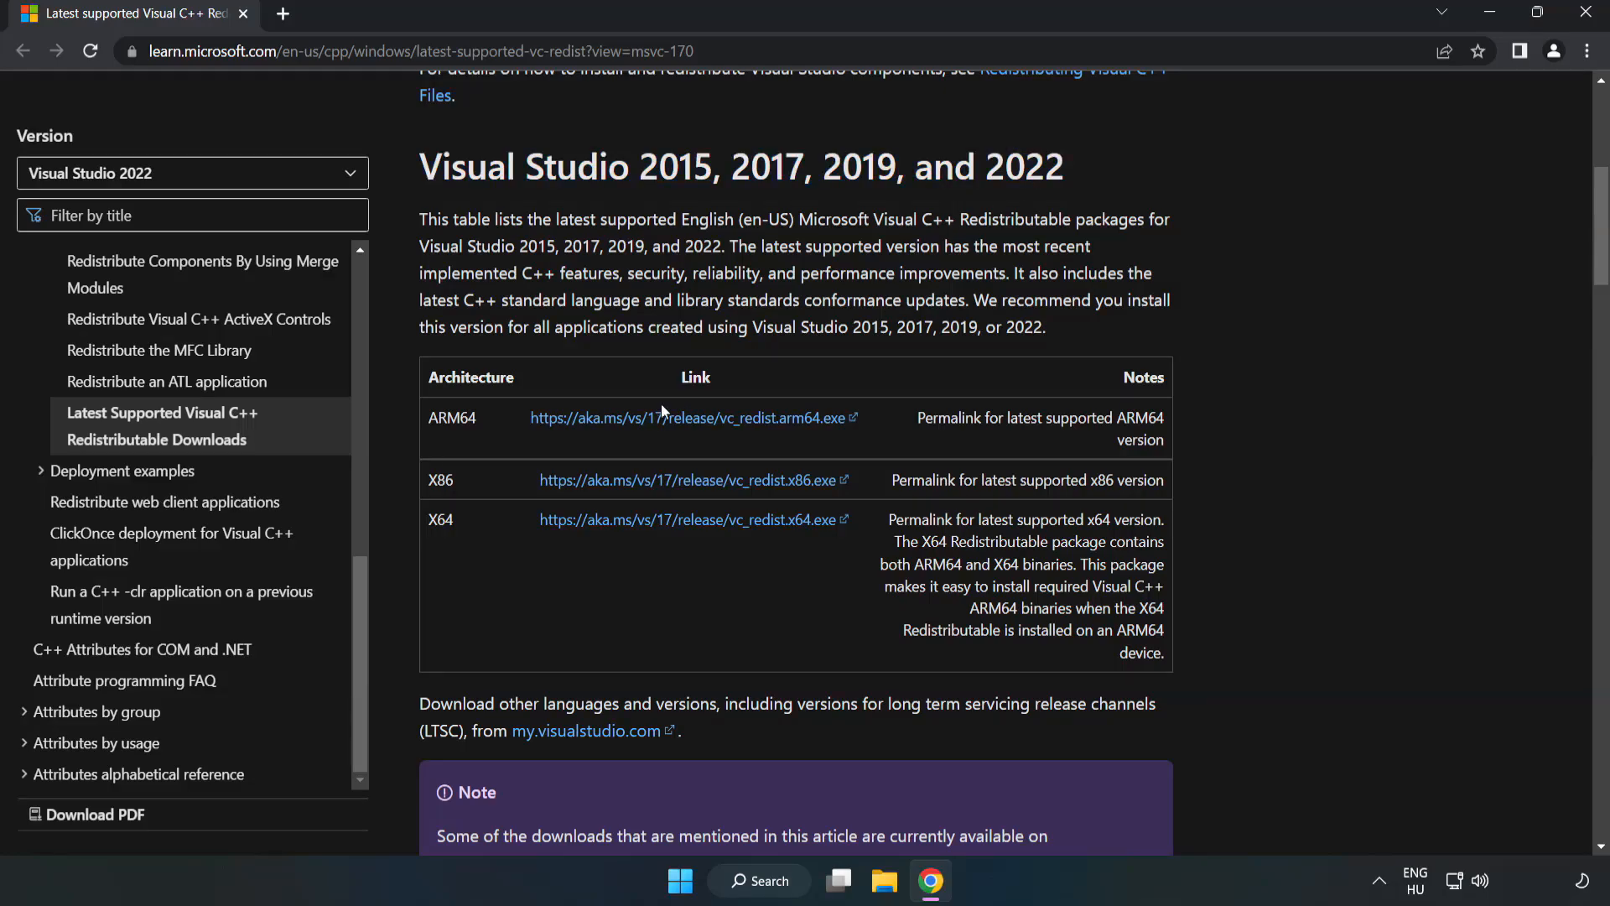
left_click(688, 417)
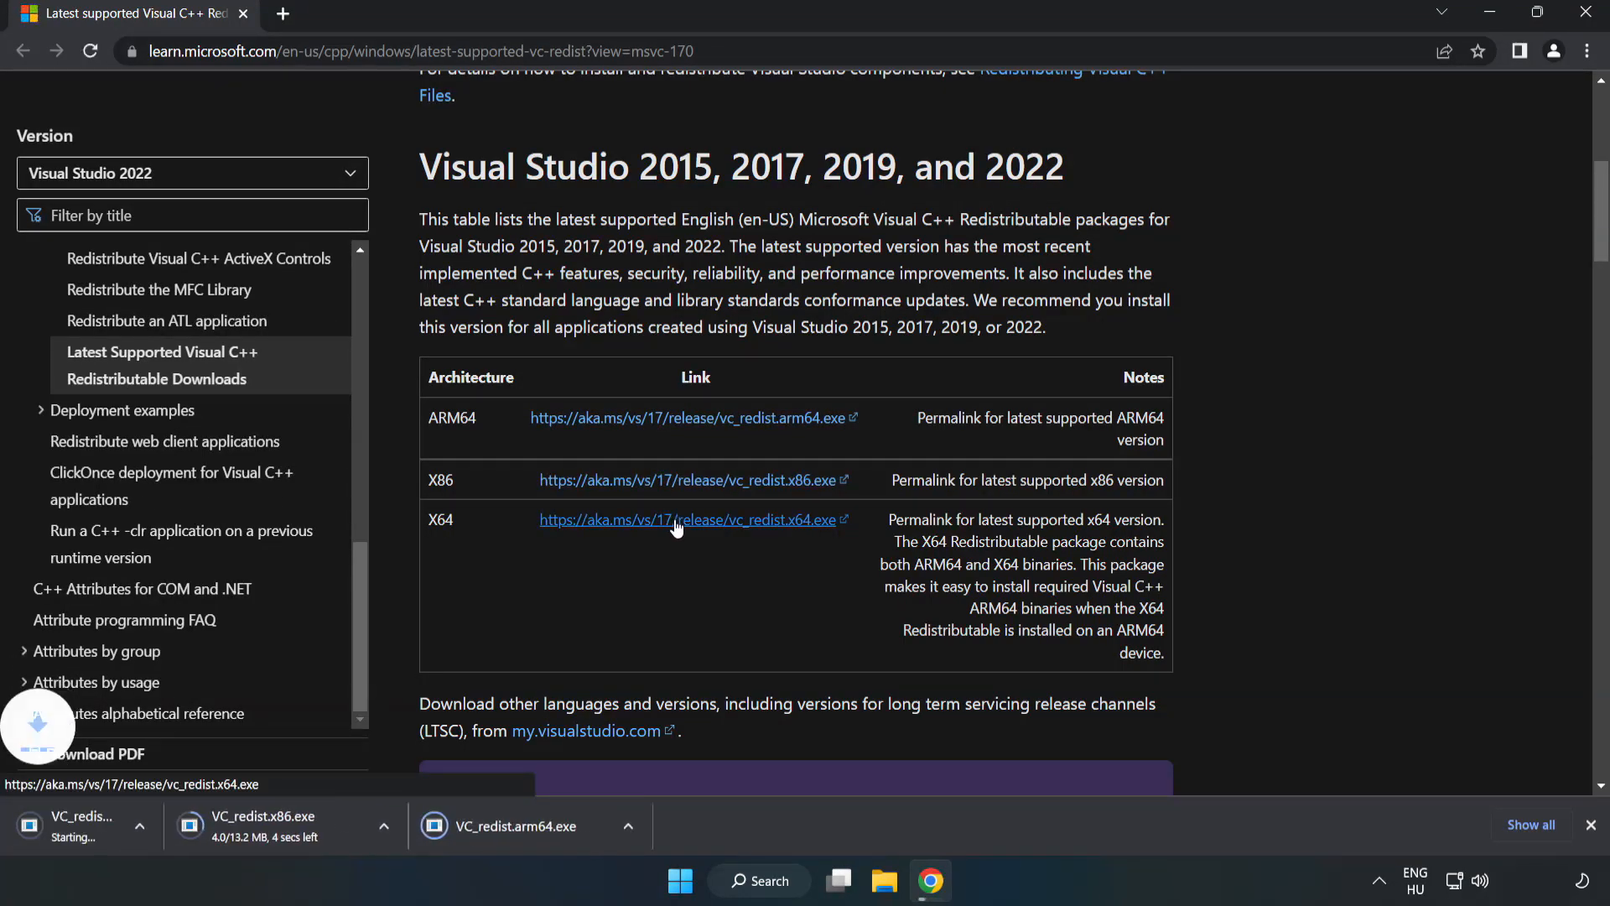
left_click(692, 518)
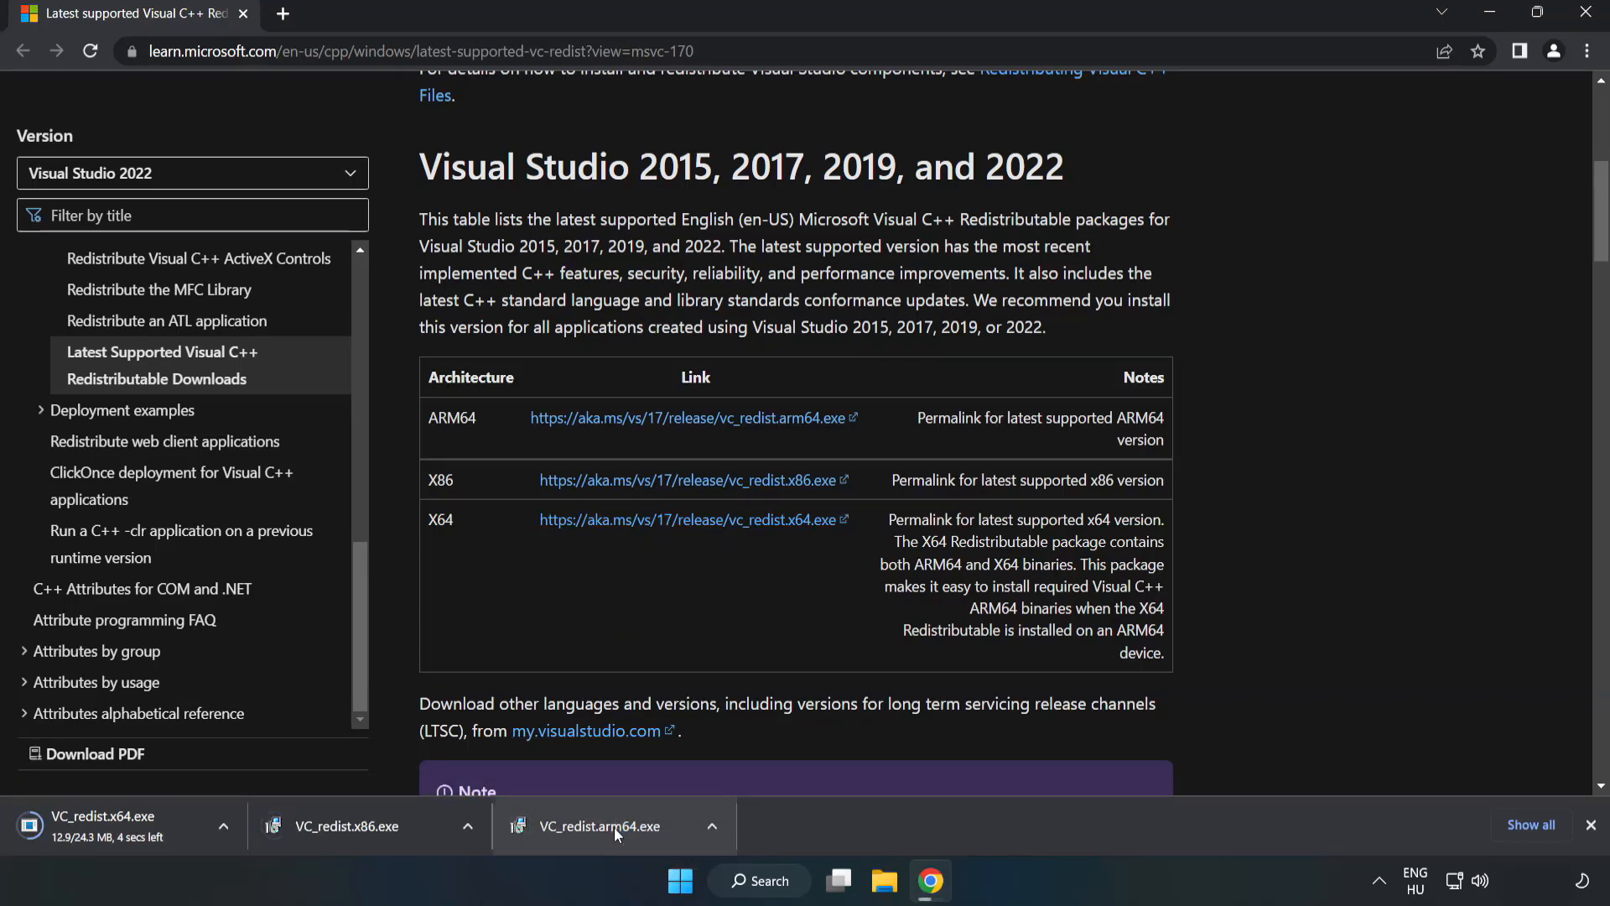
Run the ARM64 vc_redist installer with terms accepted, then close its unsupported-processor failure
left_click(598, 825)
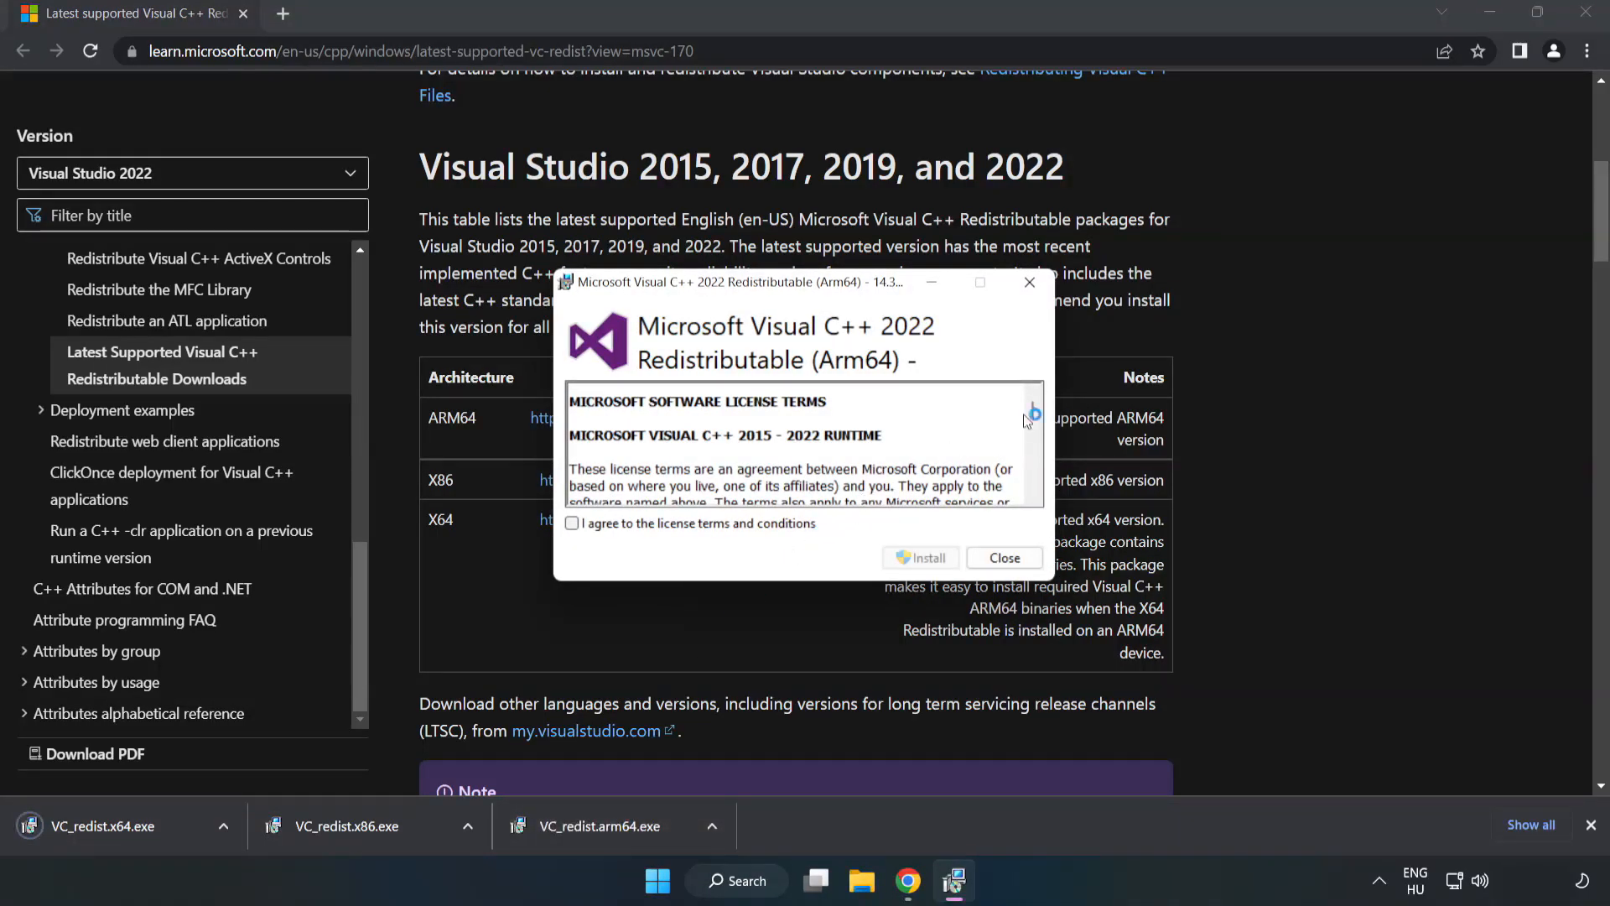
scroll("down", 3)
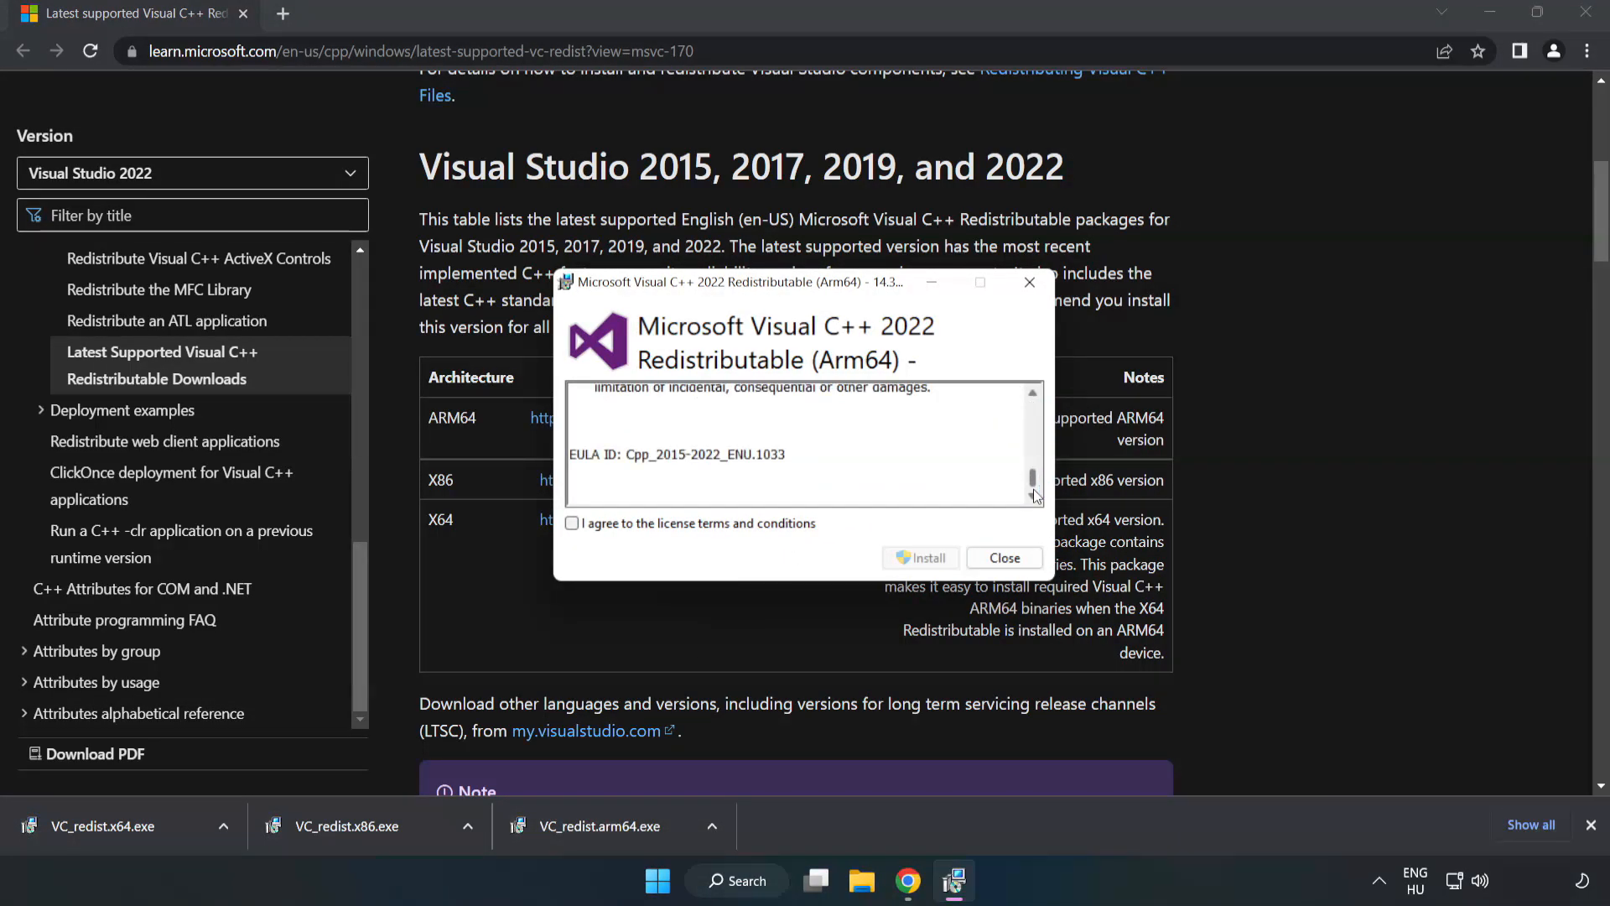
left_click(572, 522)
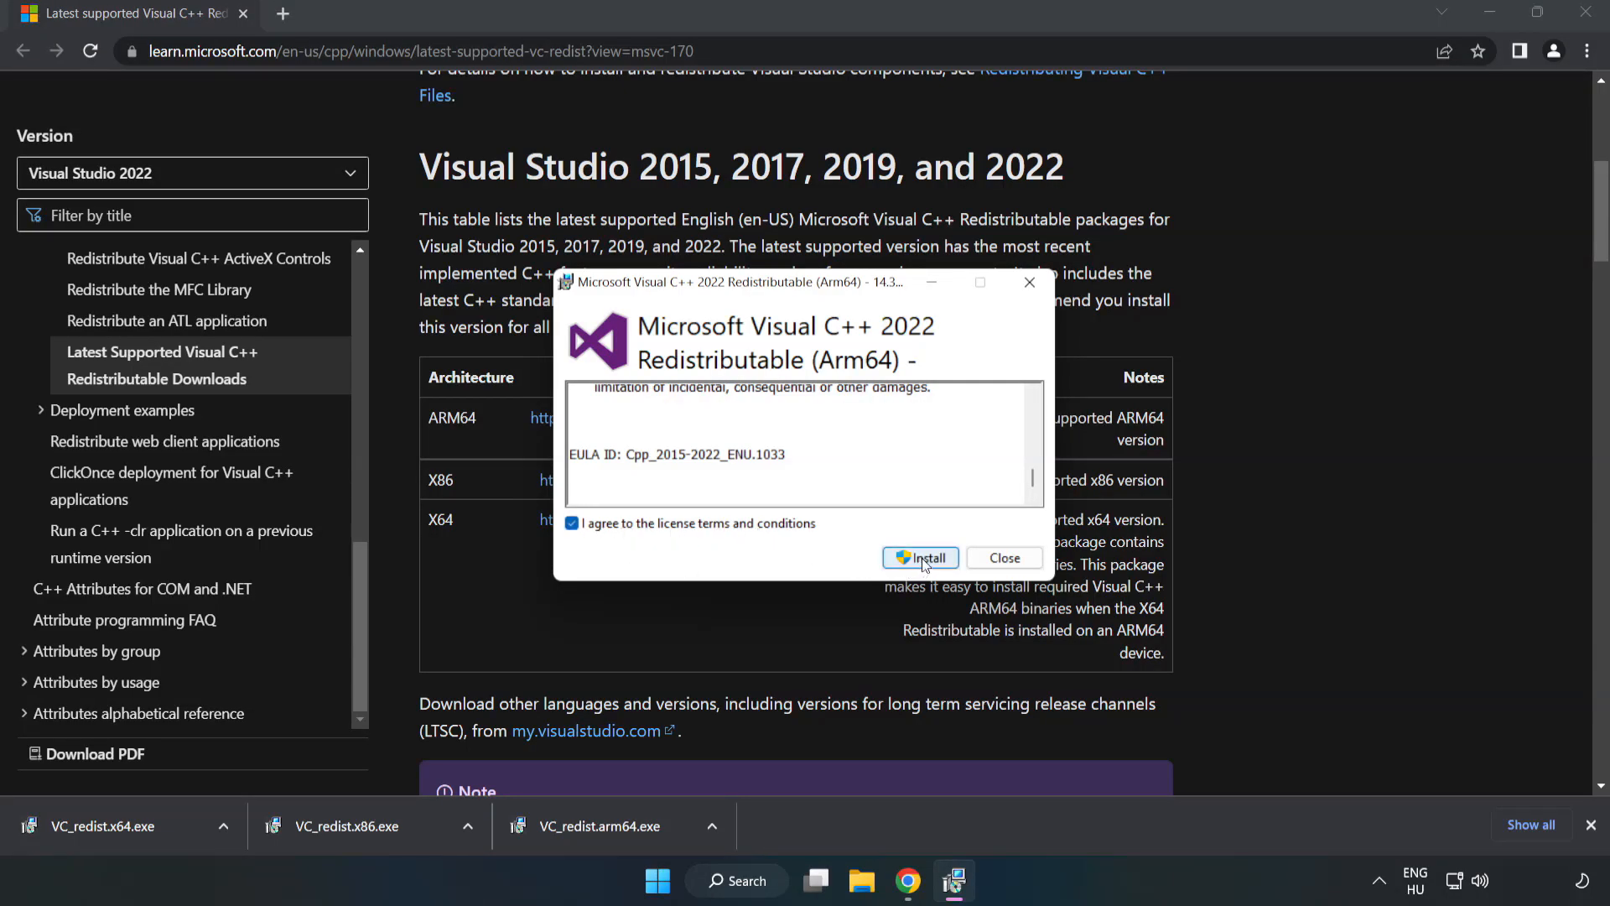
left_click(920, 558)
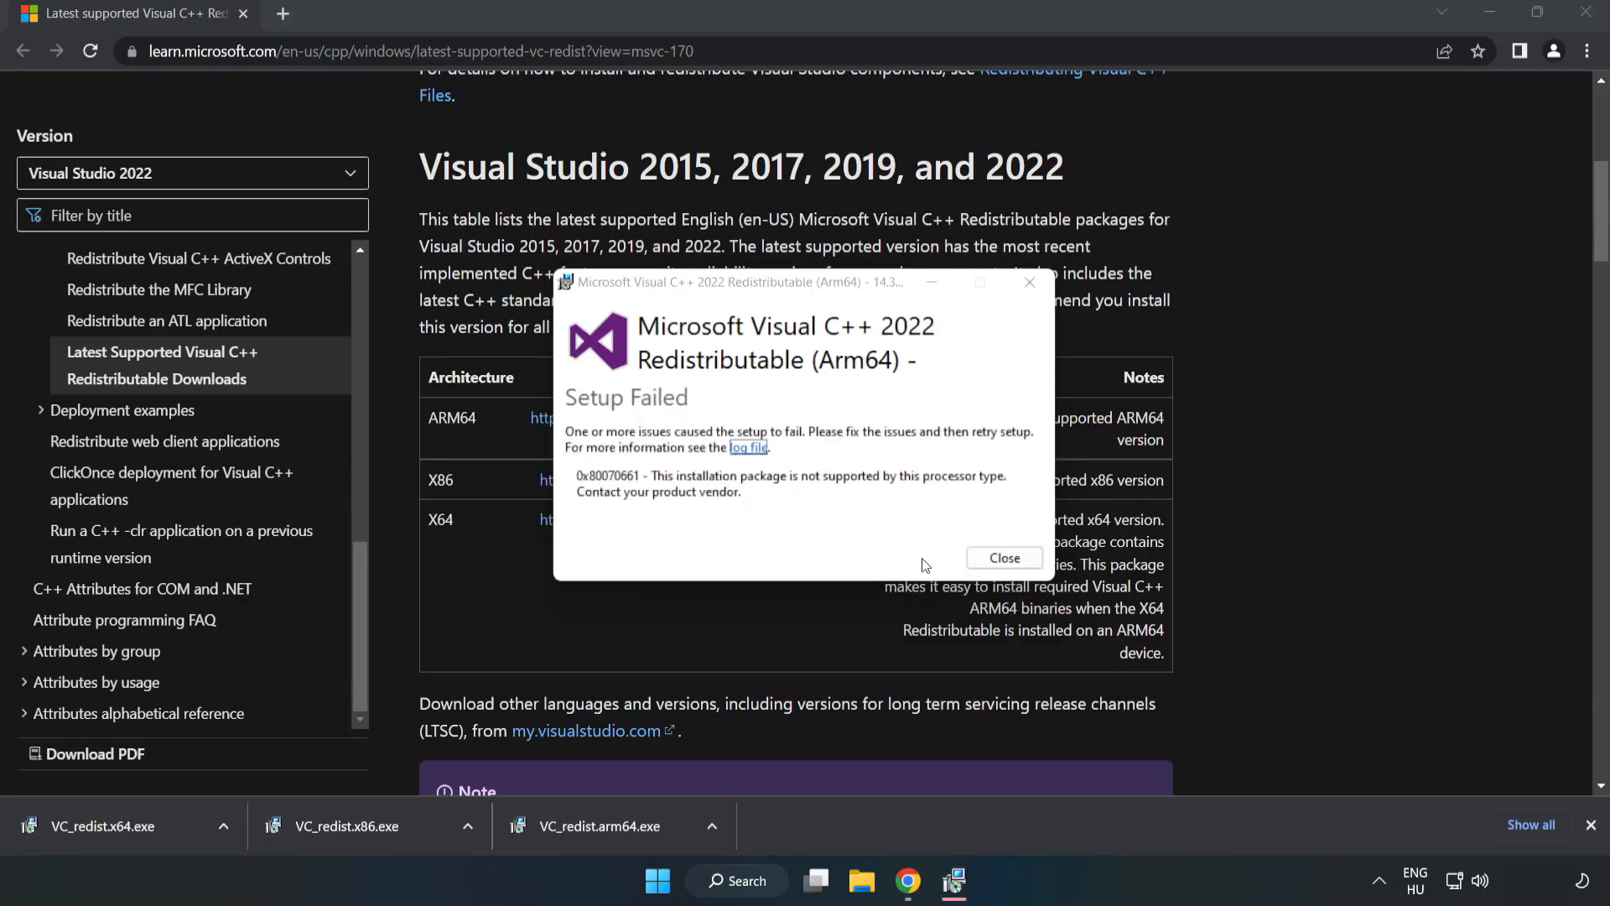
left_click(1002, 557)
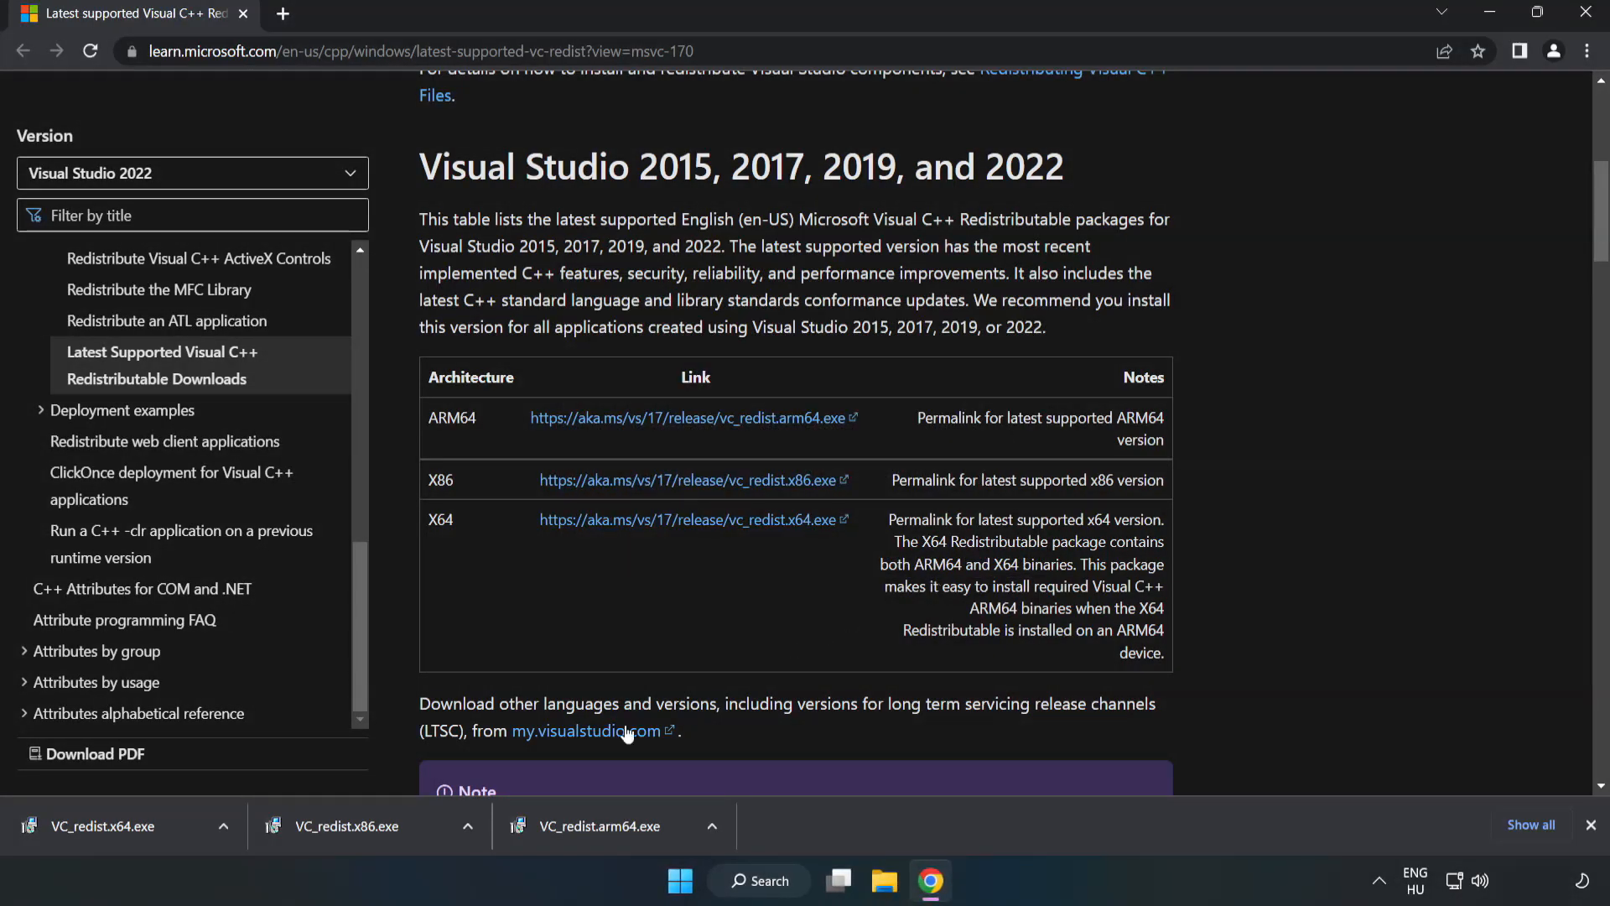
Run VC_redist.x86.exe, agree to the license terms, and install it
left_click(349, 825)
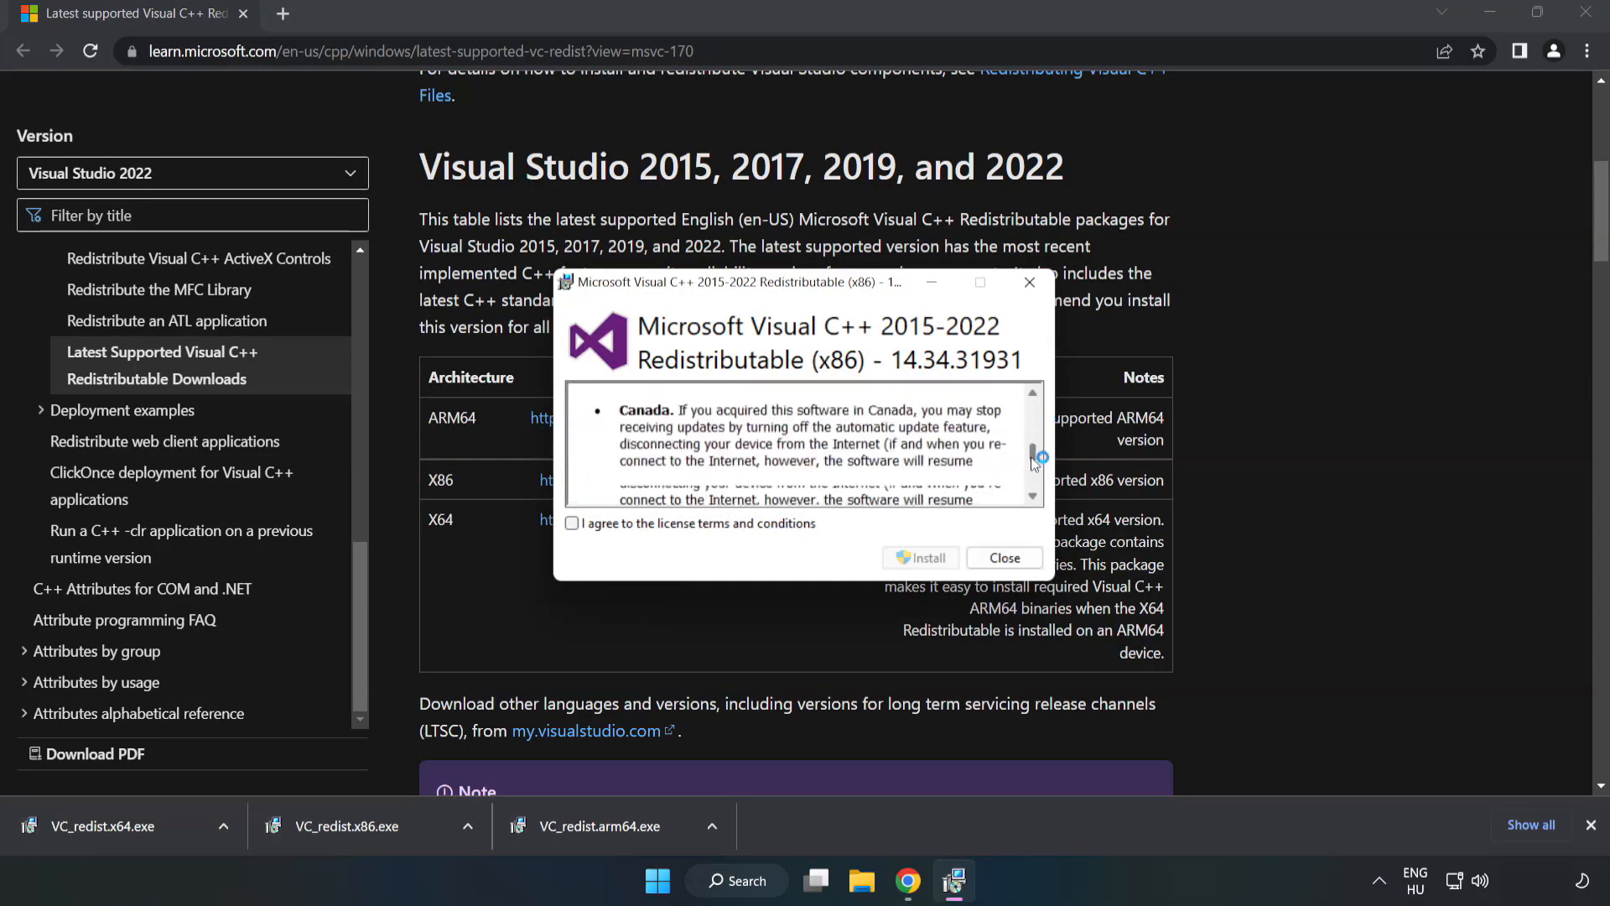
left_click(572, 523)
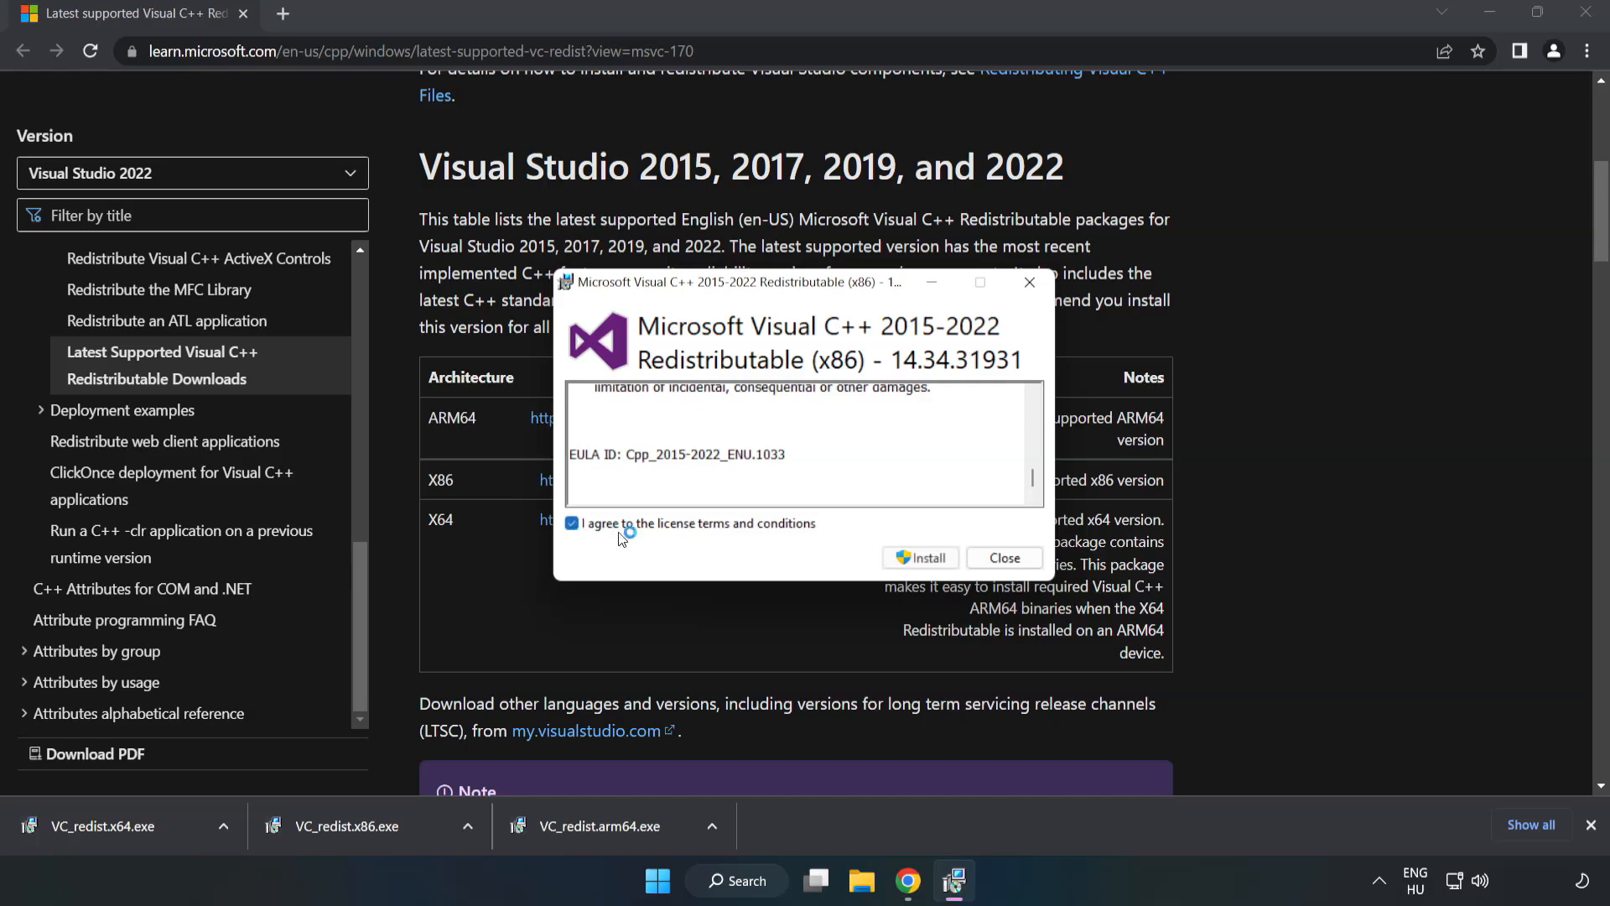
left_click(920, 558)
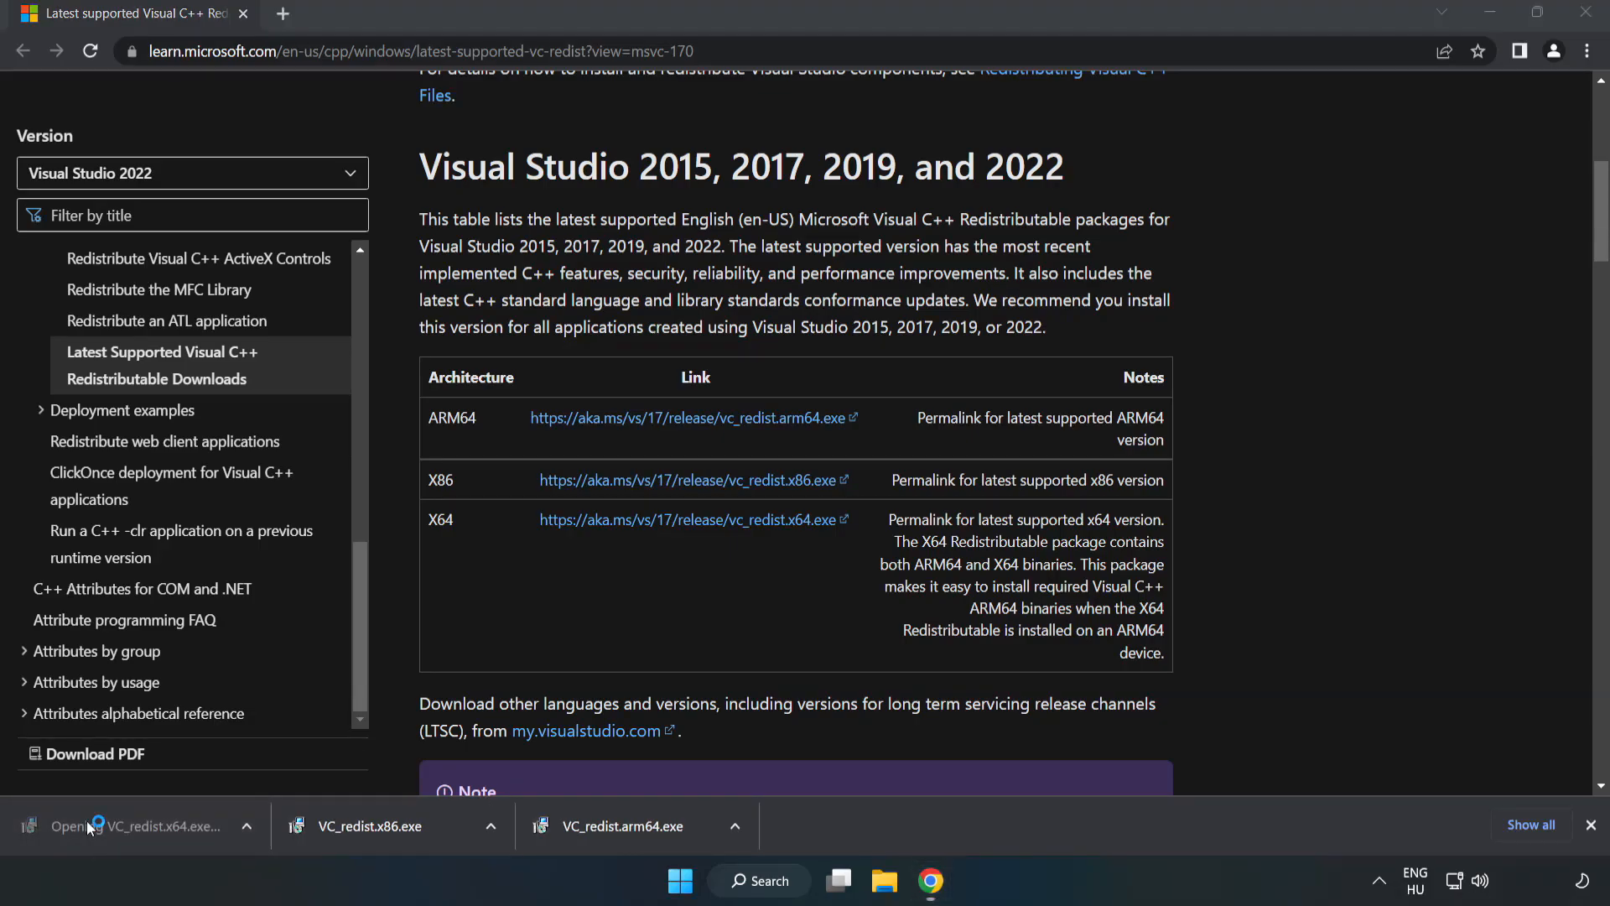
Run VC_redist.x64.exe to a successful install and close the setup
left_click(138, 825)
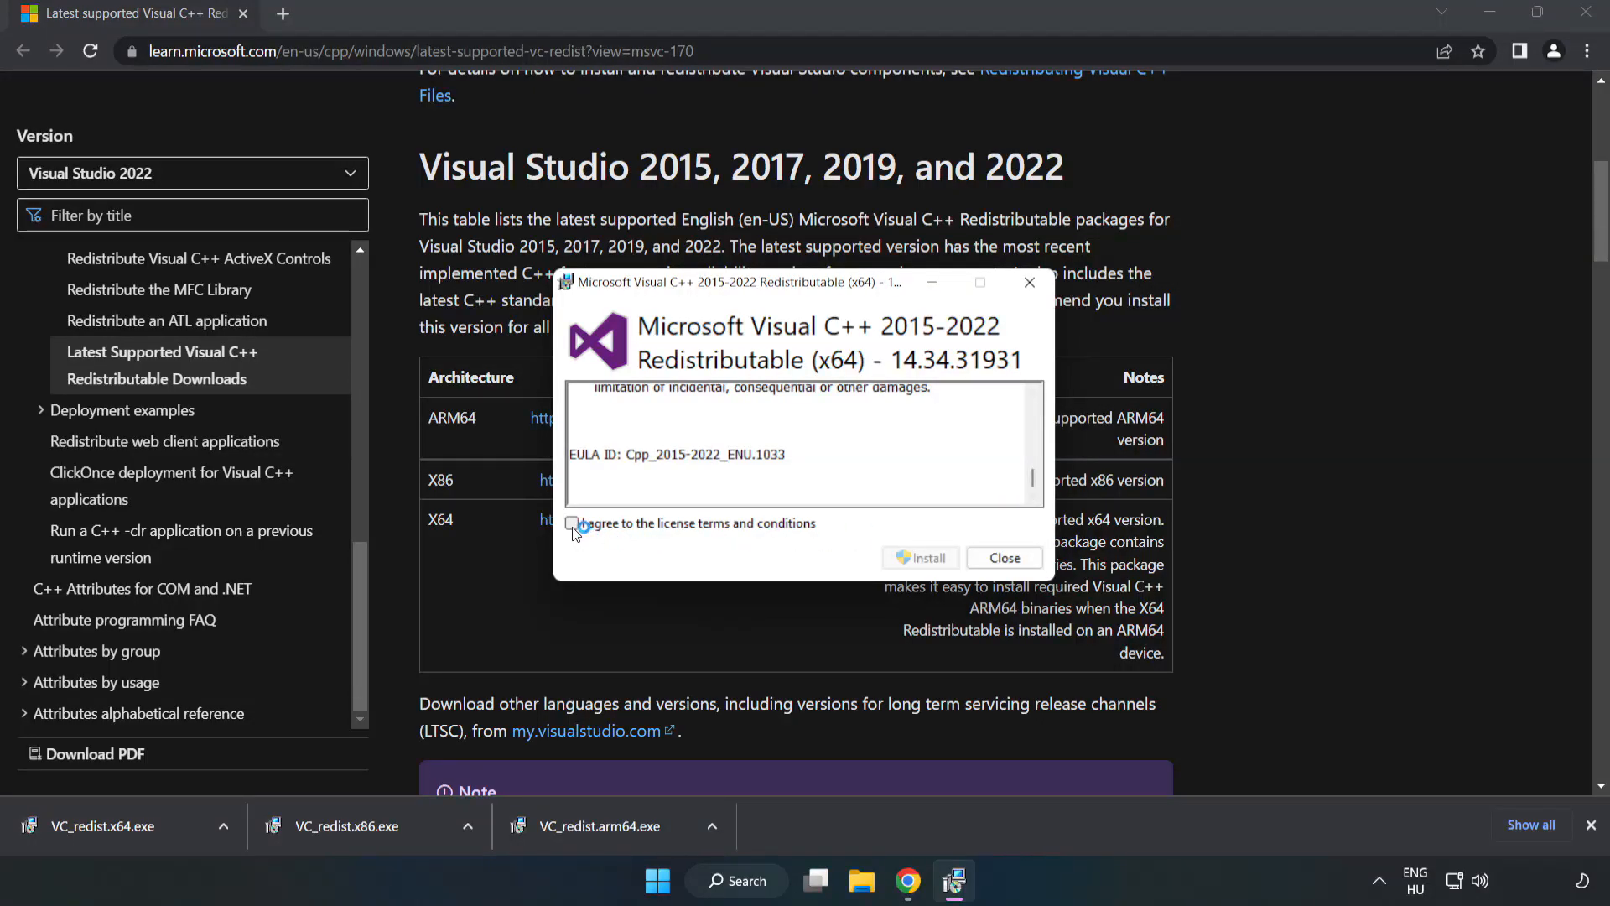
left_click(921, 558)
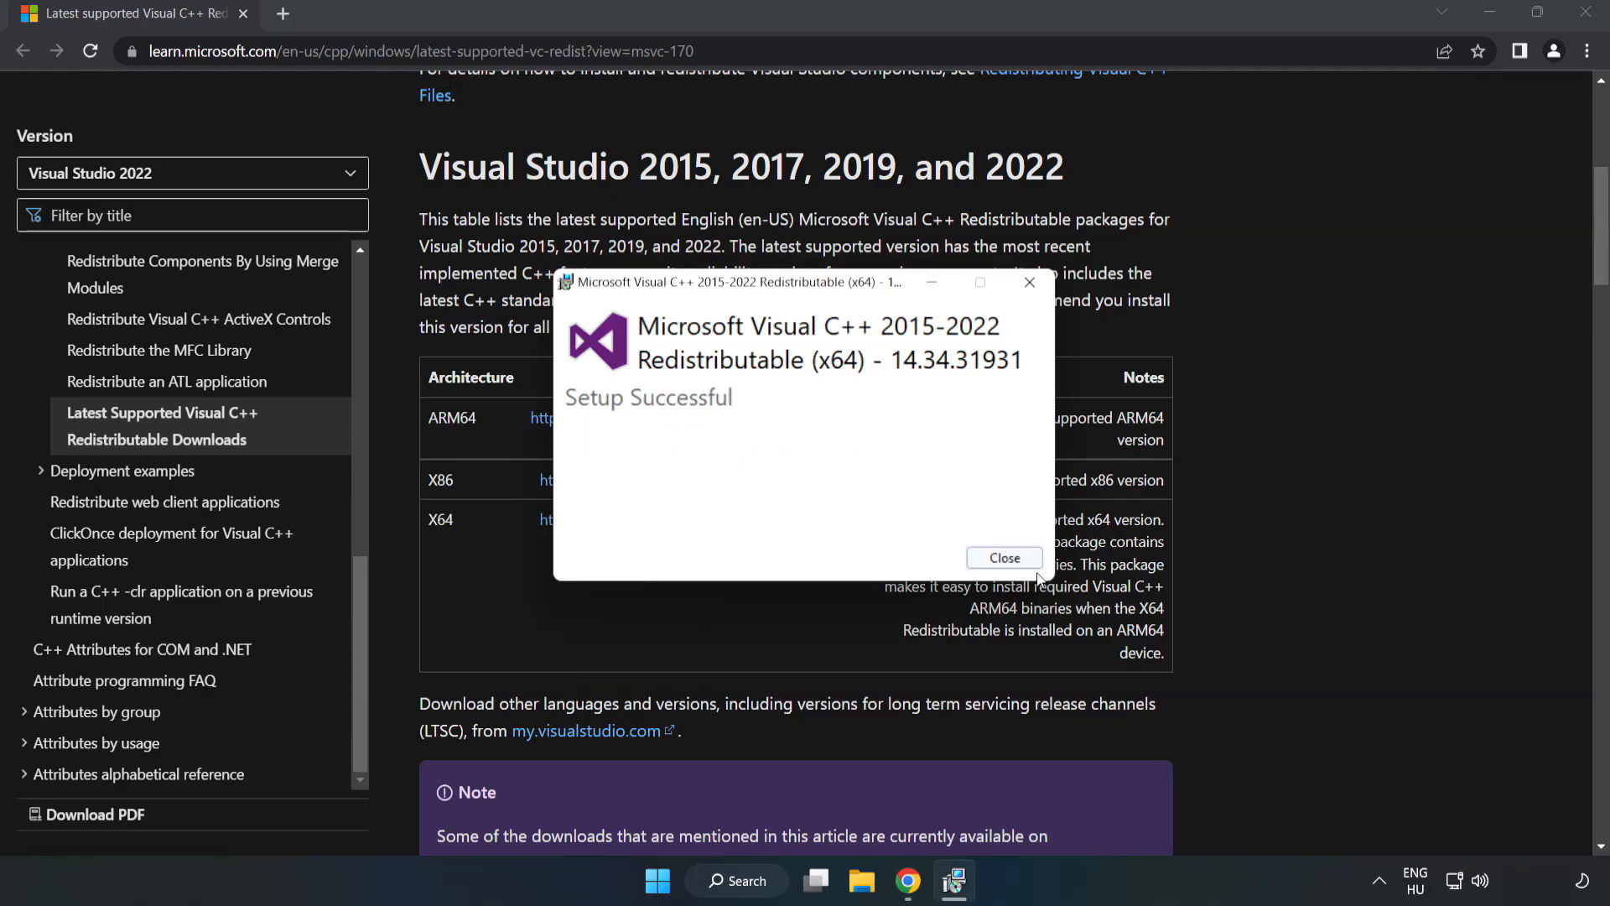
left_click(1003, 558)
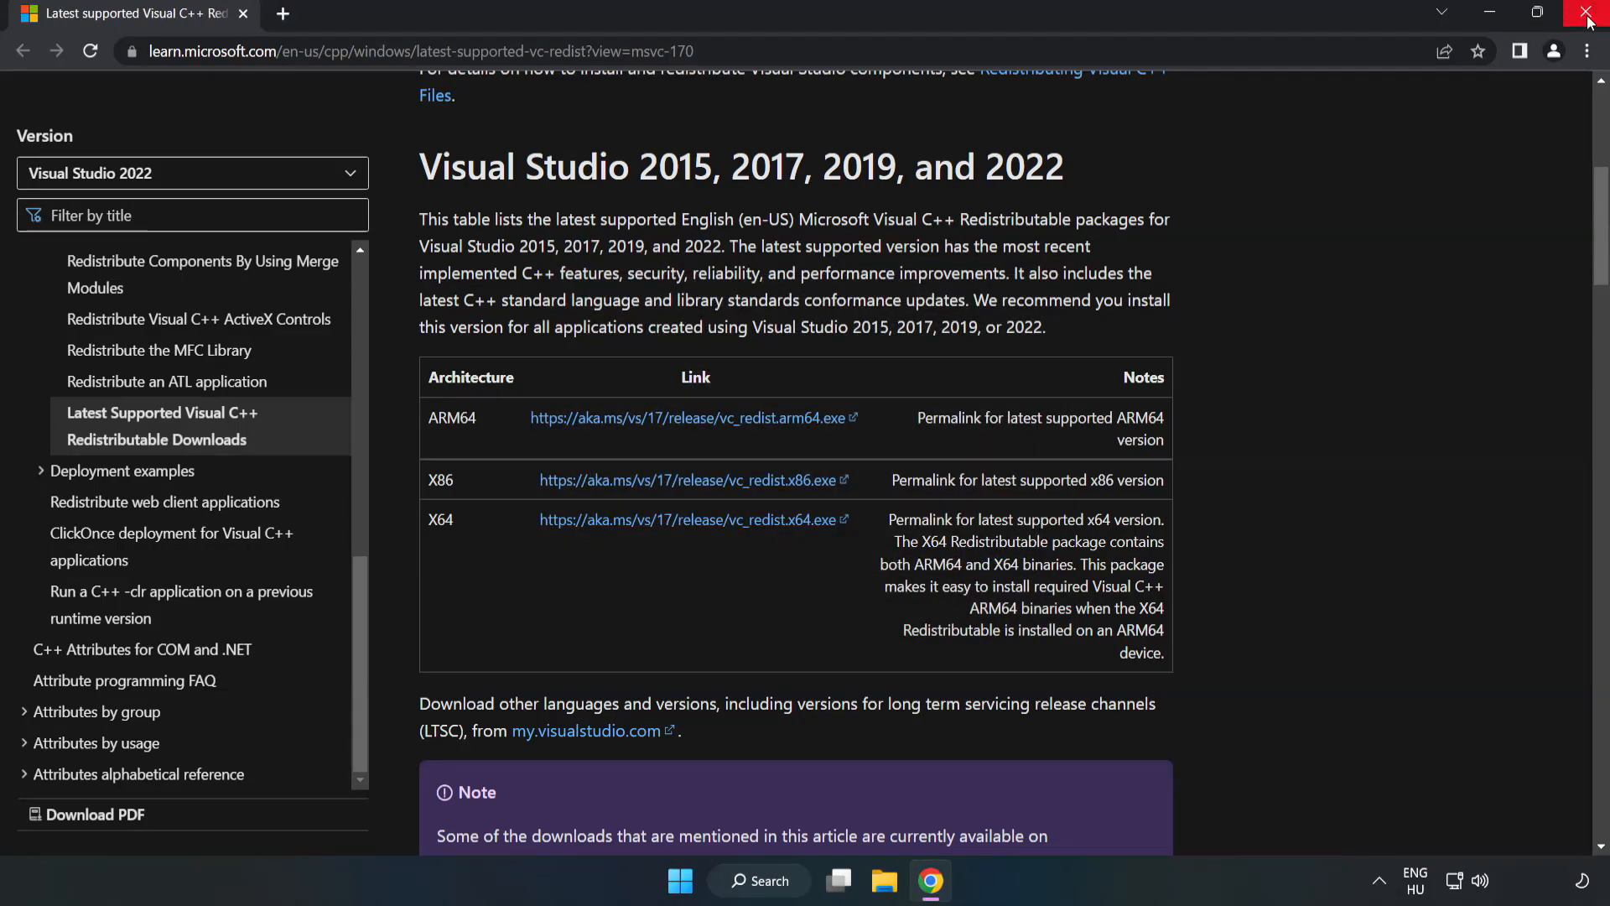
mouse_move(1589, 18)
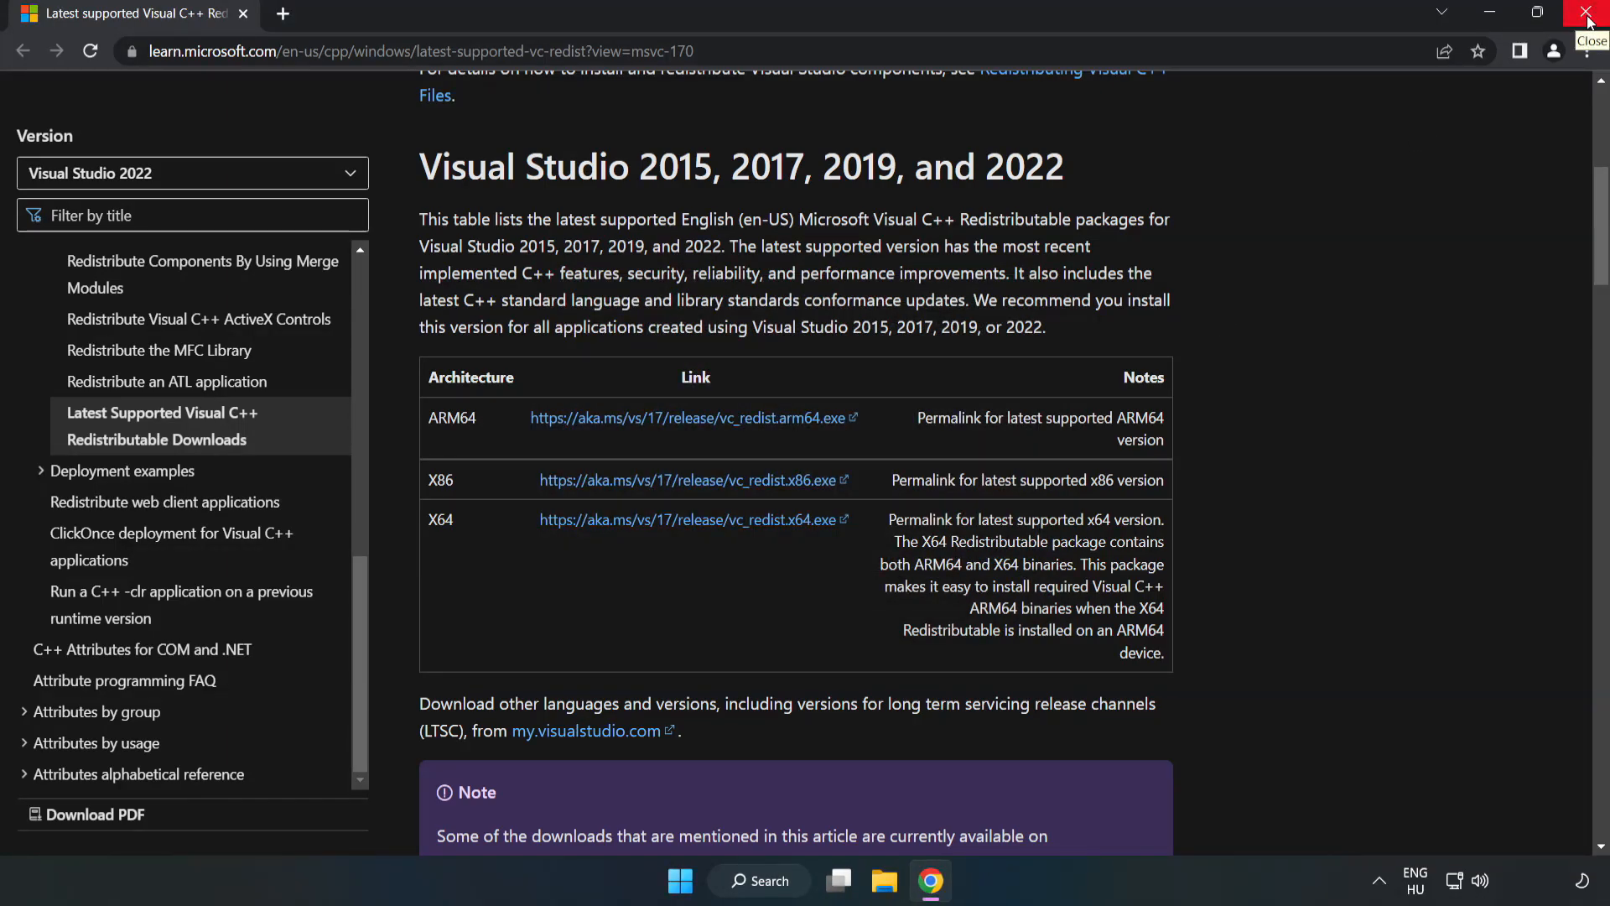
Close Chrome, search 'cmd', and run Command Prompt as administrator
left_click(1588, 15)
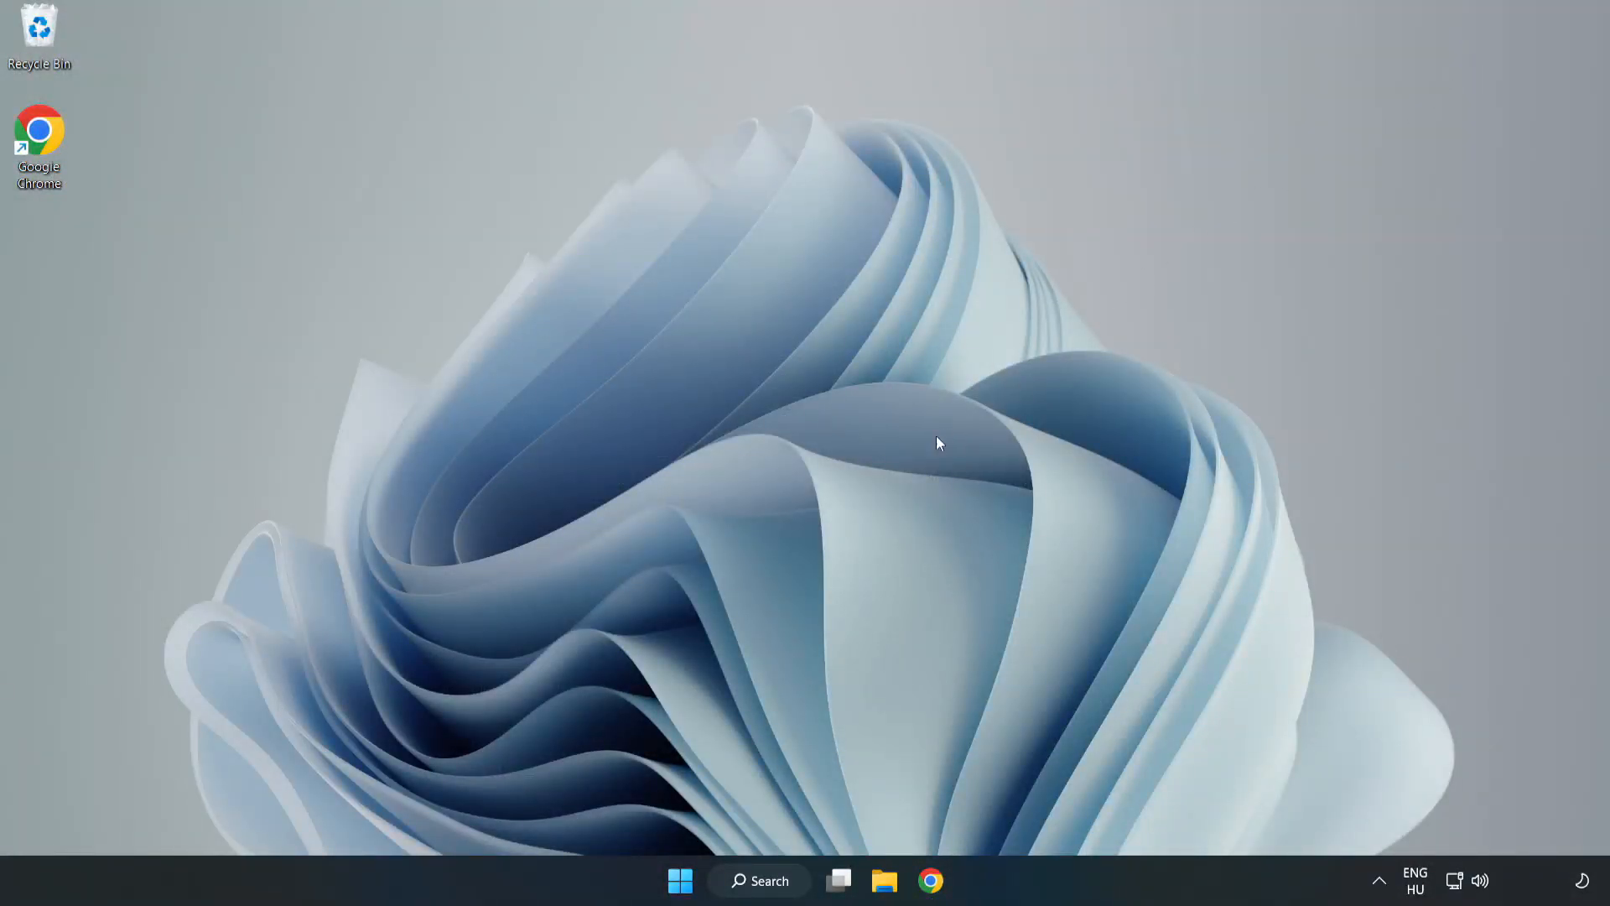
left_click(760, 882)
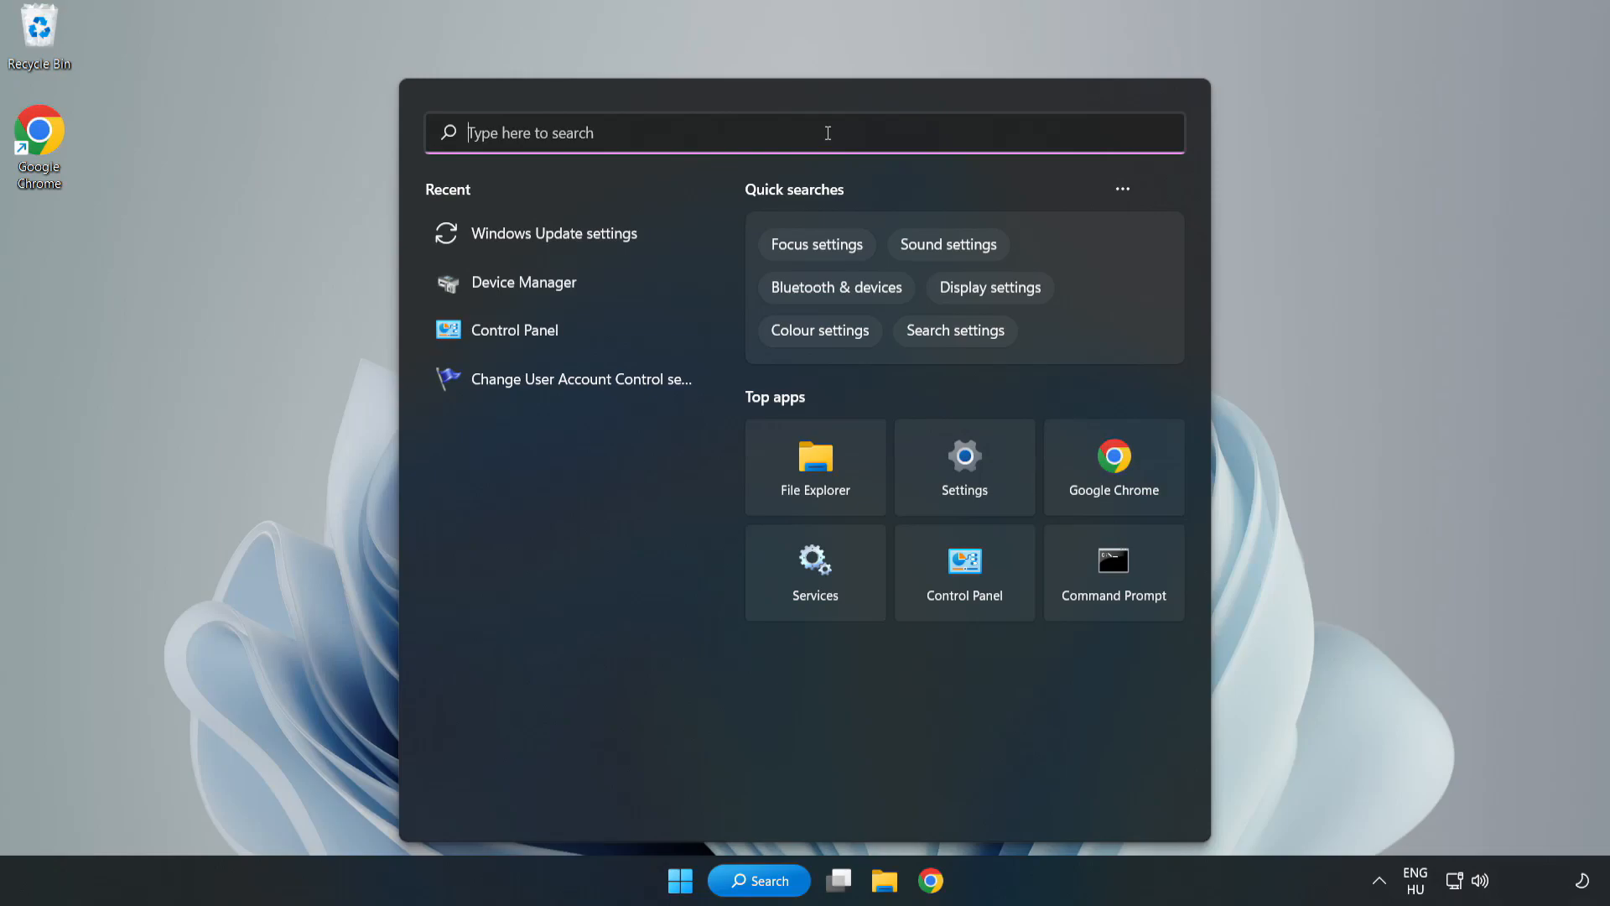
type("cmd")
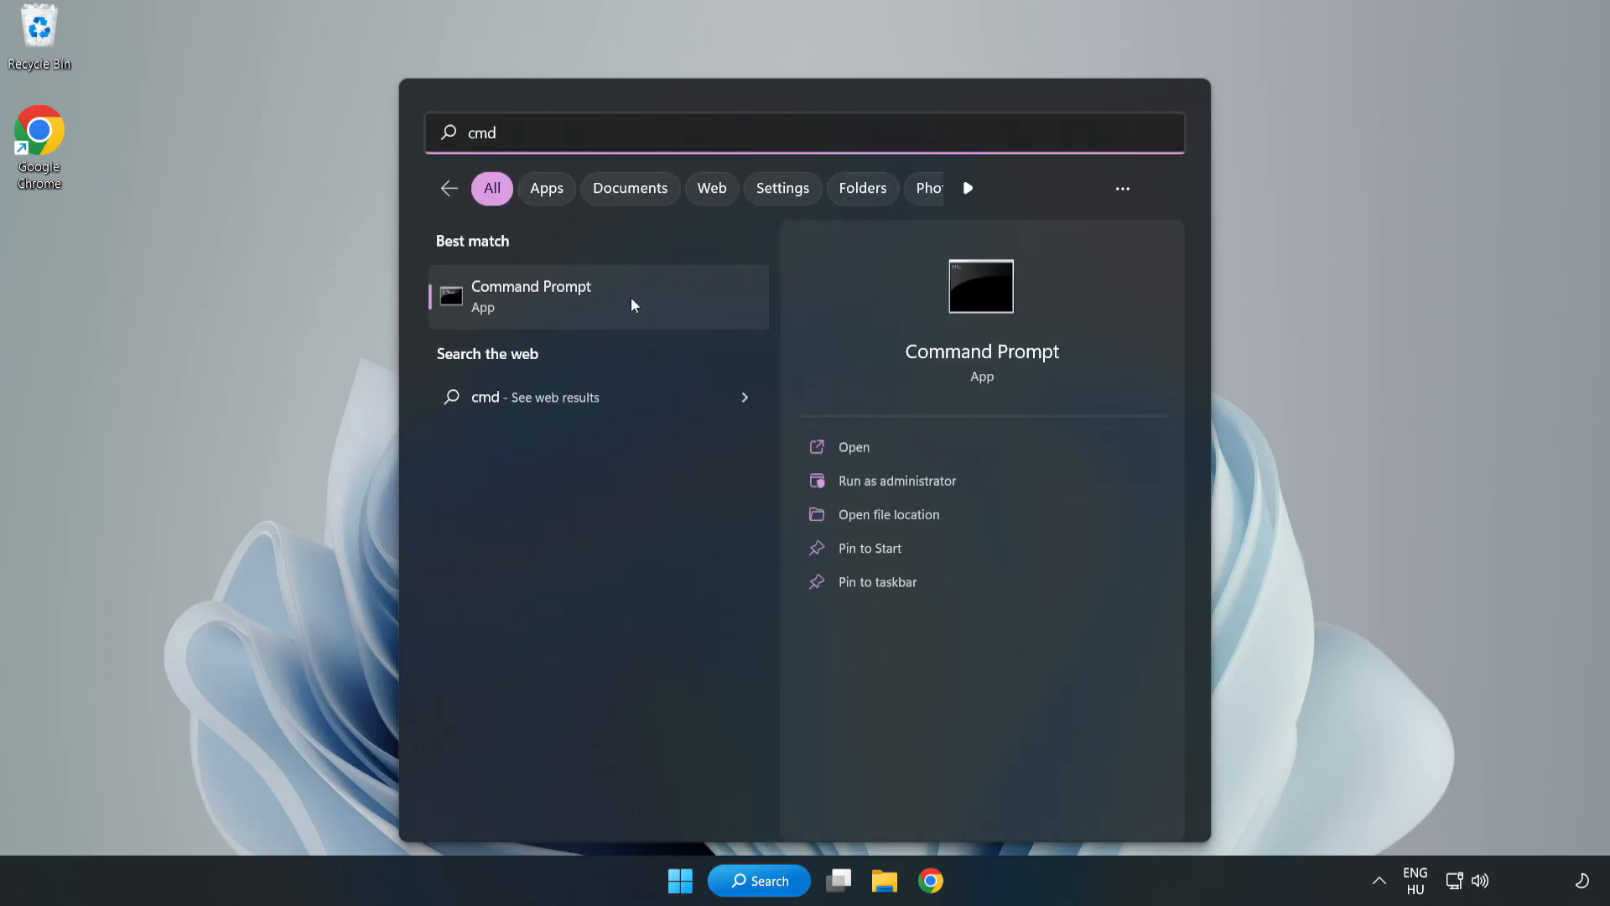
right_click(531, 297)
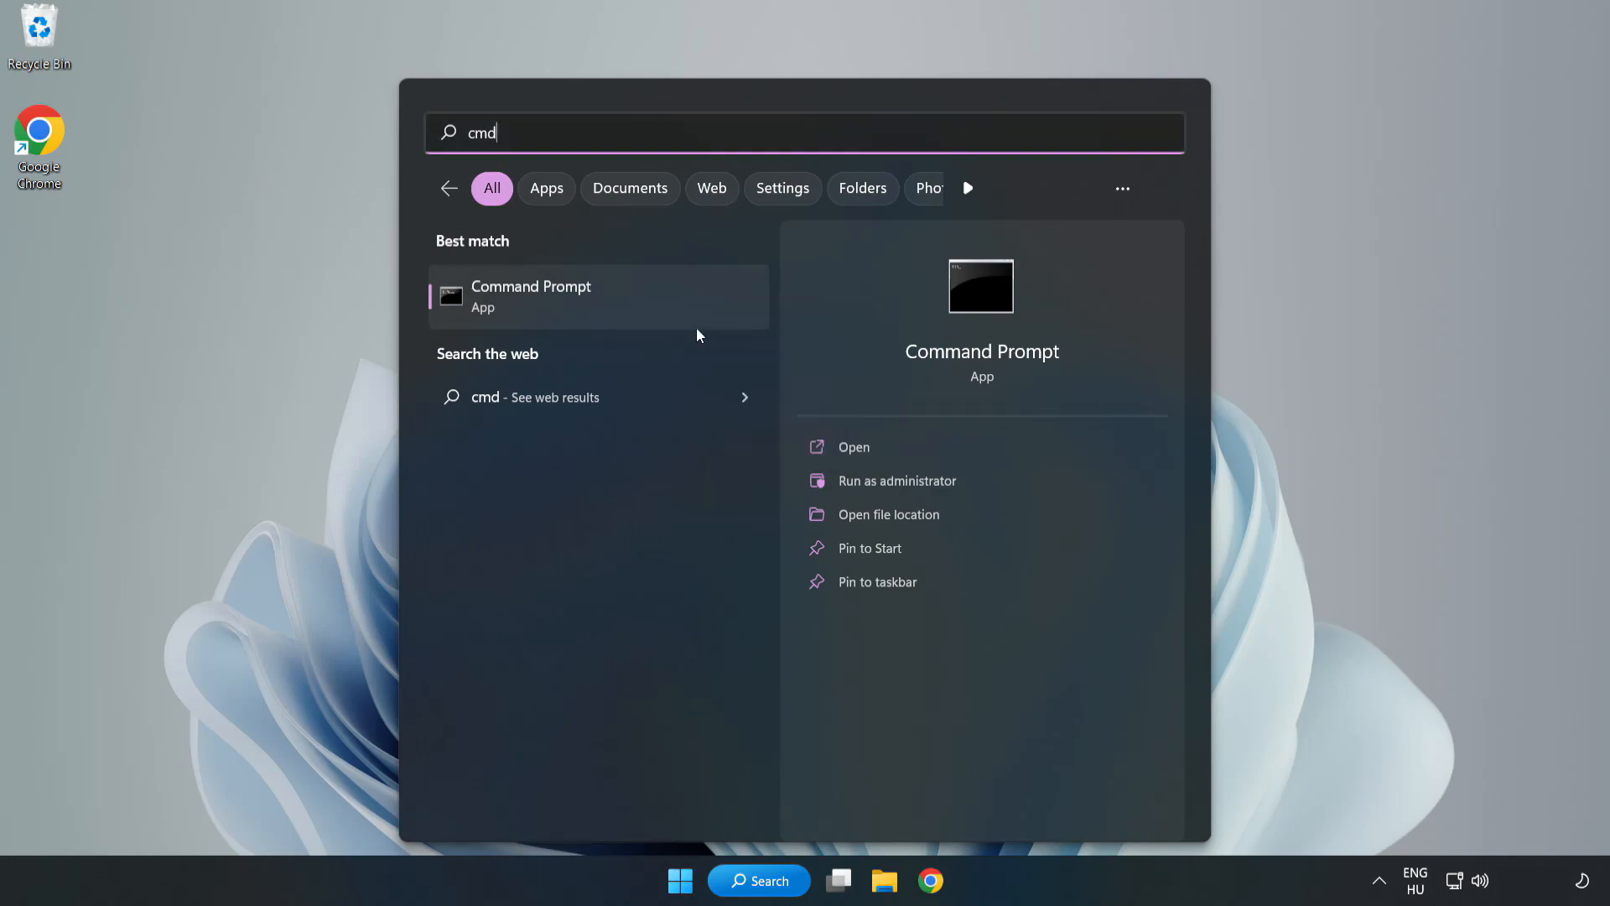
left_click(896, 480)
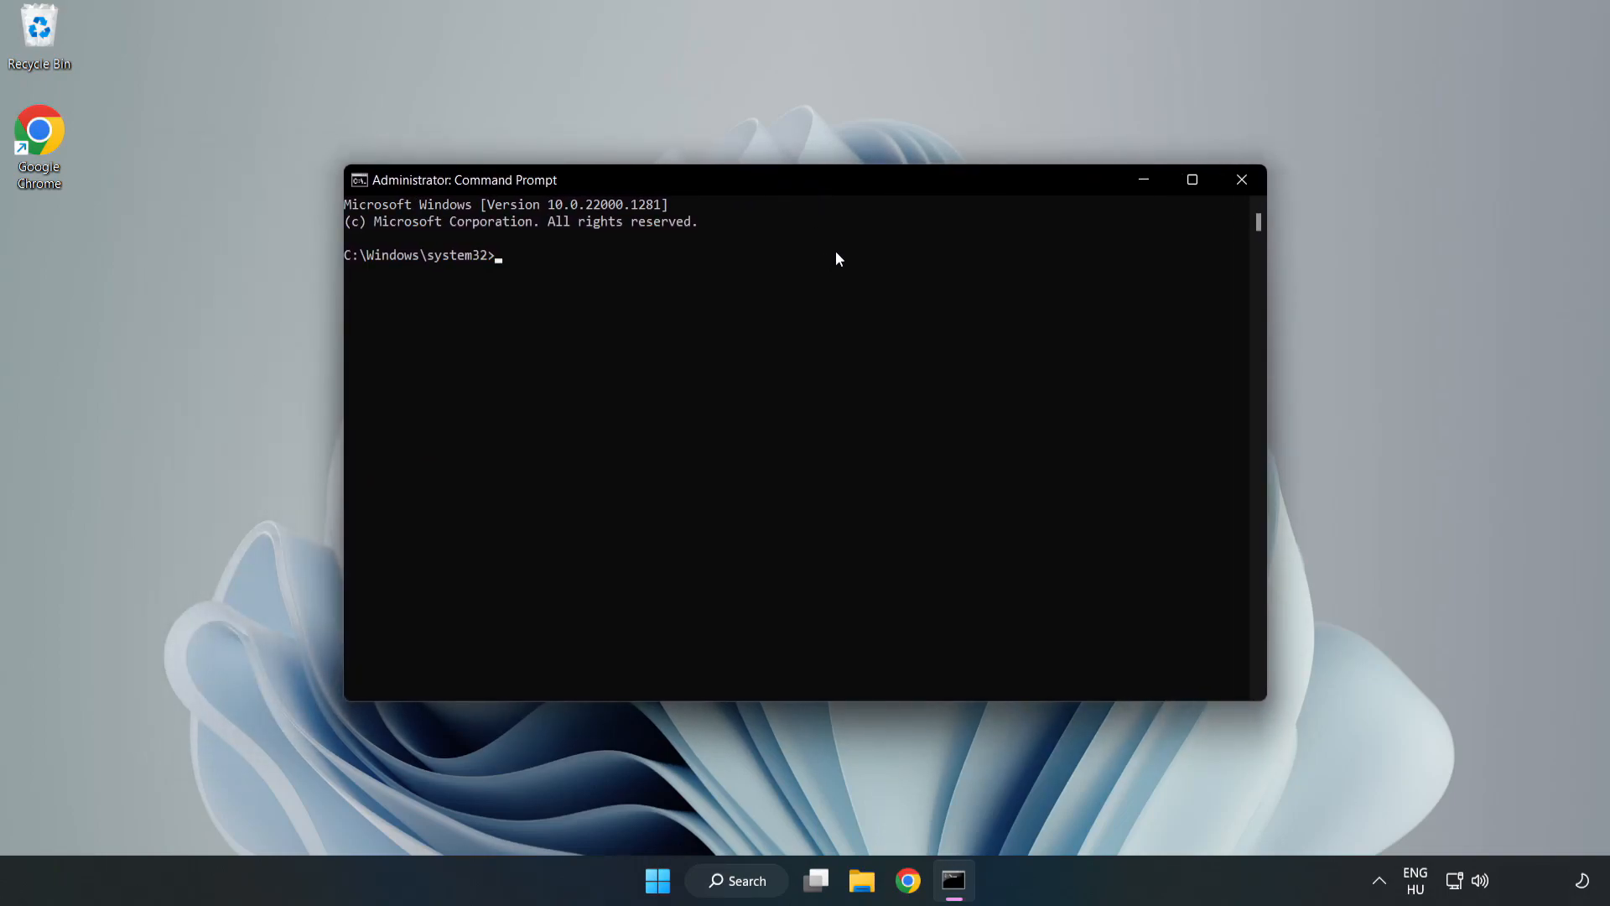
Run 'sfc /scannow' and let verification reach 100% with no integrity violations
type("sfc")
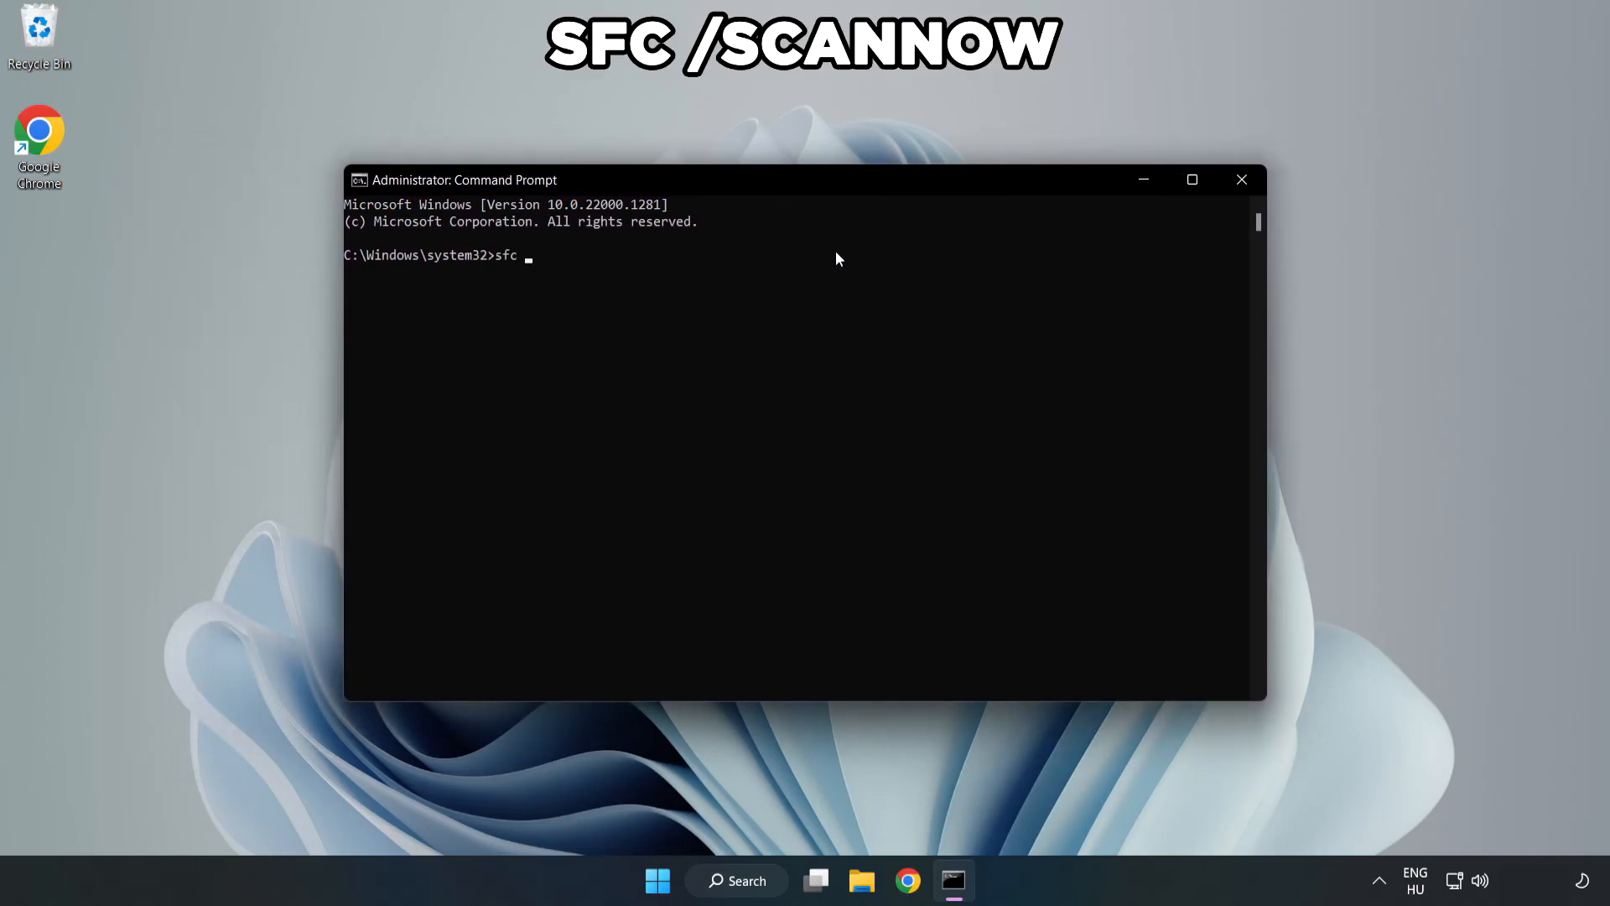
type("/scann")
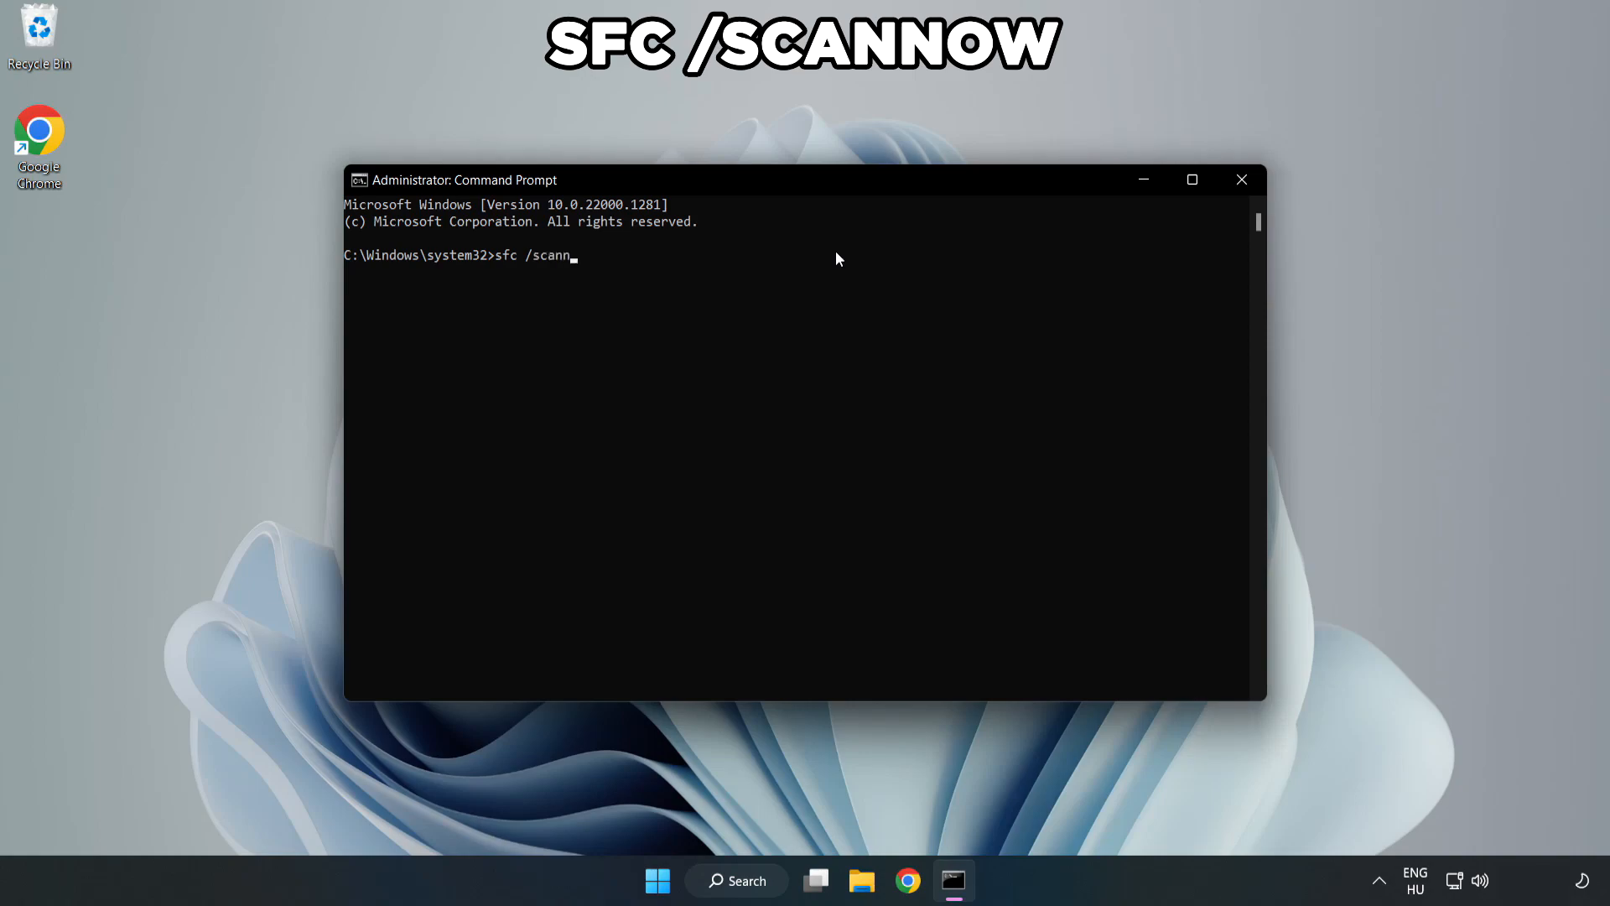
type("ow")
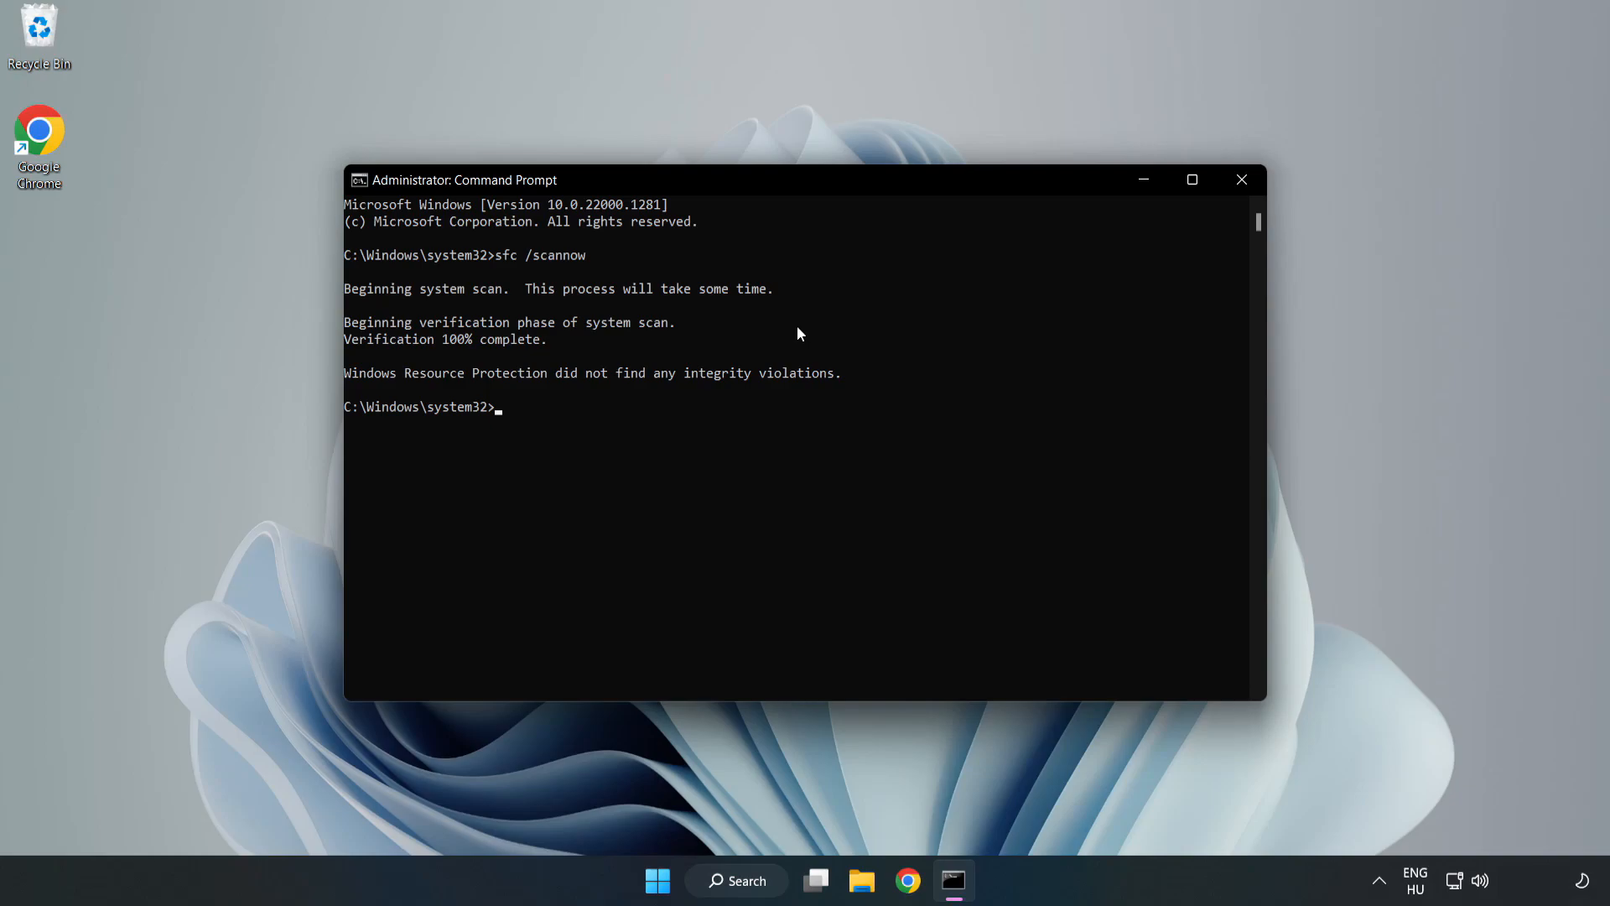
mouse_move(1312, 148)
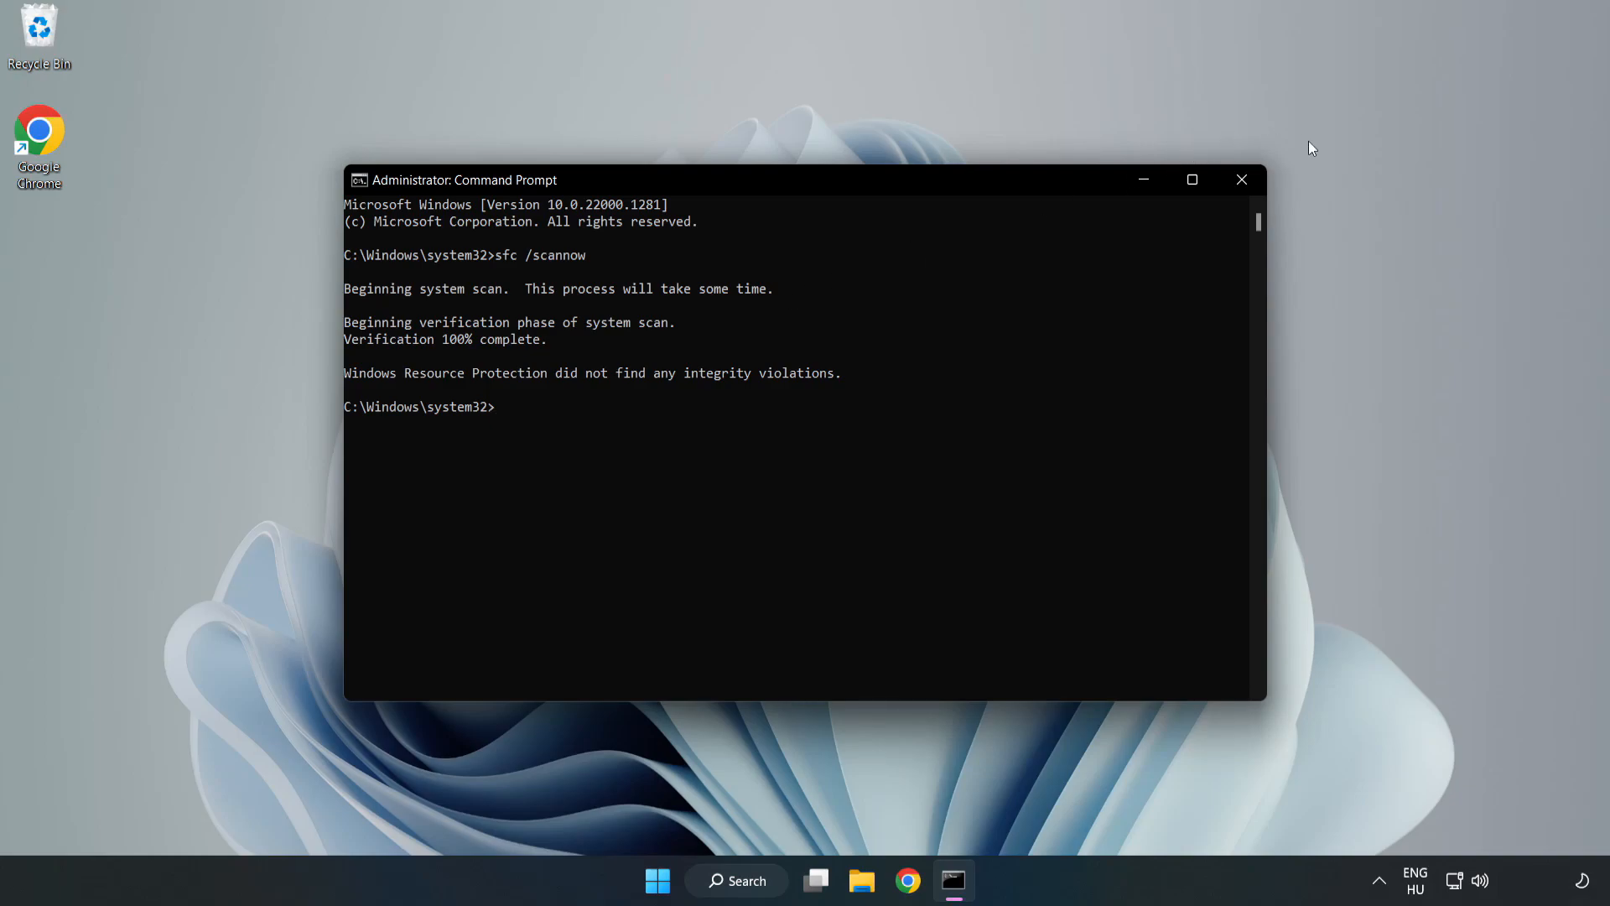
mouse_move(1241, 180)
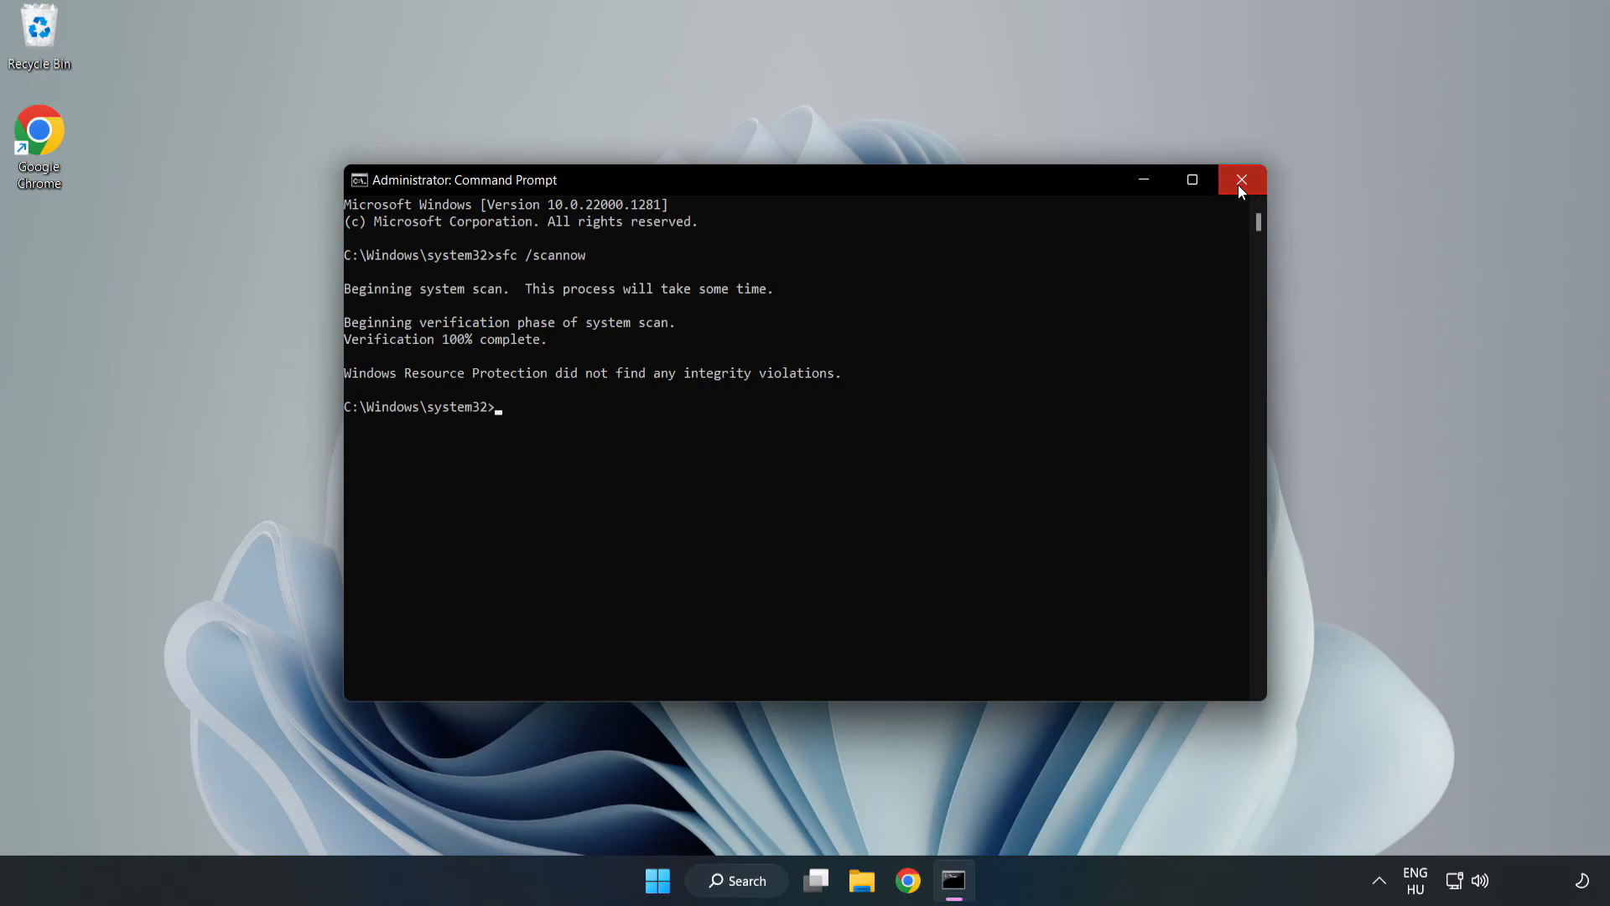
Close Command Prompt and show the Start menu power options, including Restart
left_click(1241, 179)
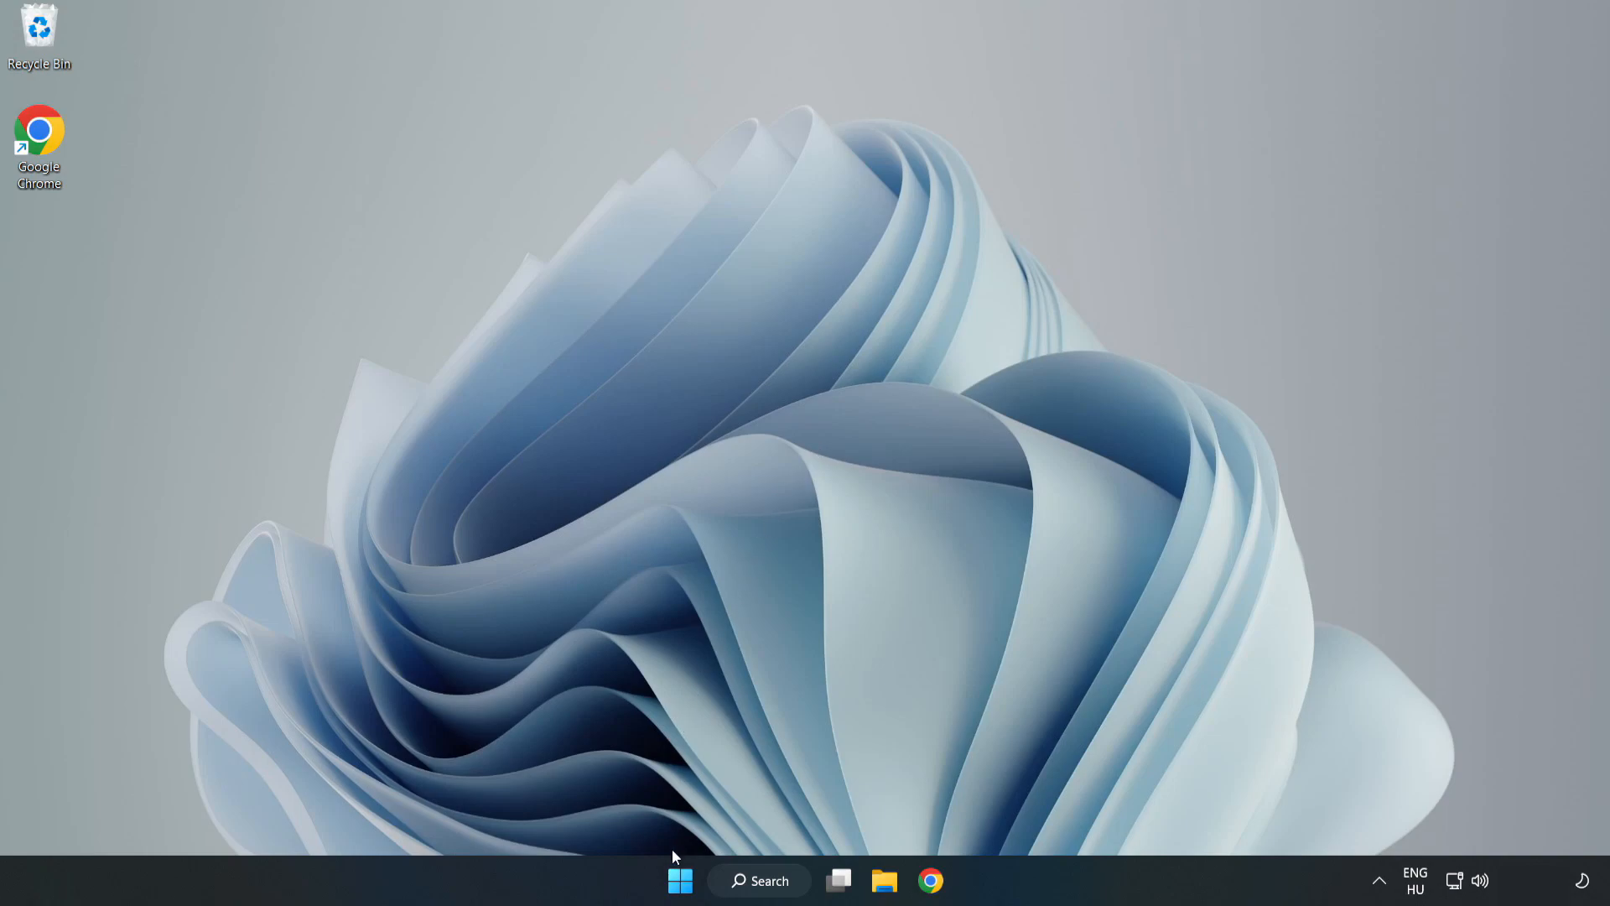
left_click(680, 880)
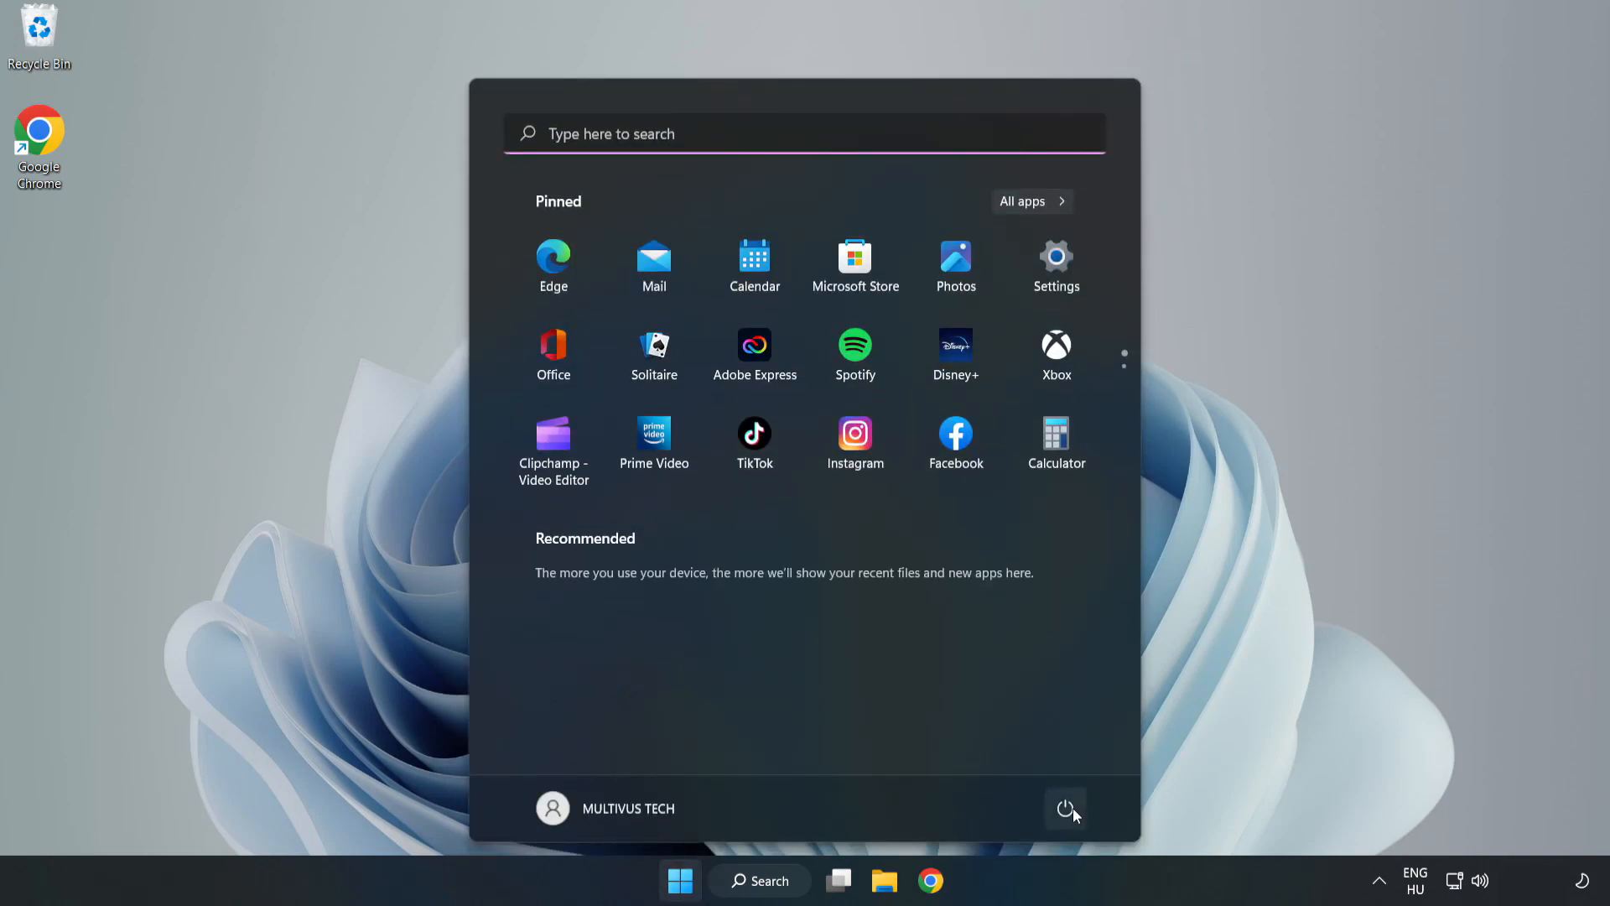
left_click(1066, 808)
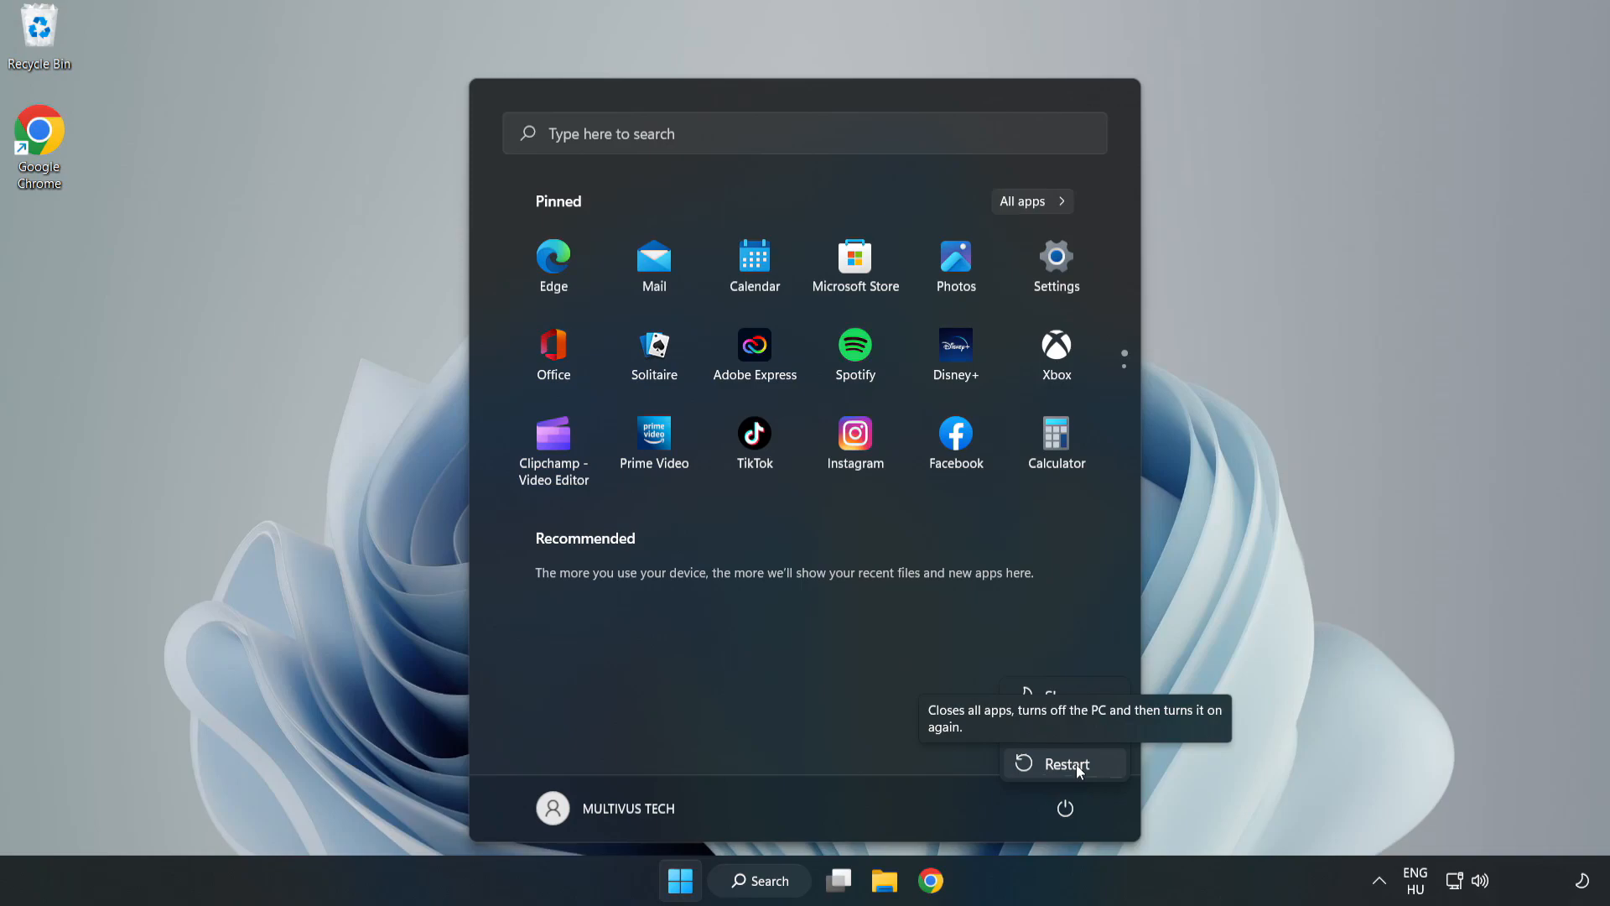